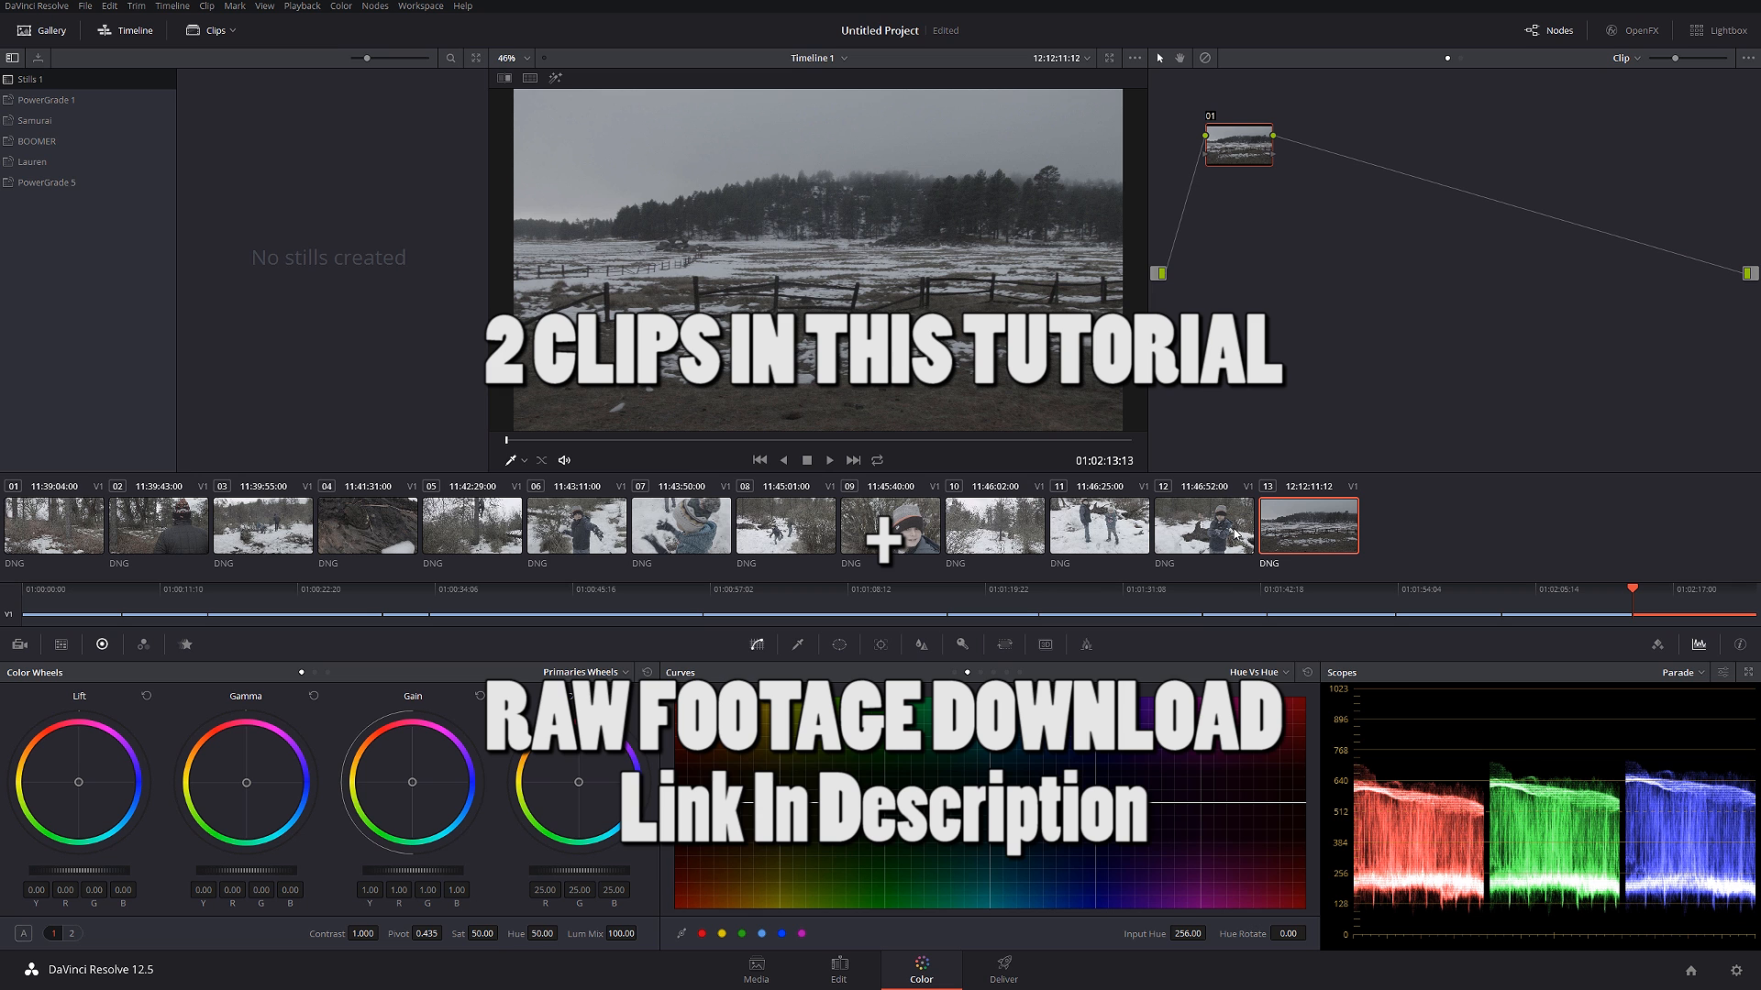
mouse_move(419, 535)
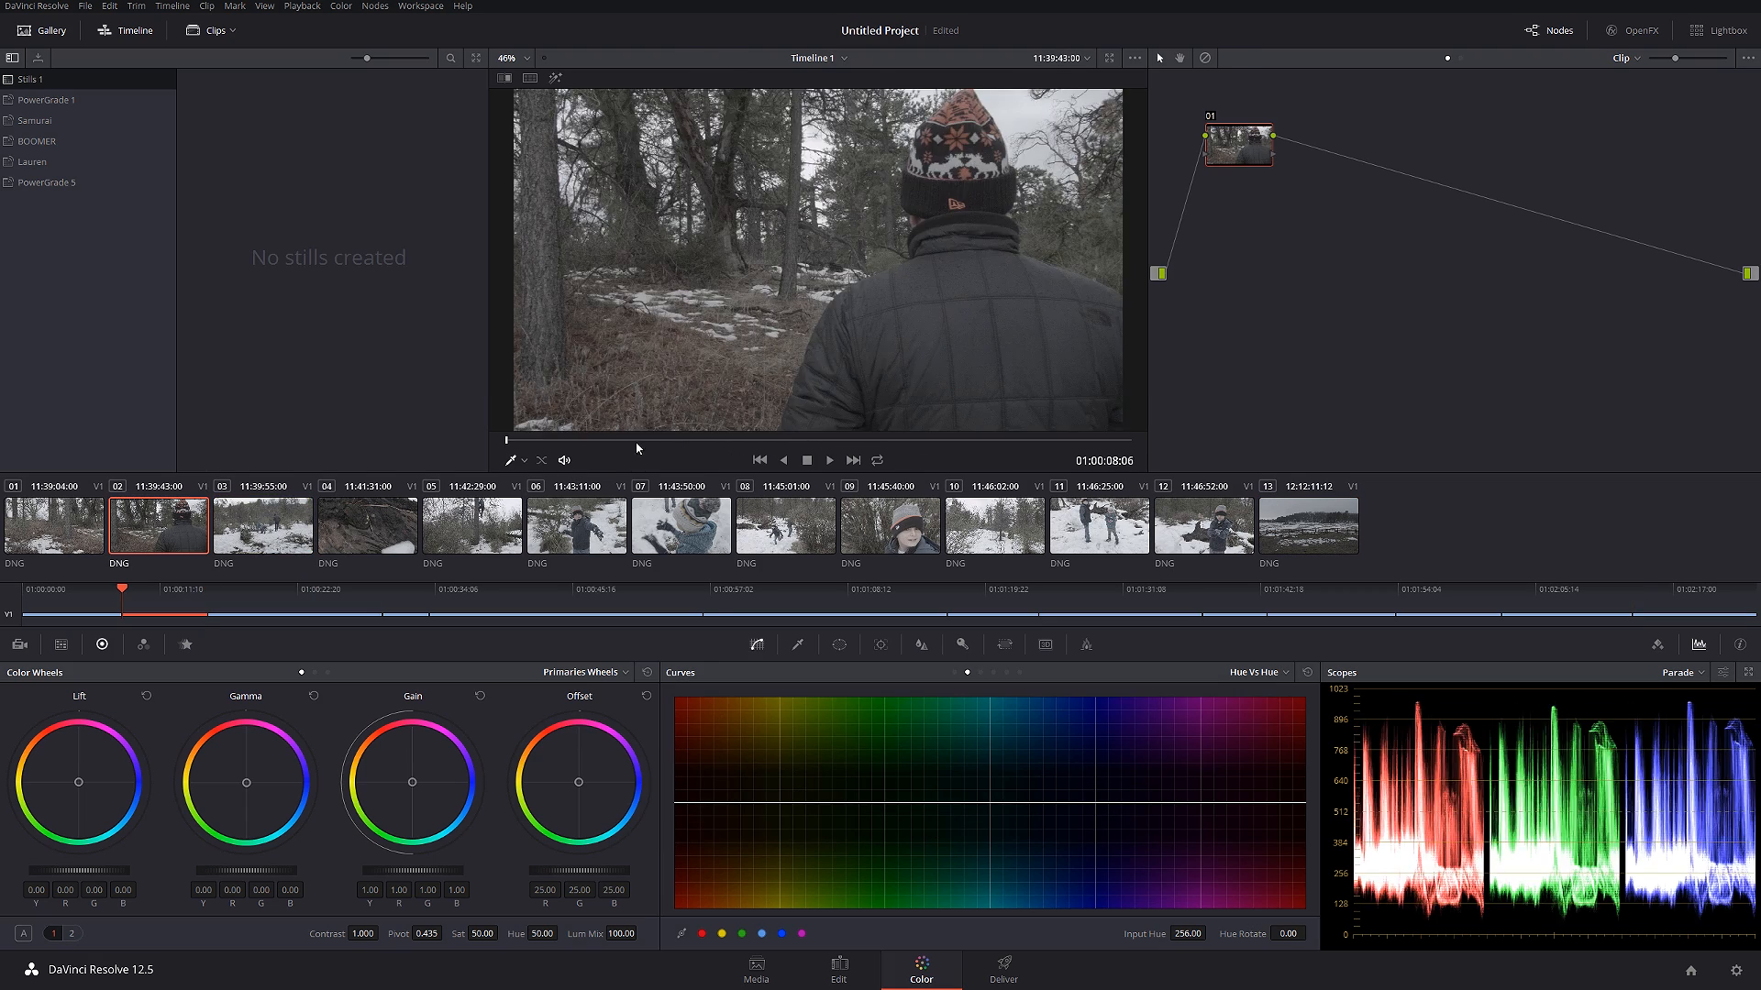
- Preview the woods clip, return to the snowy field clip, and set Decode Using to Clip
left_click(1309, 525)
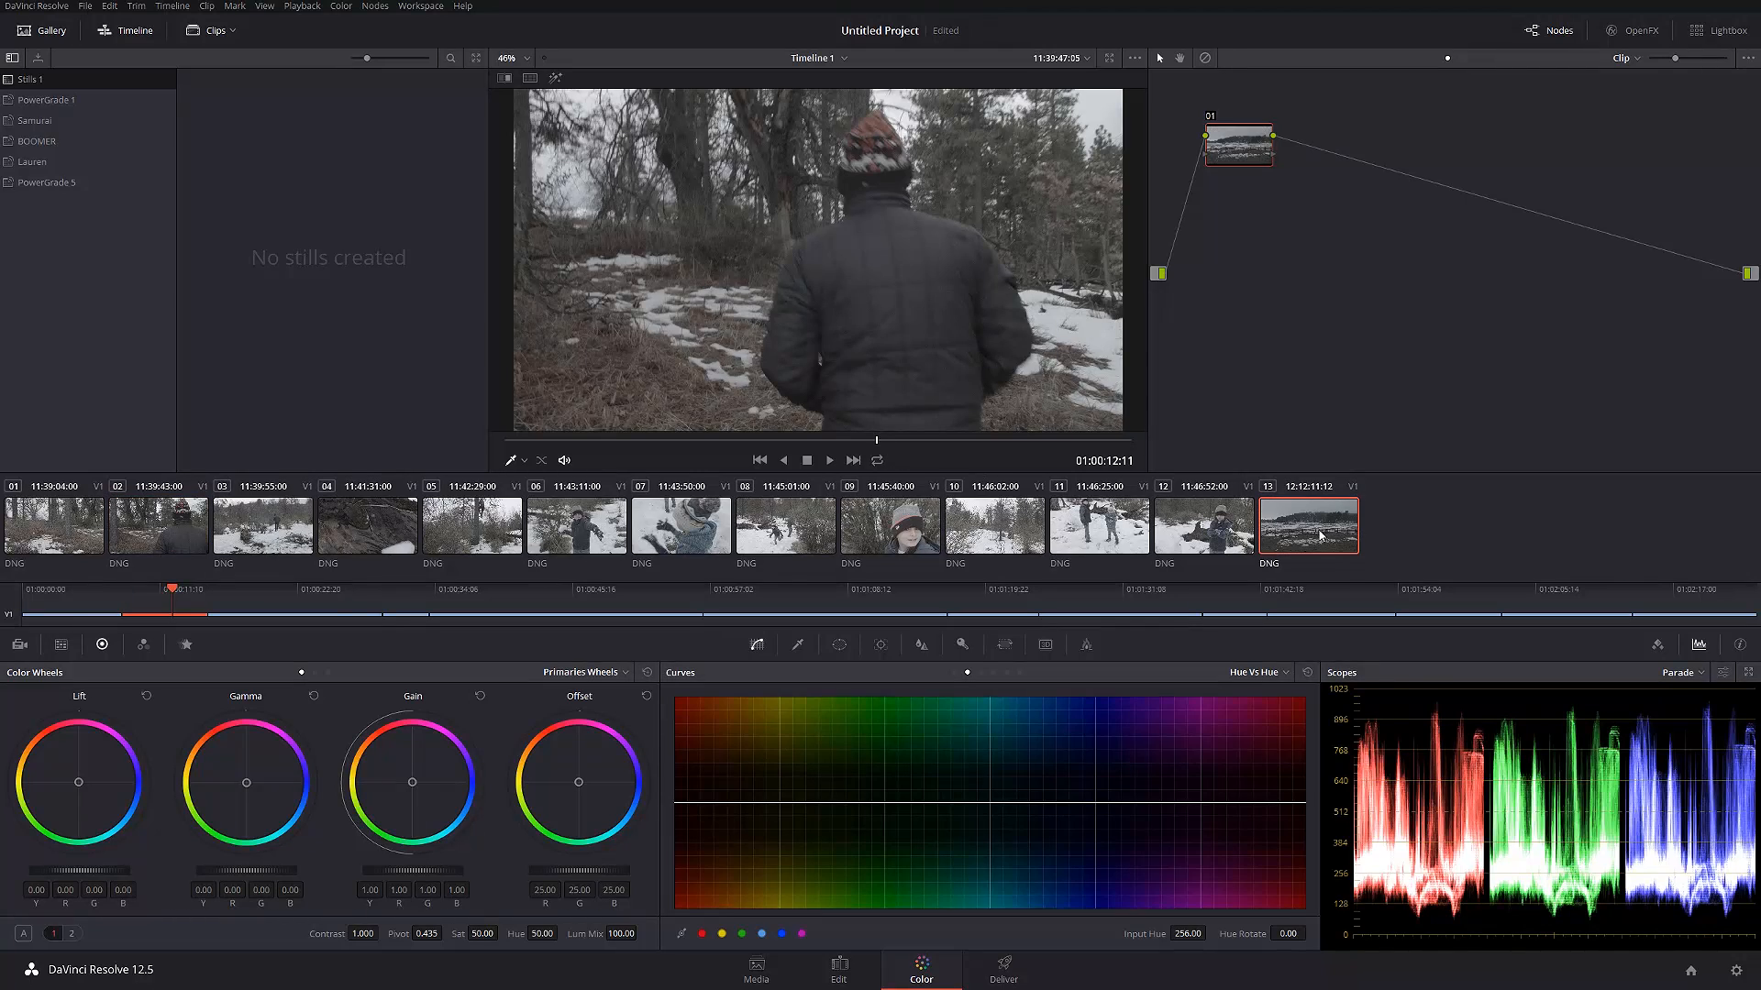
left_click(1307, 525)
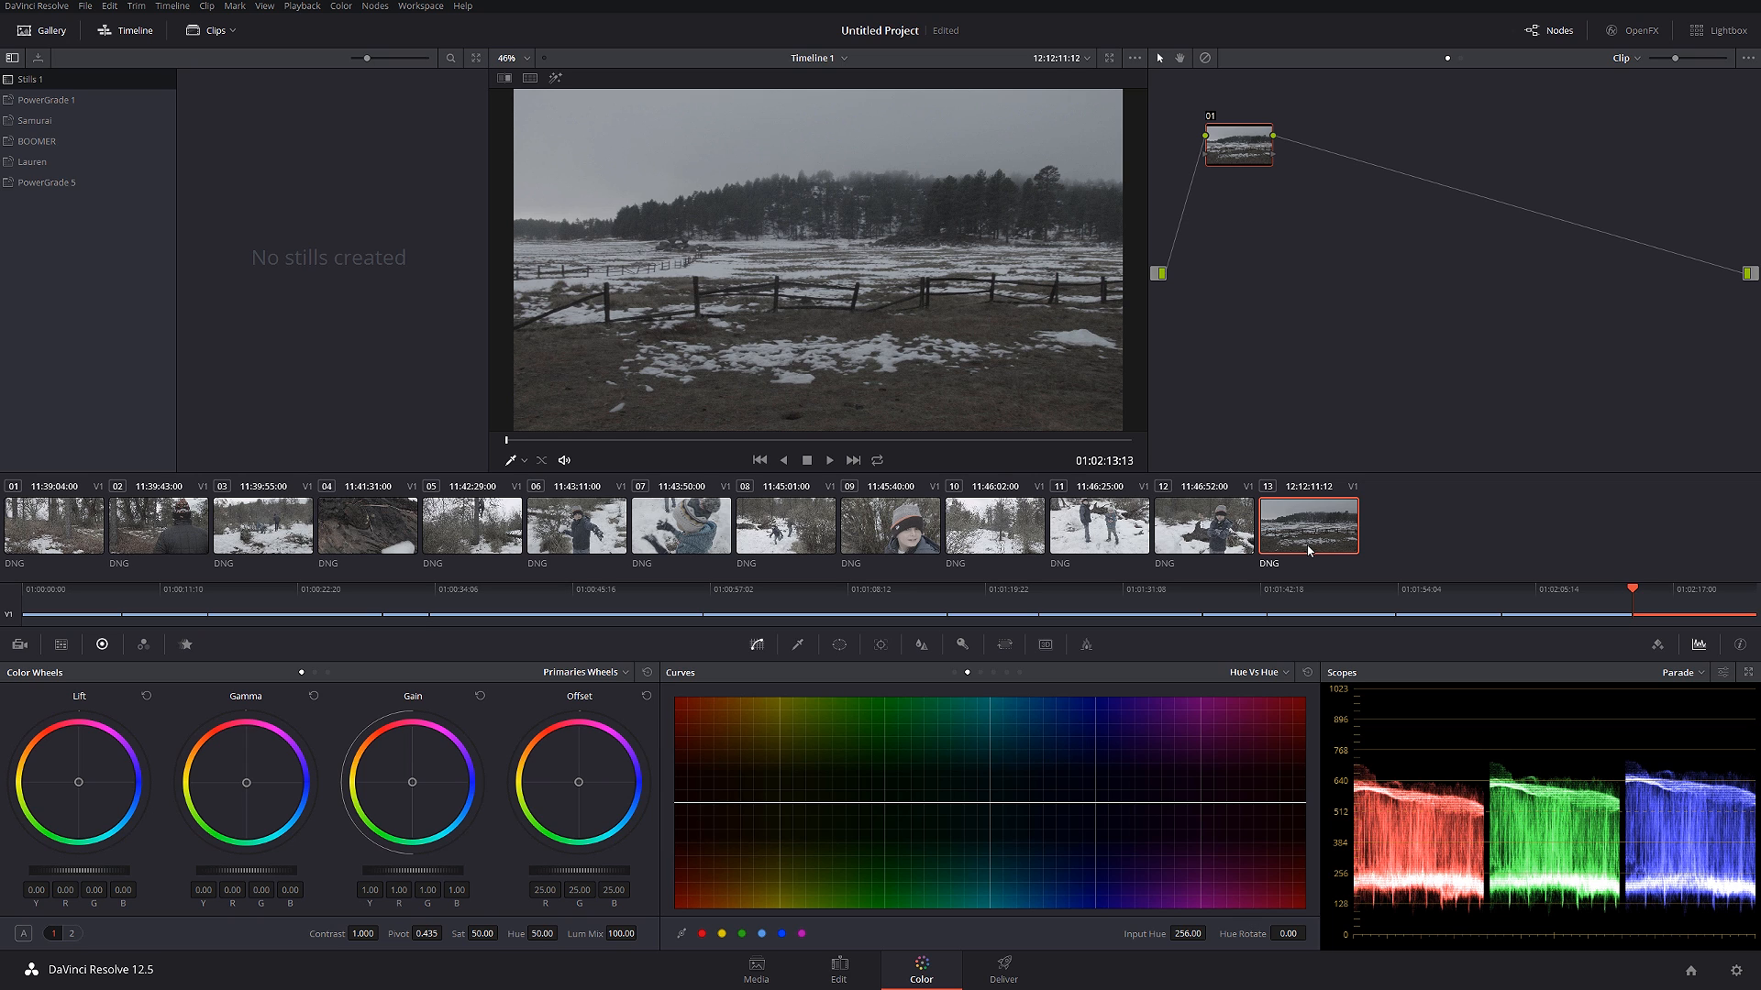
mouse_move(20, 643)
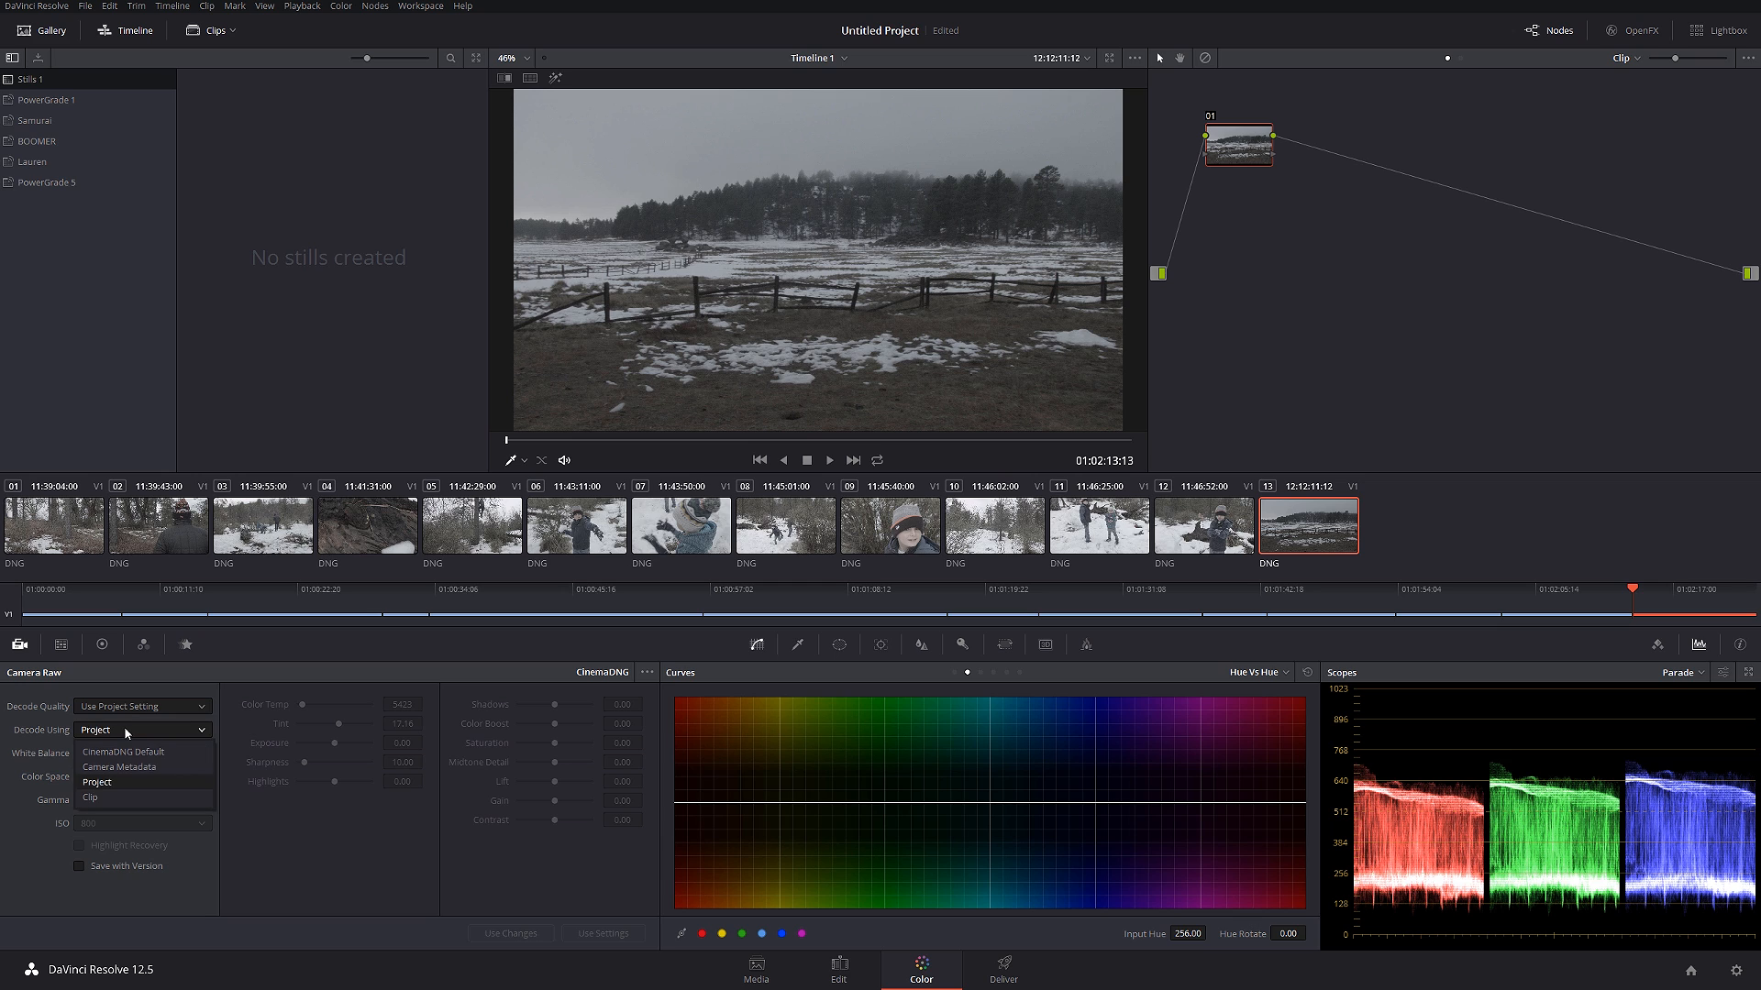
left_click(89, 797)
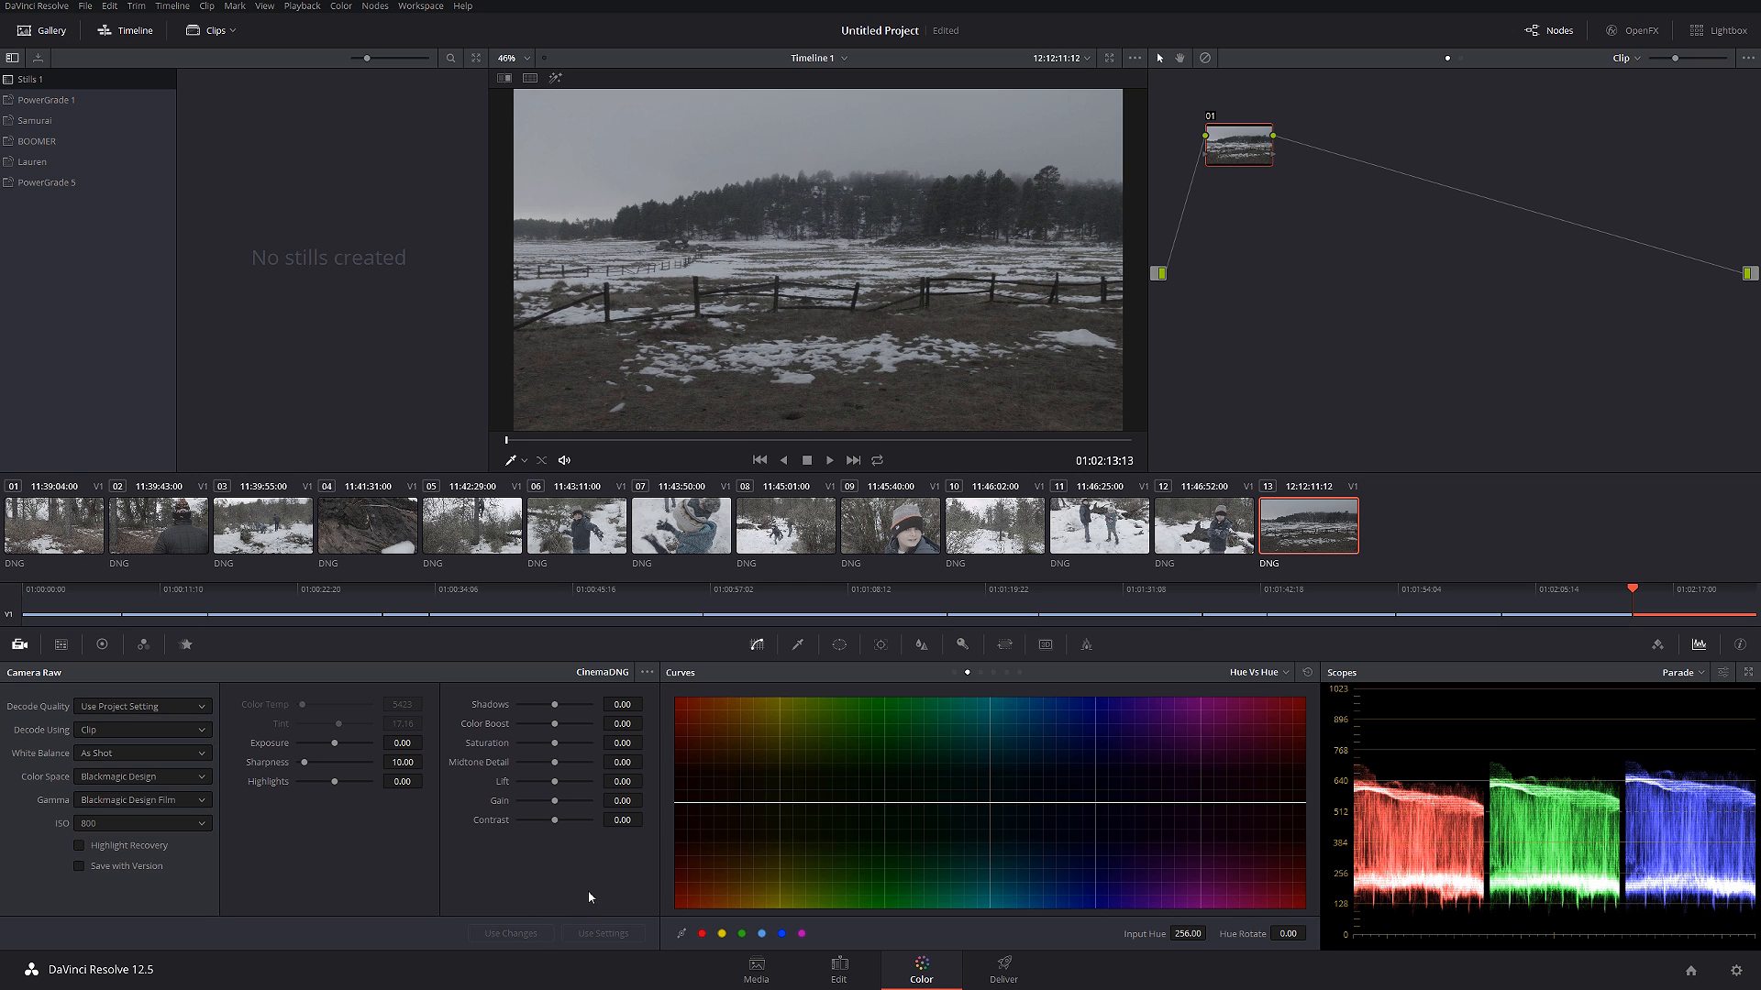
mouse_move(208, 840)
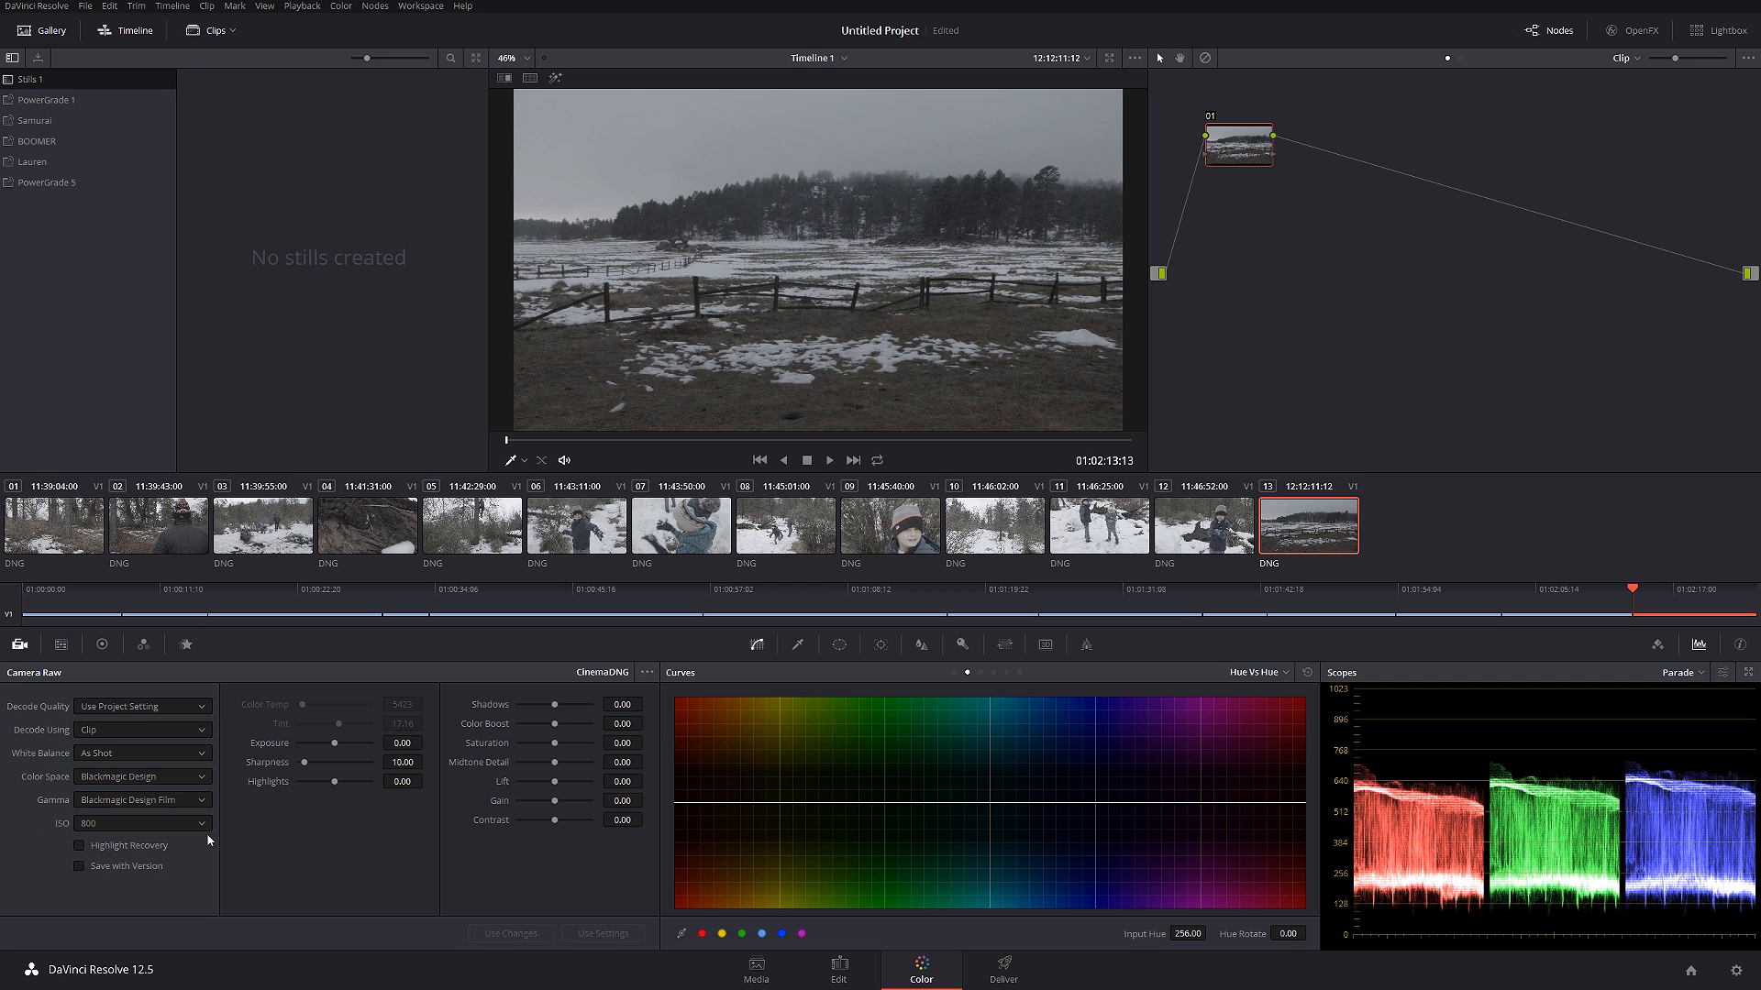
mouse_move(472, 866)
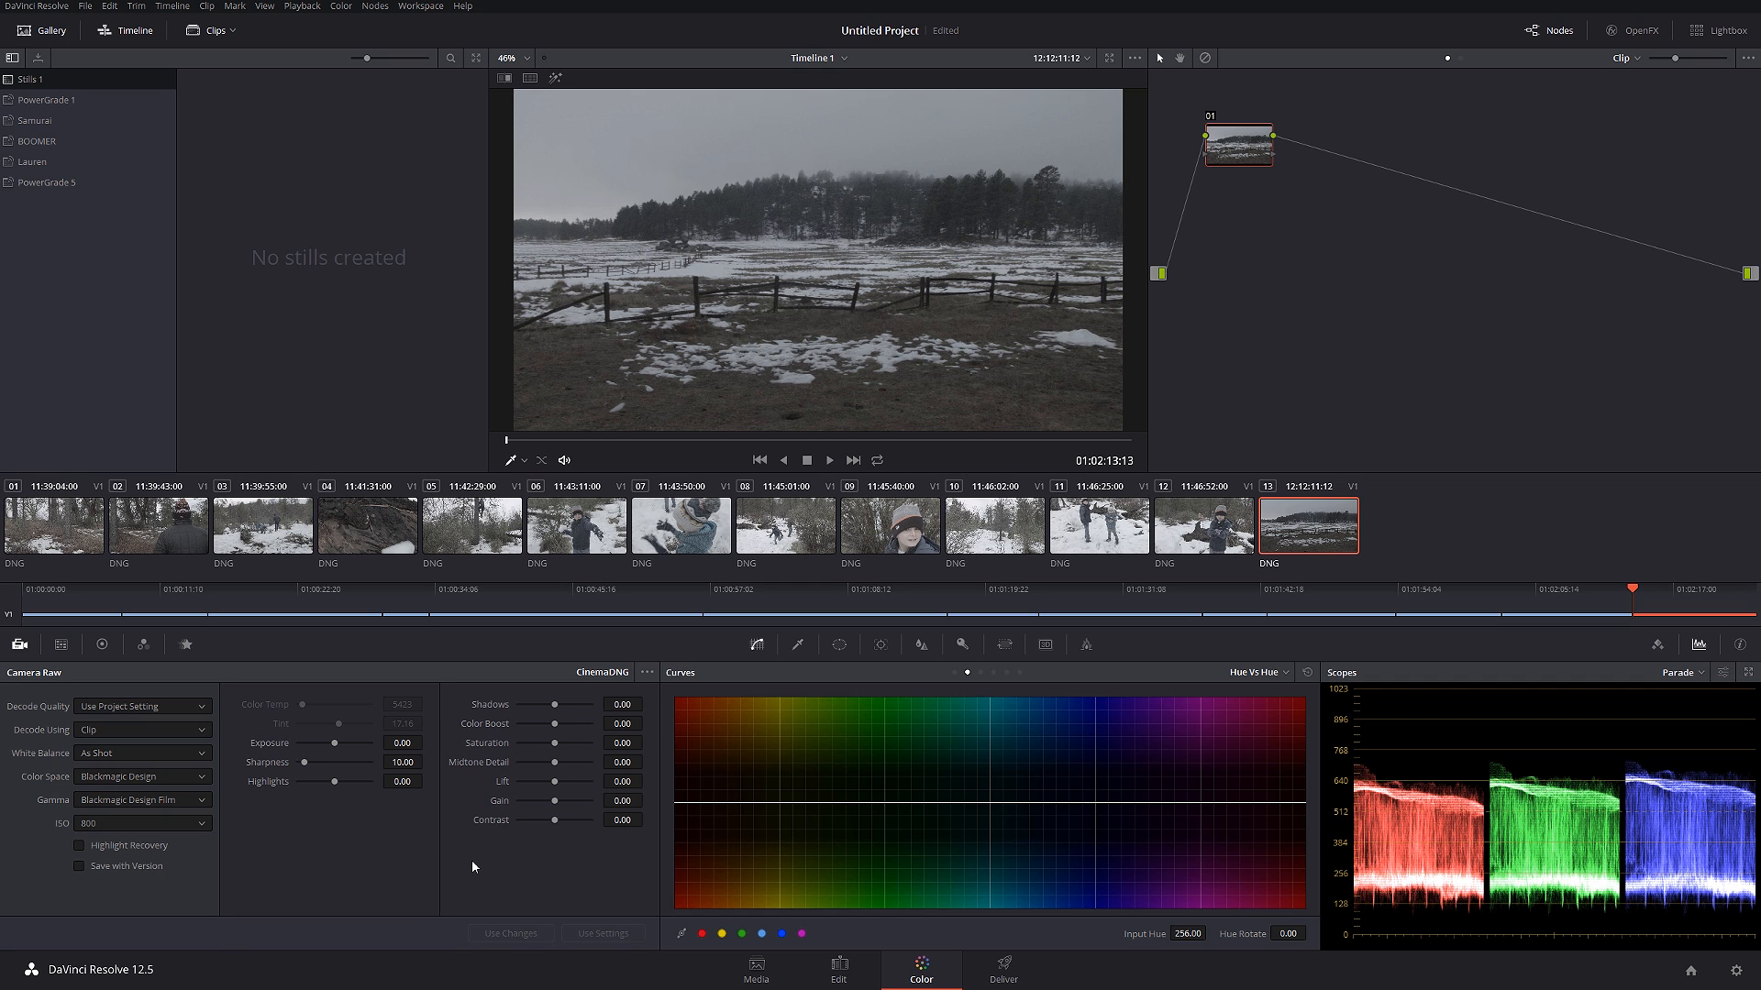
mouse_move(456, 967)
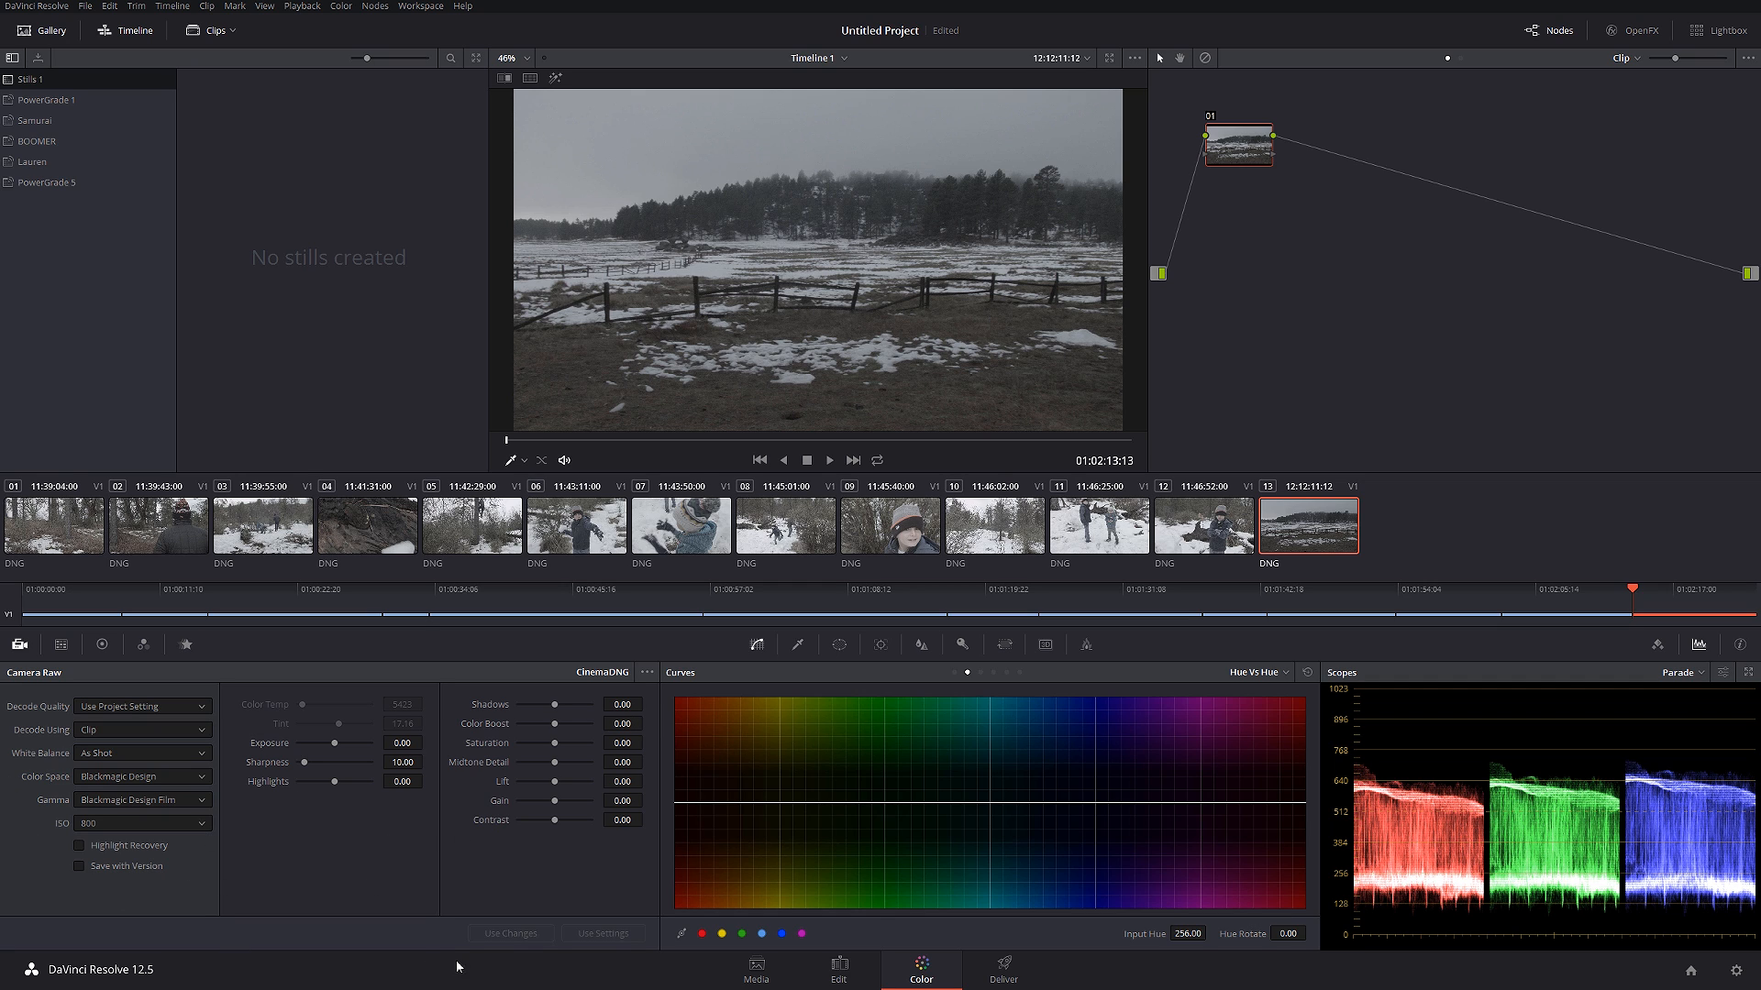
mouse_move(204, 767)
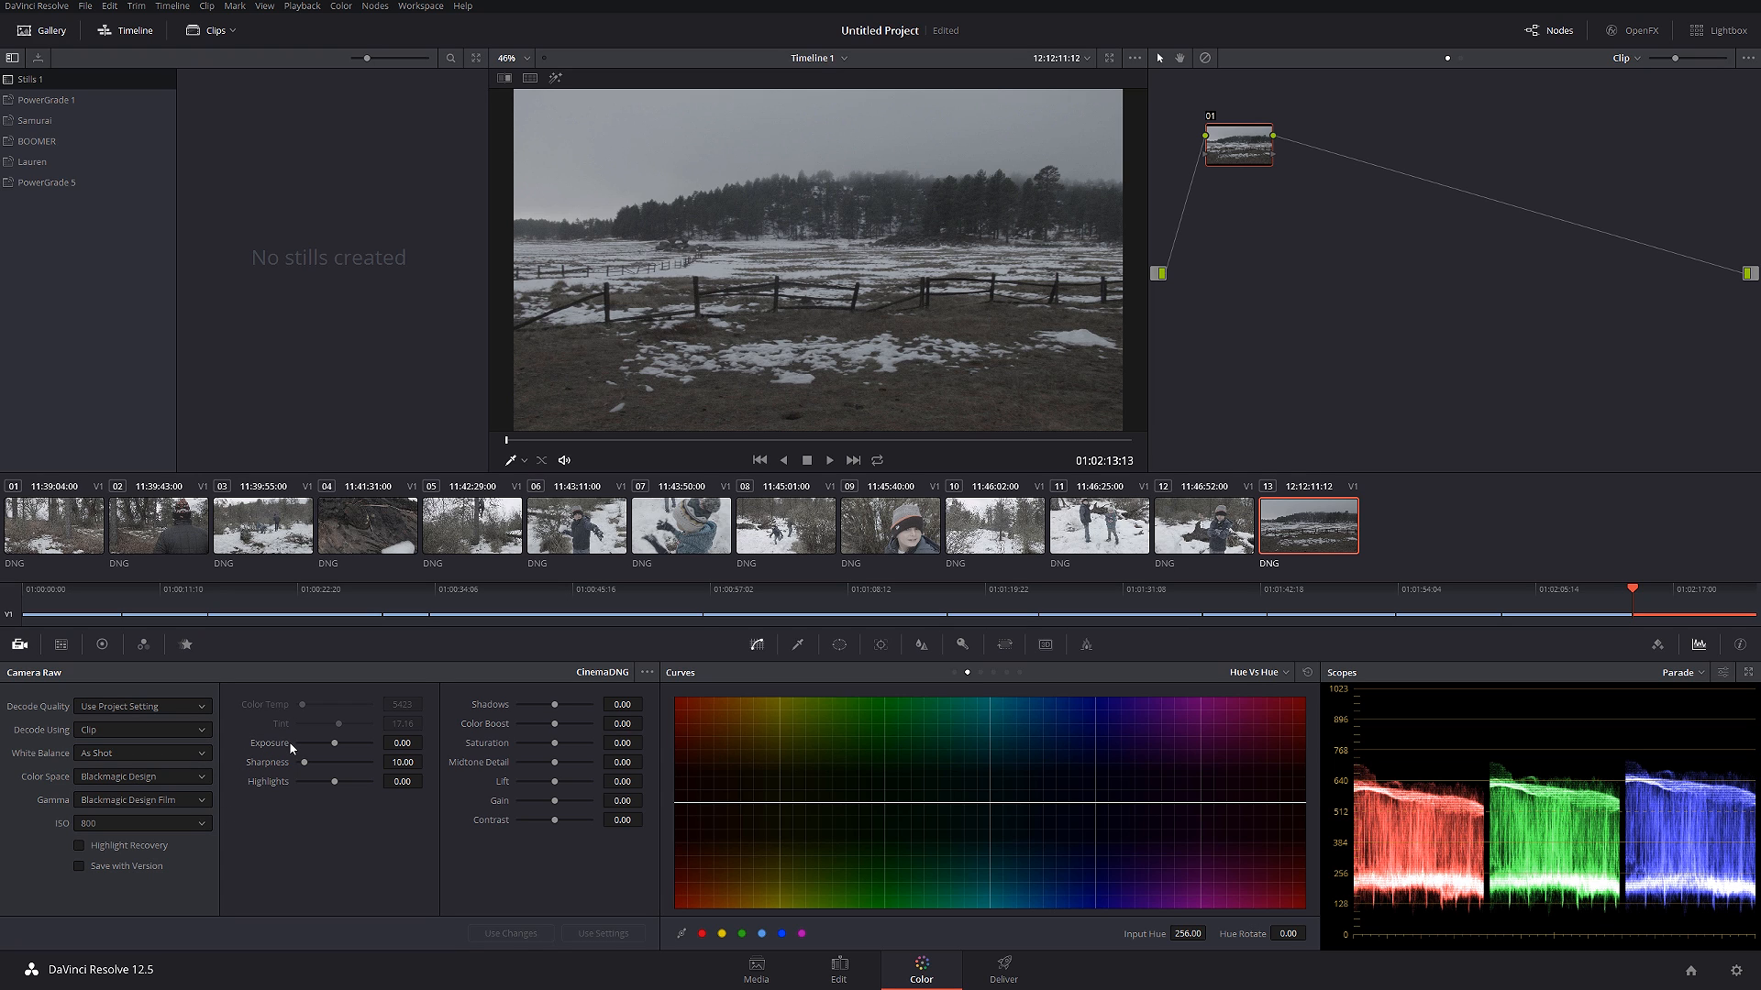
mouse_move(314, 760)
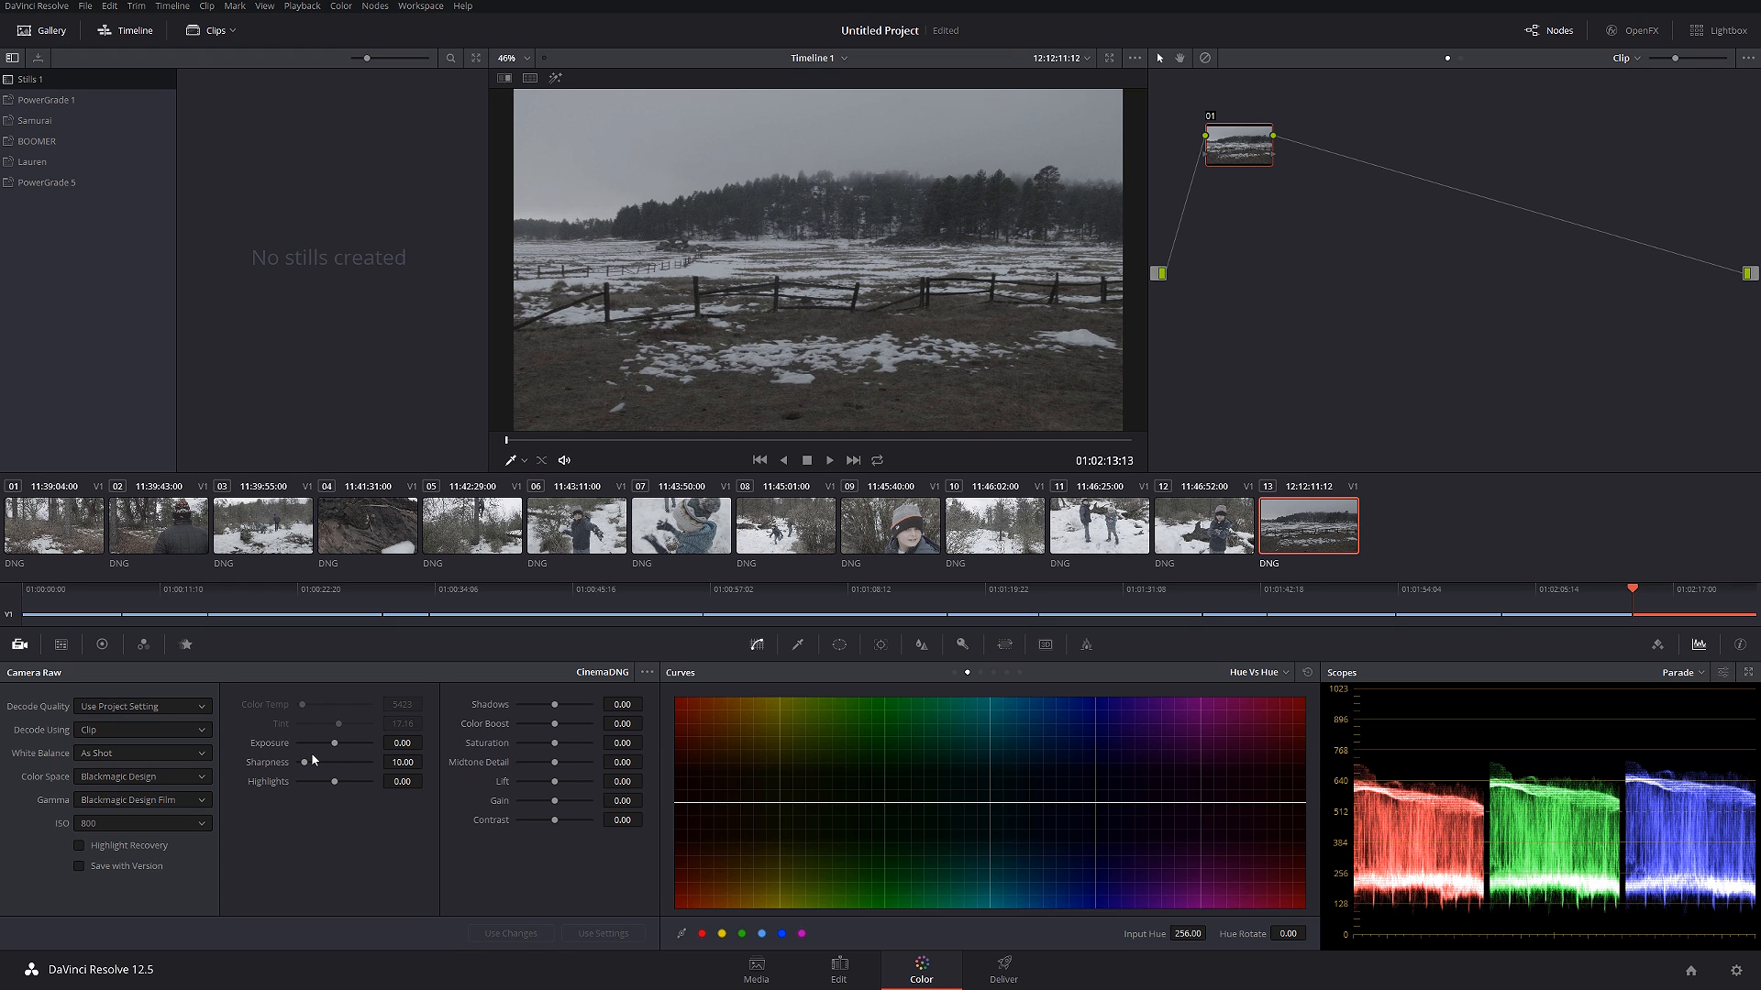
mouse_move(436, 784)
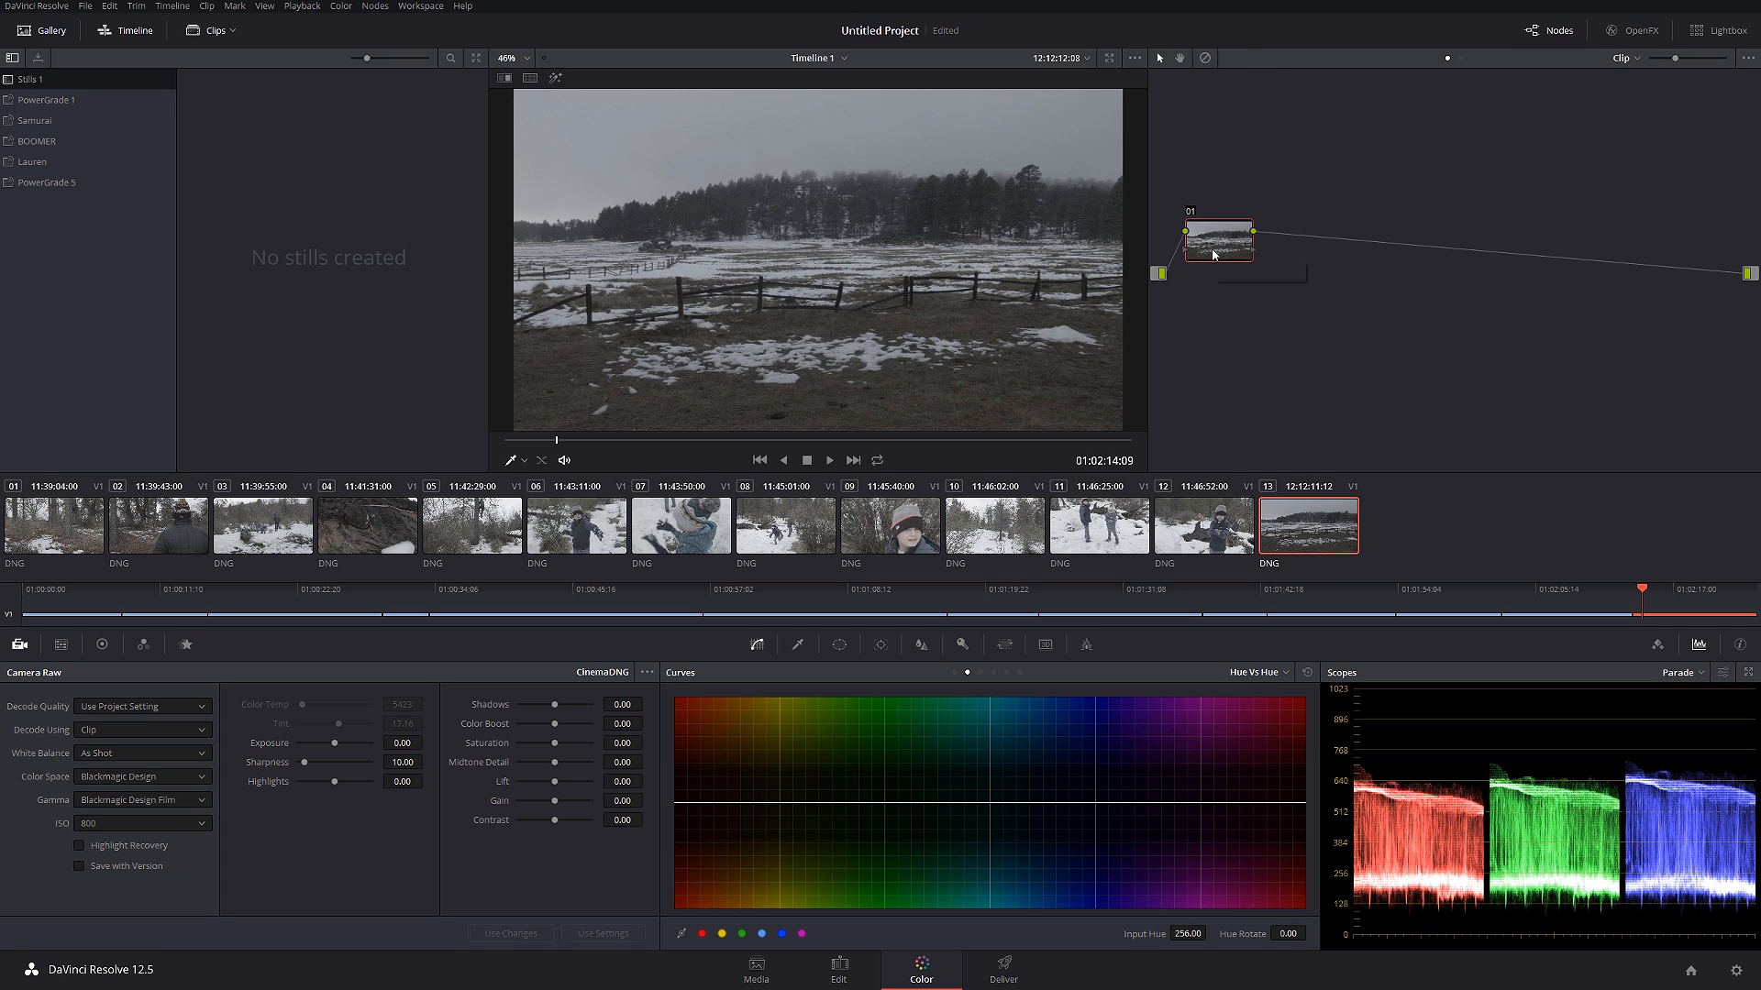
mouse_move(1219, 242)
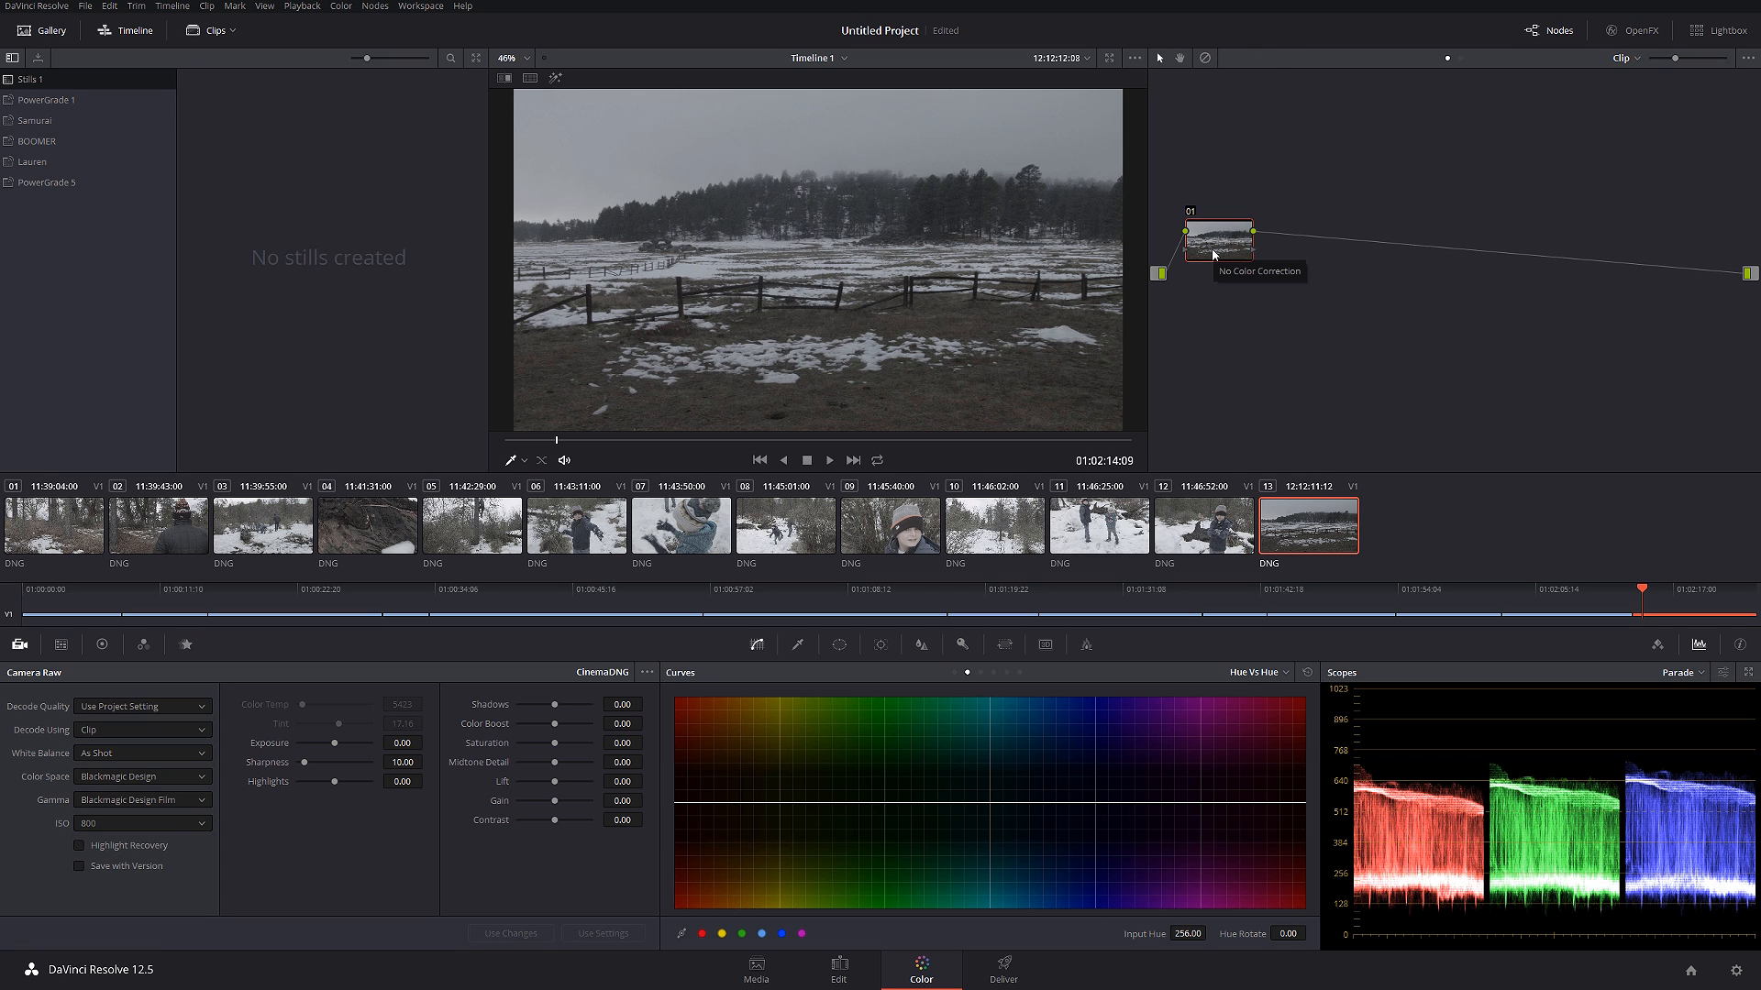
mouse_move(1017, 242)
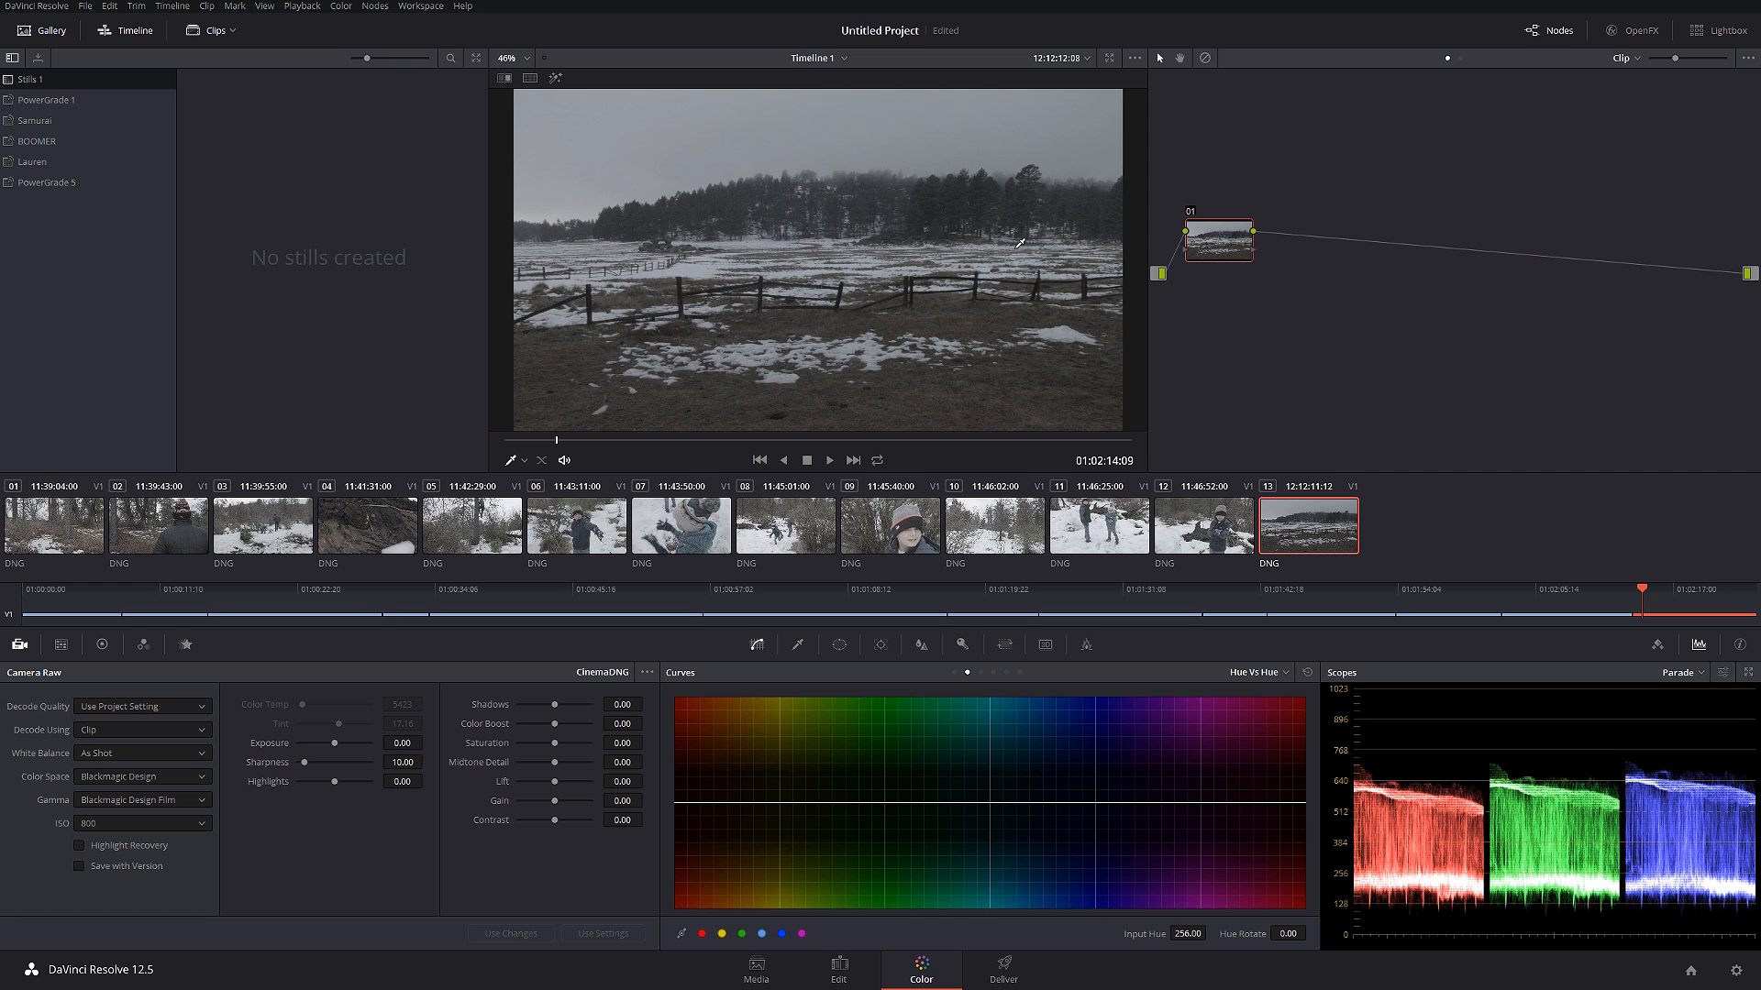
- Zoom in to check noise, give node NR spatial NR luma 2.0 and chroma 10.0, then refit
left_click(507, 57)
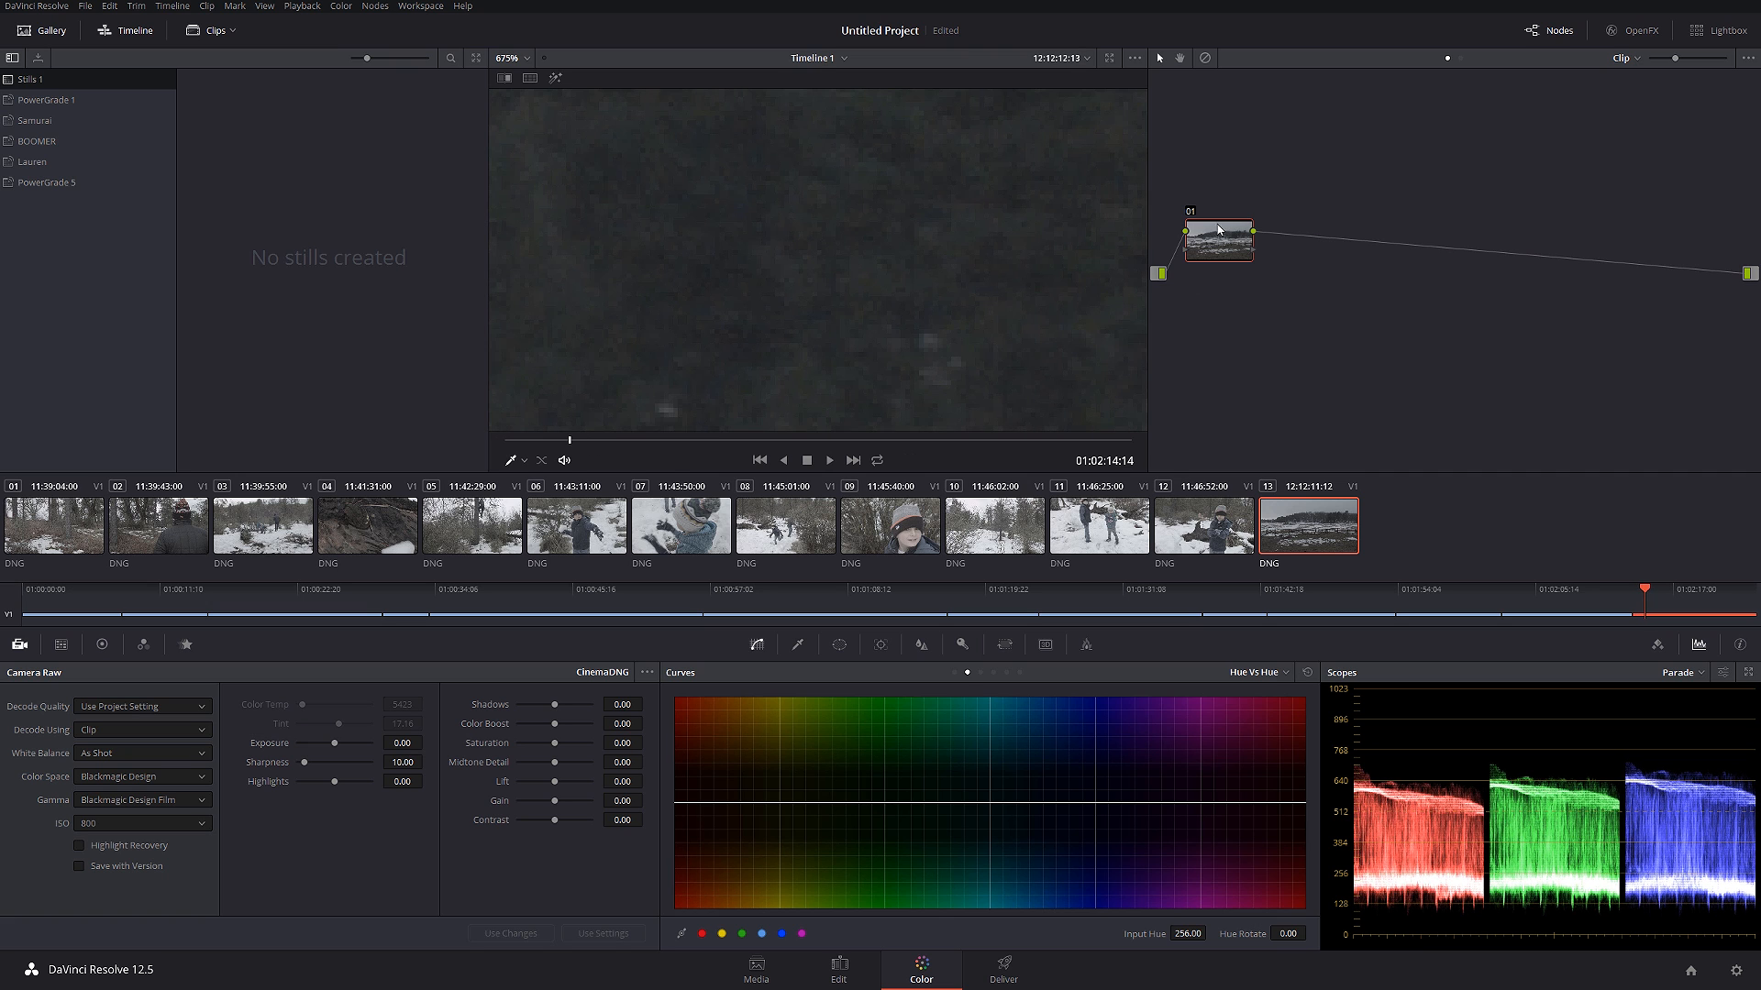
mouse_move(1254, 255)
type("NR")
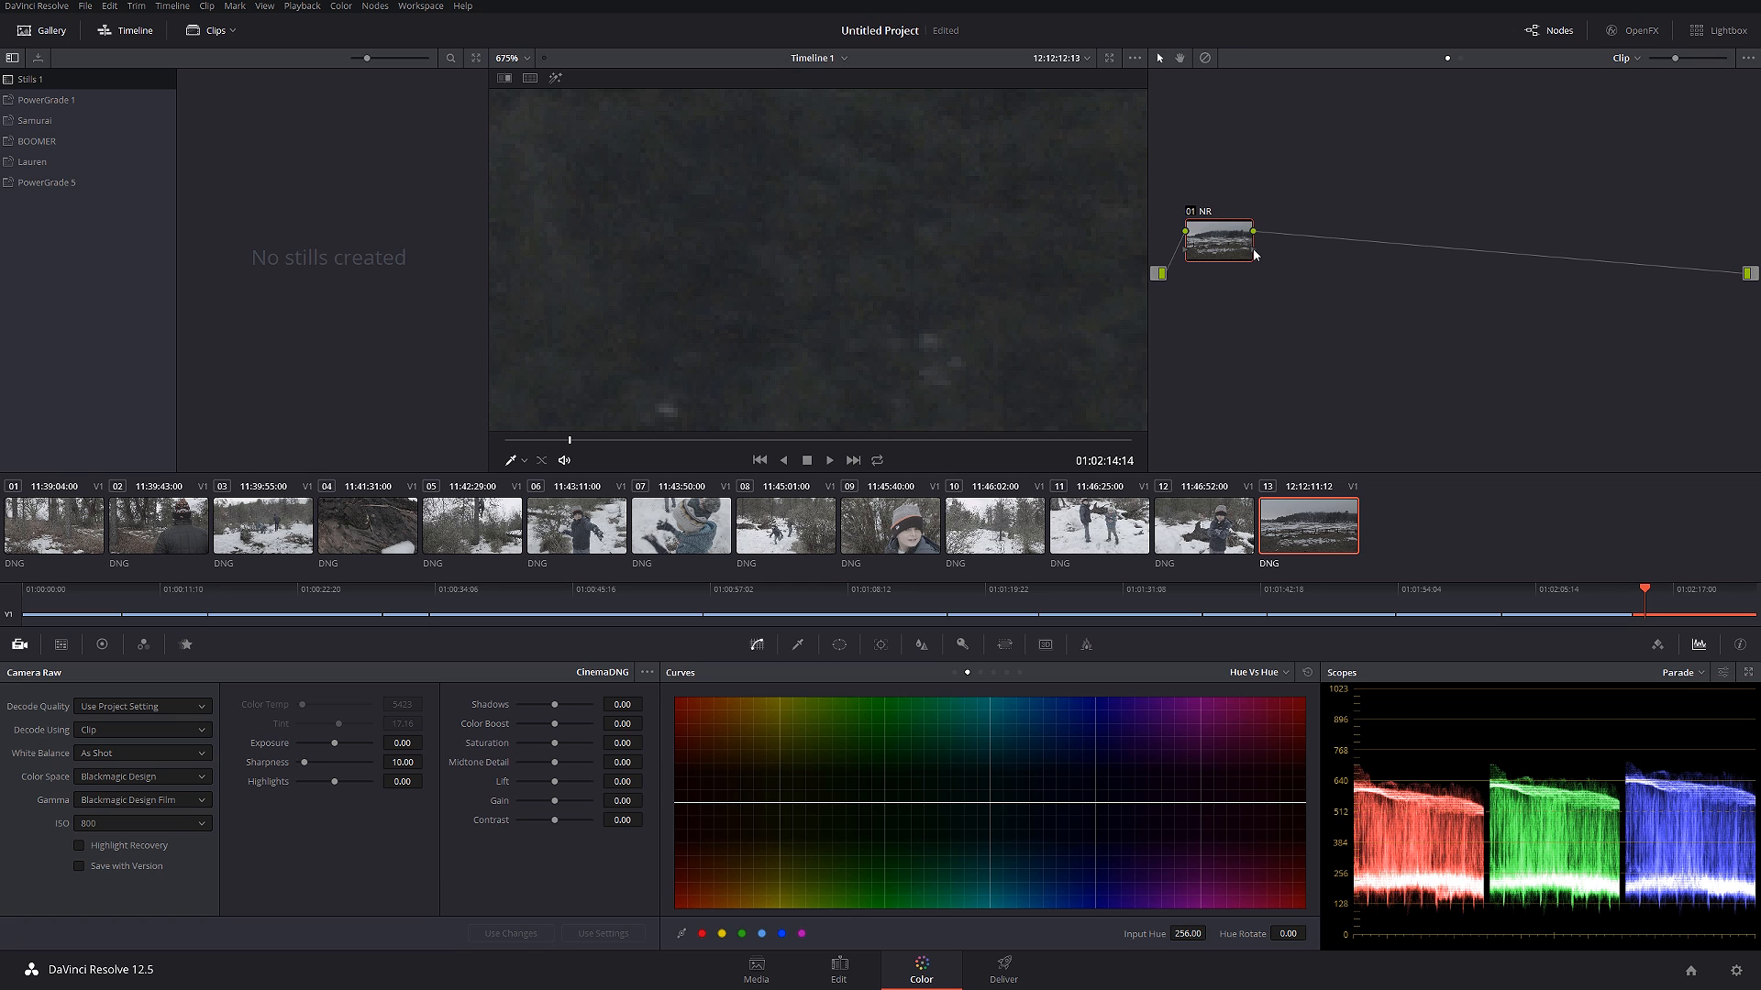
mouse_move(1210, 266)
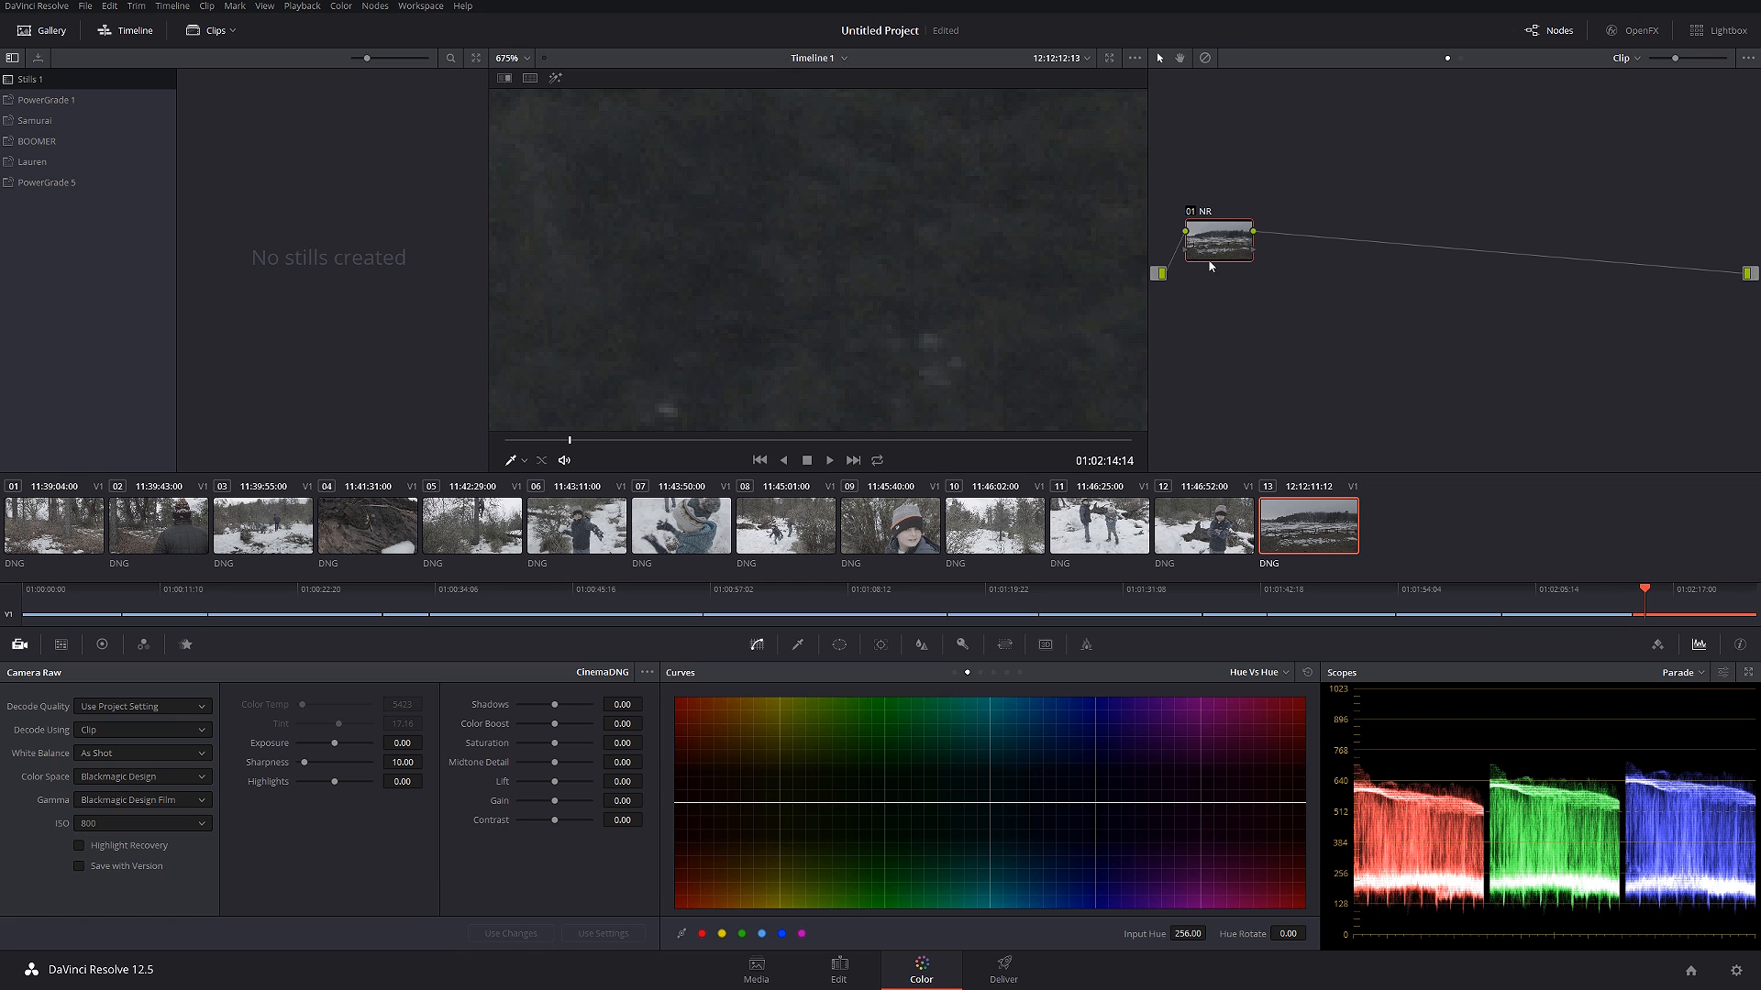
left_click(144, 644)
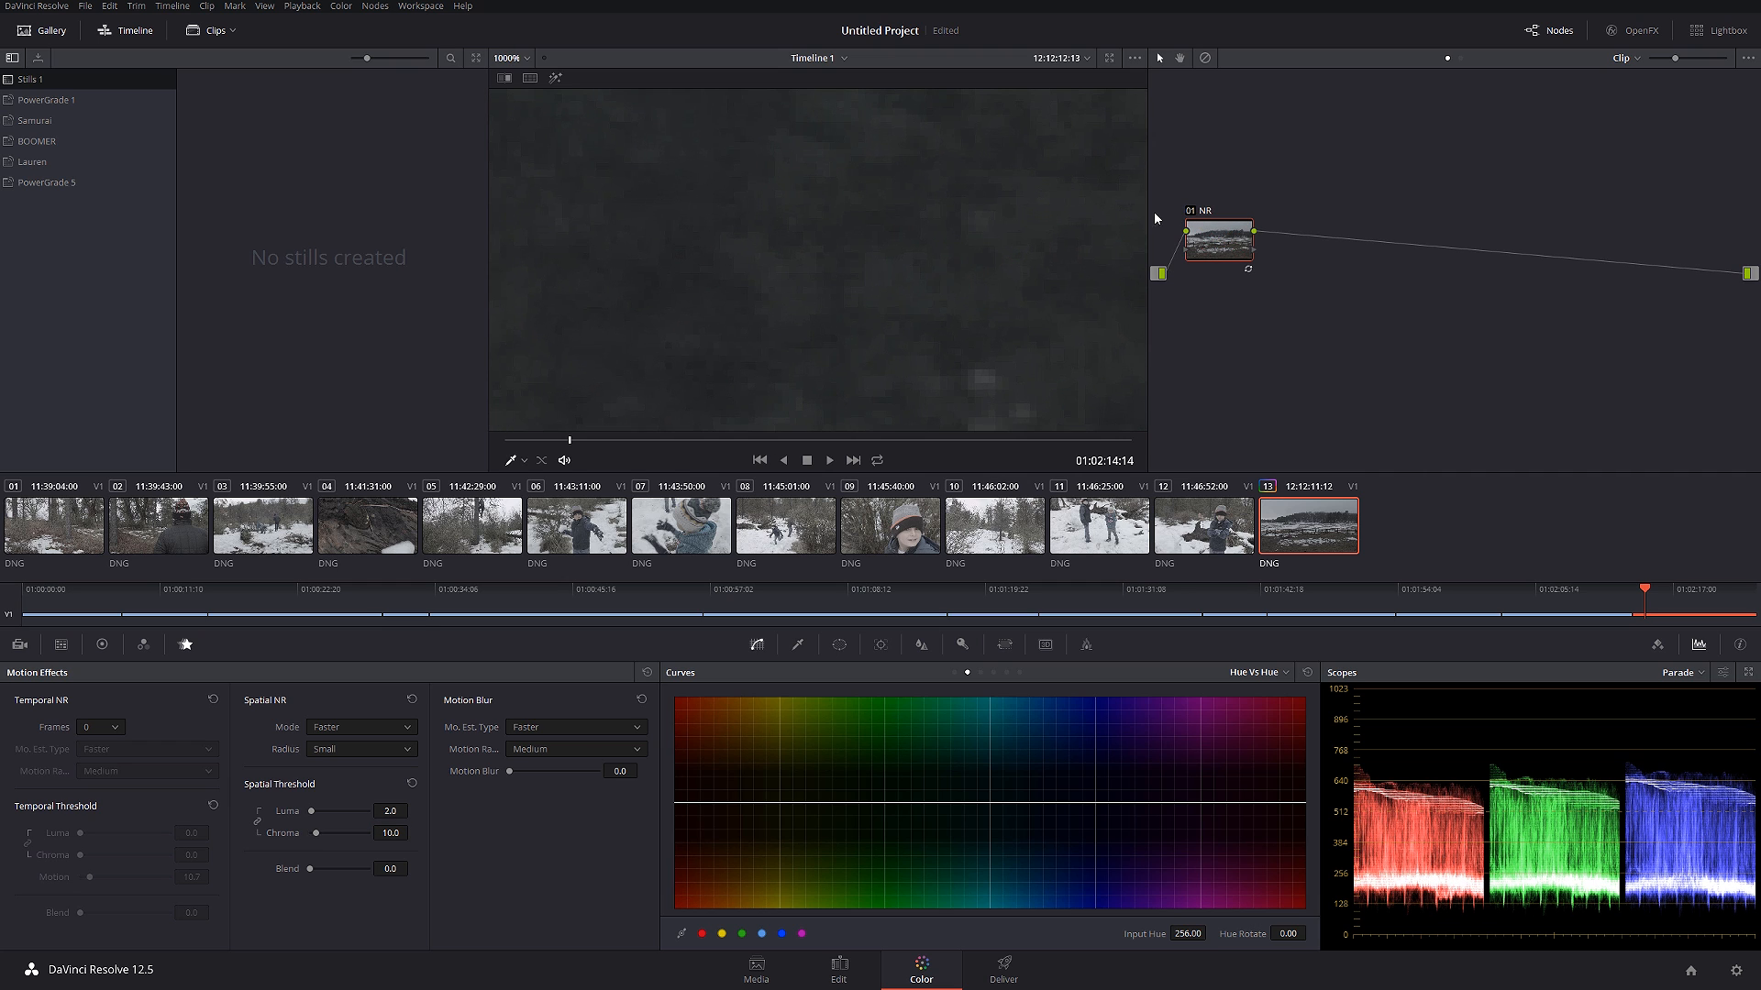
left_click(1219, 238)
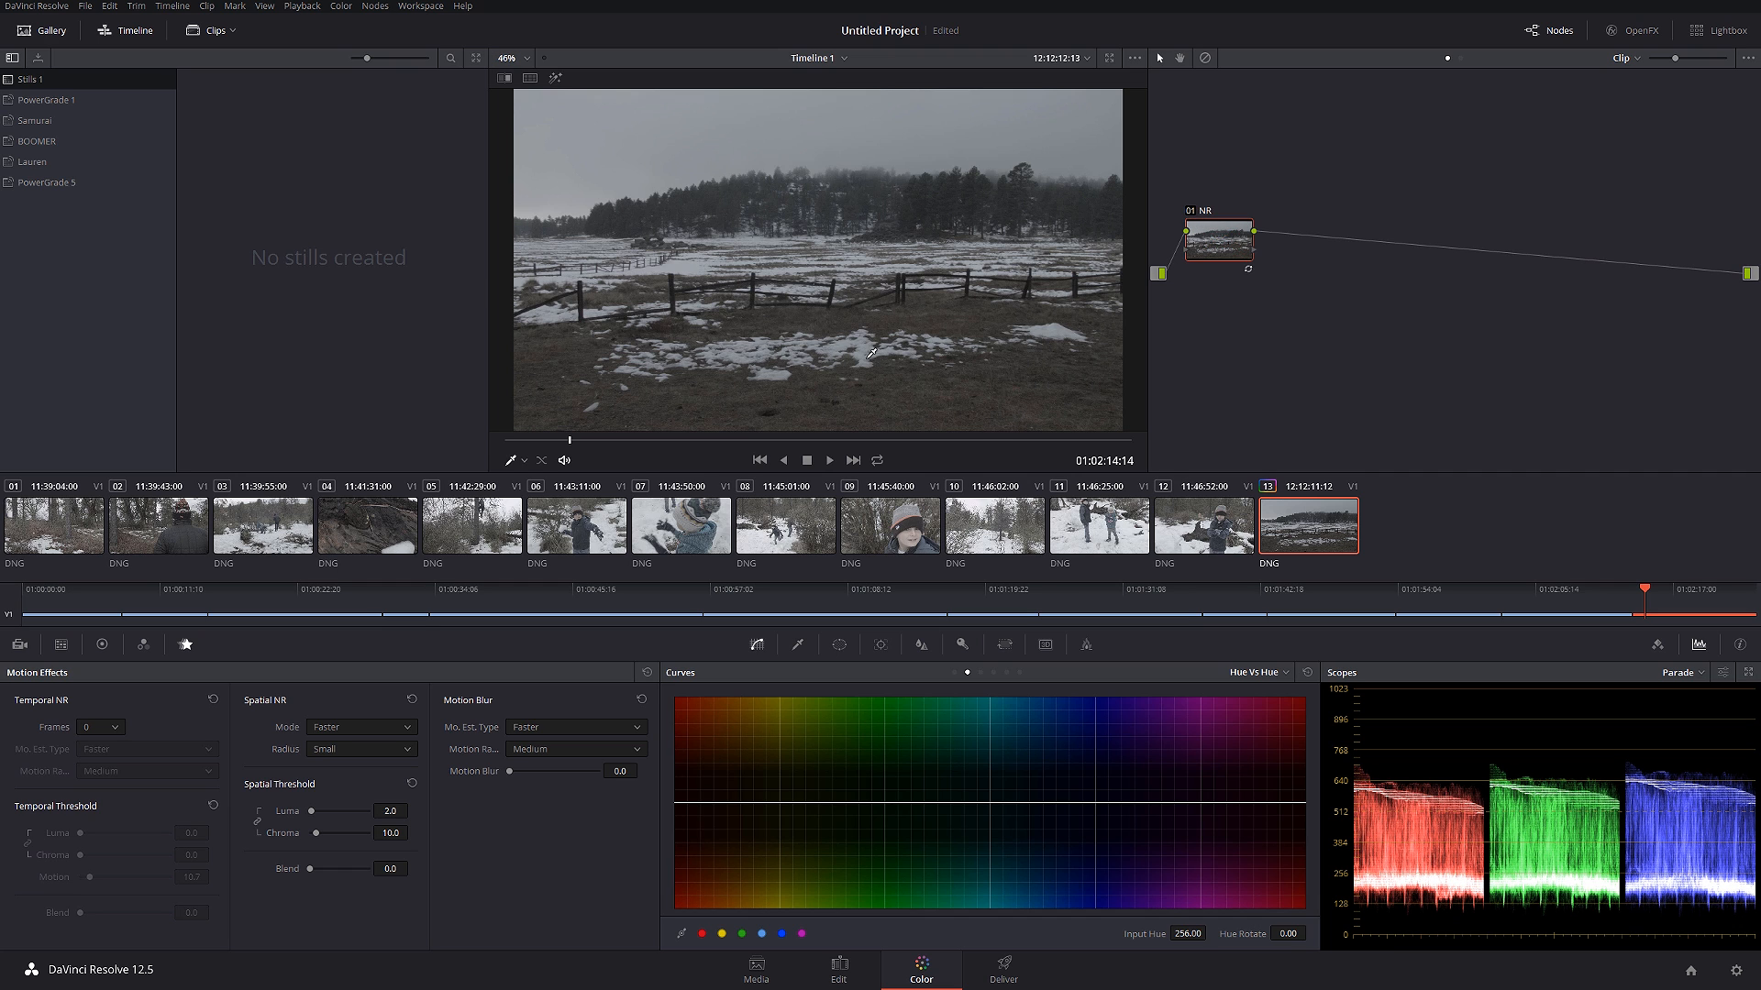
mouse_move(1229, 255)
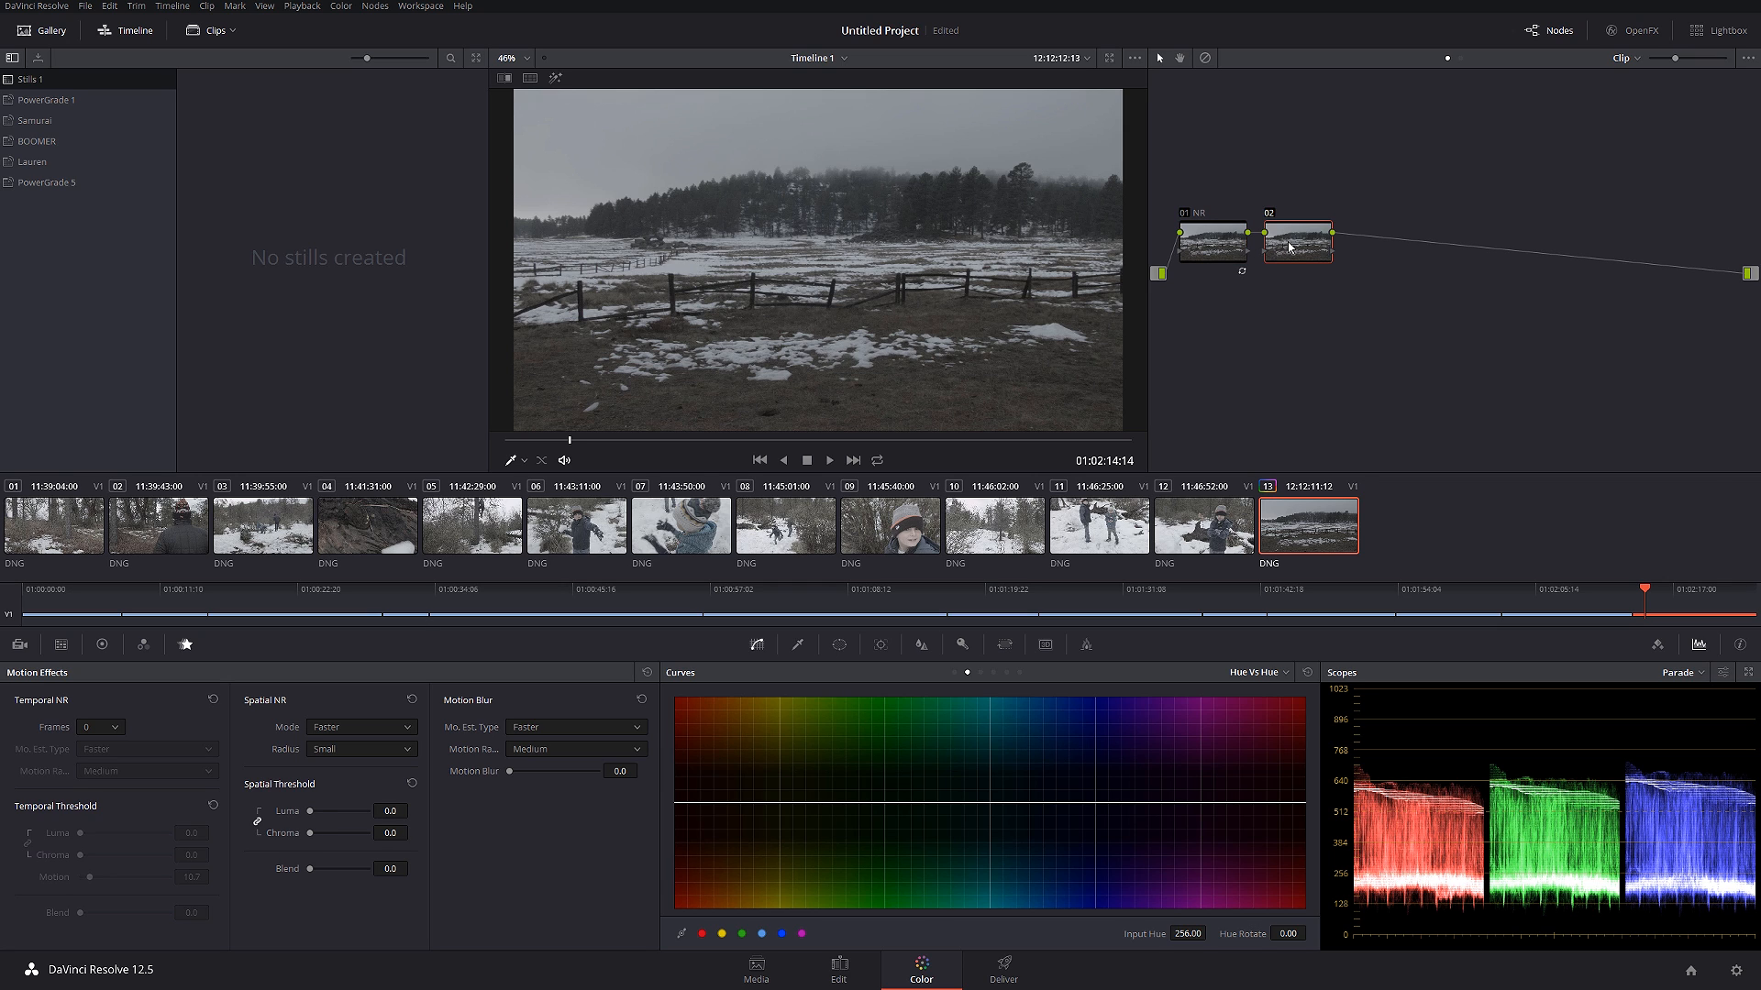
- Label the second node Saturation and show its RGB Mixer controls
right_click(1296, 240)
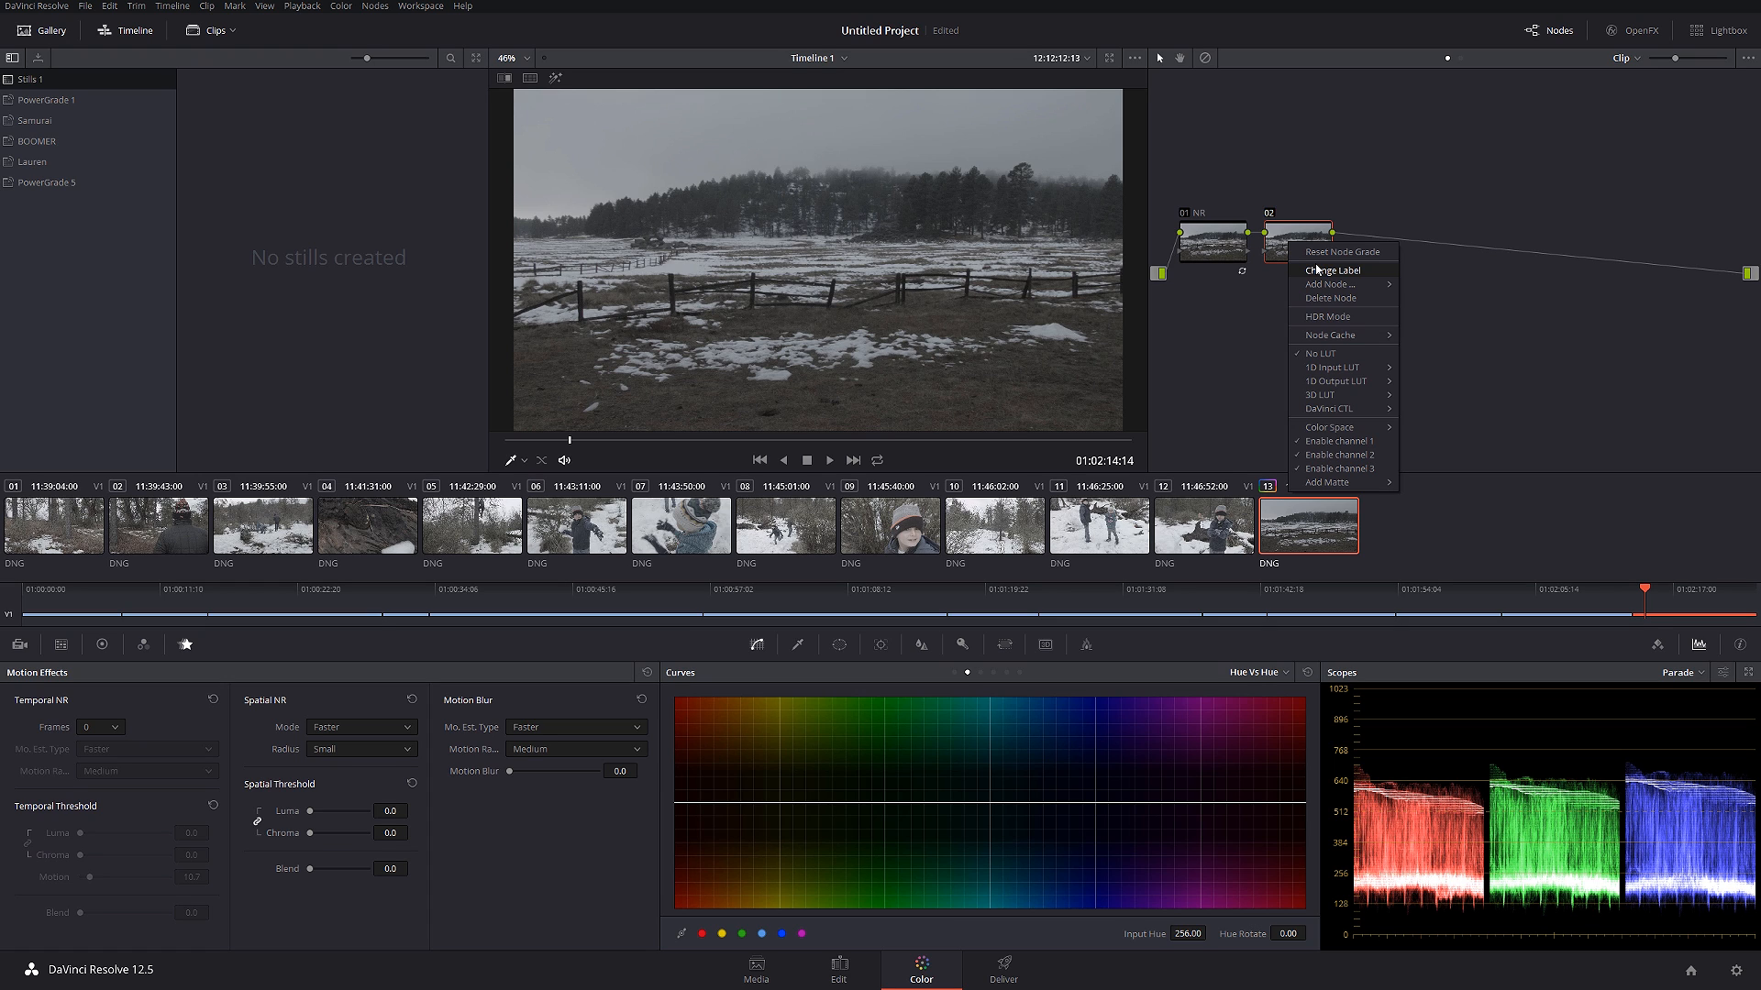
left_click(1331, 270)
type(" Saturation")
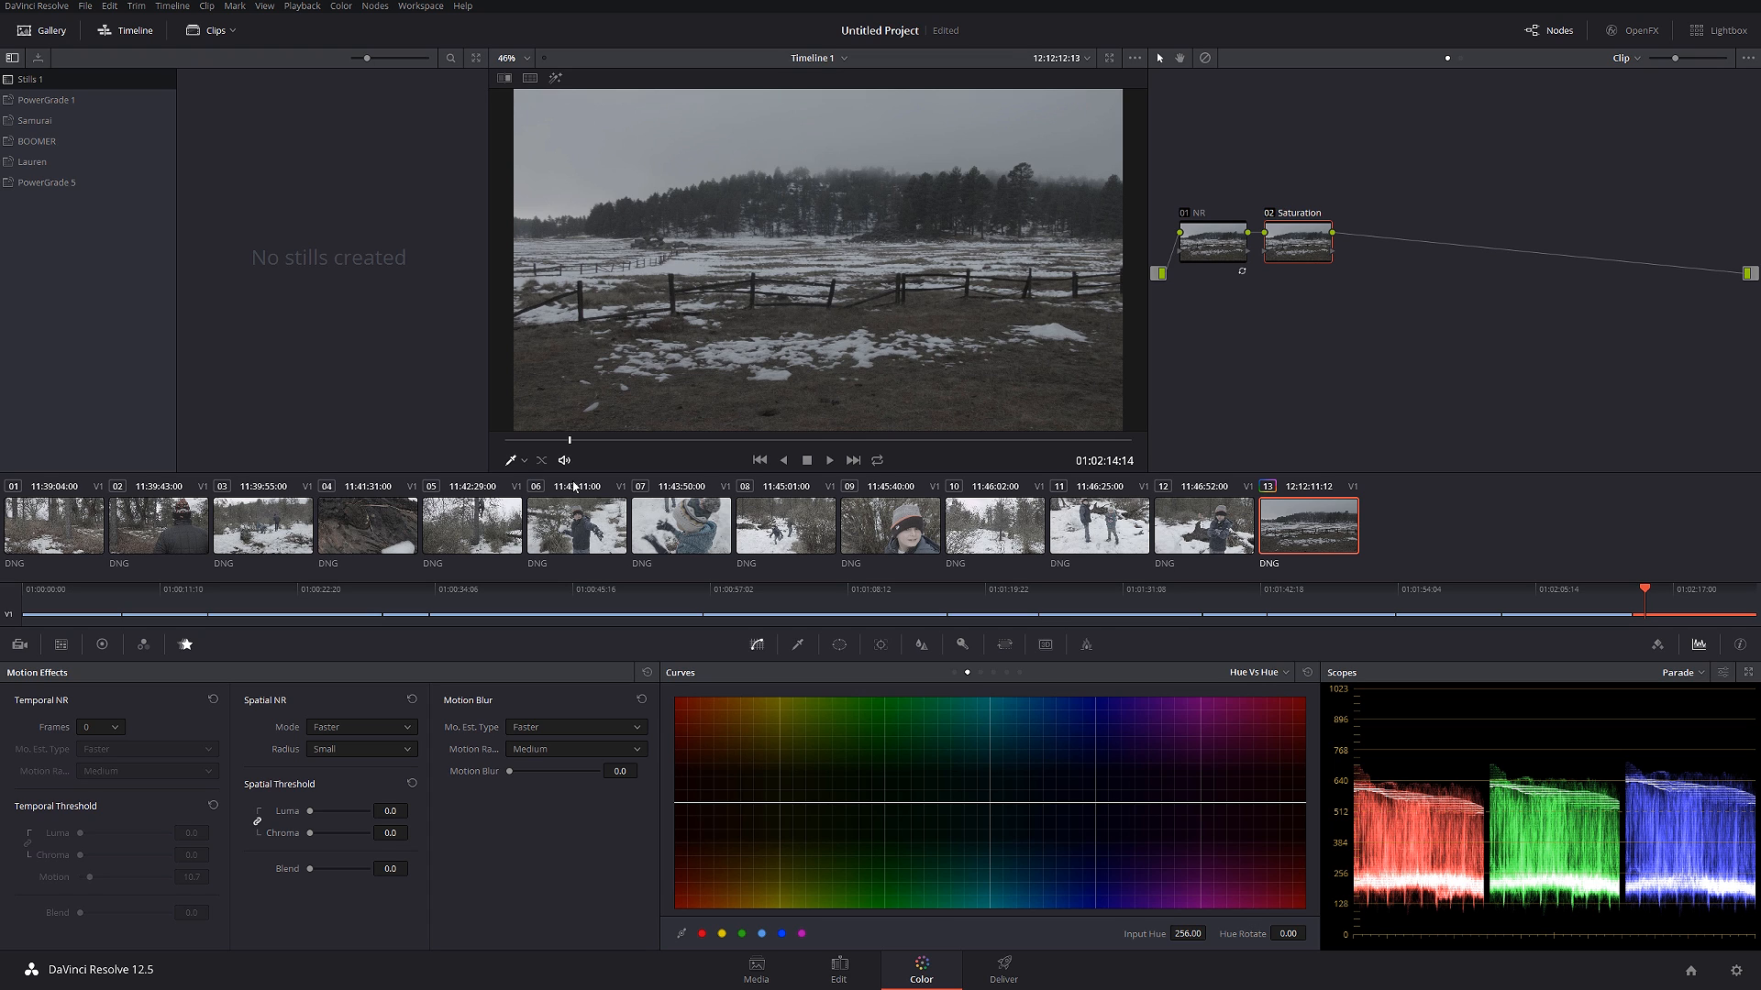
left_click(143, 644)
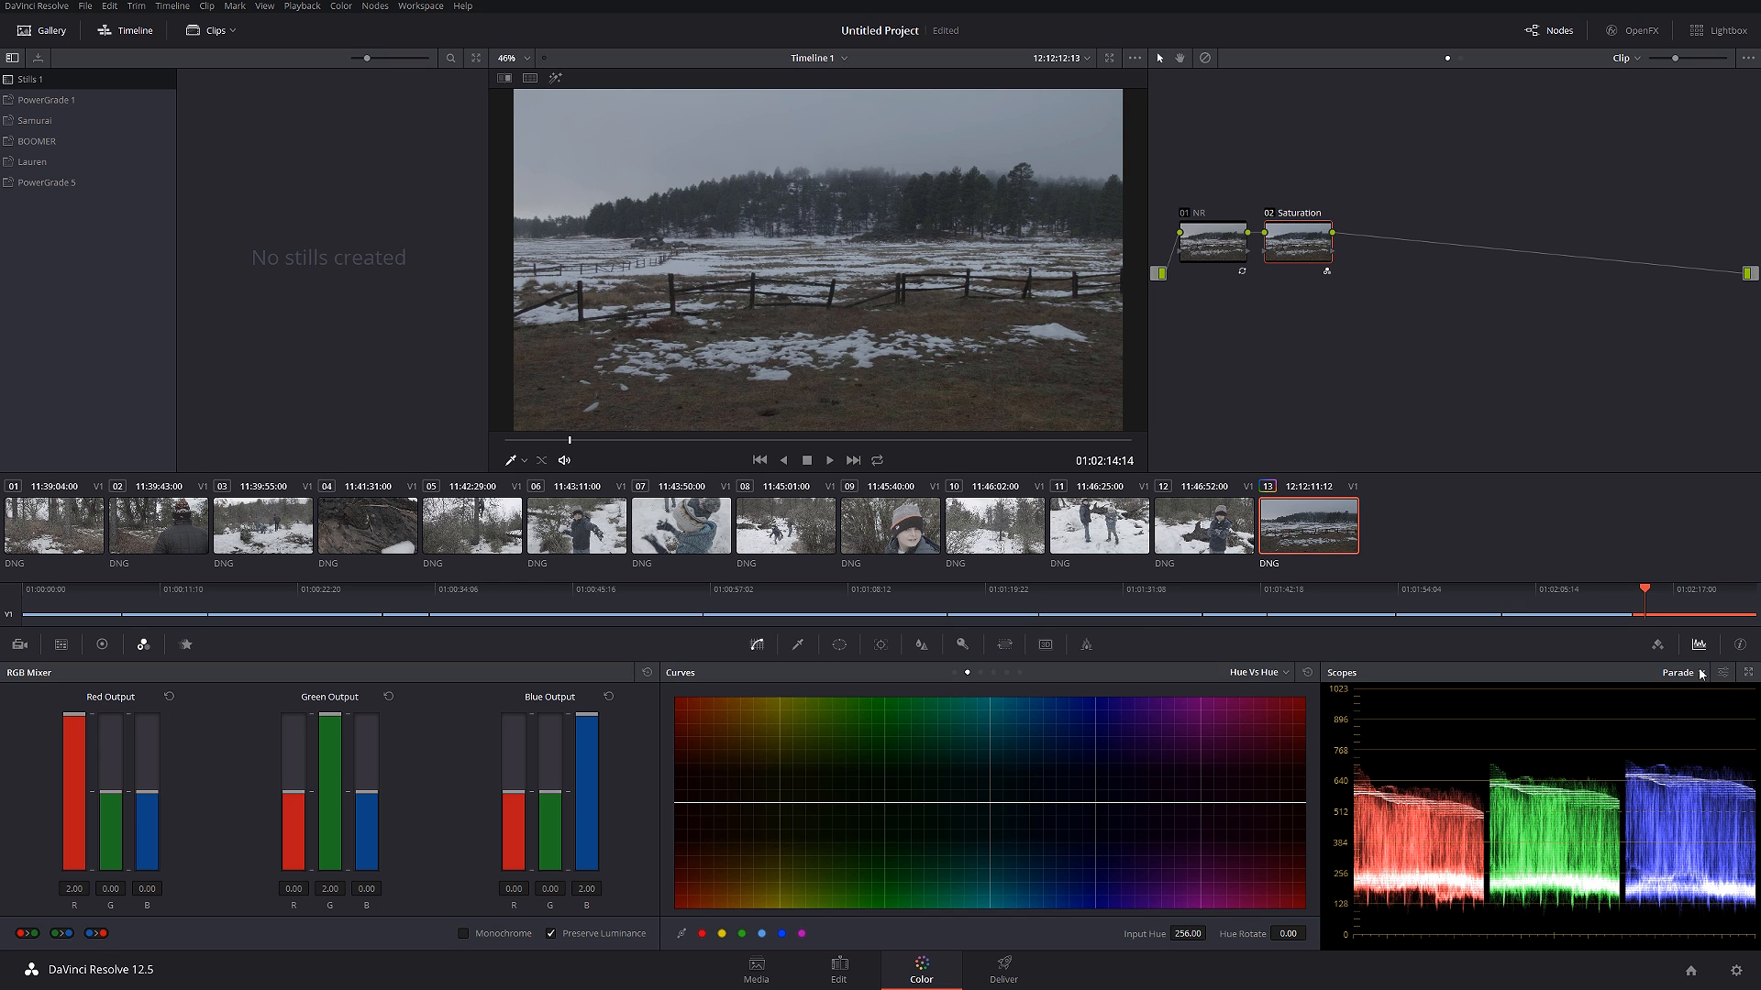
- Switch the scope to Vectorscope with the skin tone indicator turned on
left_click(1671, 671)
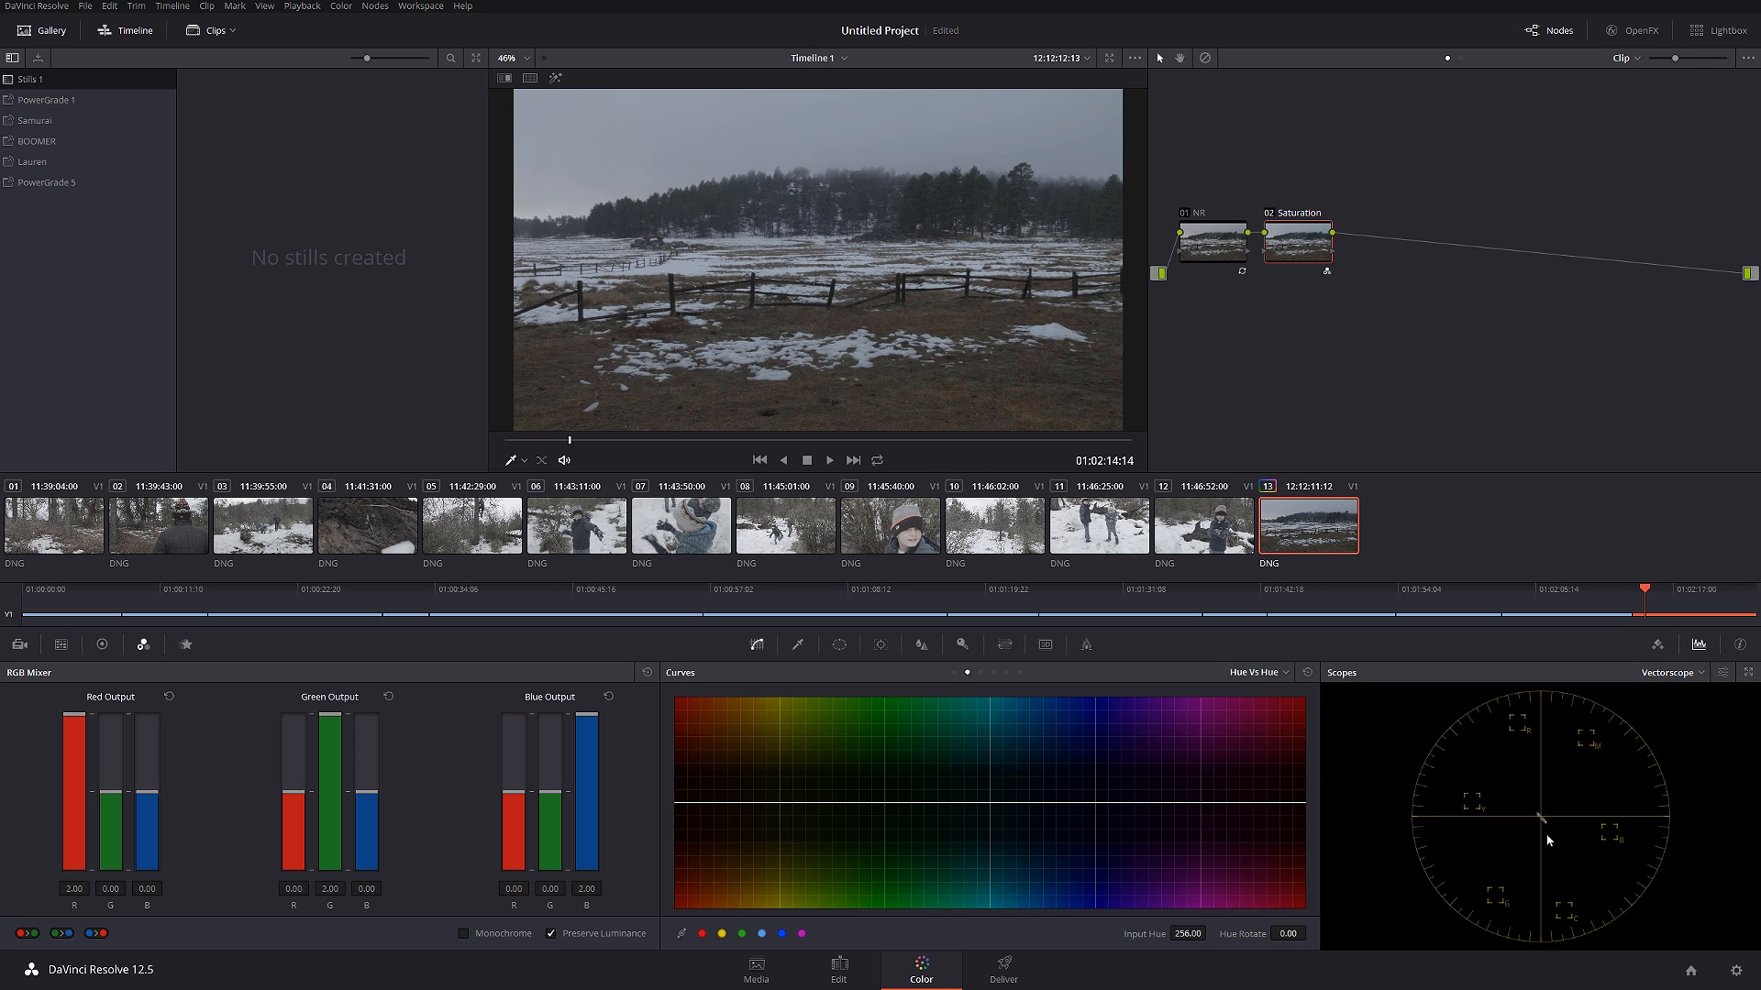
mouse_move(1719, 676)
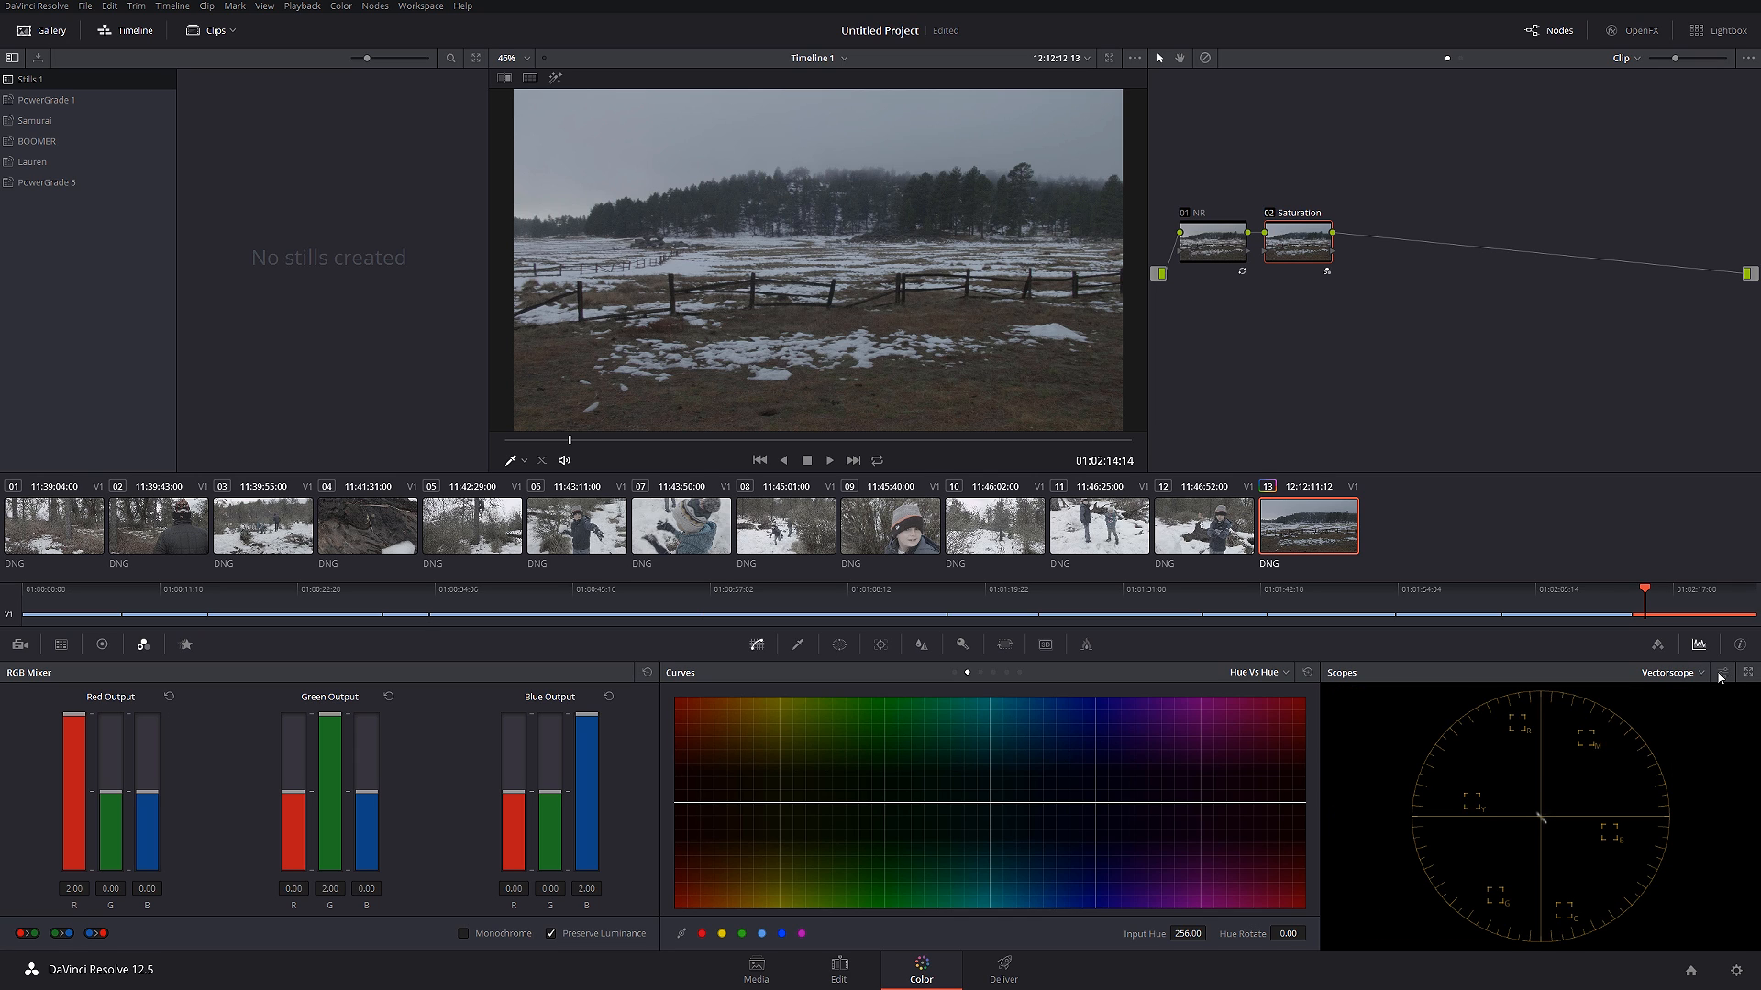
left_click(1726, 672)
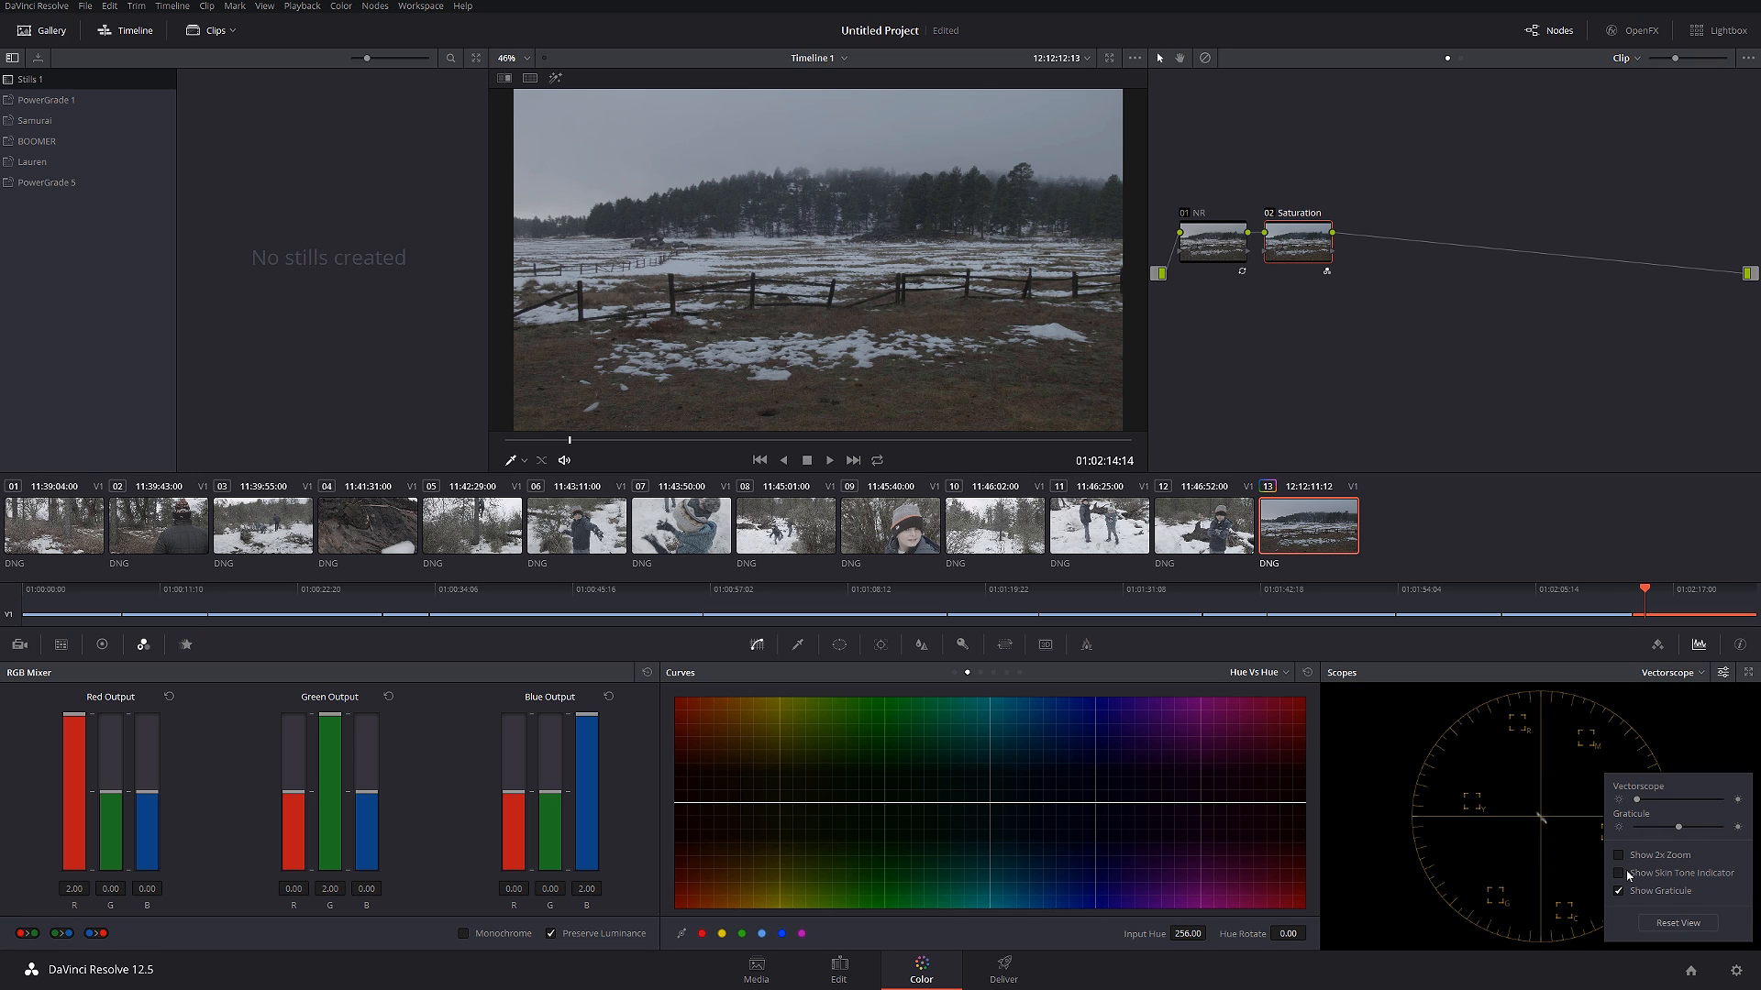
left_click(1618, 874)
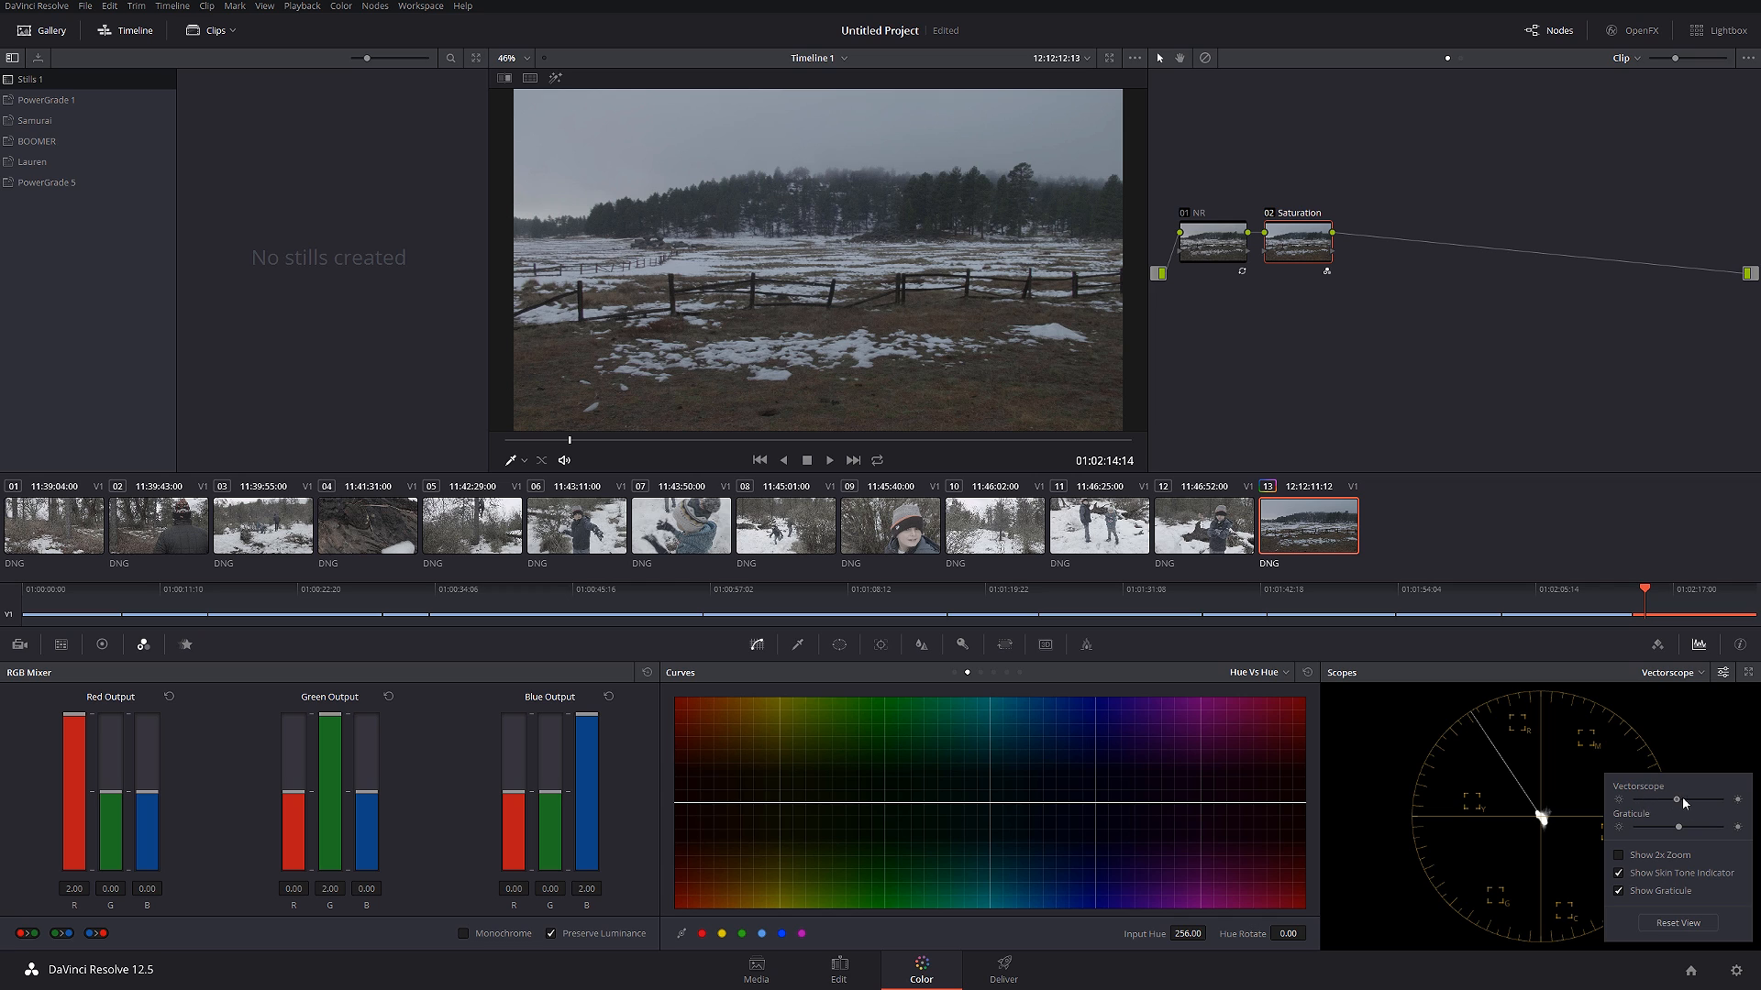
mouse_move(1451, 761)
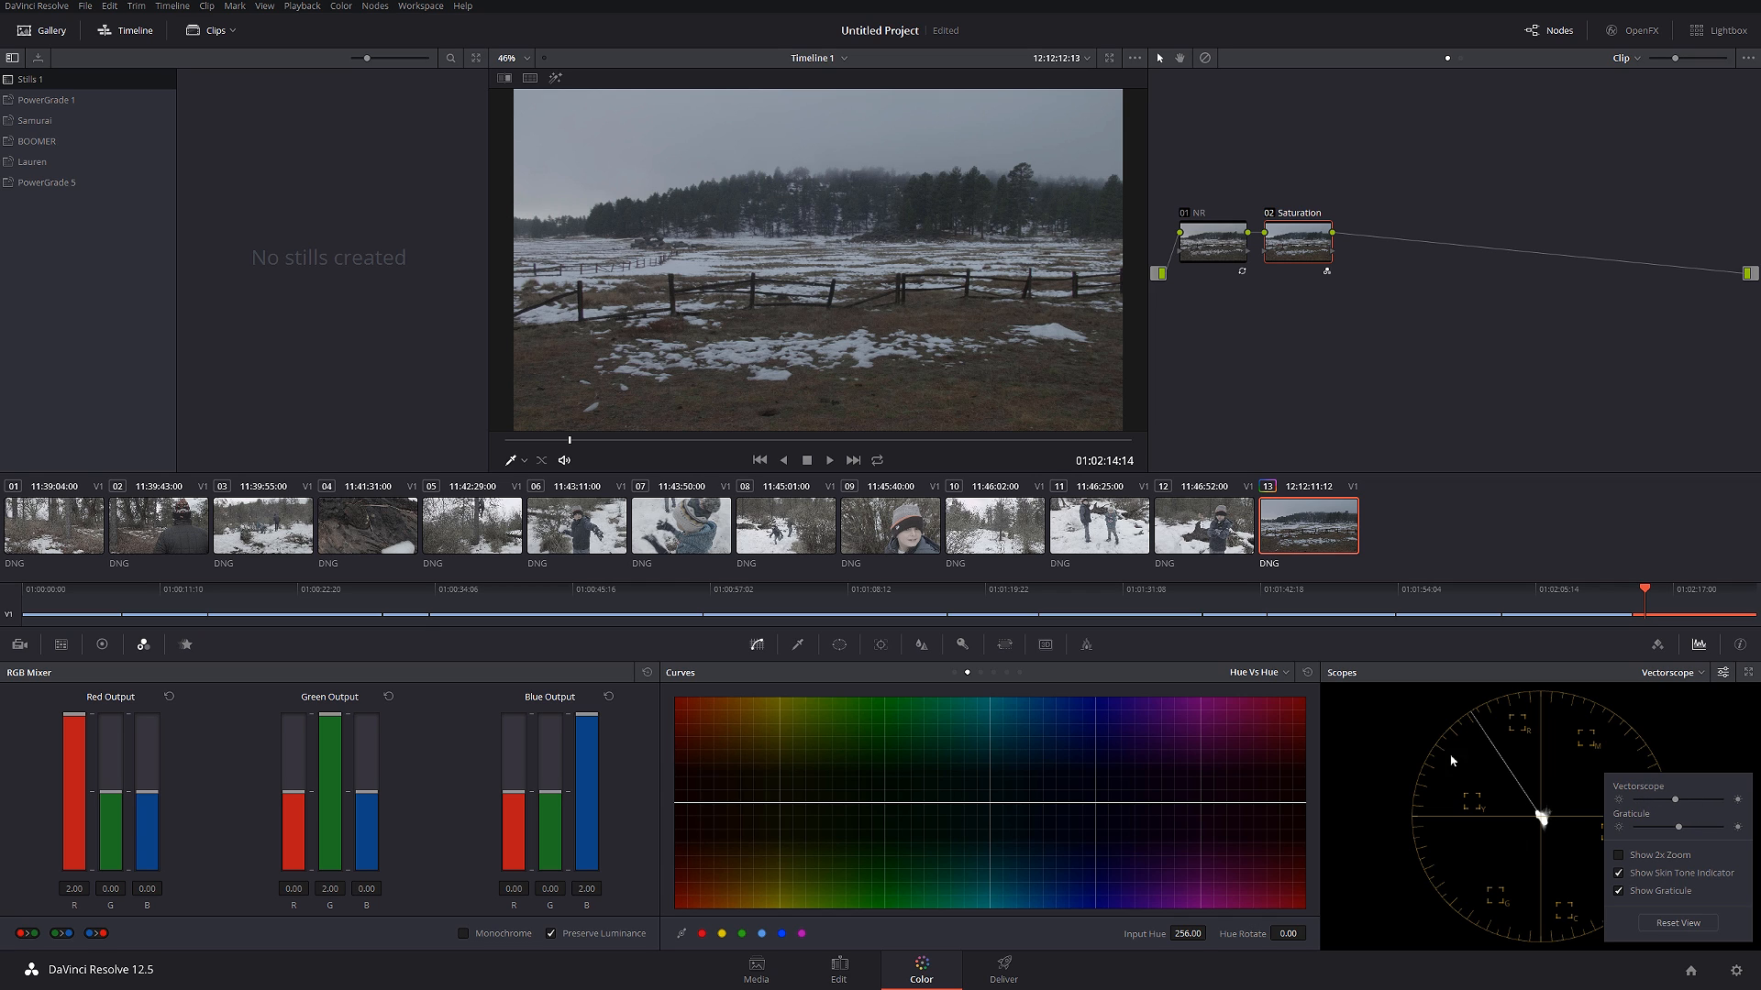
left_click(1297, 244)
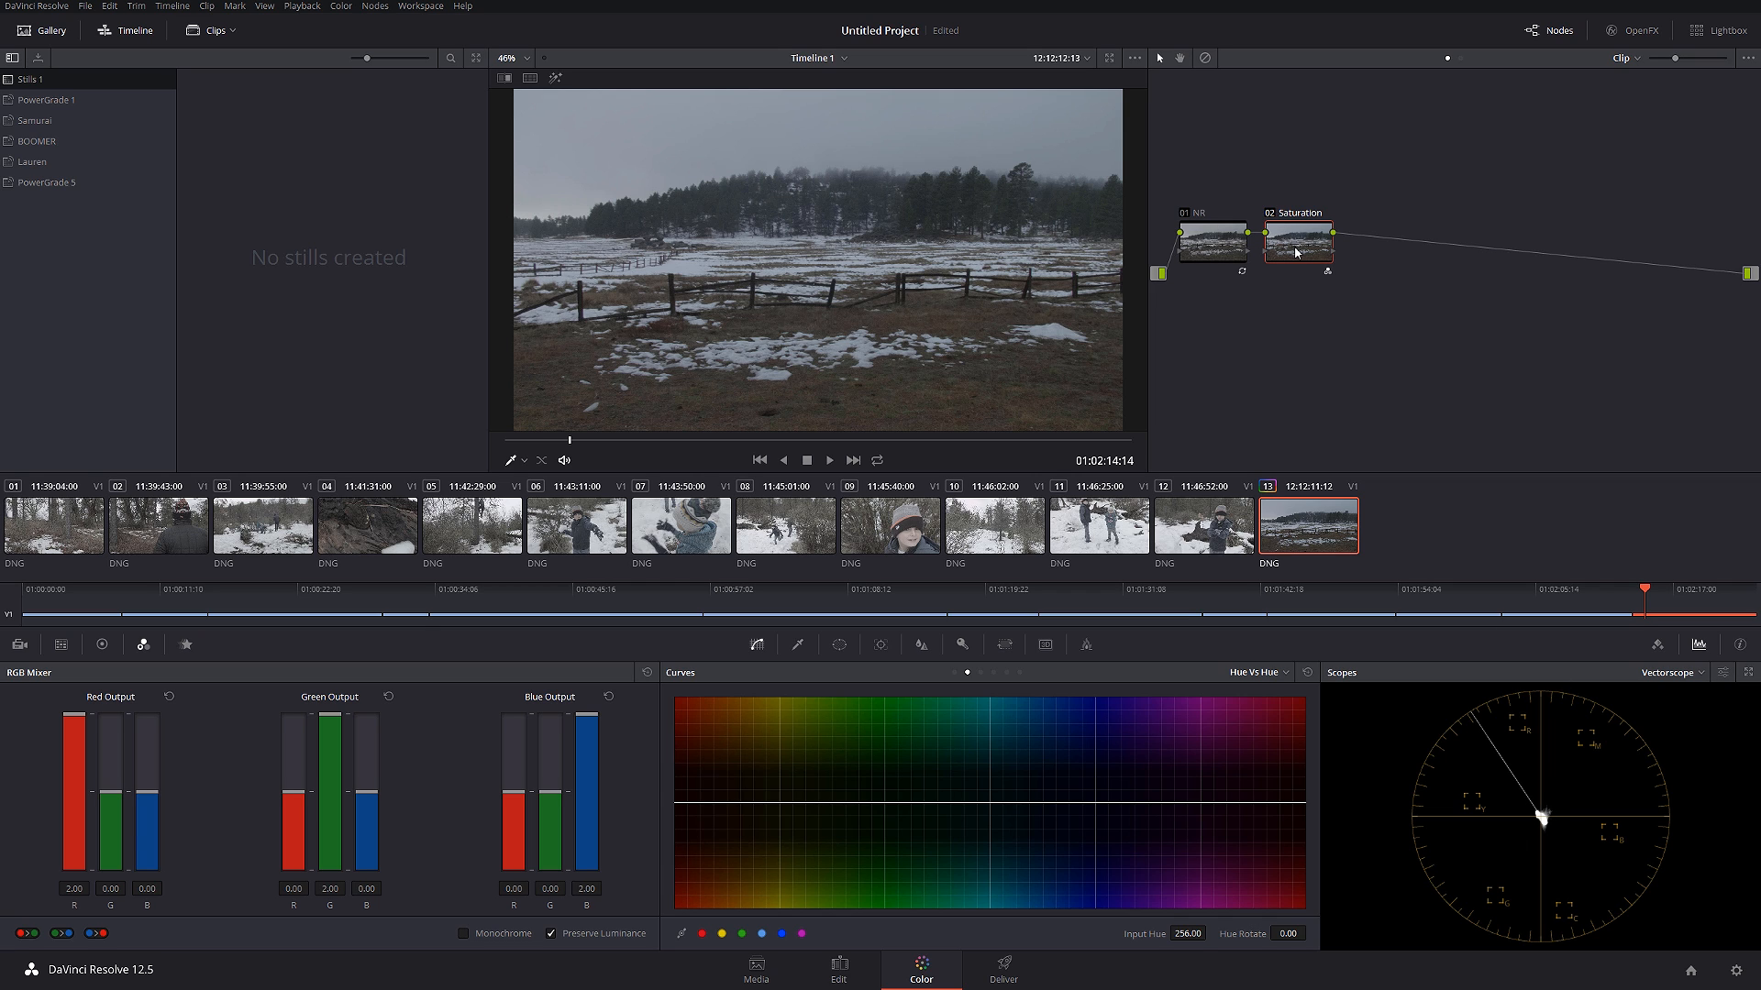
mouse_move(1186, 296)
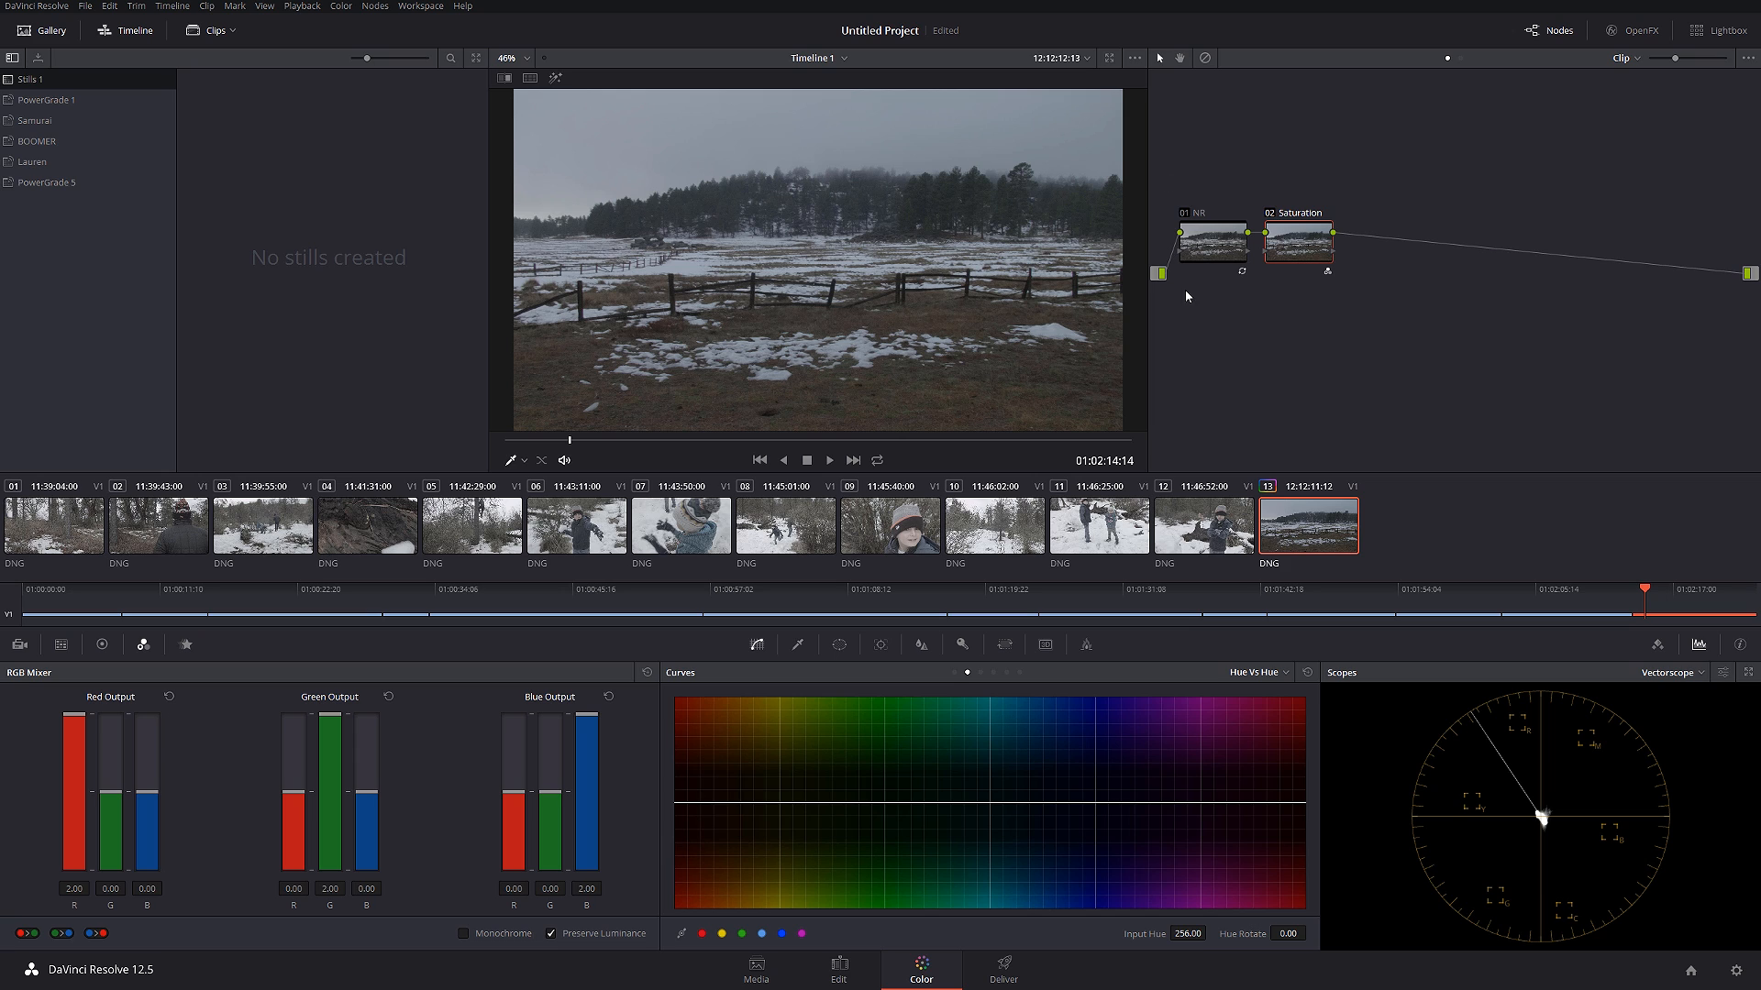
mouse_move(1155, 364)
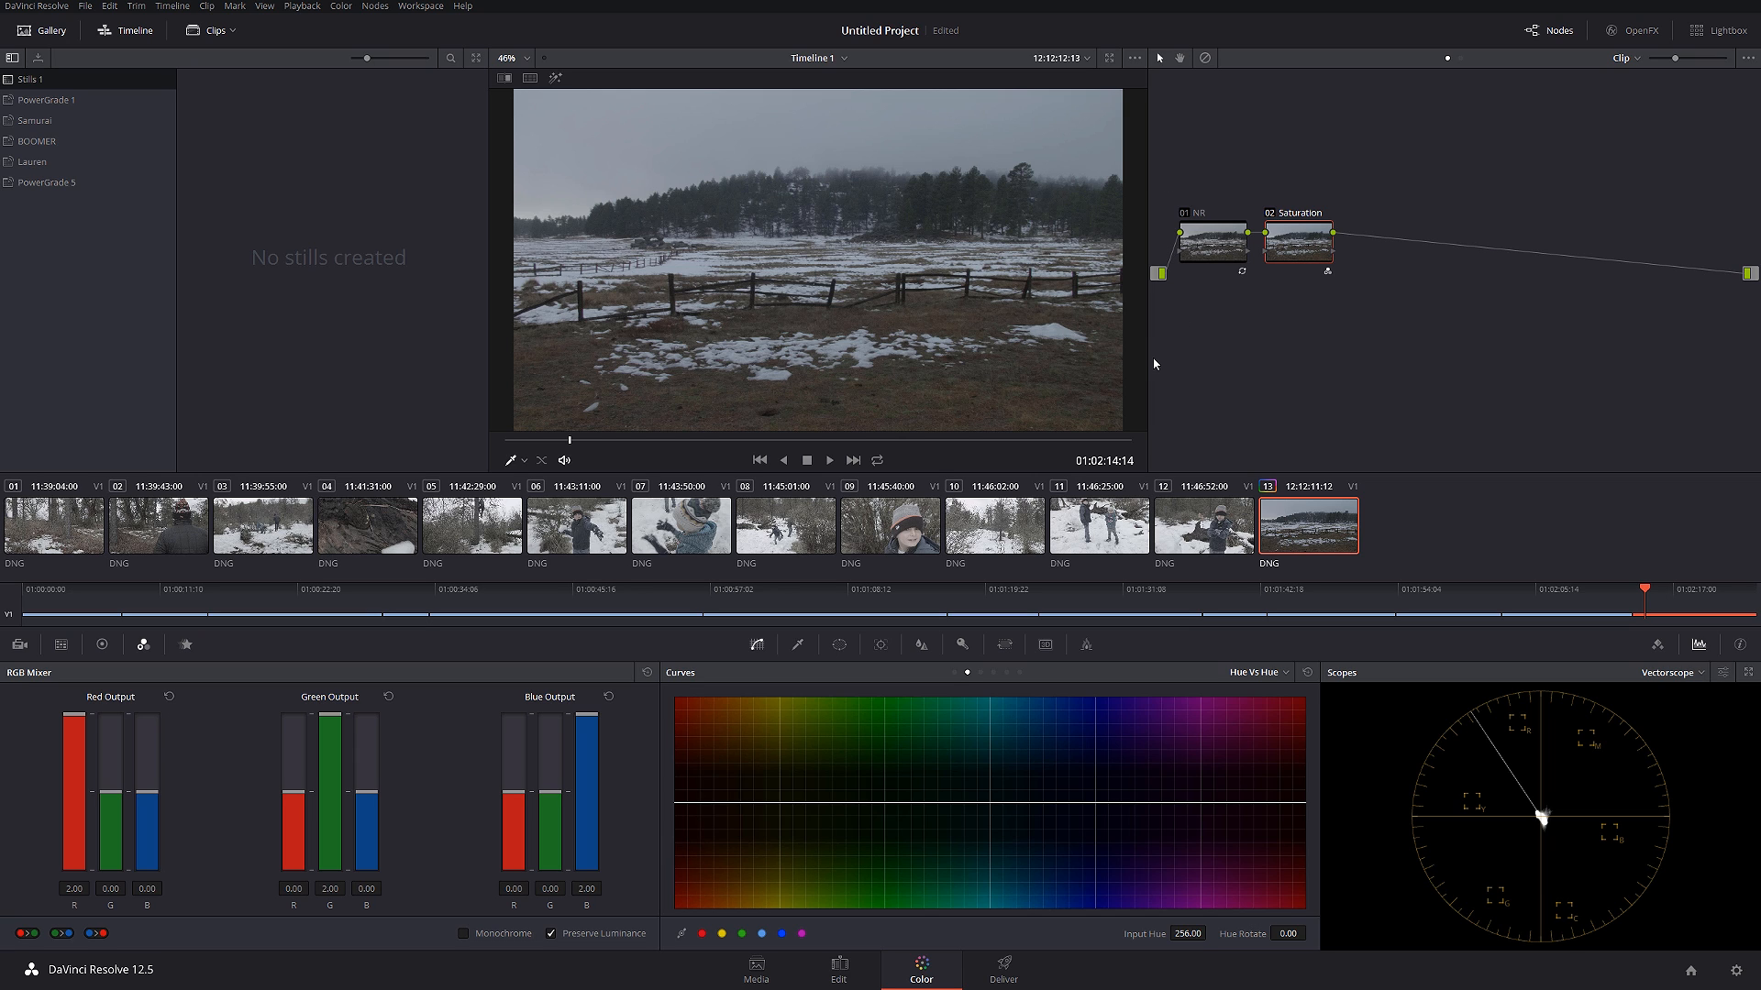
- Add a splitter/combiner node from the Nodes menu and label the channel nodes R and G
left_click(374, 5)
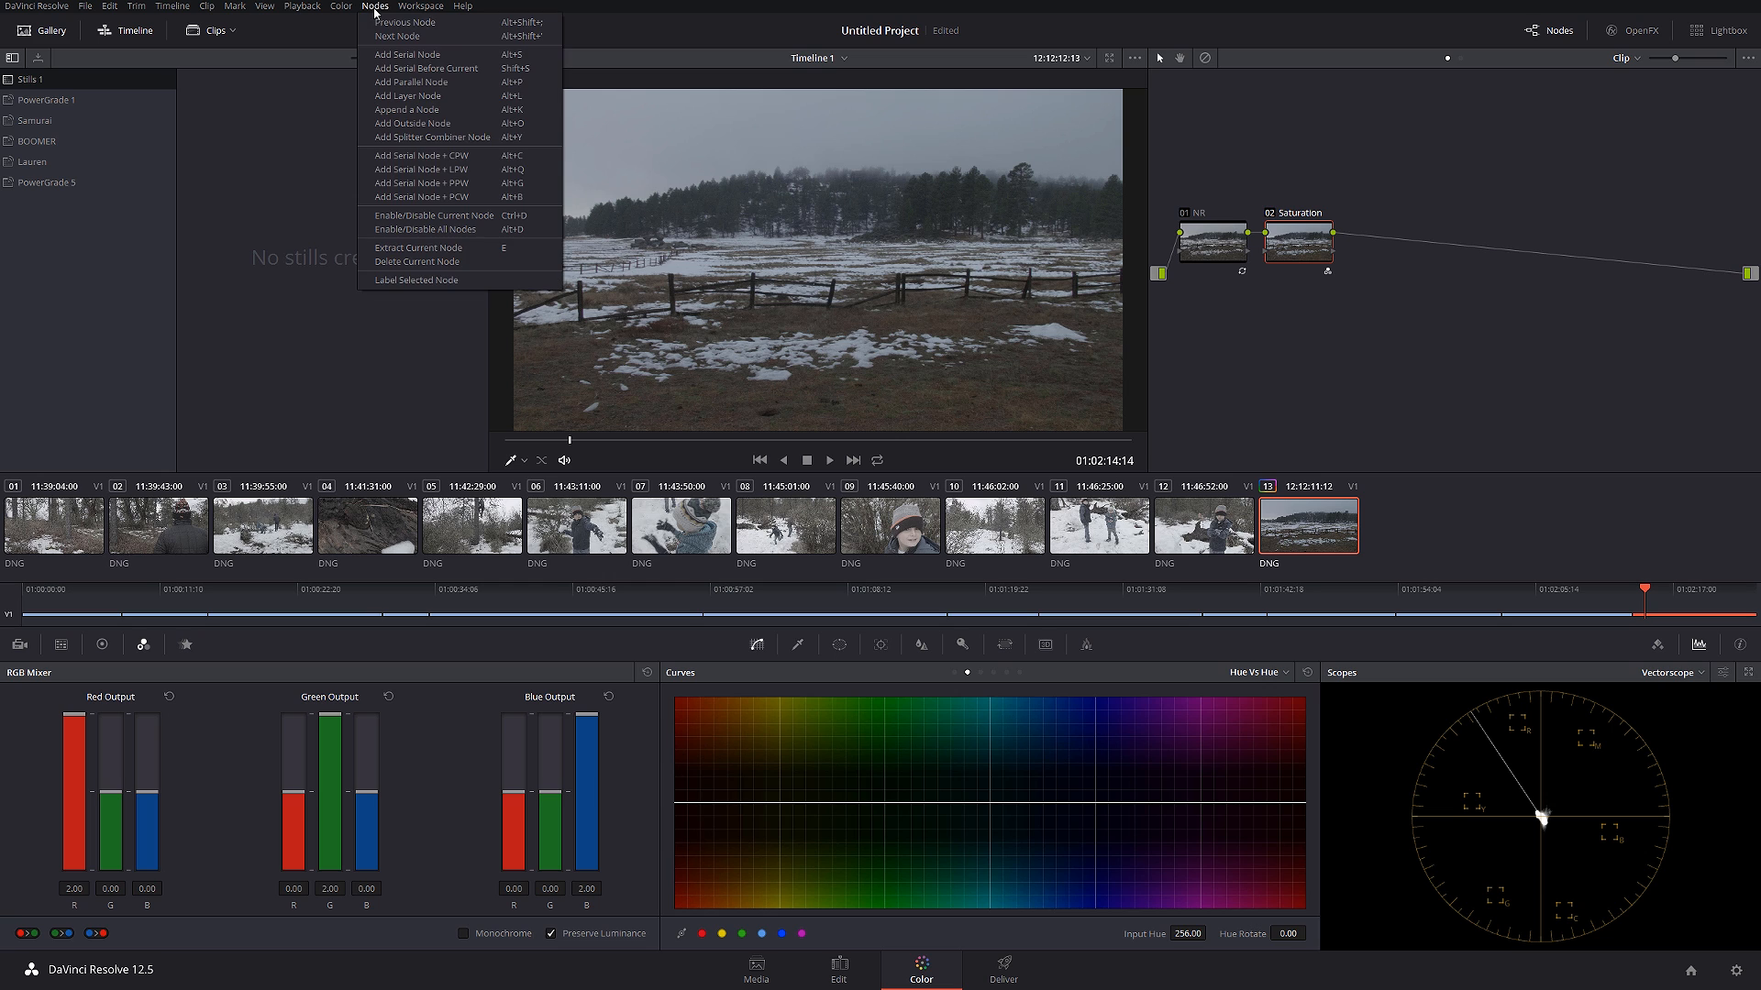
mouse_move(459, 137)
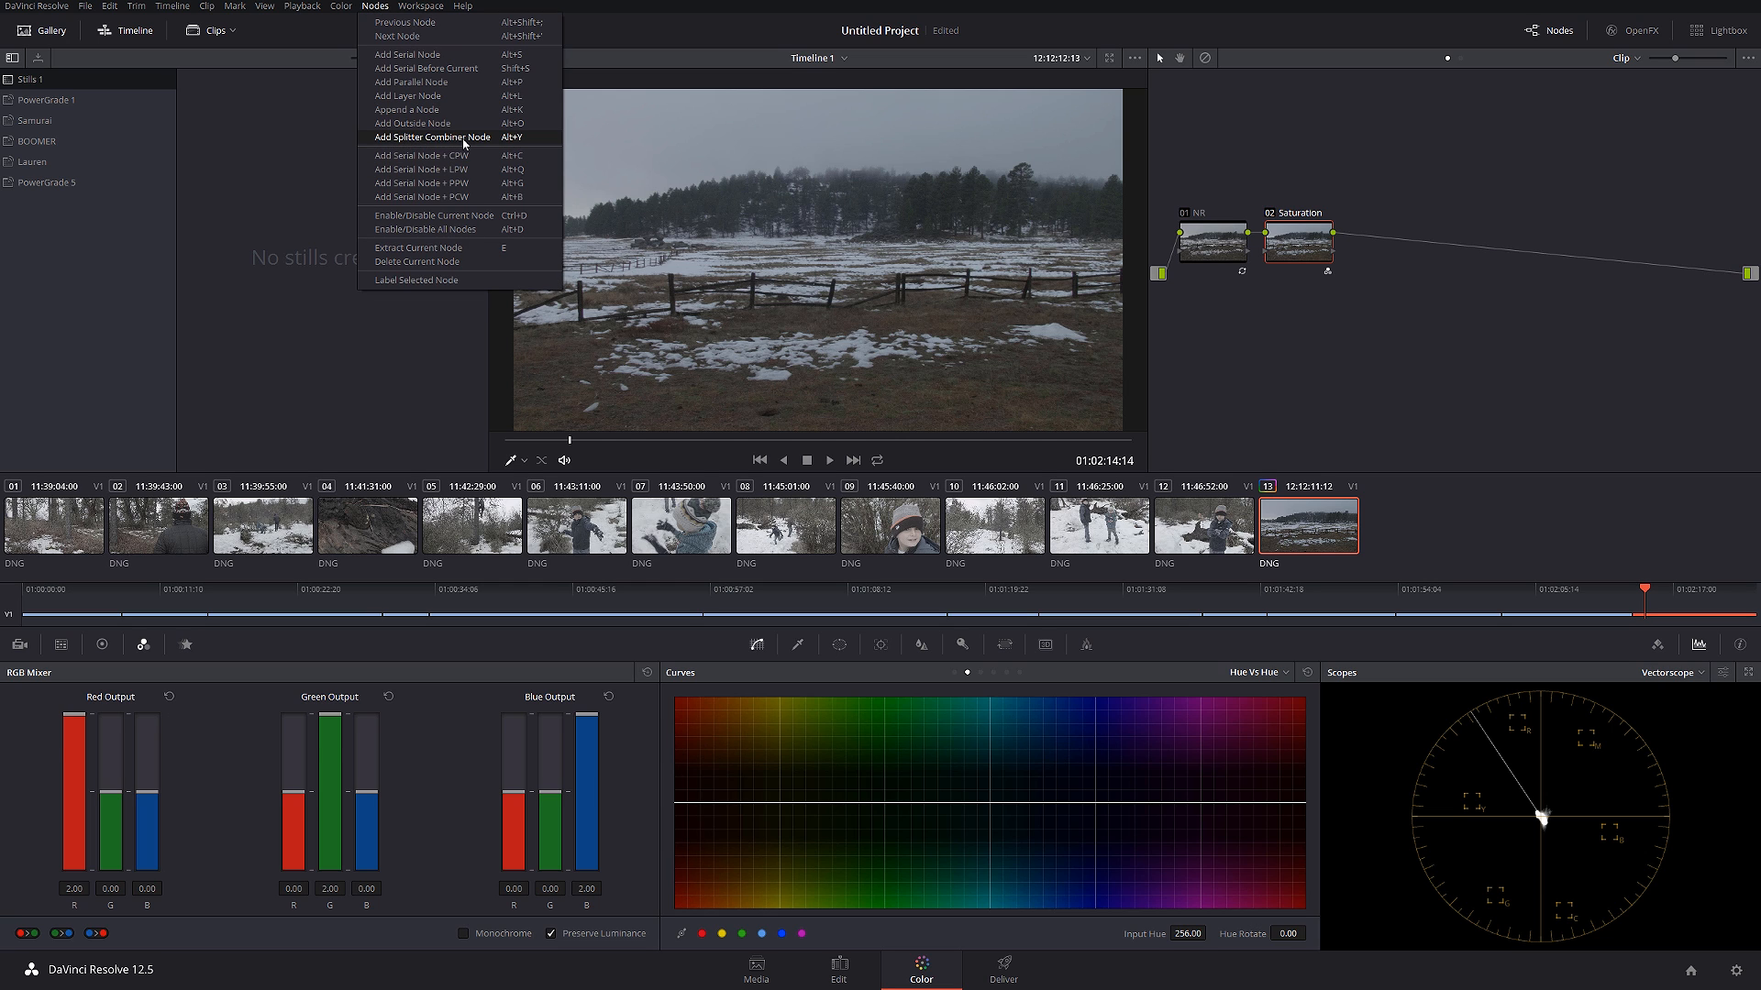
left_click(431, 136)
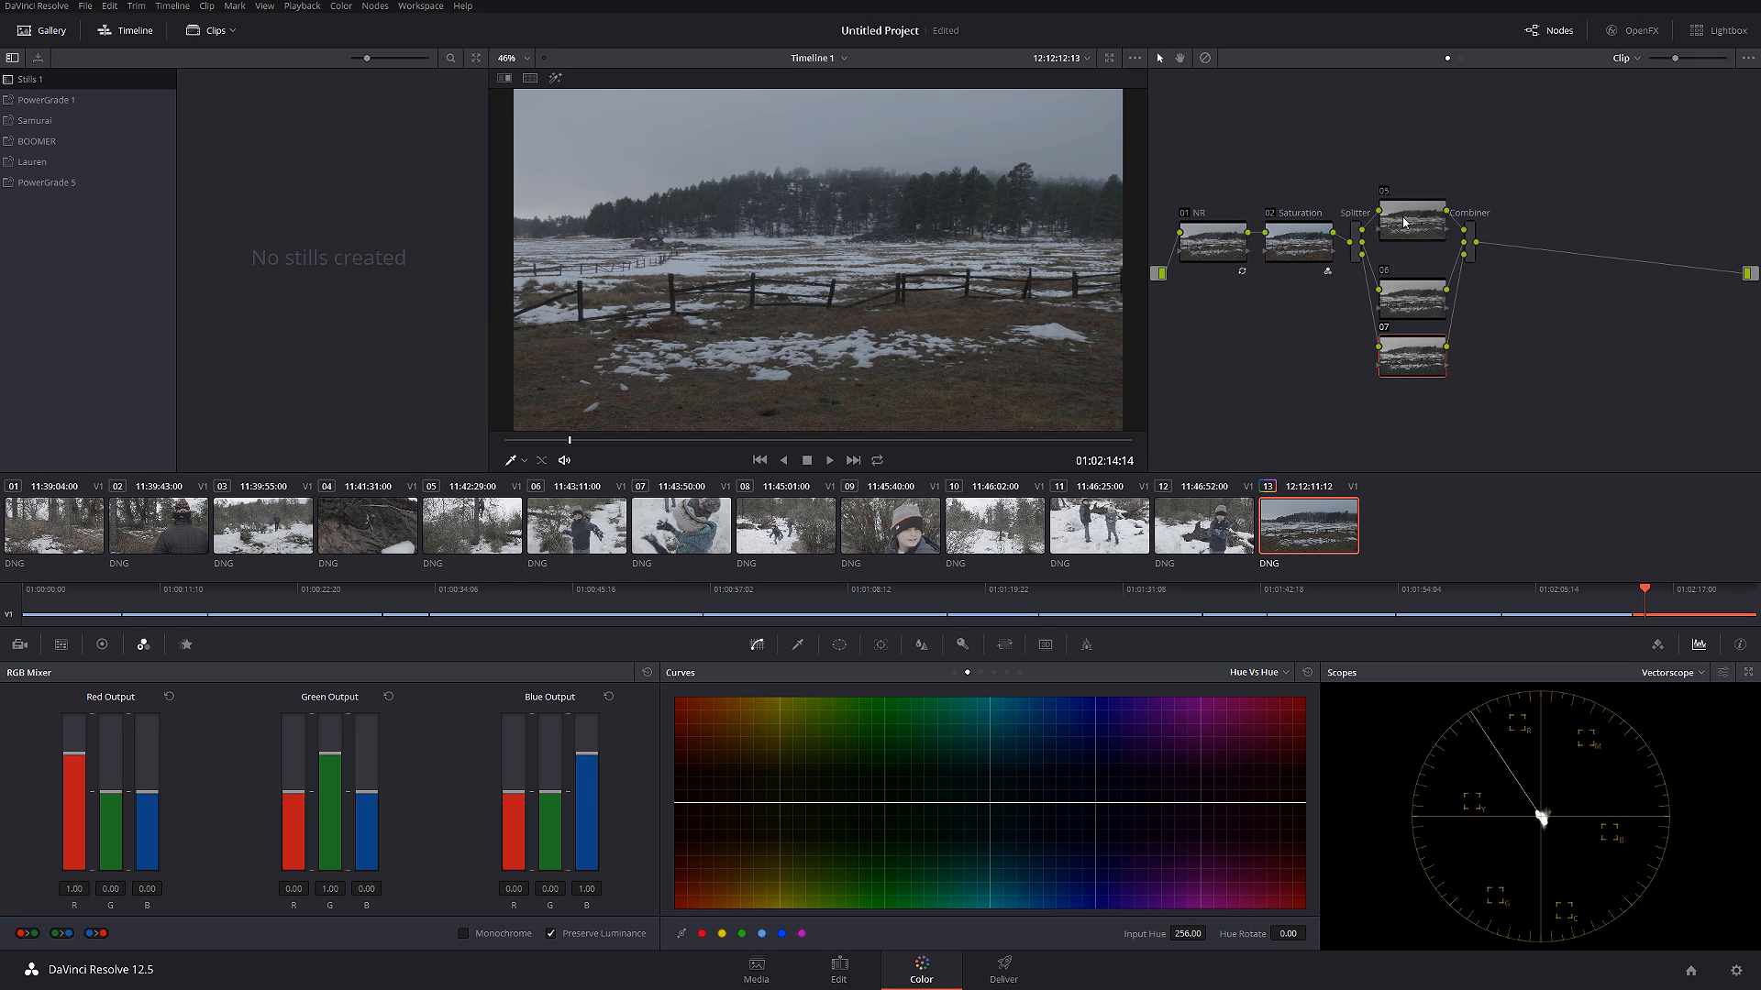
left_click(1411, 222)
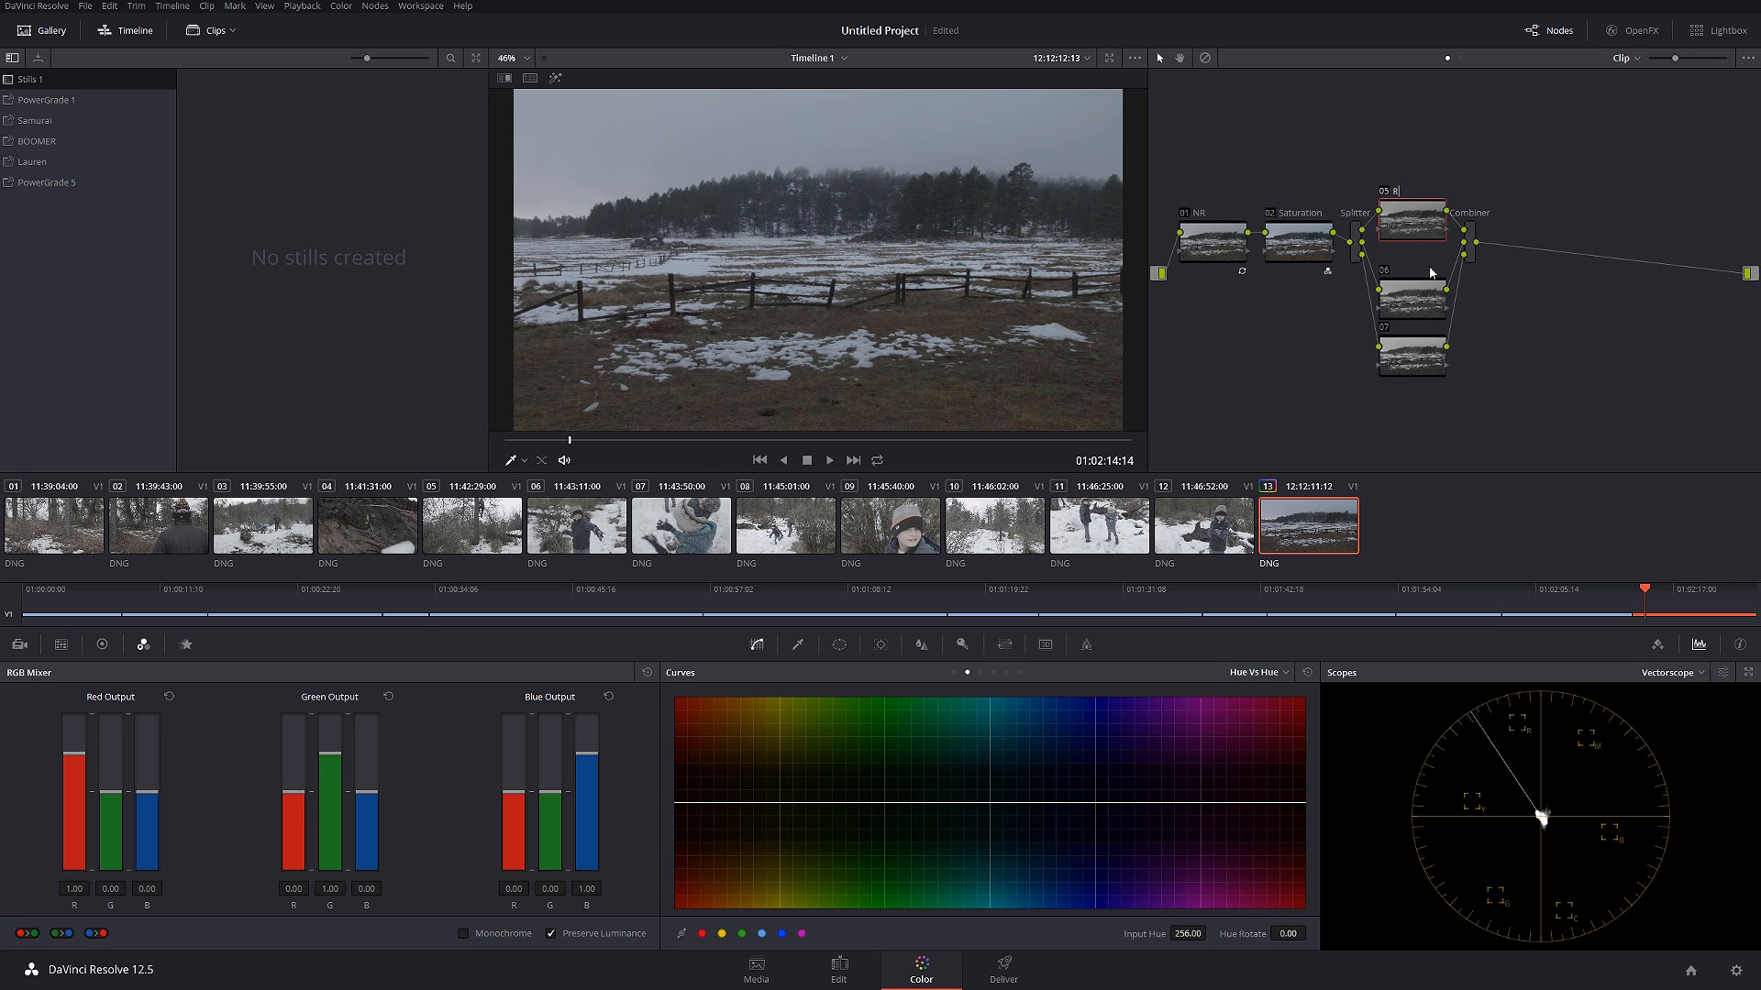
left_click(1411, 296)
type(" G")
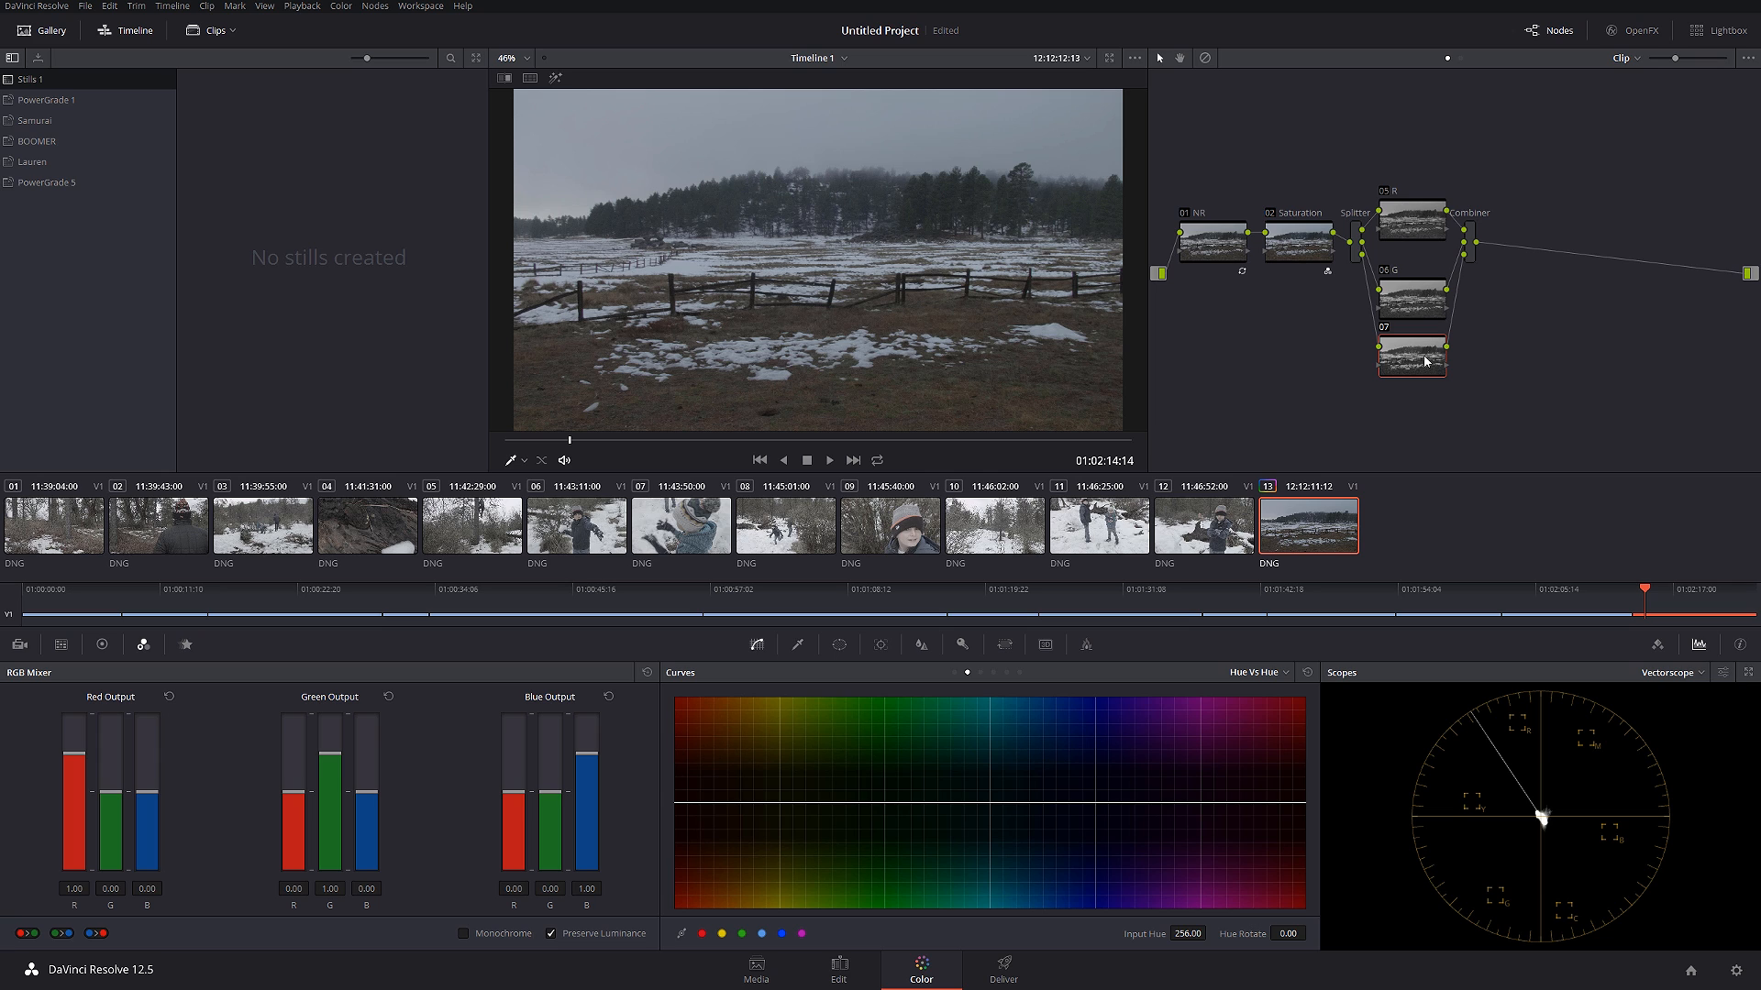
mouse_move(1447, 387)
type("B")
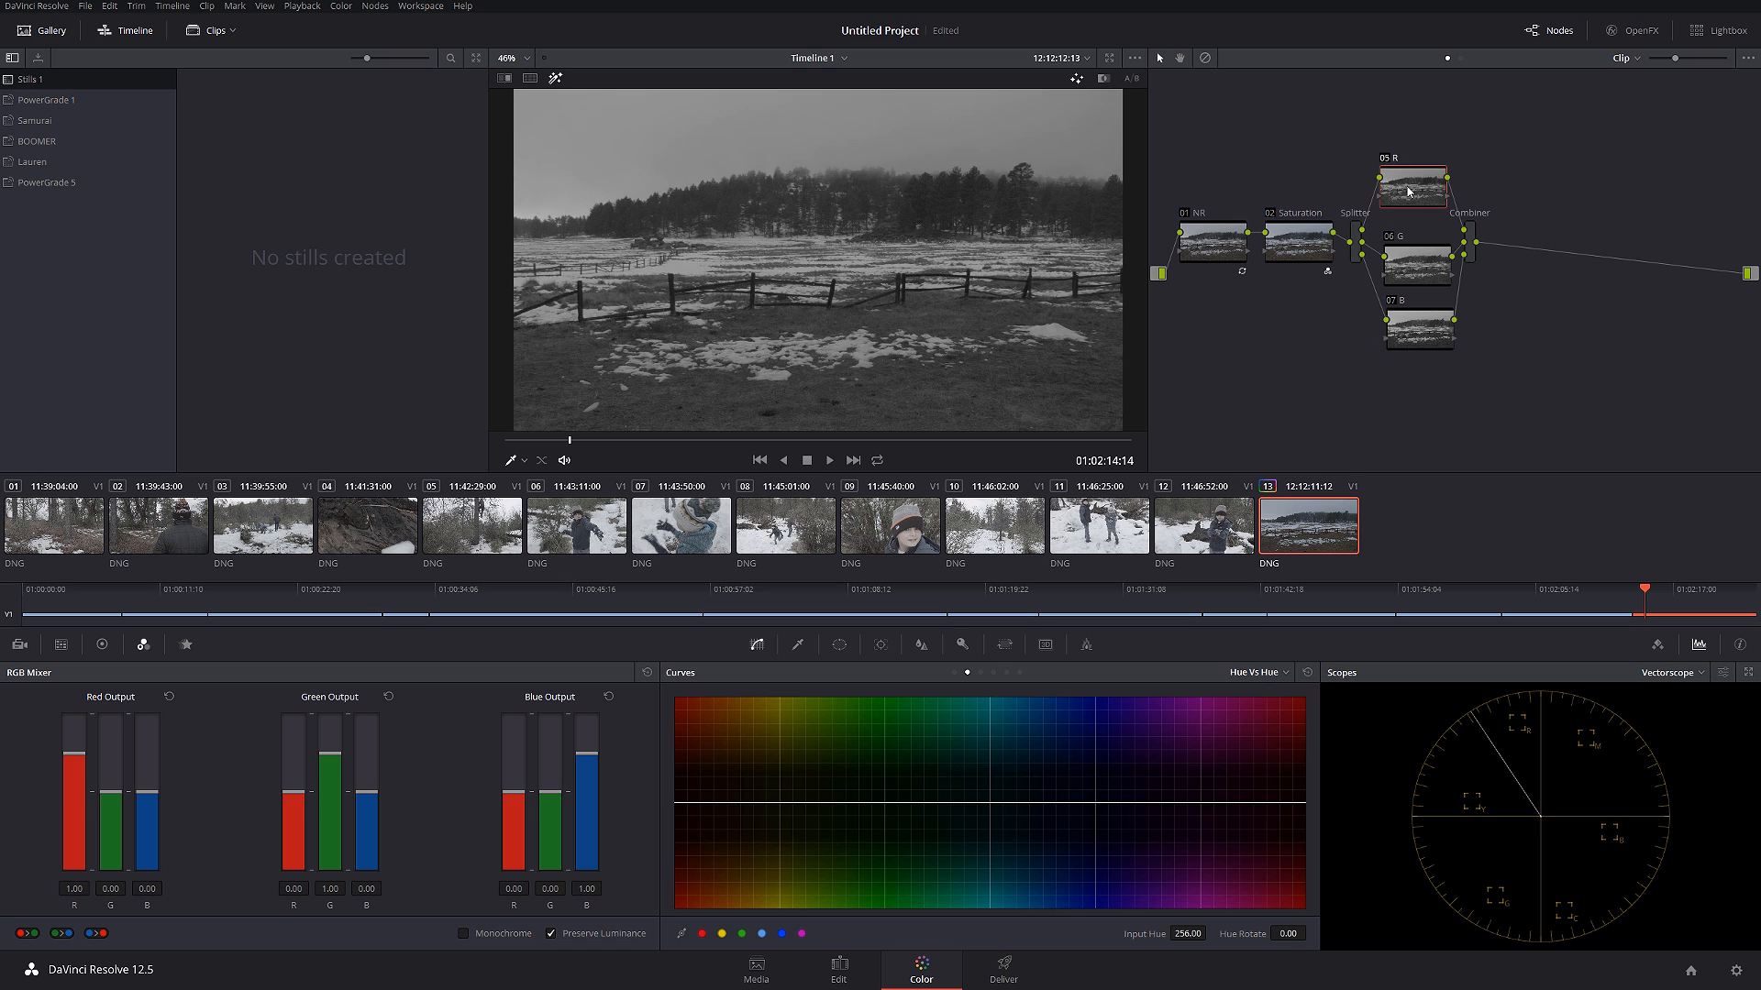
mouse_move(1067, 386)
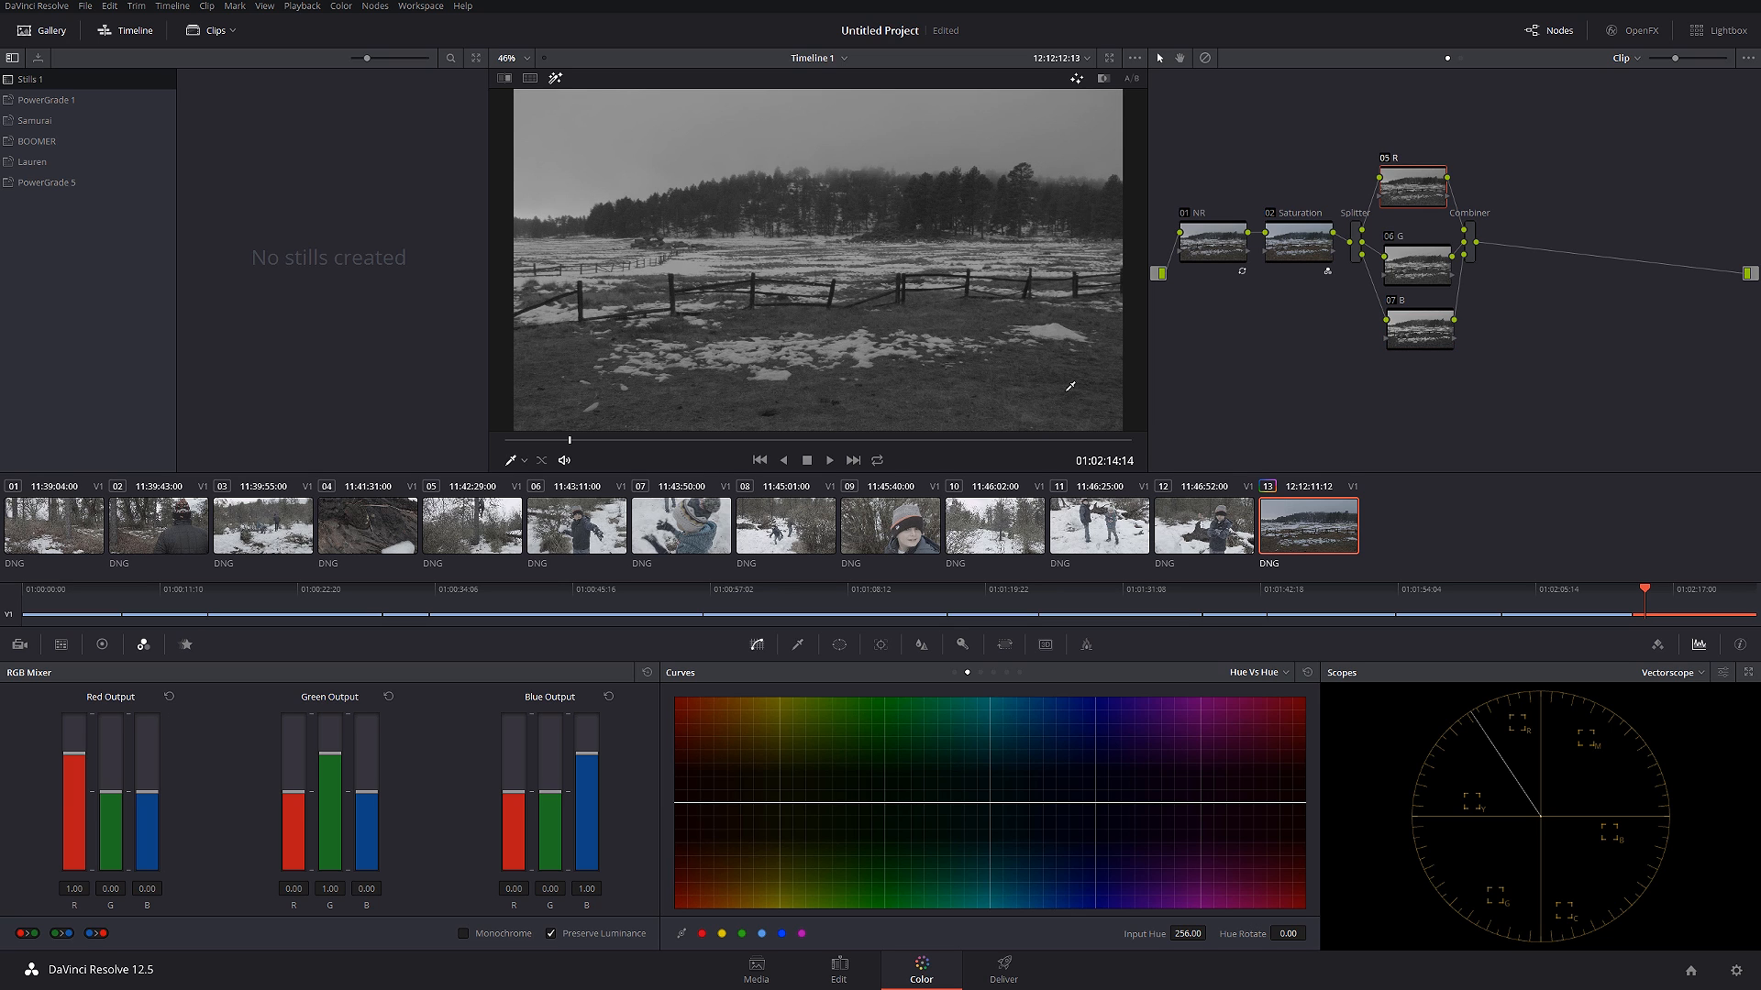
- Switch Curves to Custom to bend the B channel, then add a node after the combiner
left_click(1256, 671)
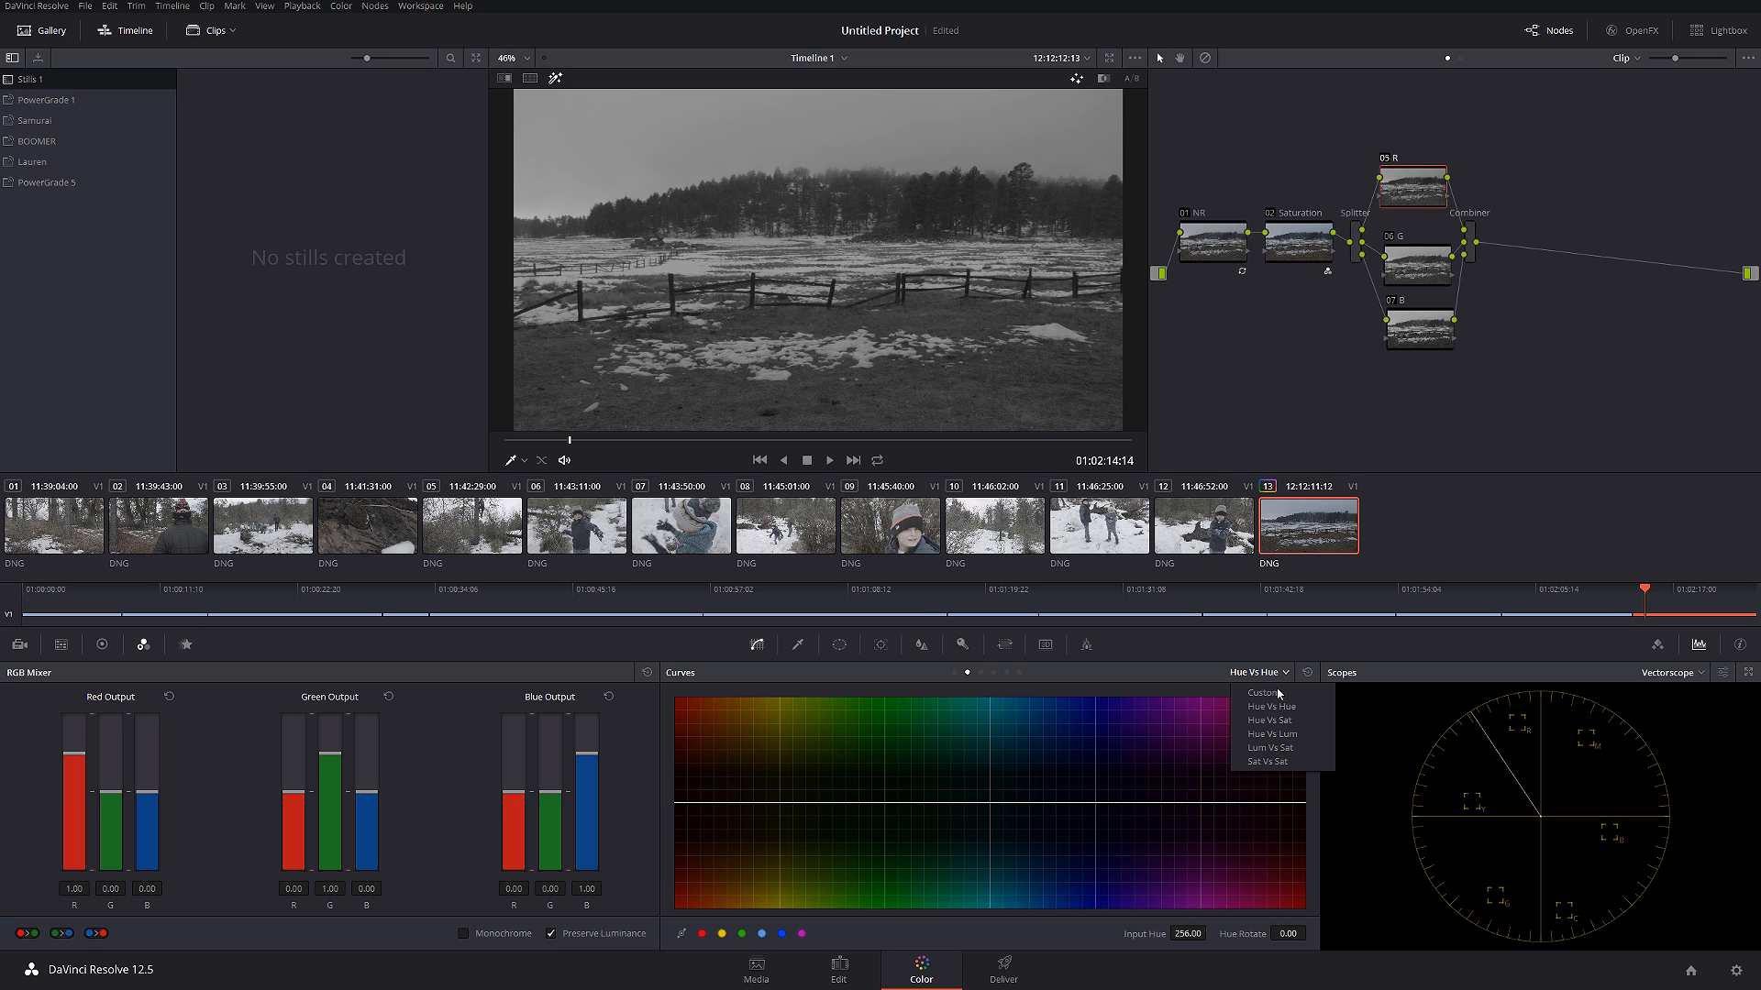
left_click(1261, 691)
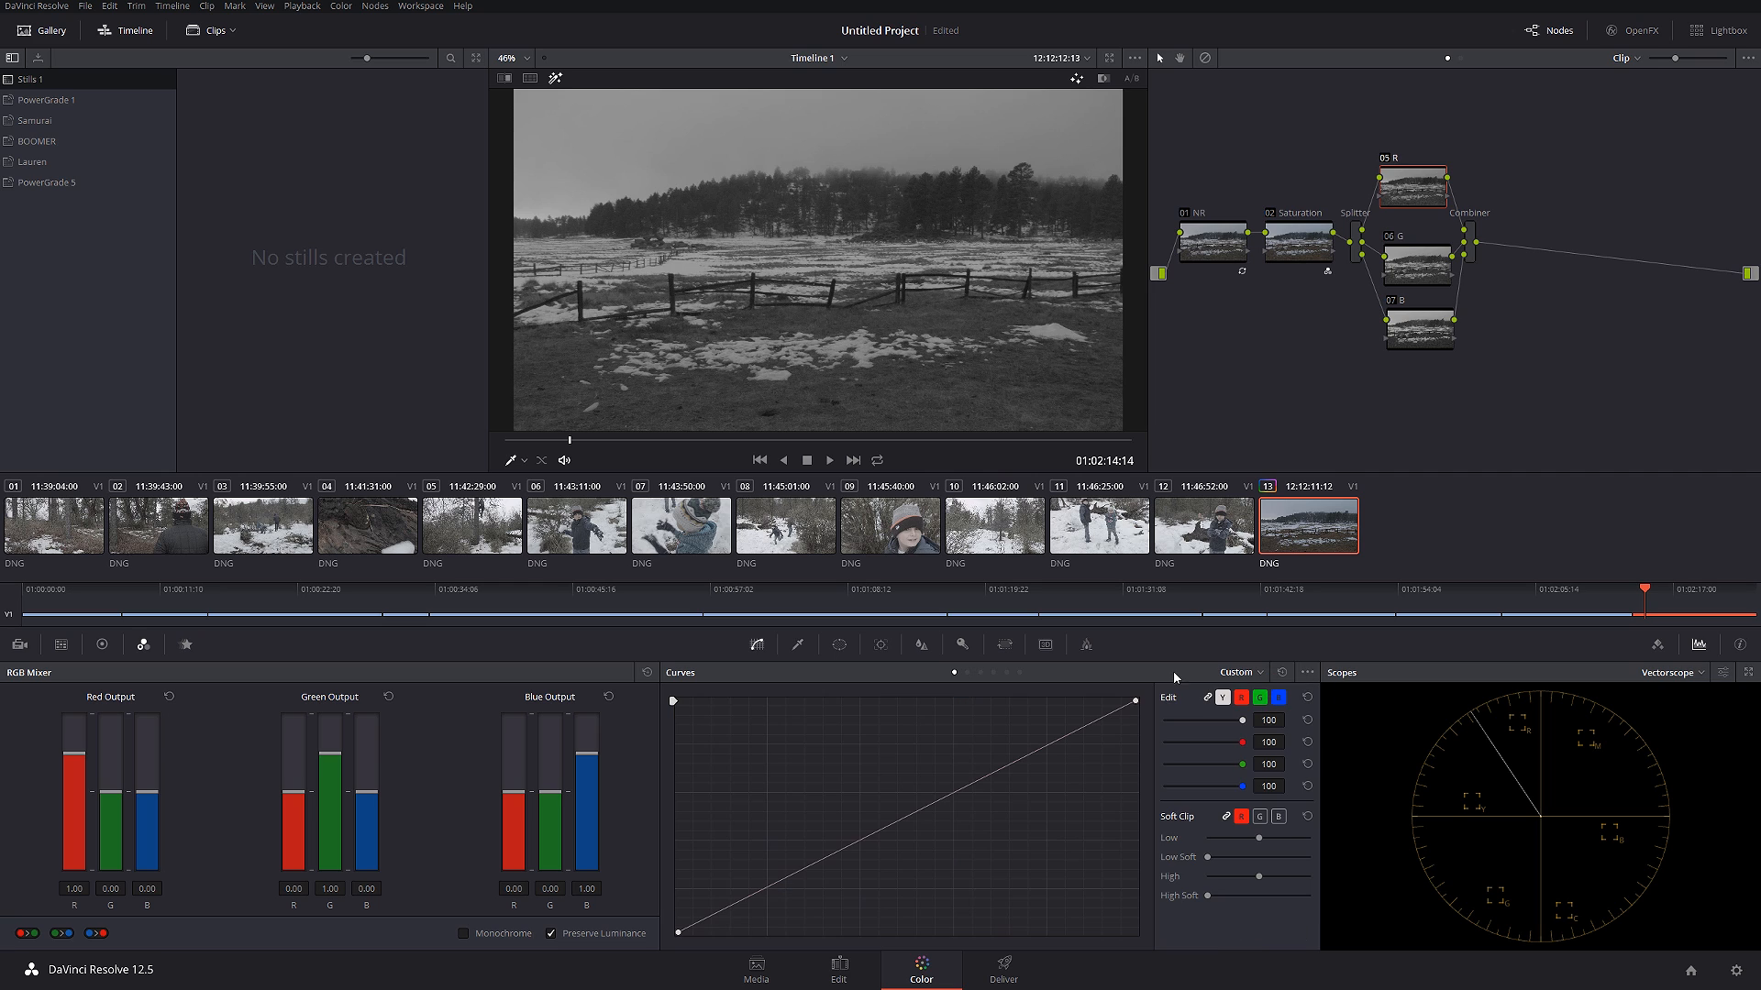
mouse_move(1068, 910)
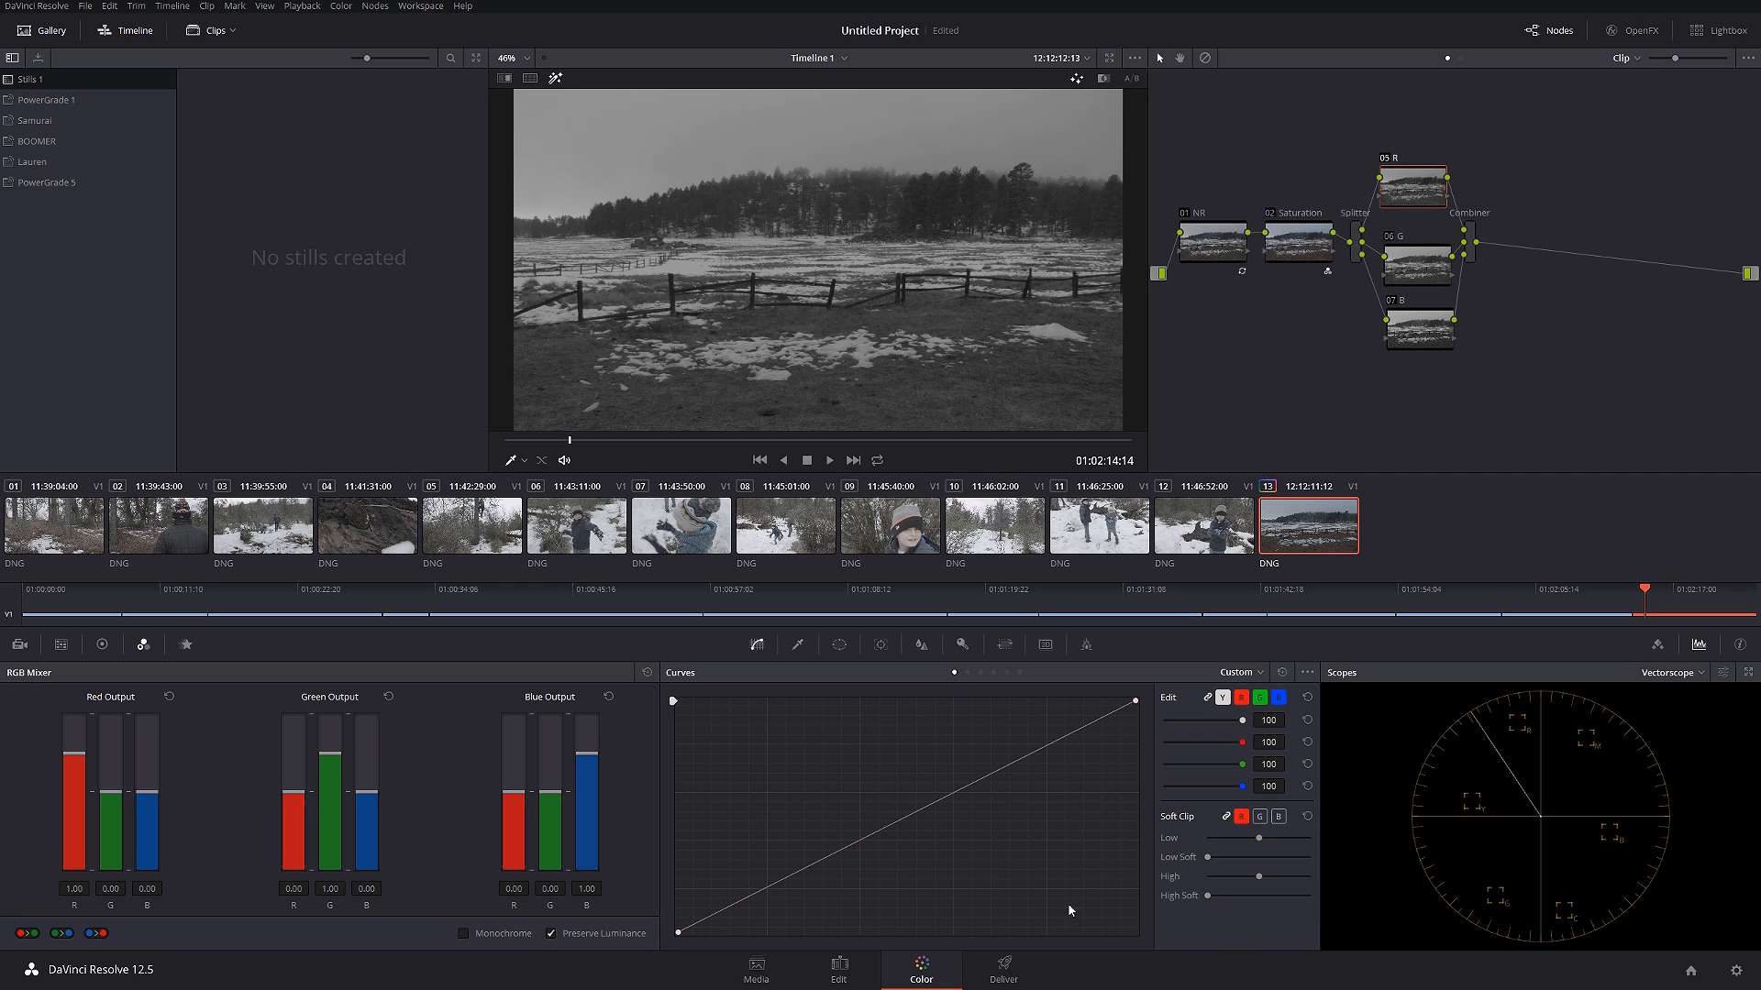
mouse_move(1156, 876)
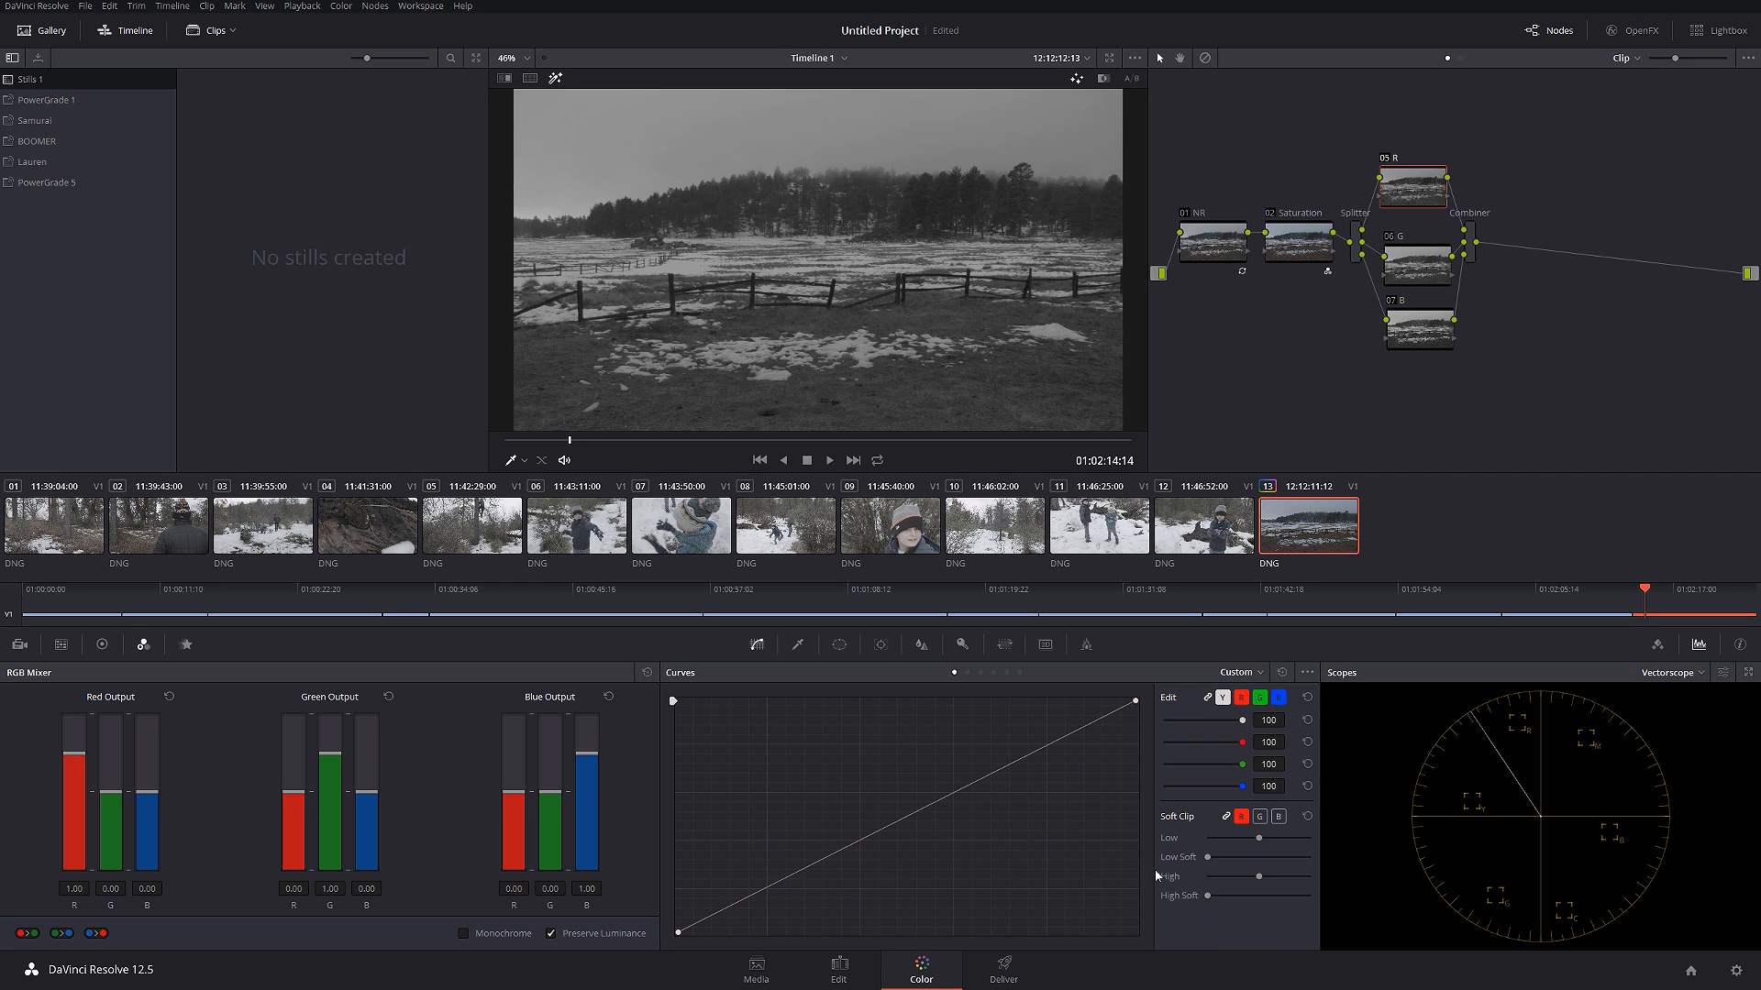
mouse_move(976, 840)
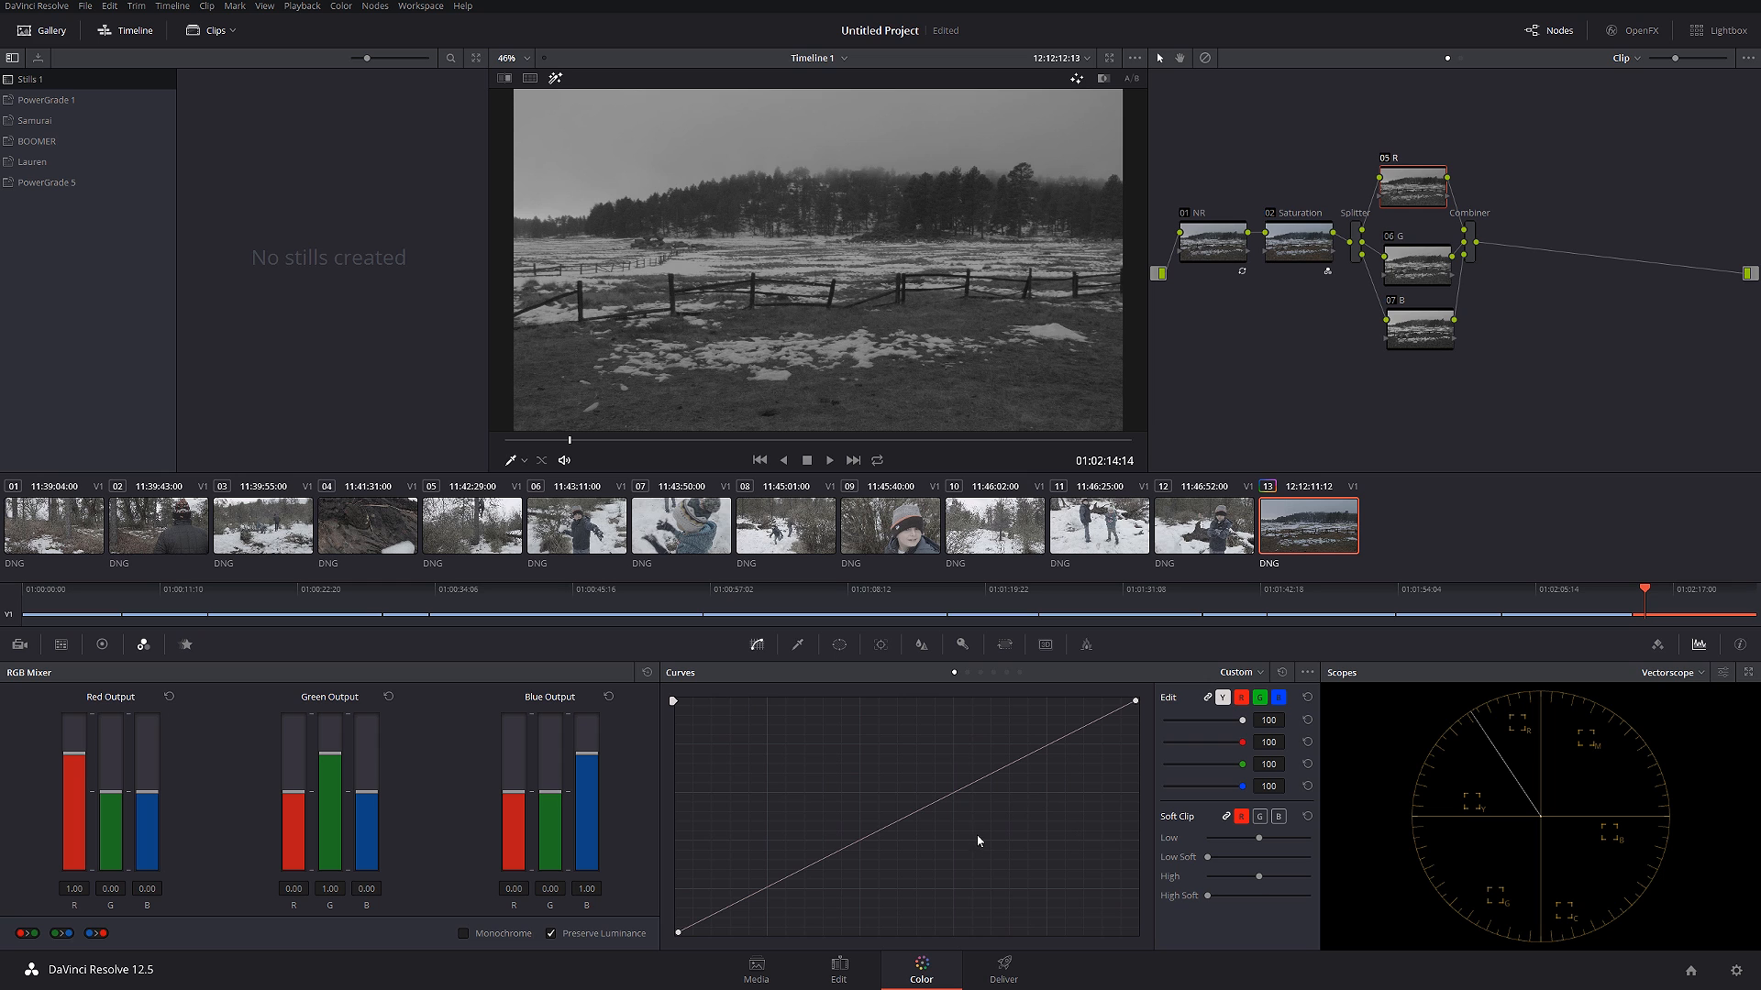
mouse_move(896, 828)
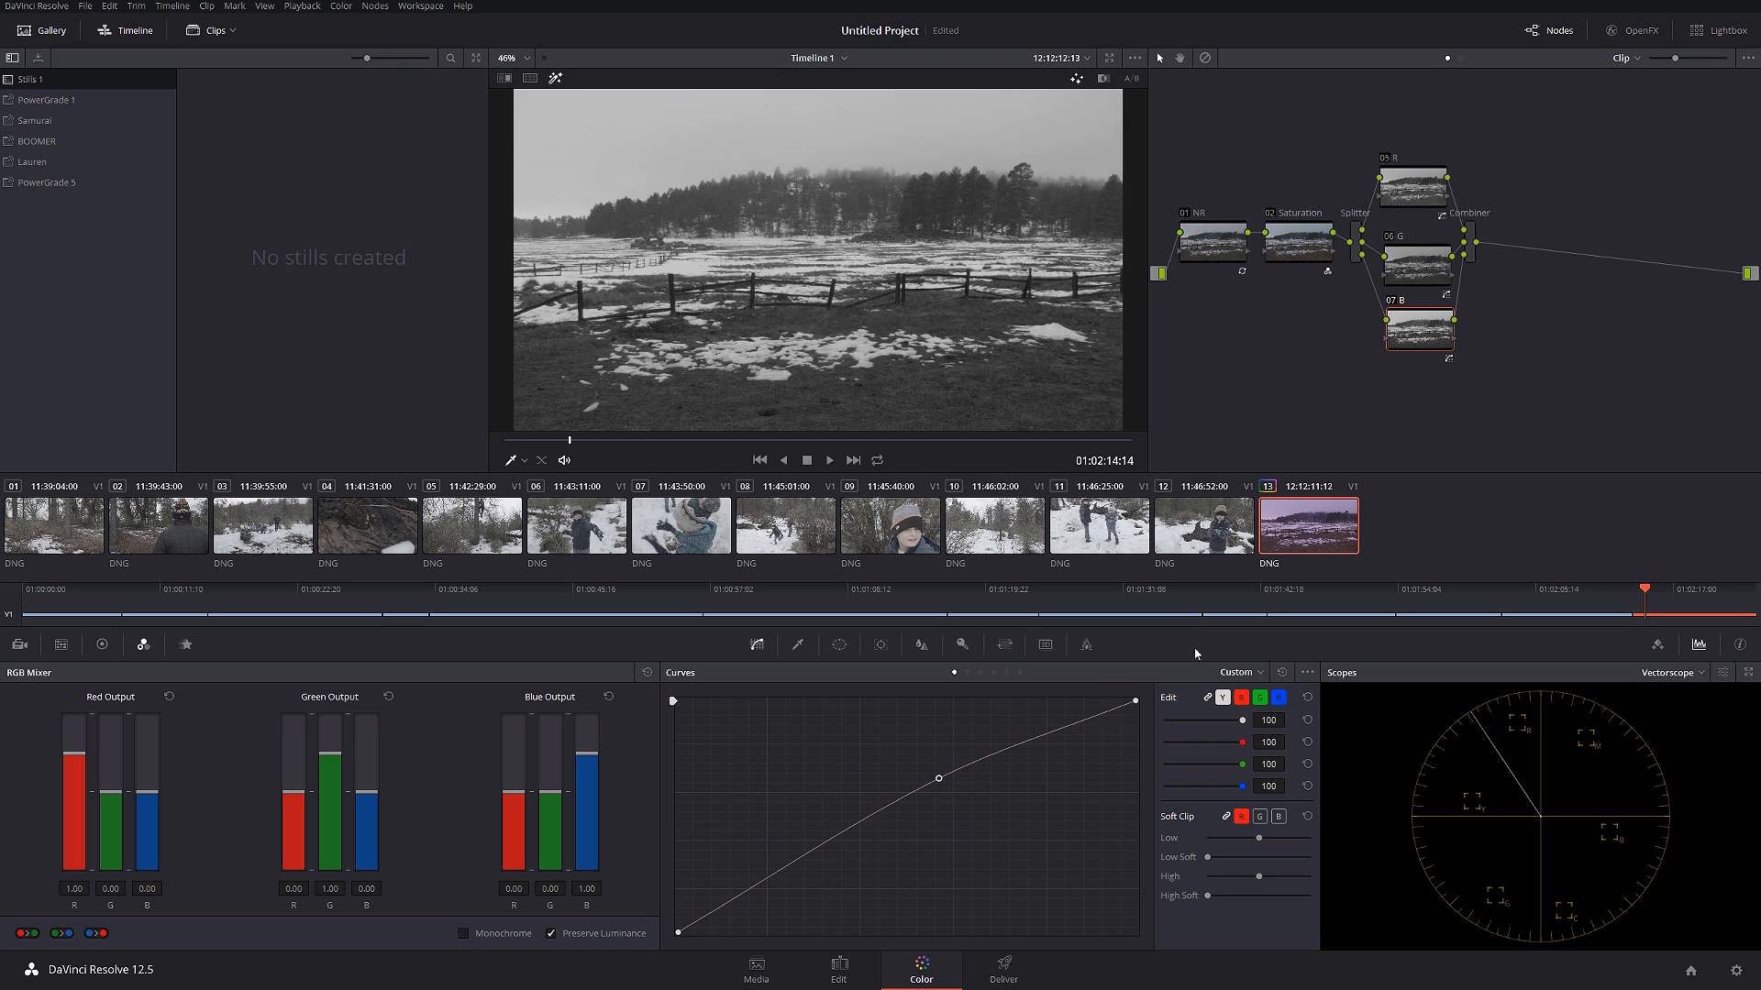
left_click(1469, 245)
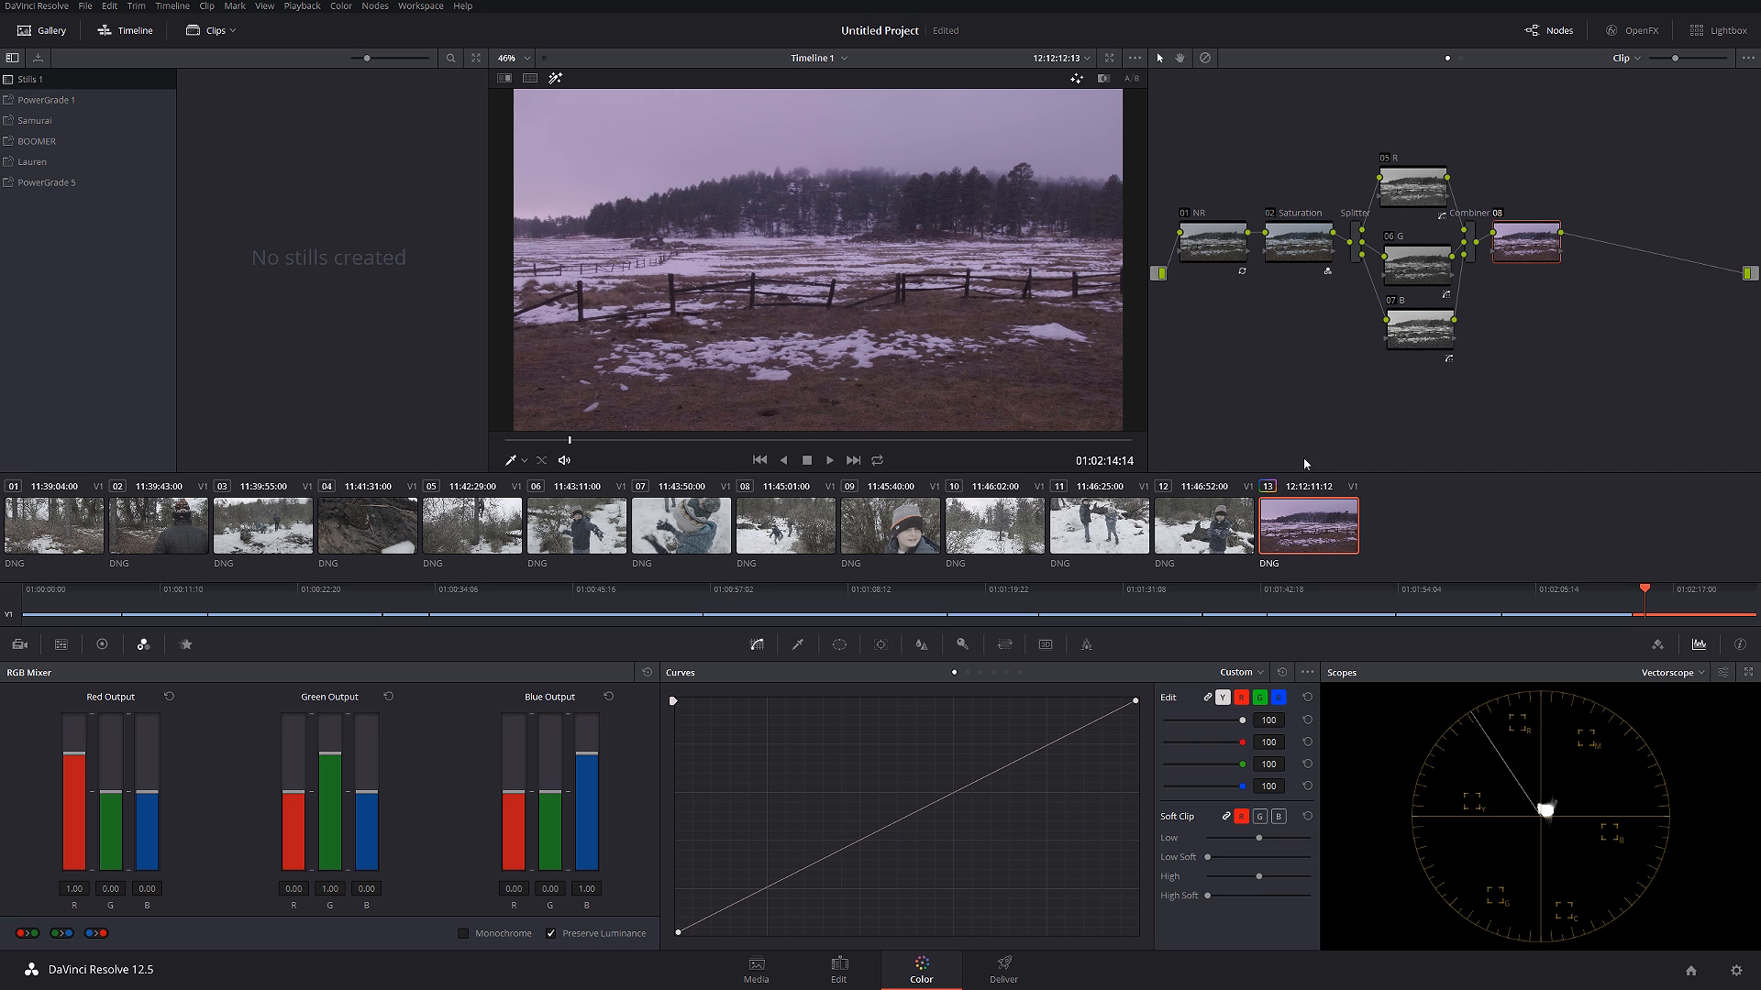
mouse_move(1322, 479)
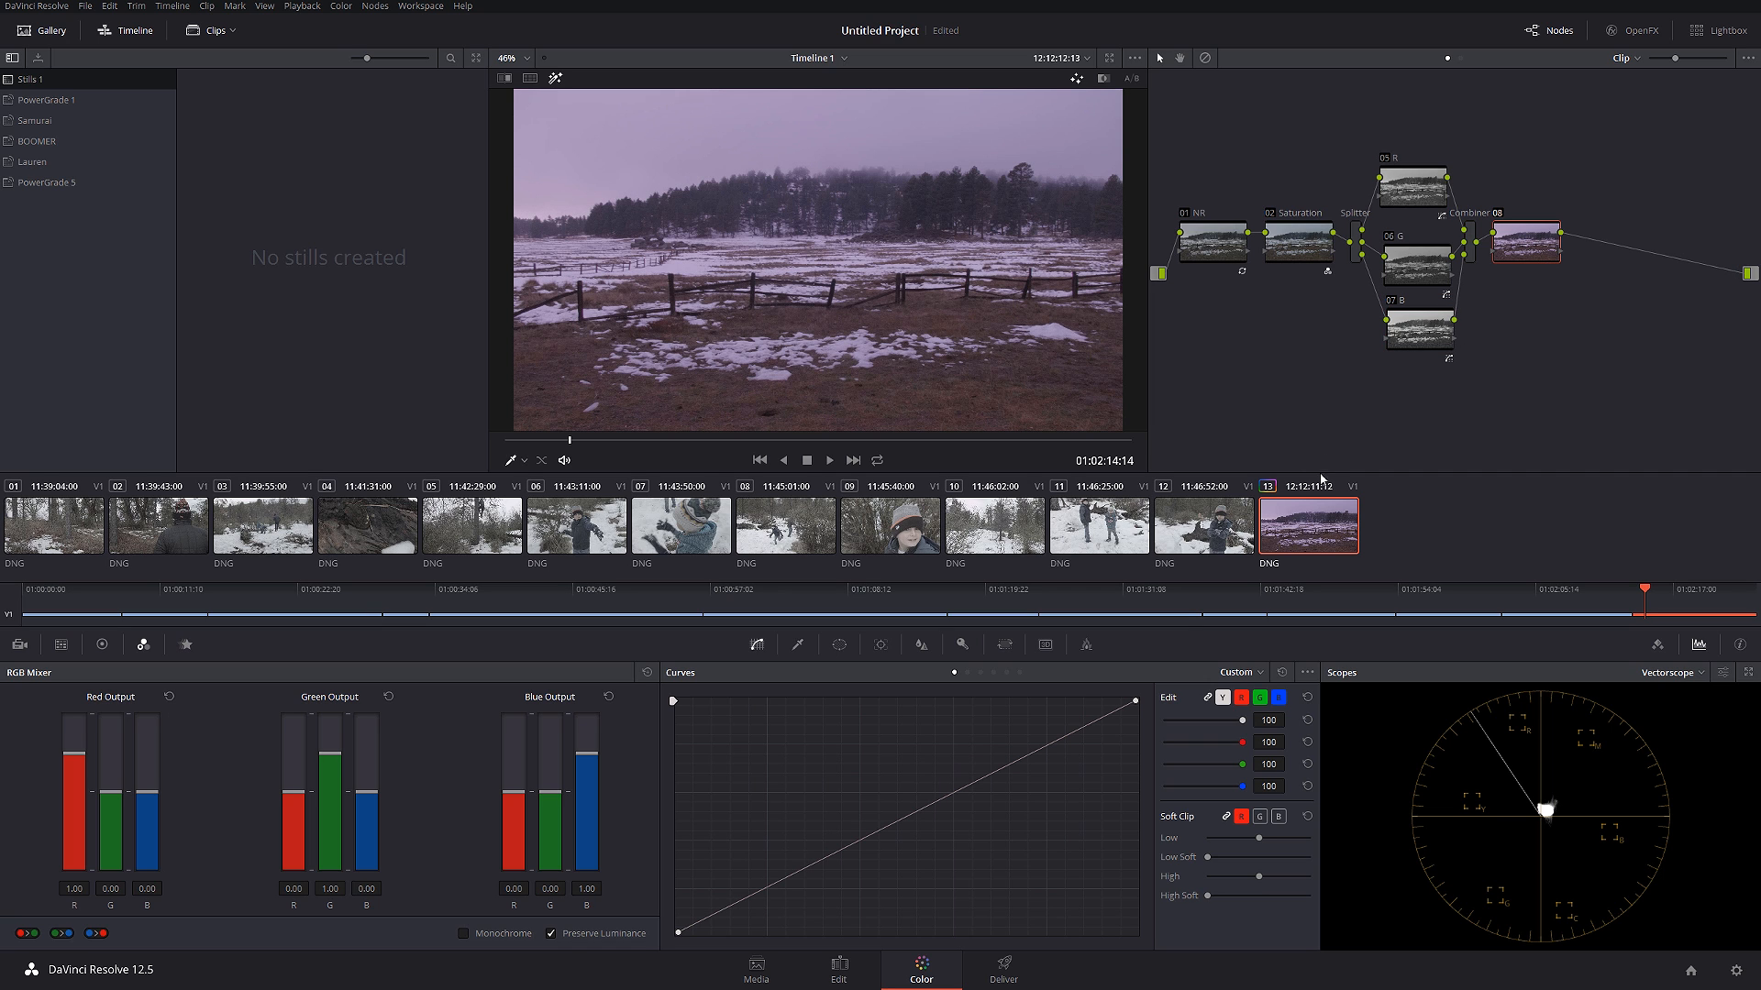
mouse_move(1430, 505)
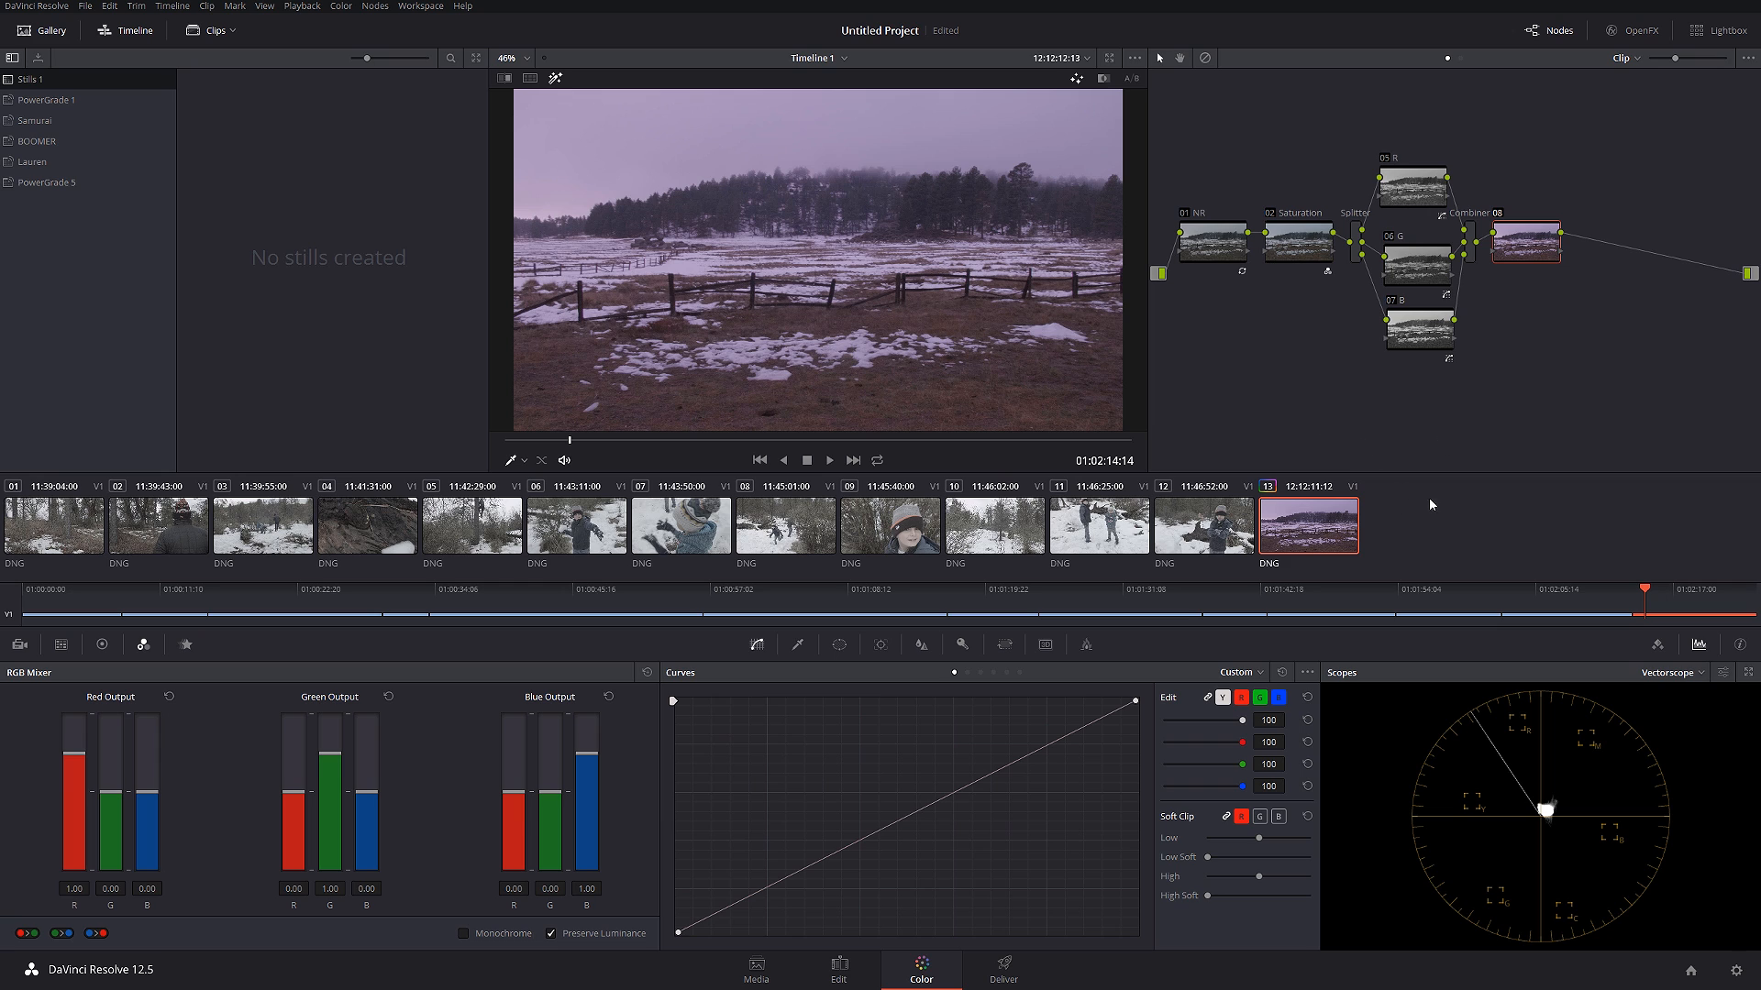
mouse_move(1465, 373)
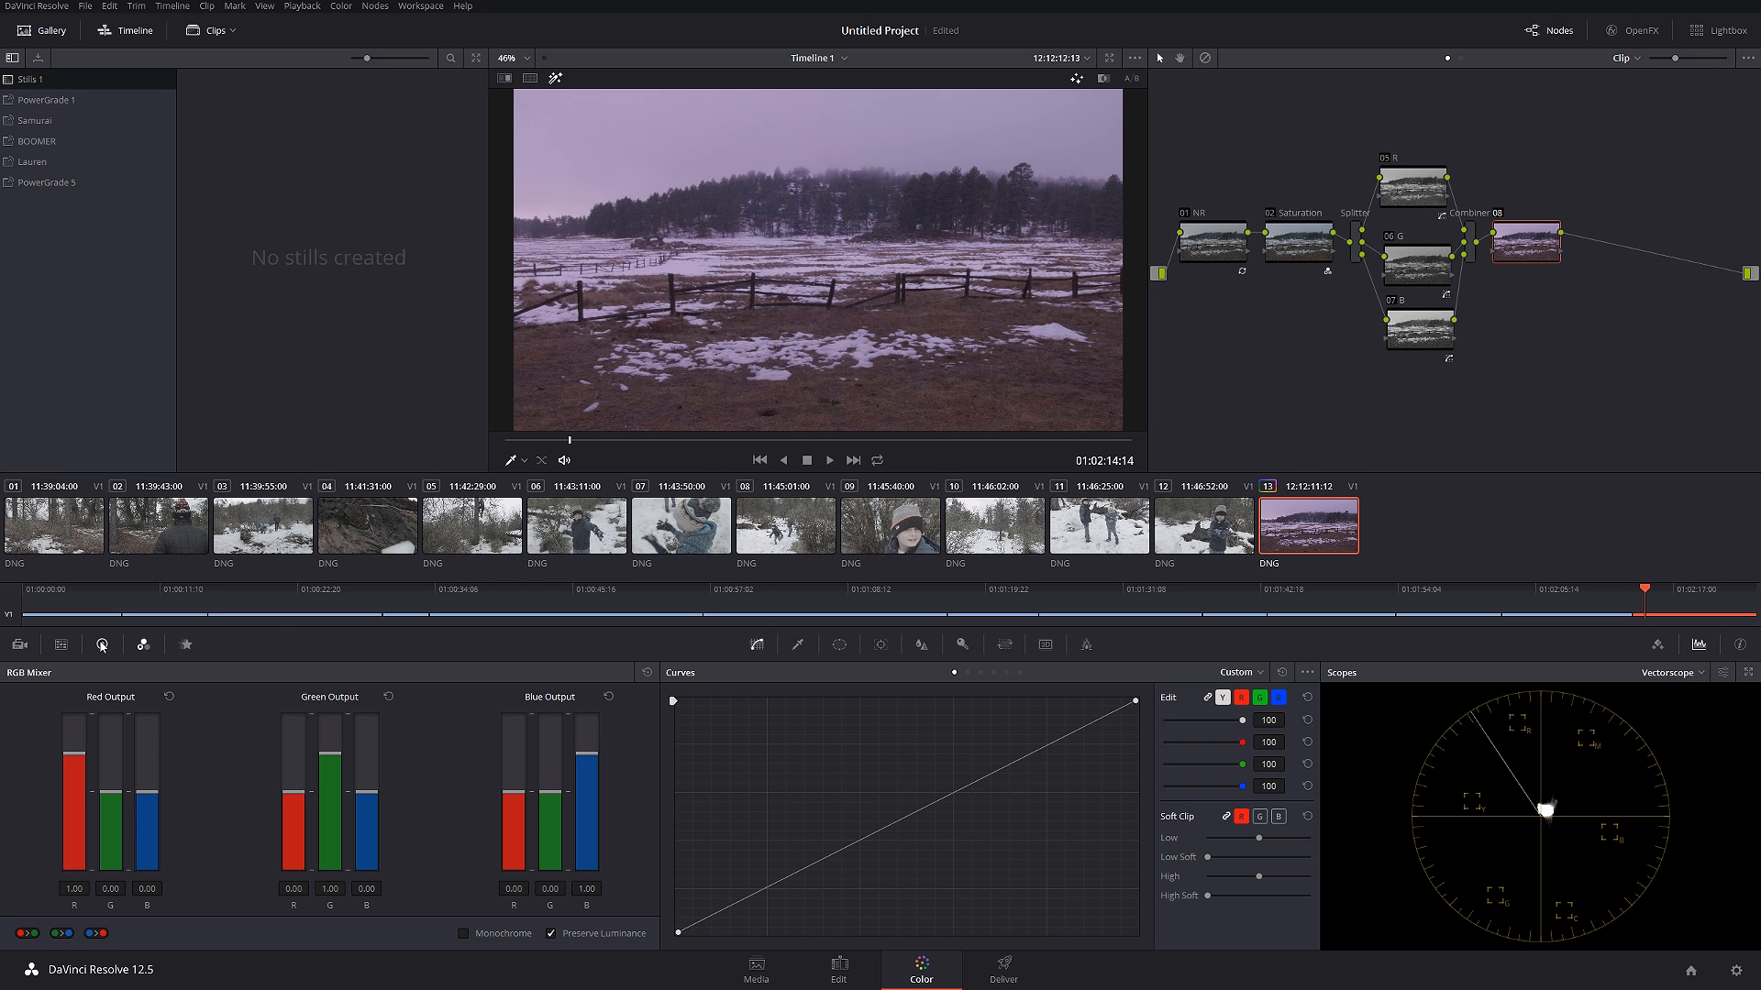
- Show the new node's color wheels as Primaries Bars for neutralising the purple tint
left_click(101, 643)
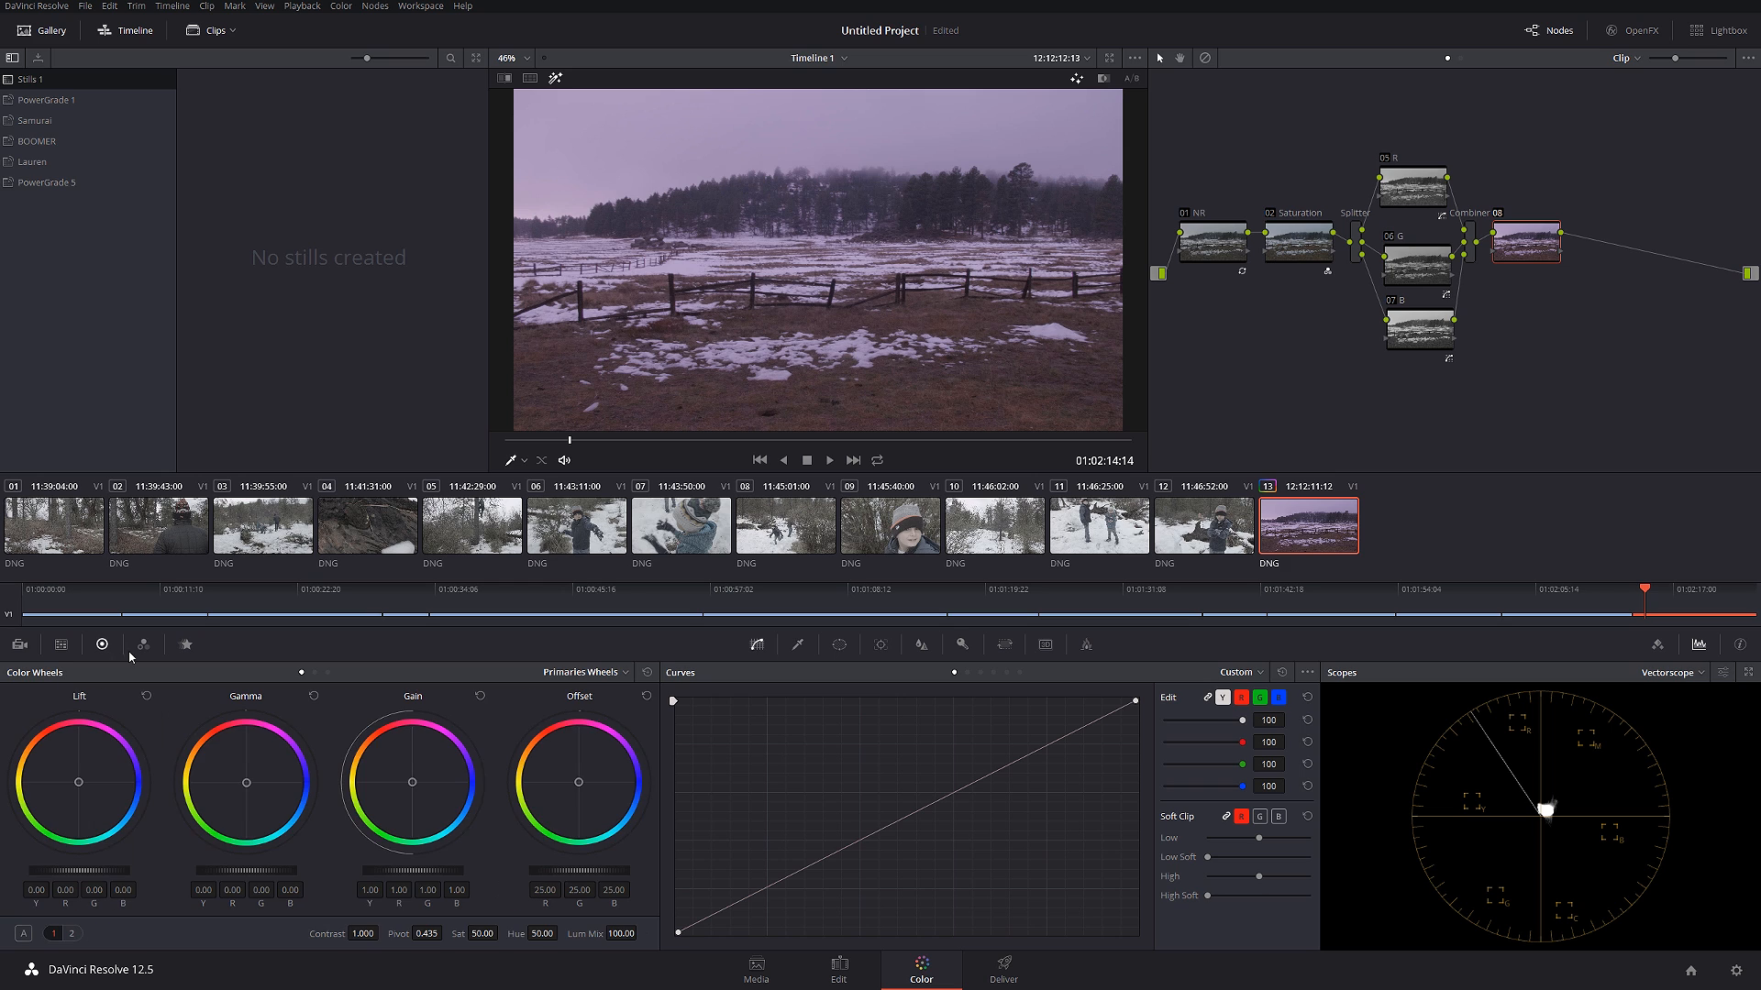
left_click(583, 671)
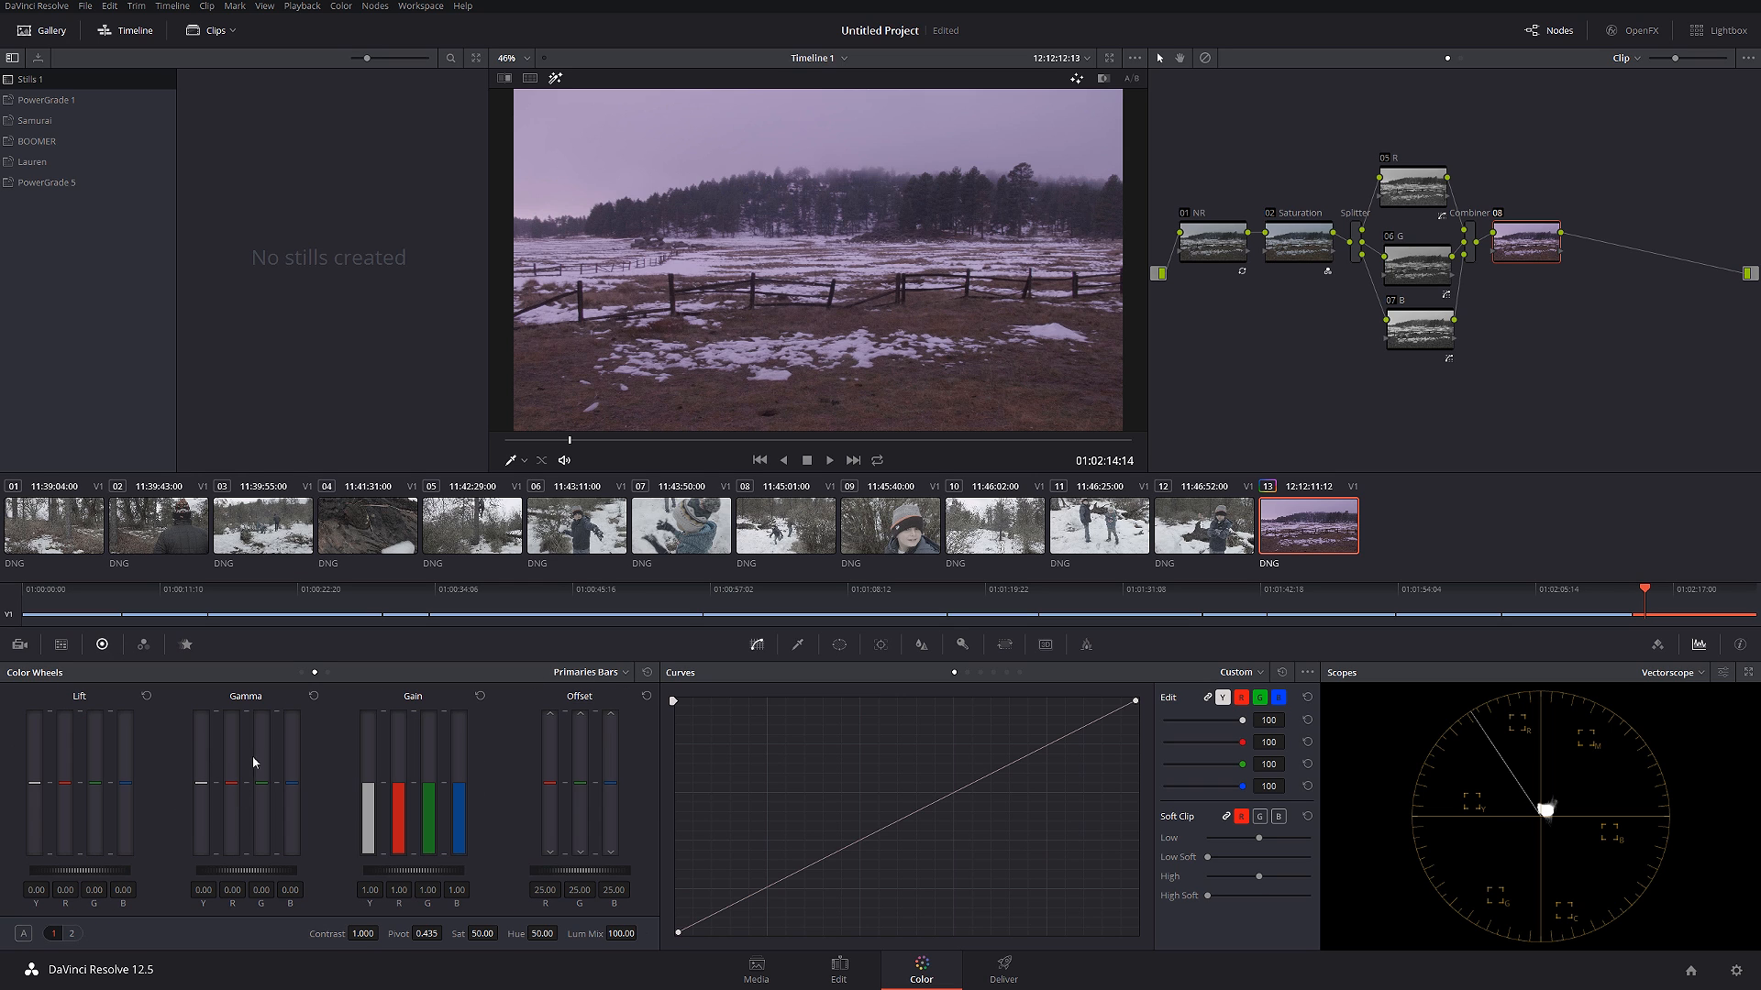
mouse_move(209, 790)
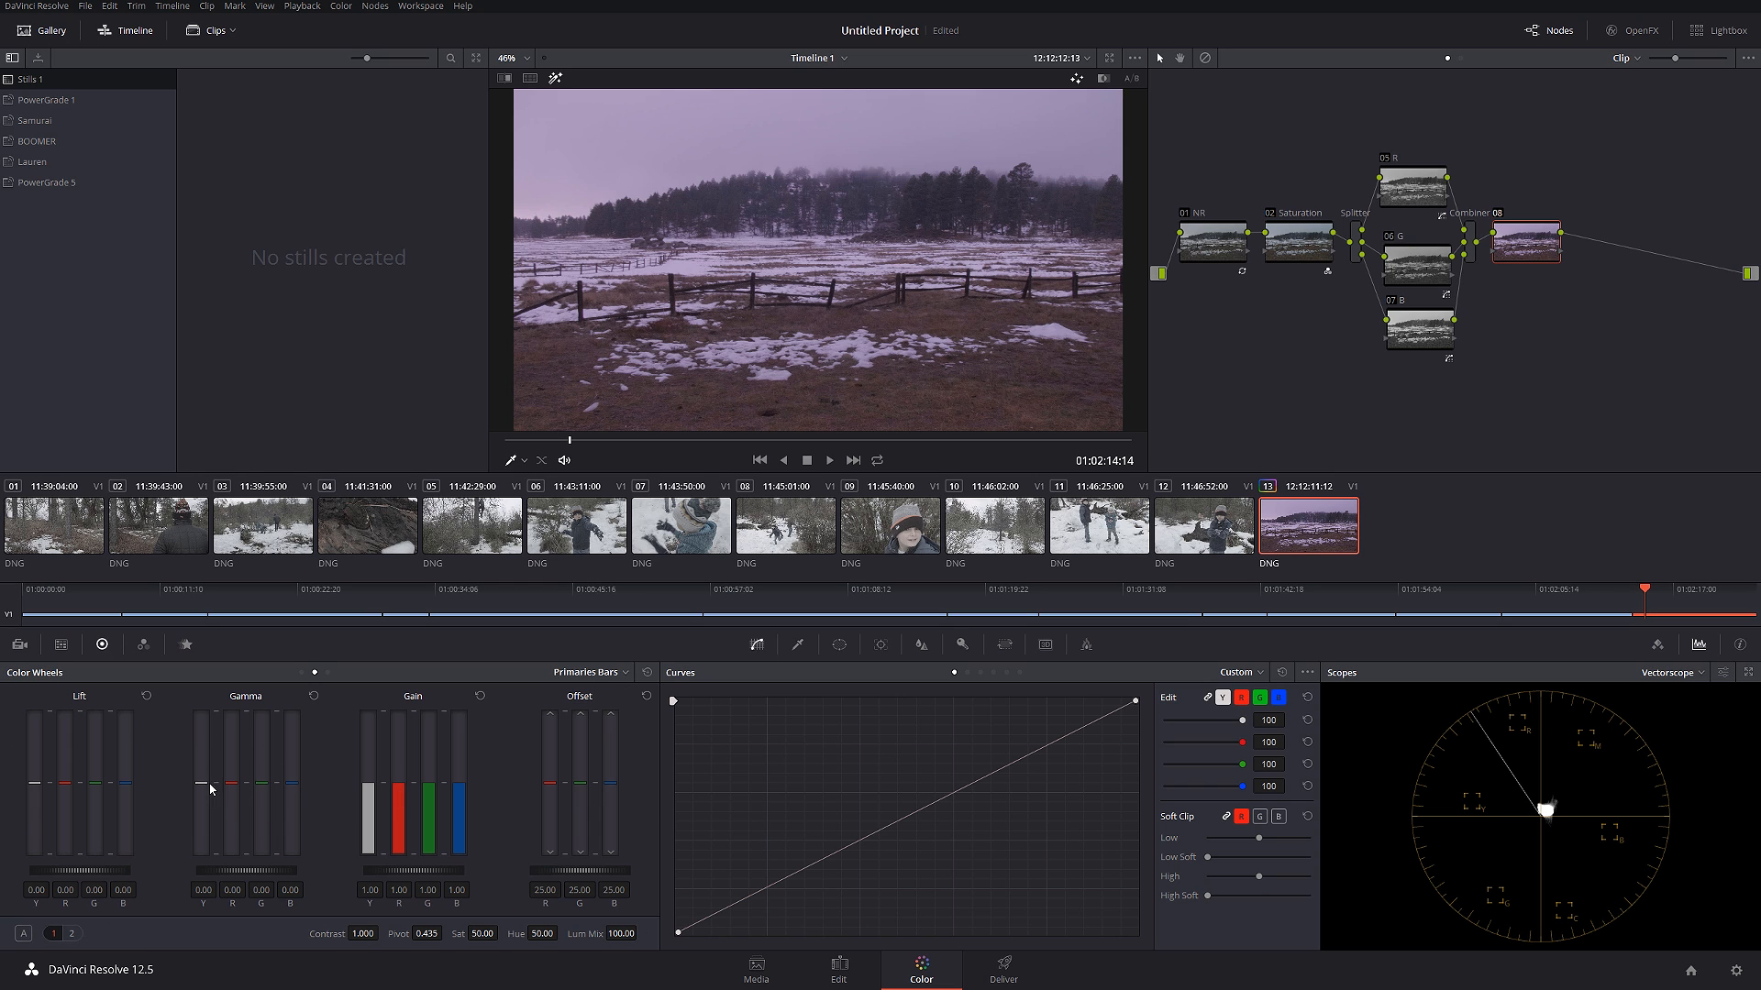
mouse_move(271, 766)
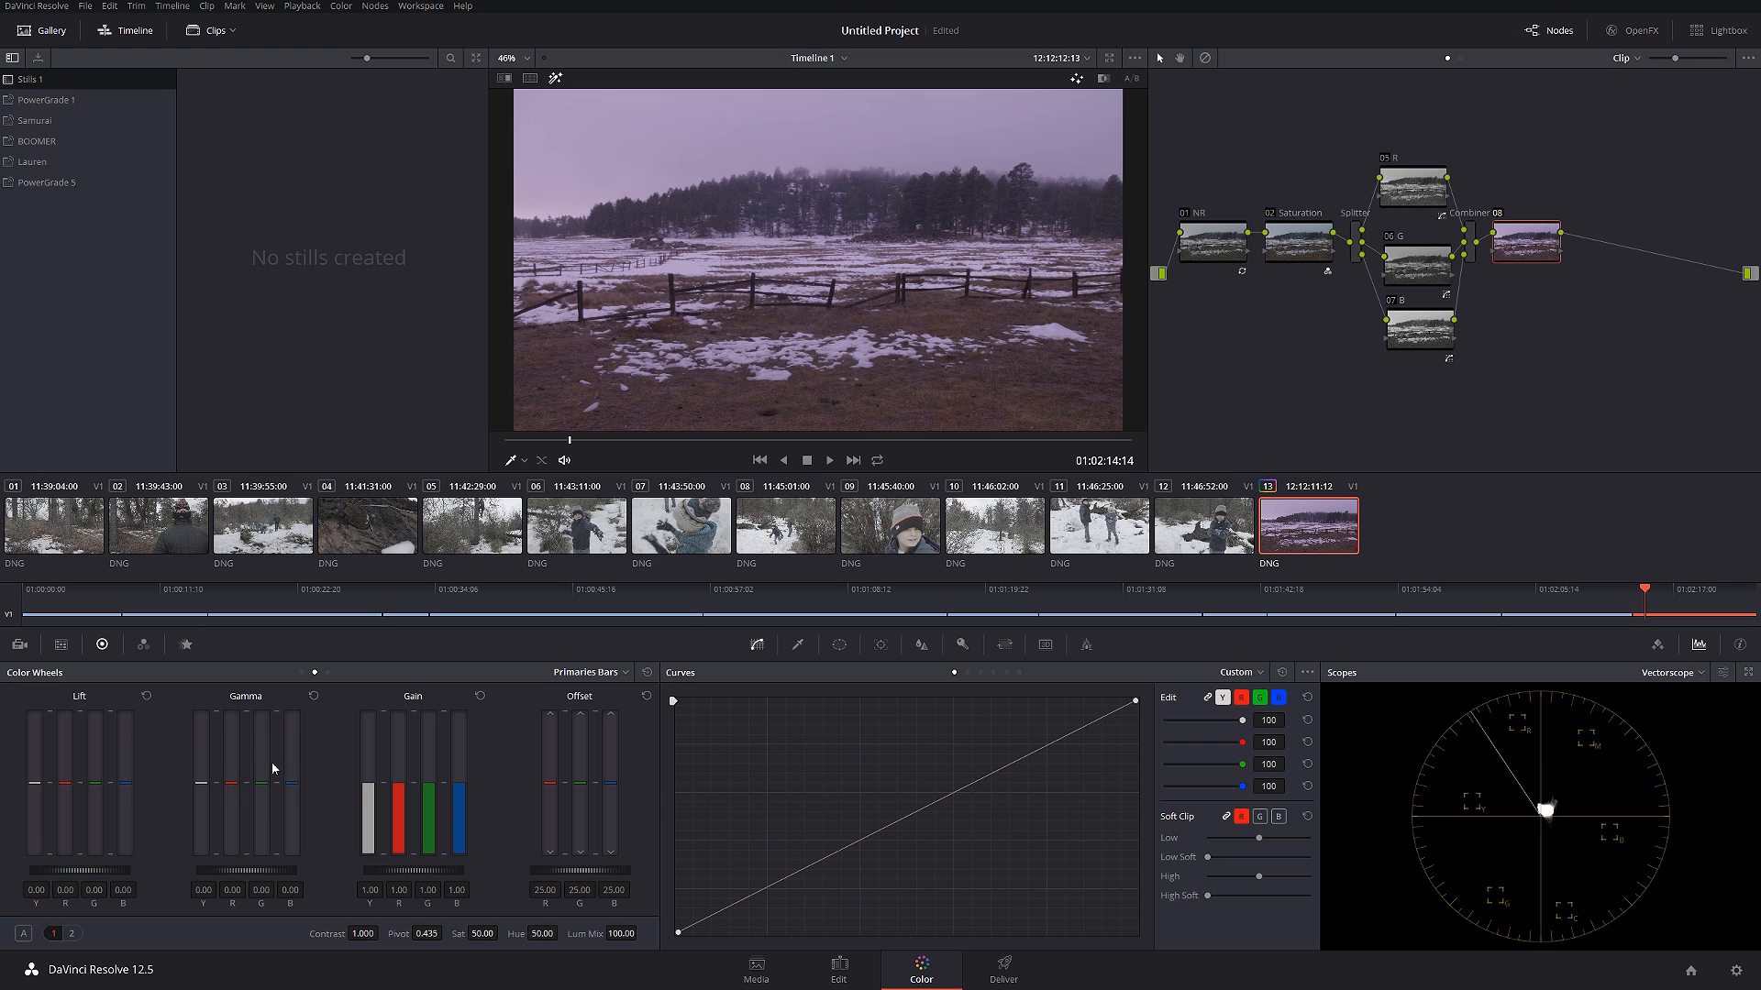
mouse_move(1135, 627)
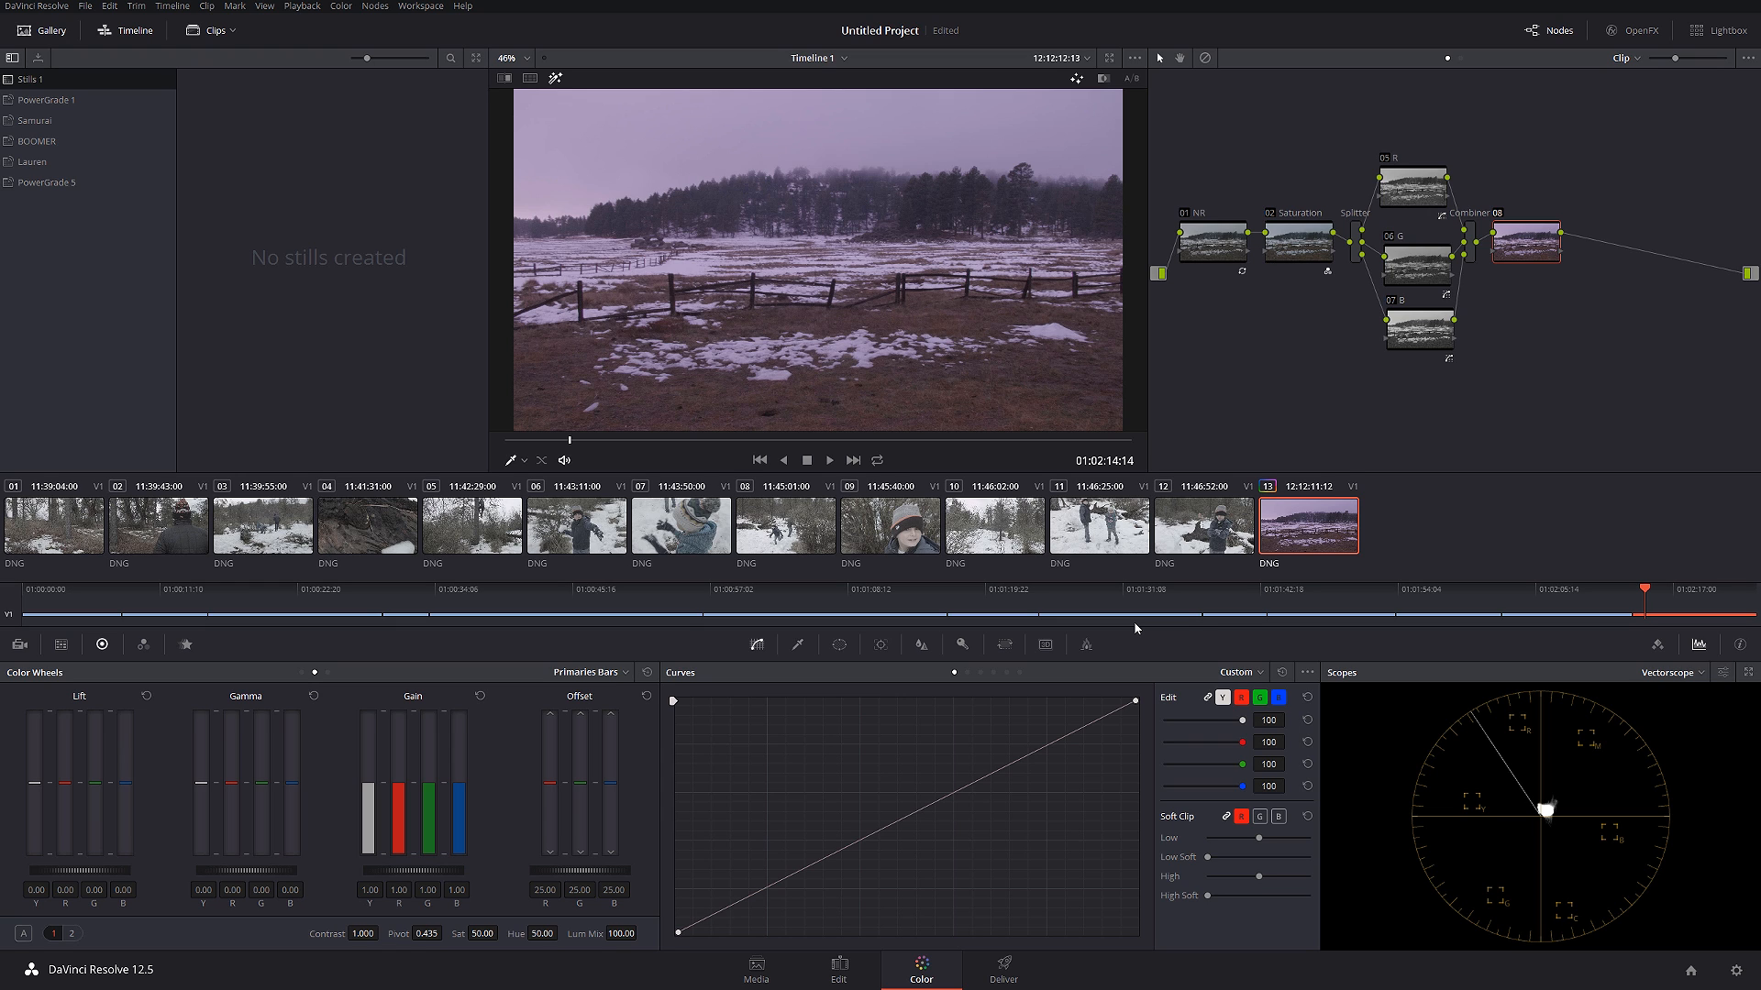
mouse_move(1416, 277)
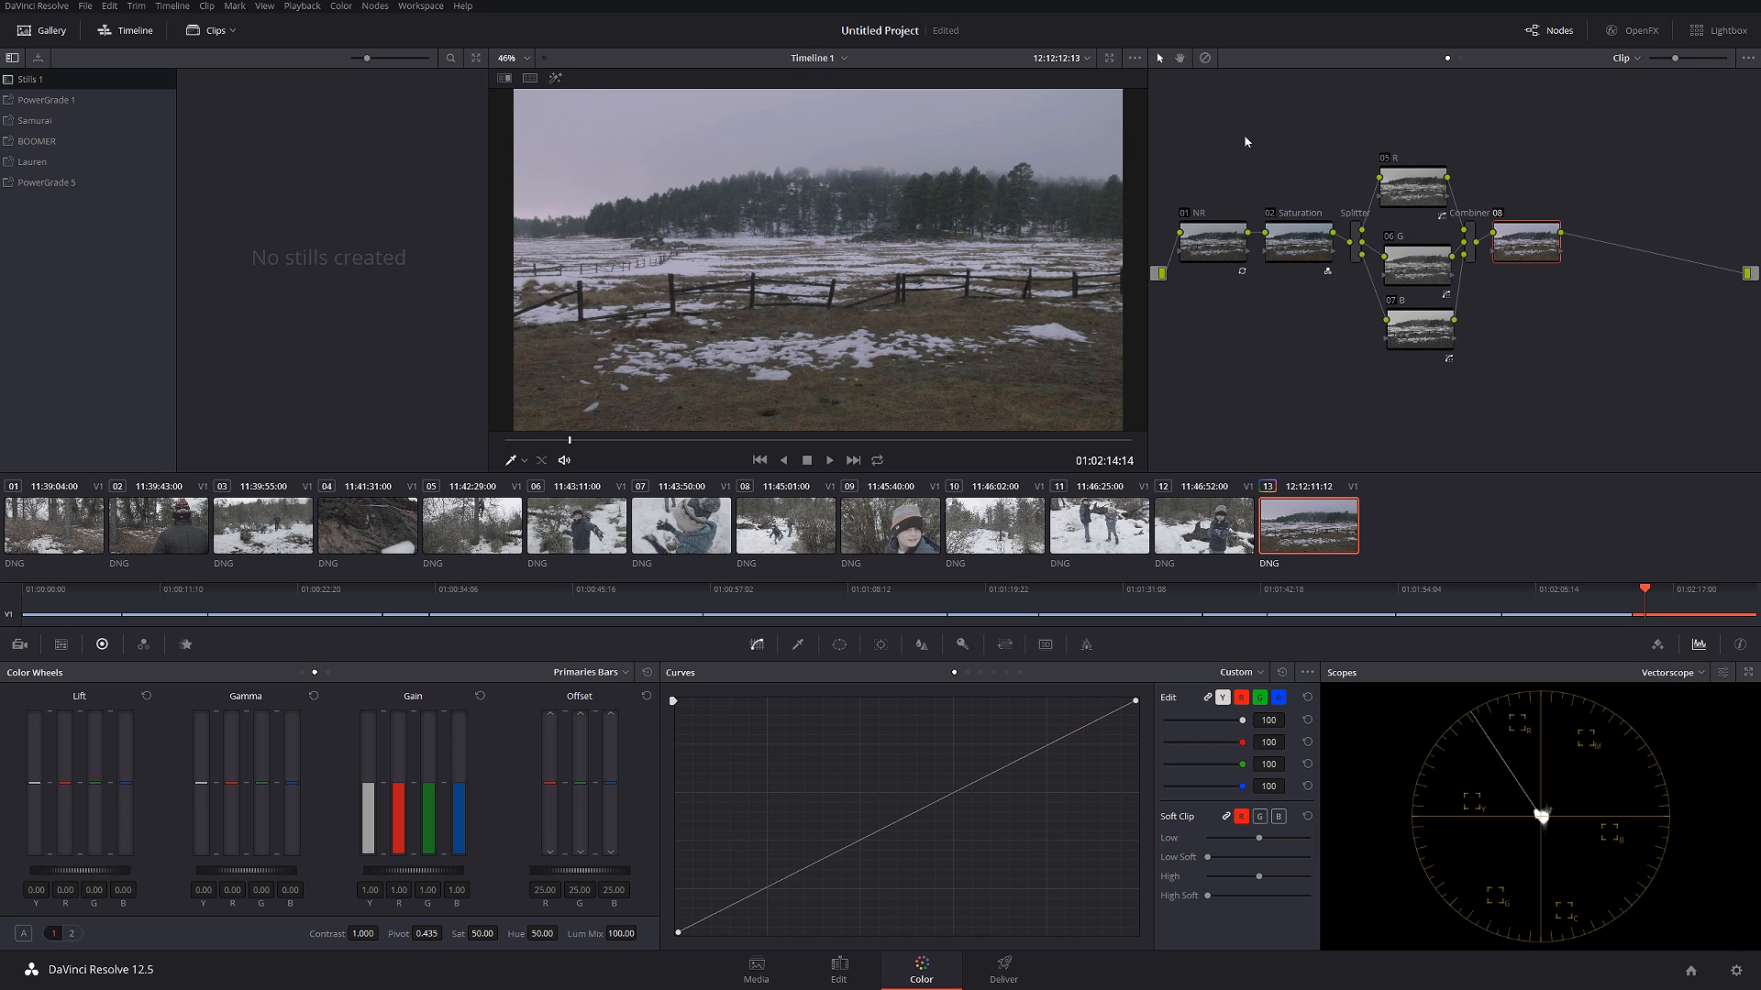
mouse_move(1425, 218)
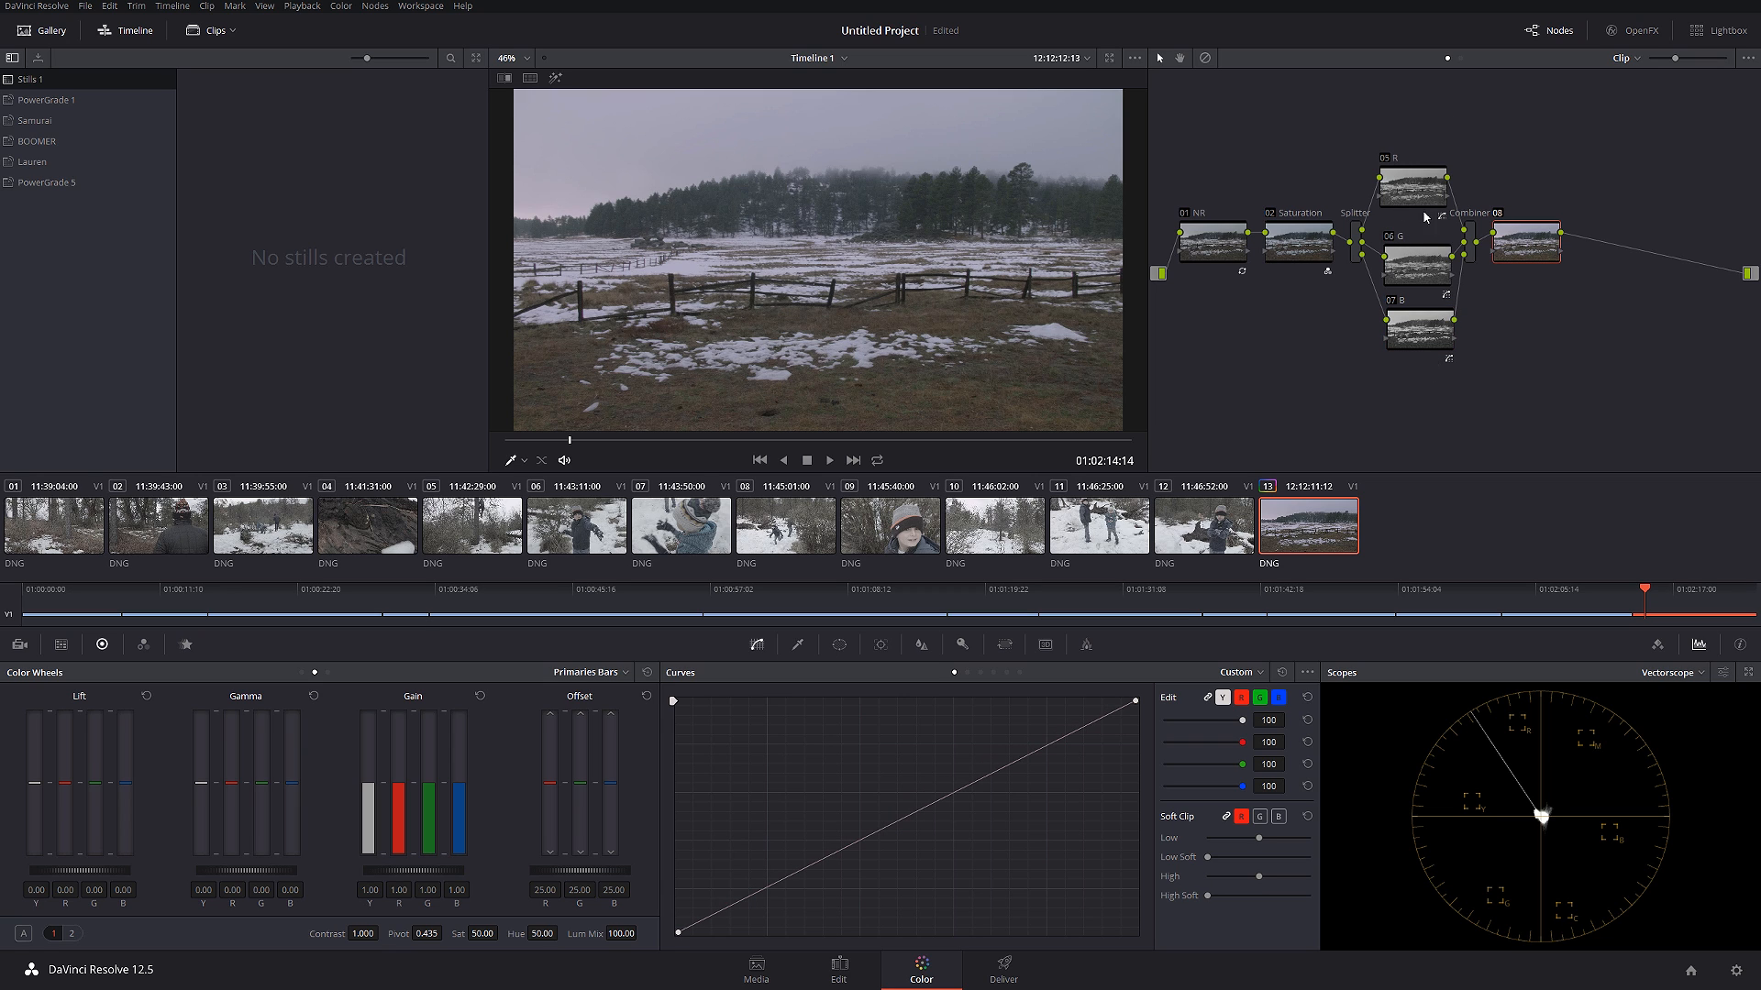
mouse_move(1401, 364)
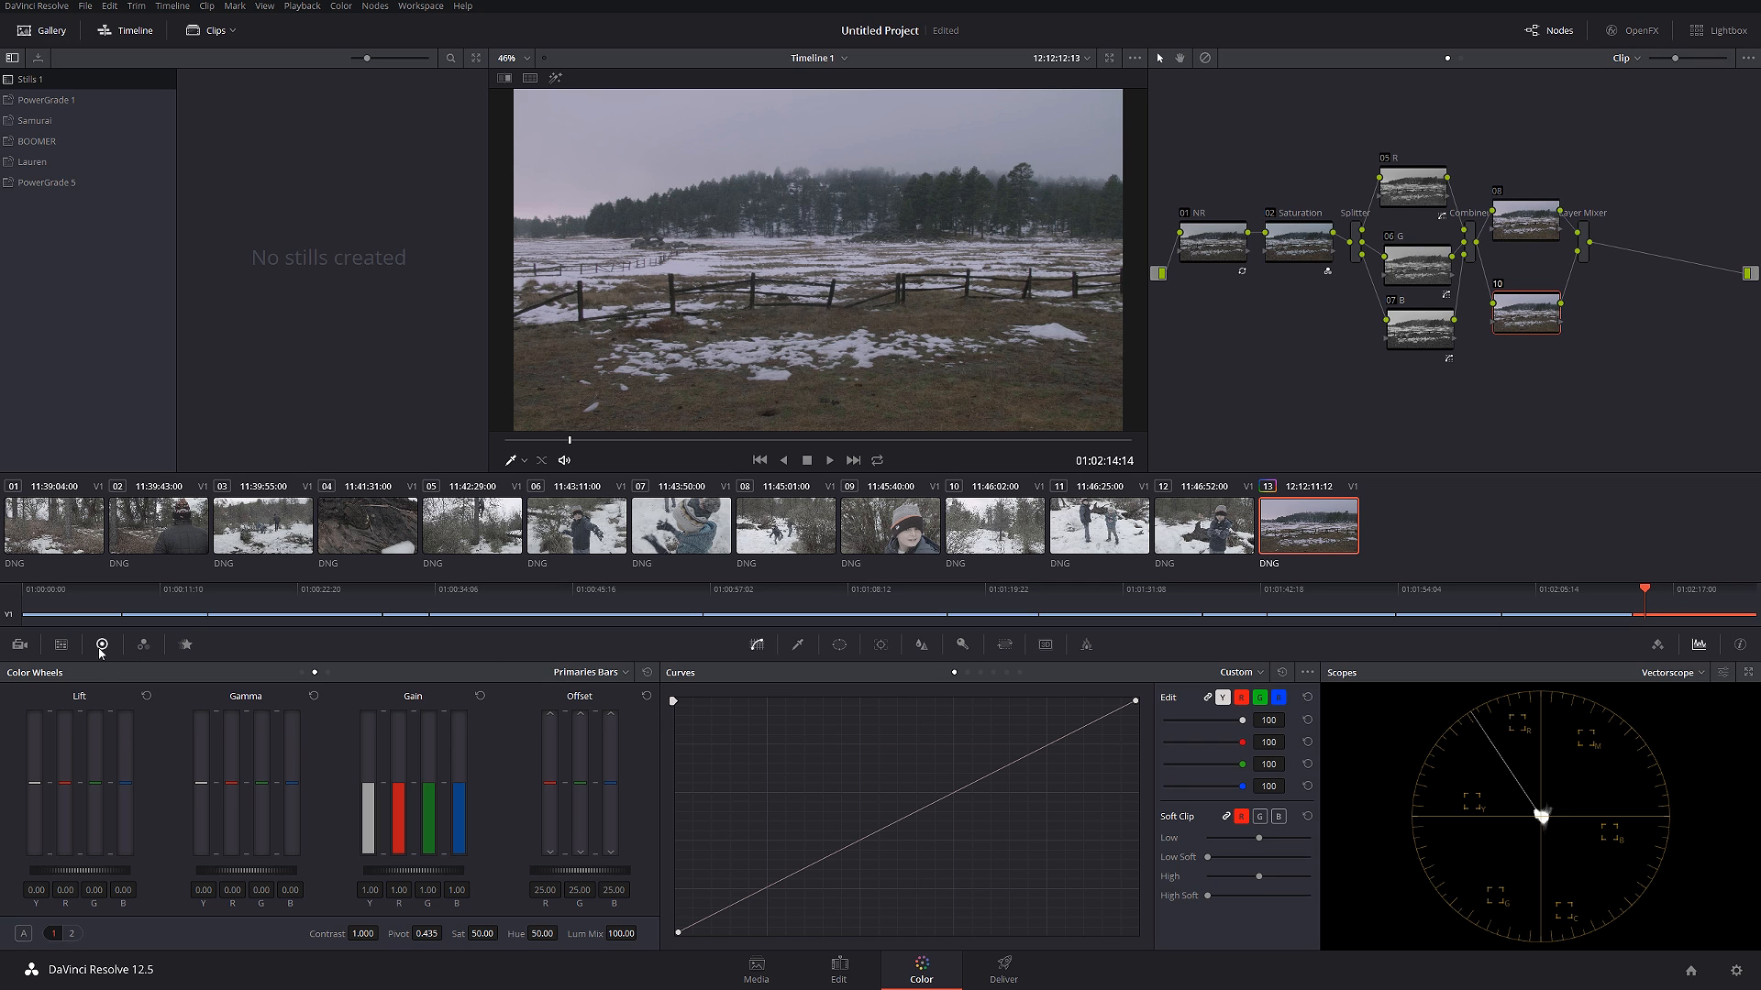
- Tick Monochrome in the layer node's RGB Mixer and show the RGB Parade scope
left_click(143, 644)
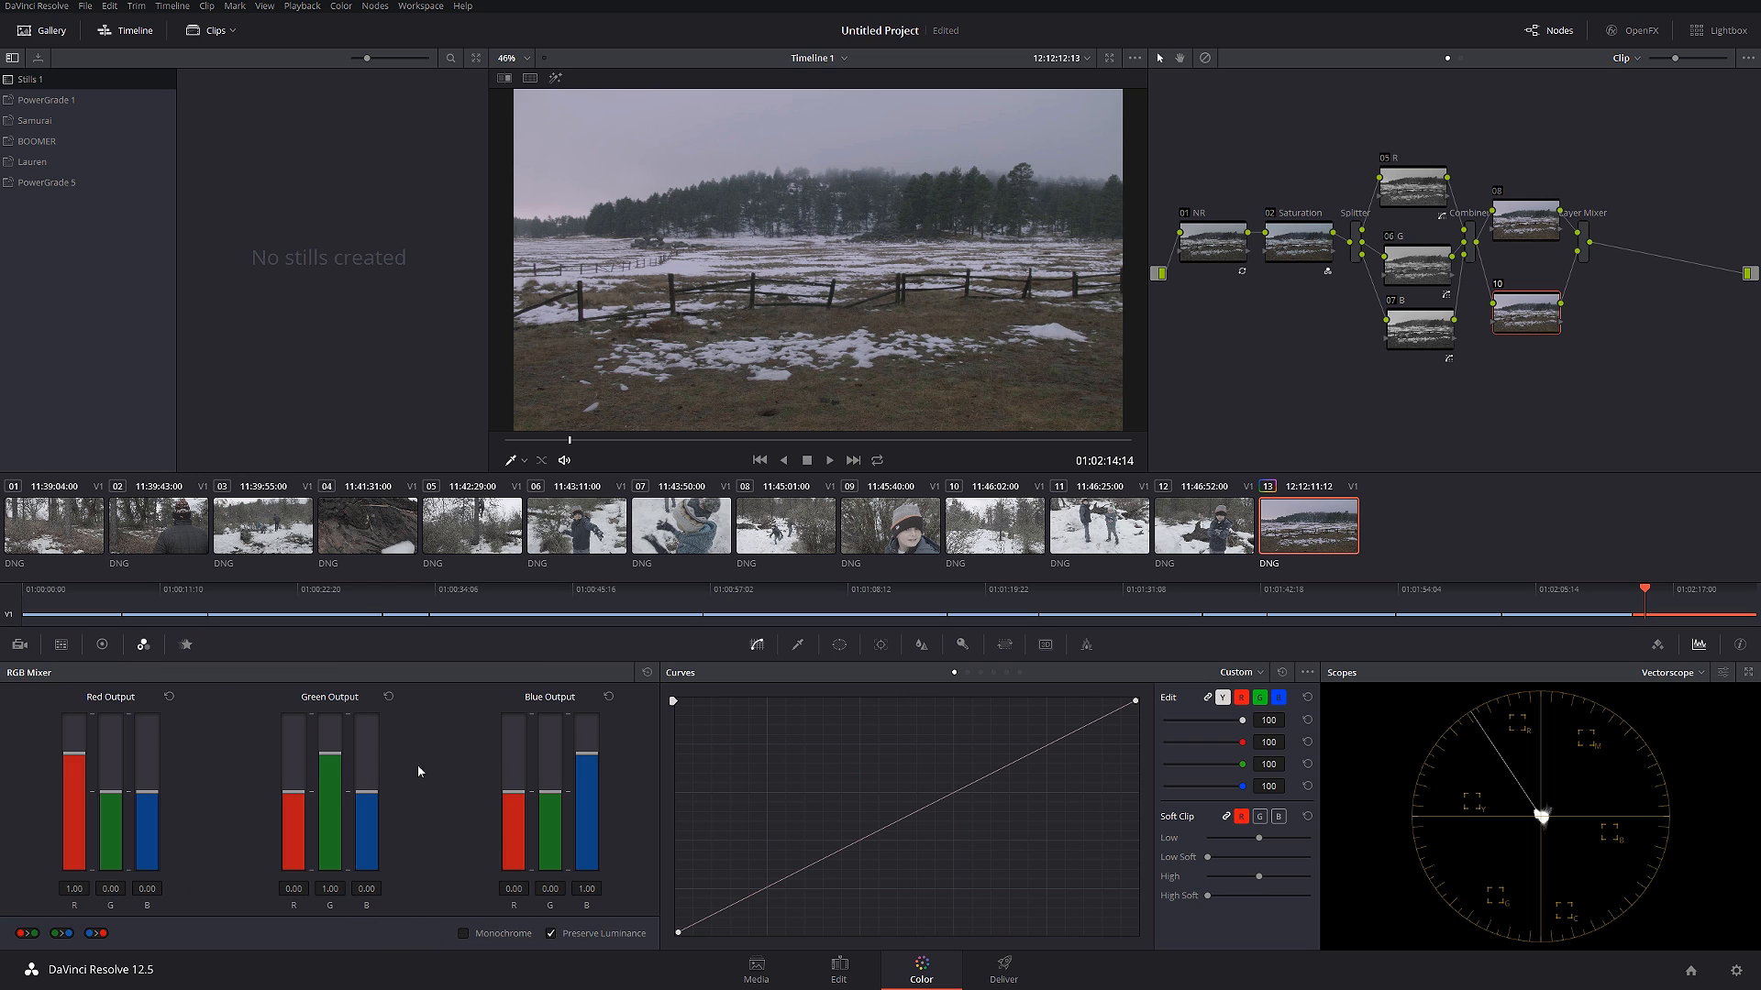
left_click(464, 934)
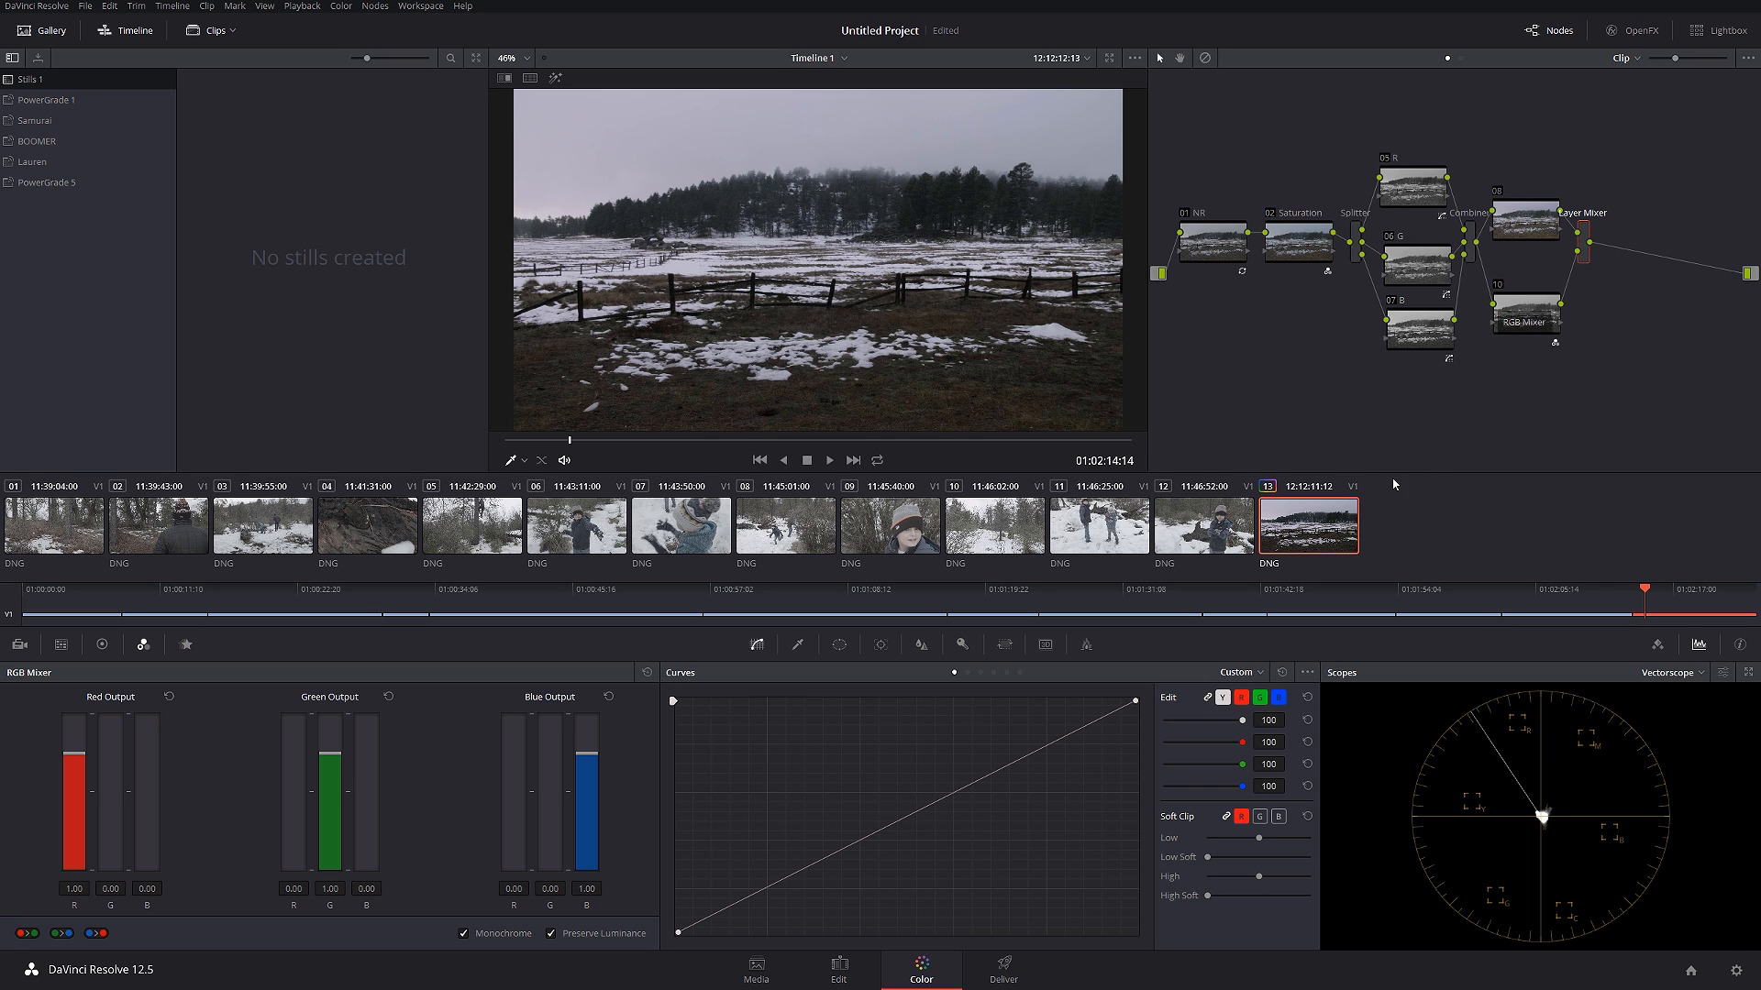
left_click(1673, 671)
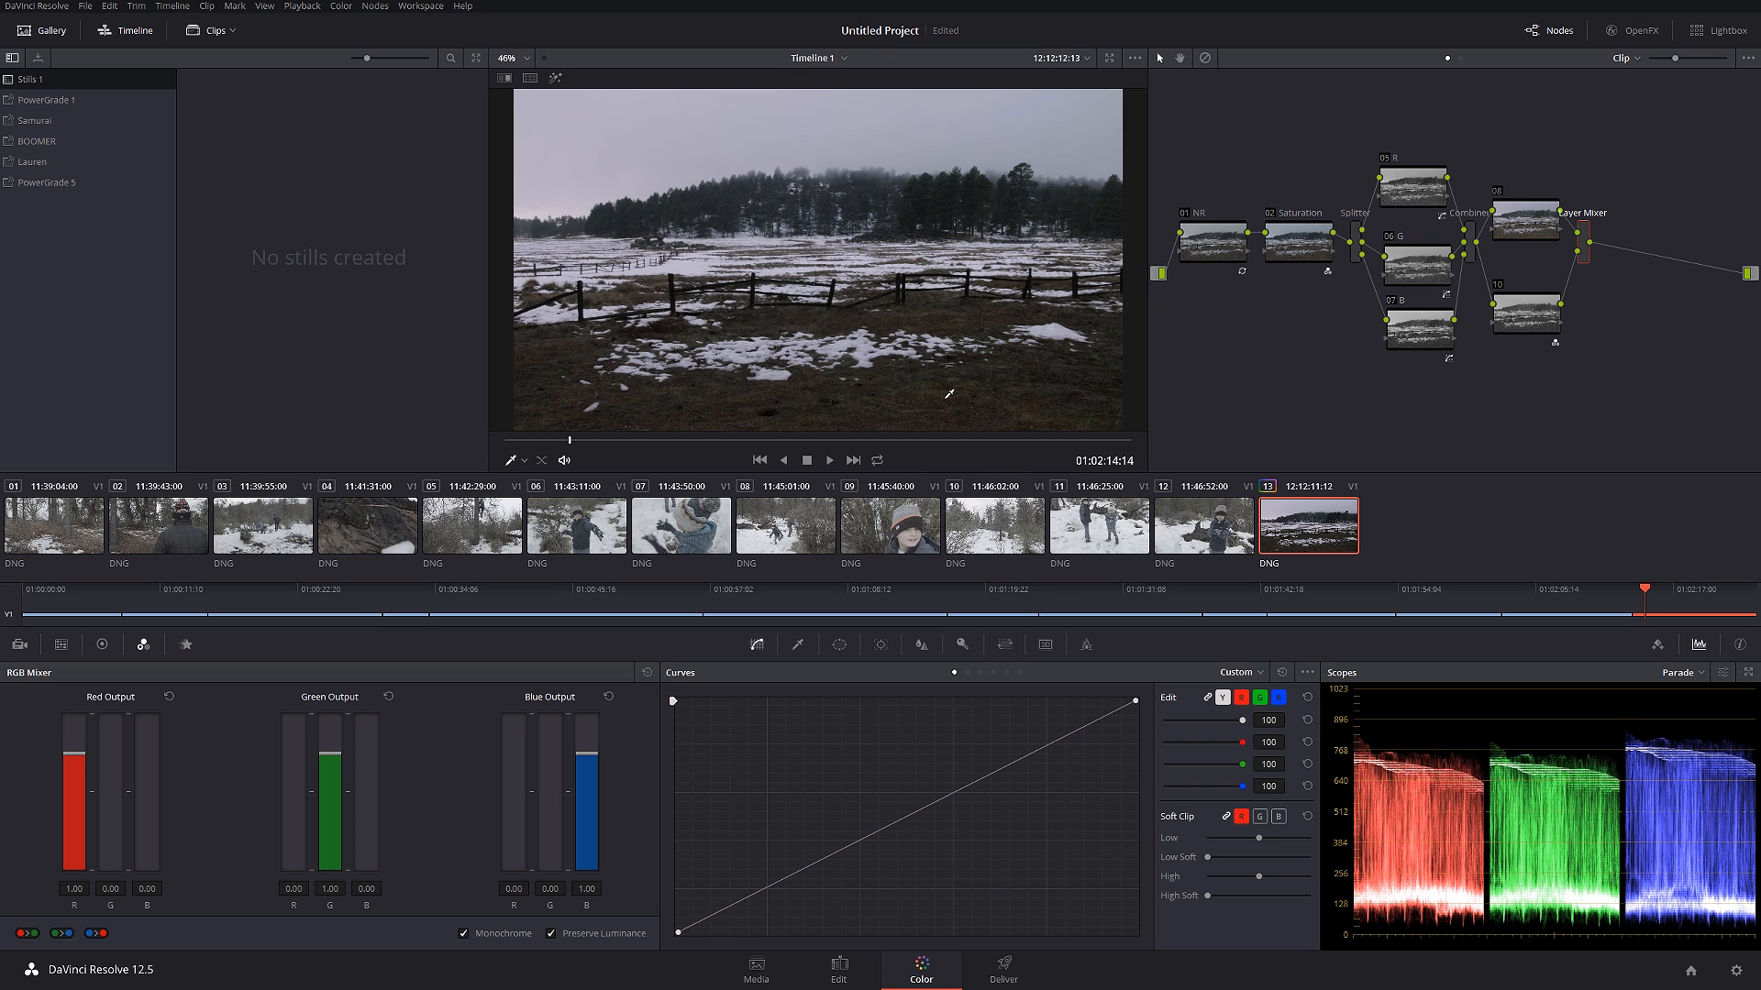
mouse_move(1104, 382)
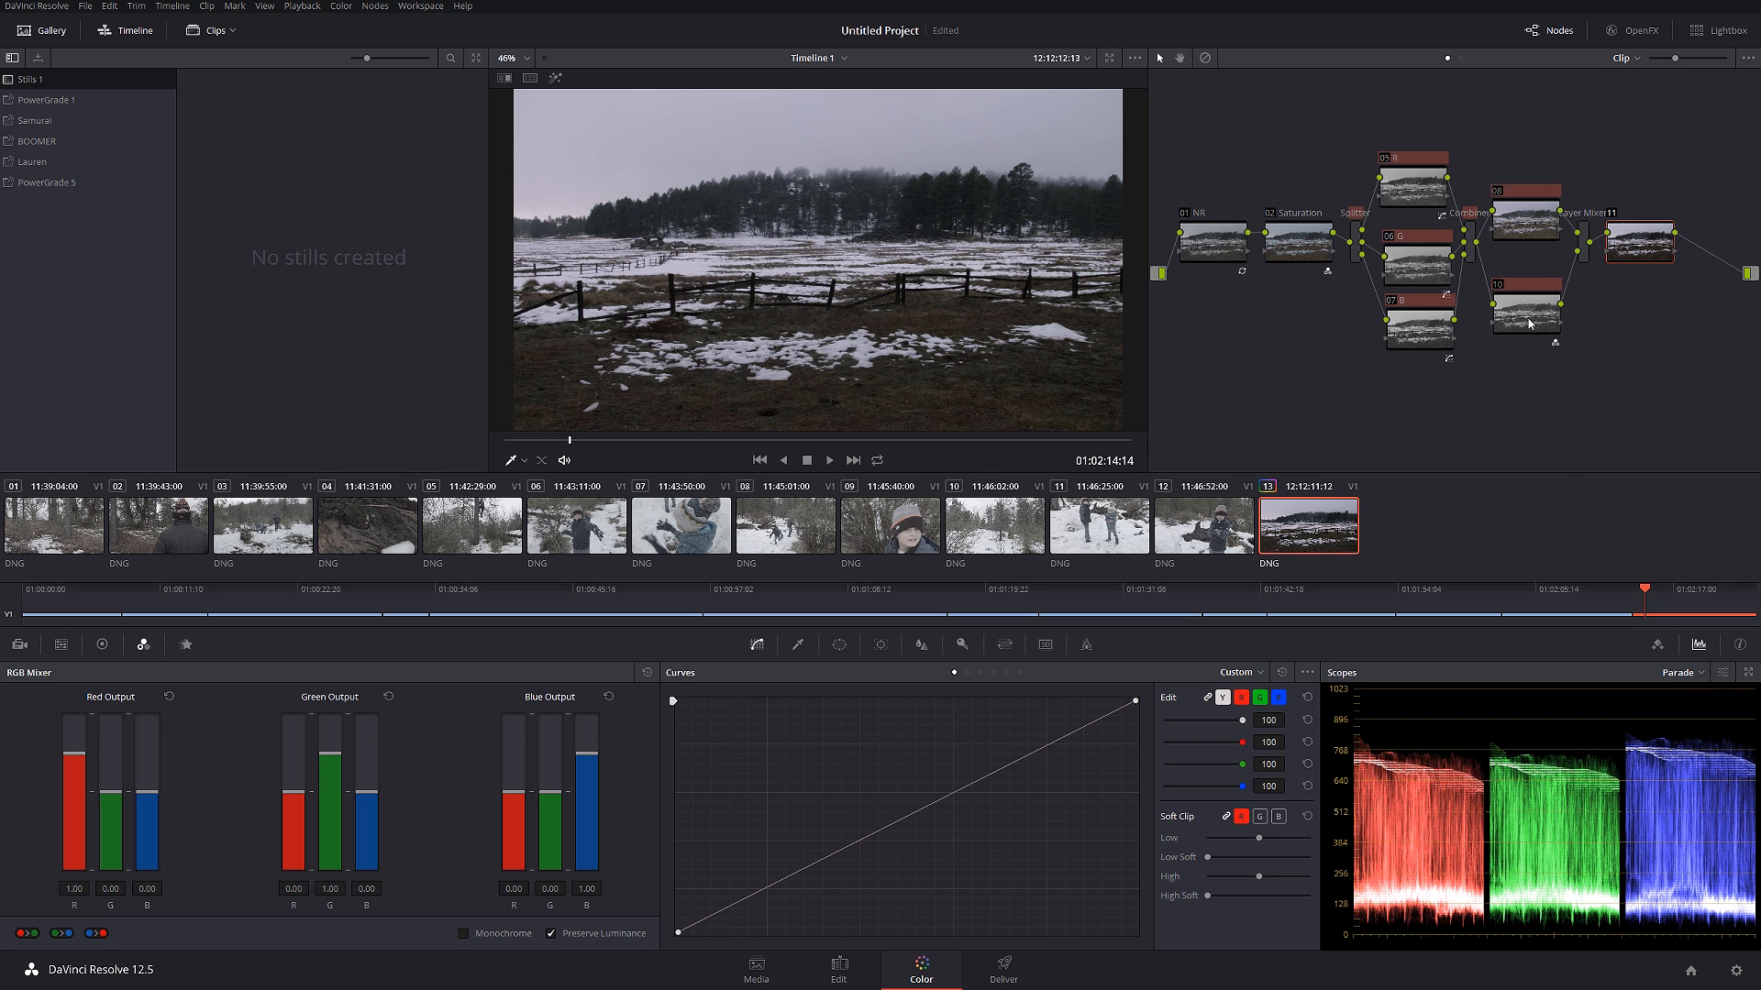
right_click(1524, 322)
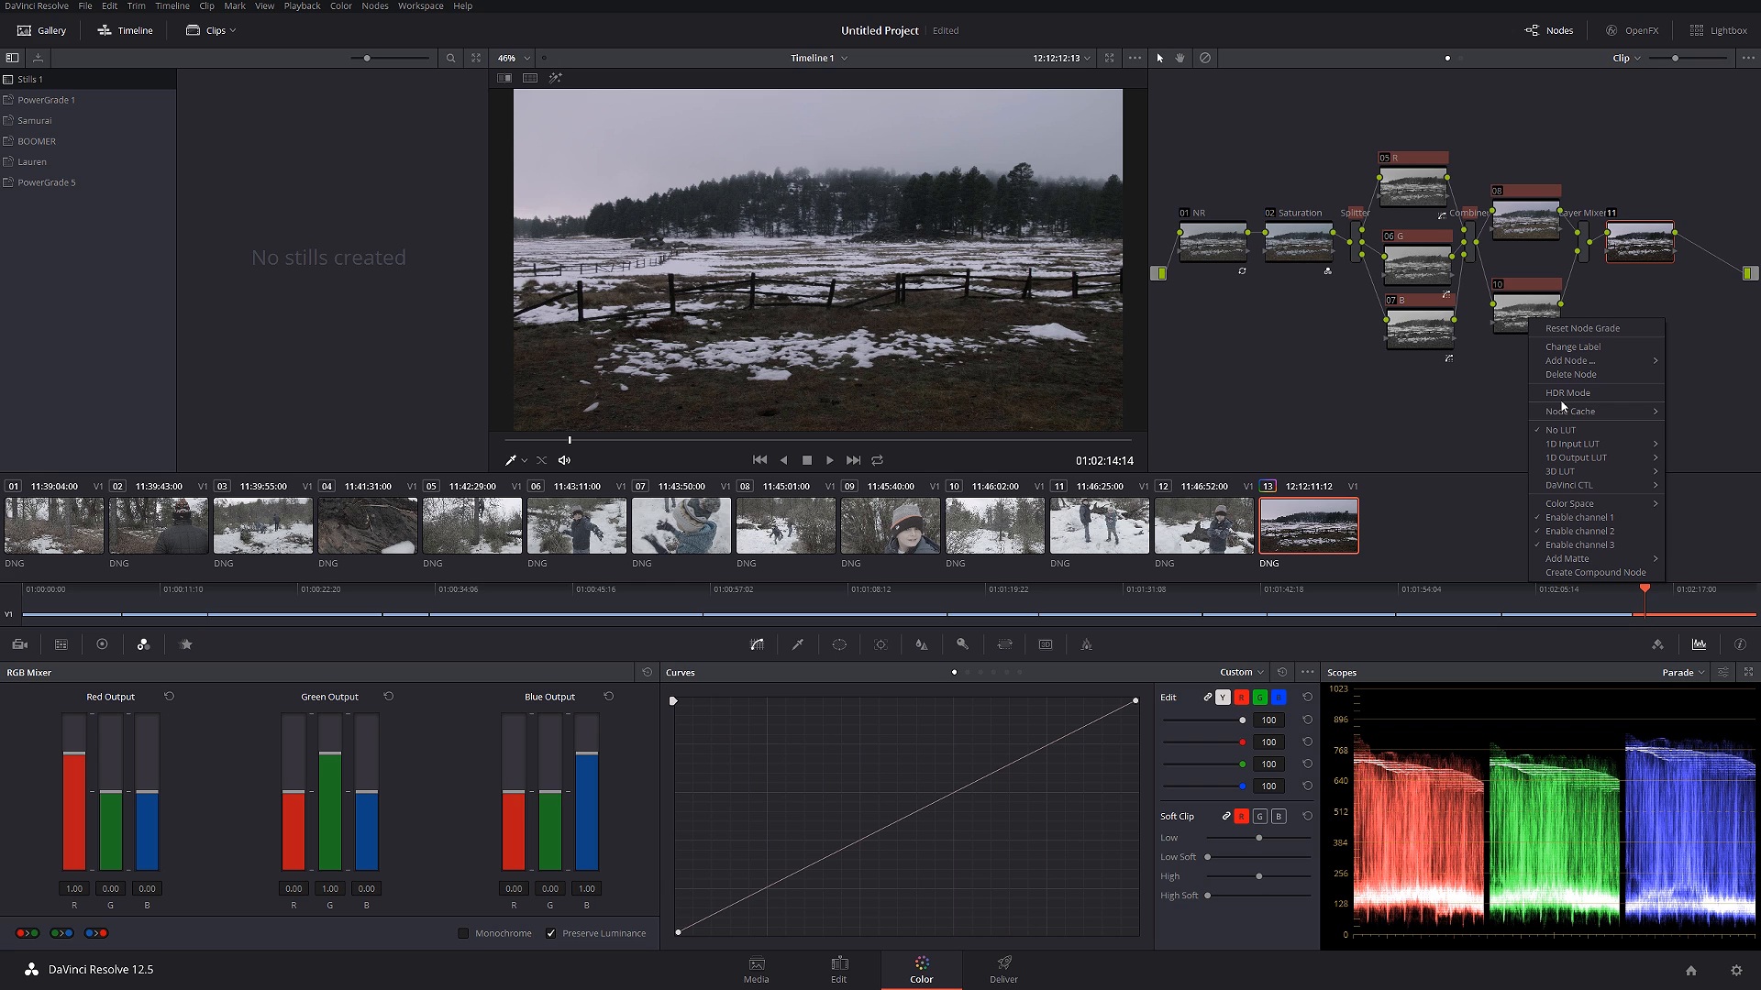
left_click(1593, 571)
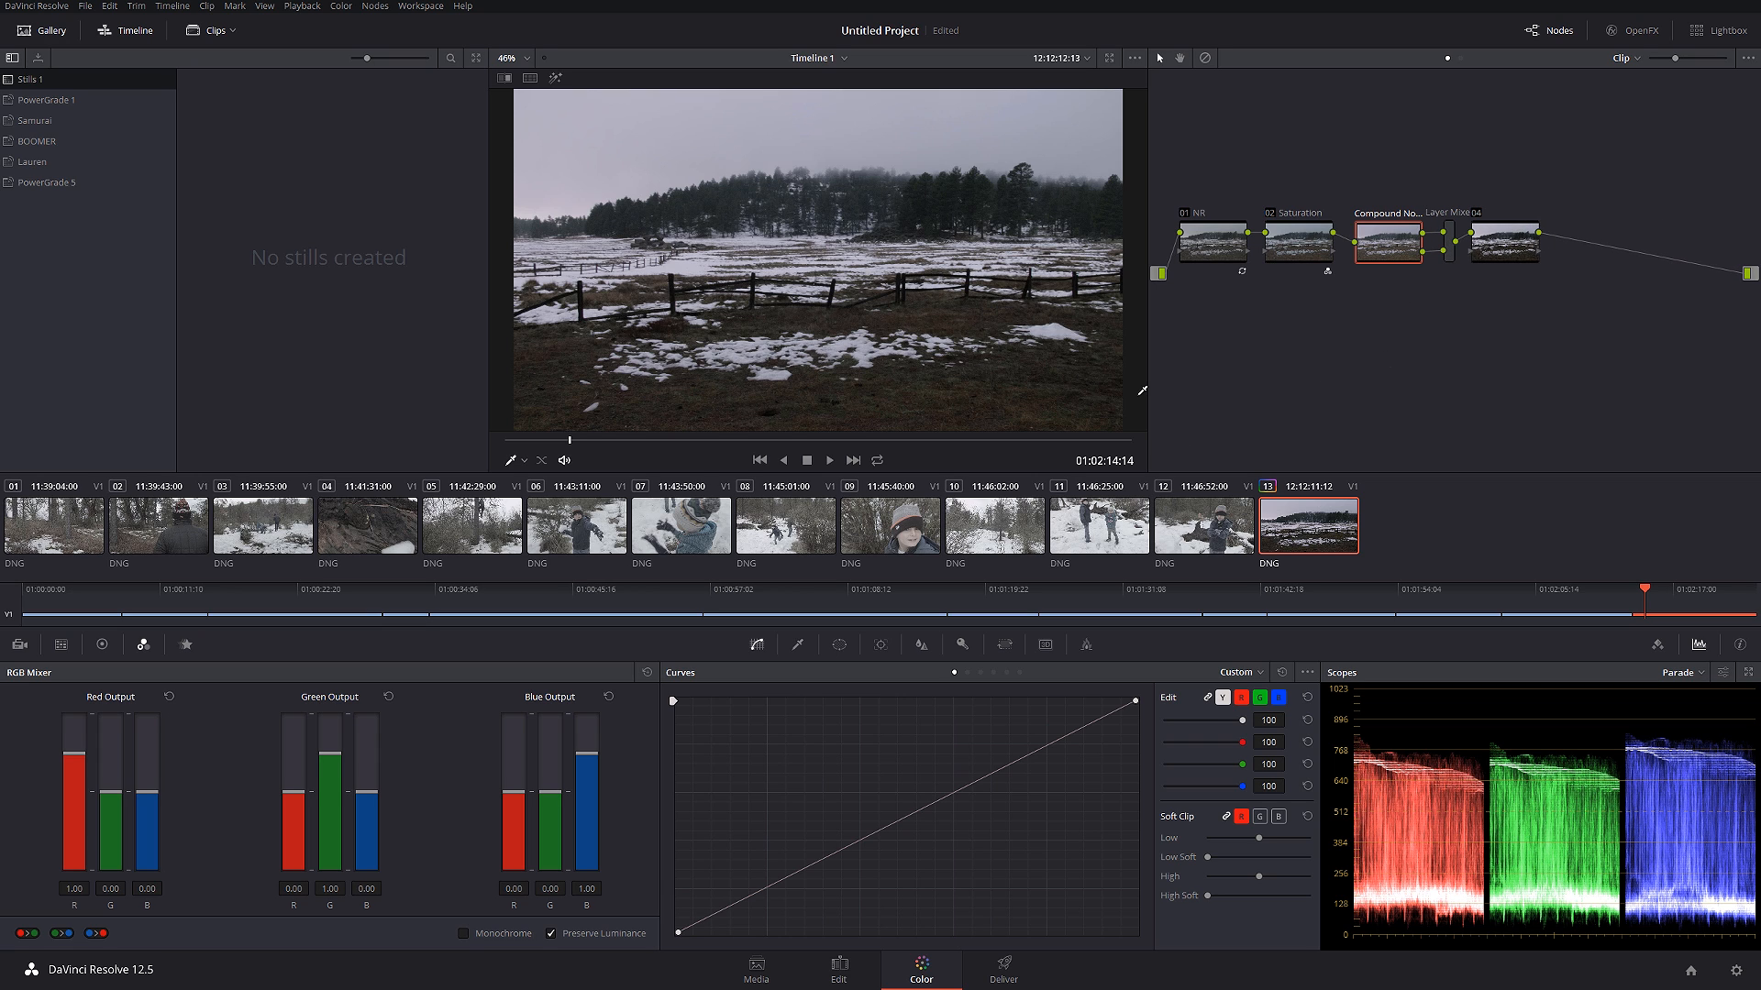
mouse_move(1100, 491)
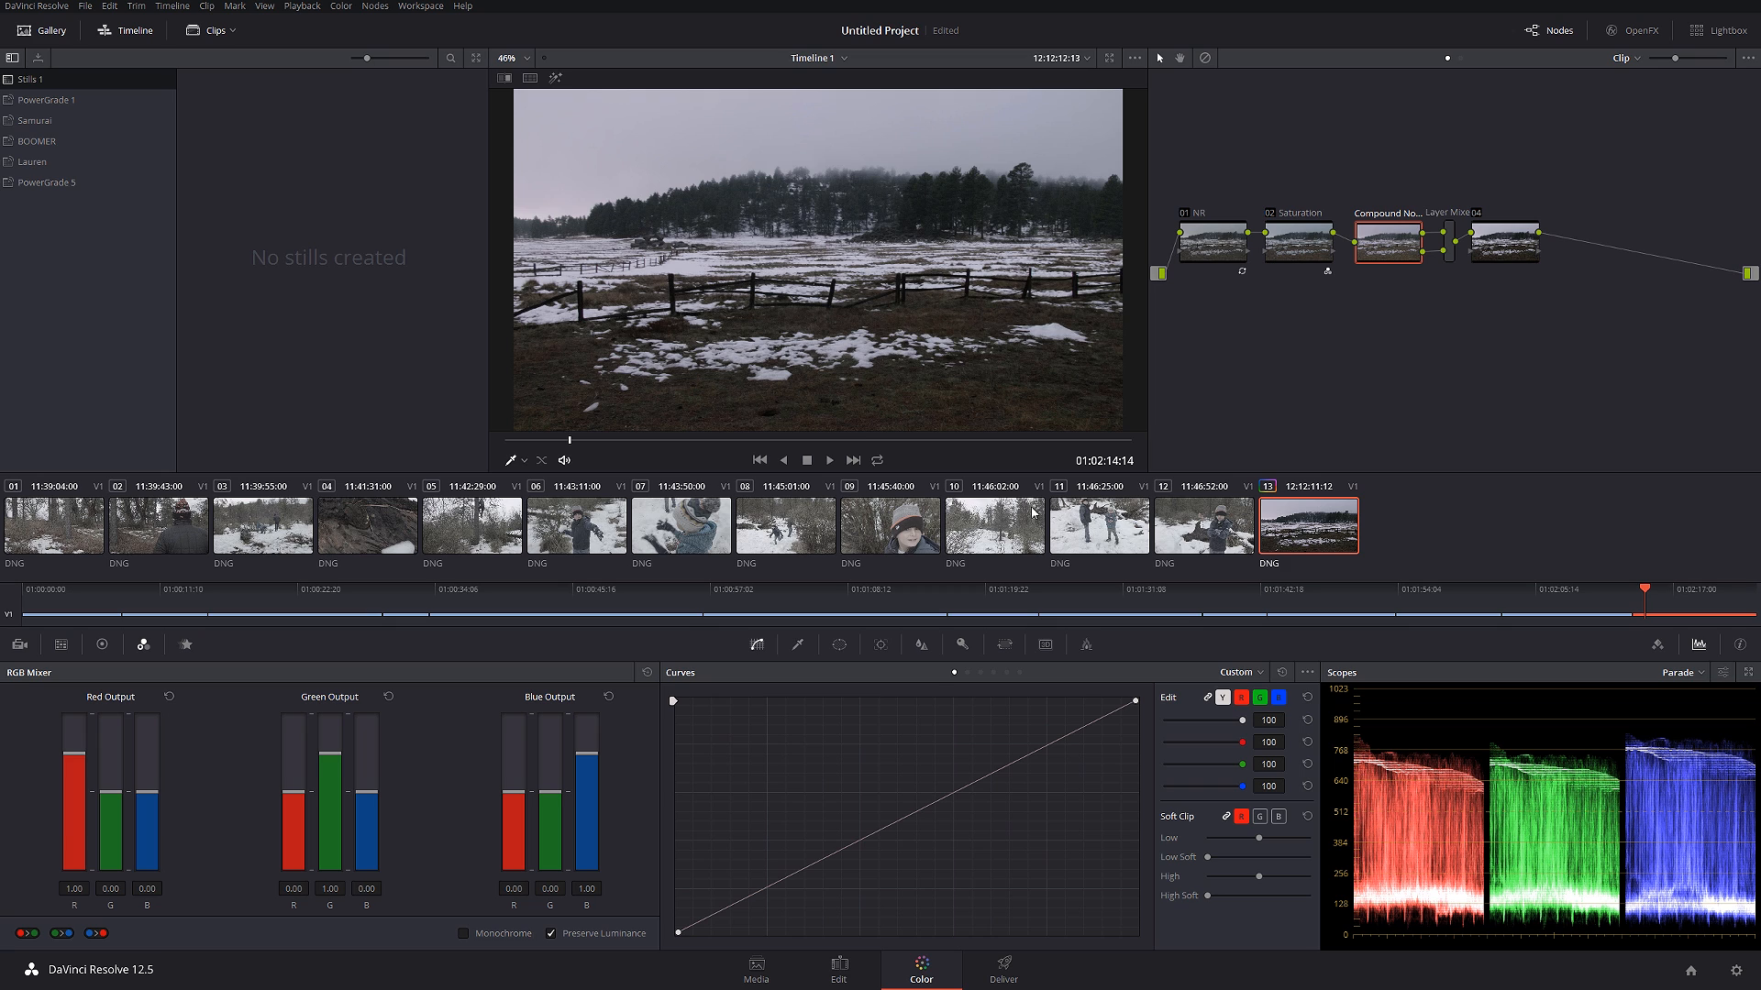
mouse_move(528, 332)
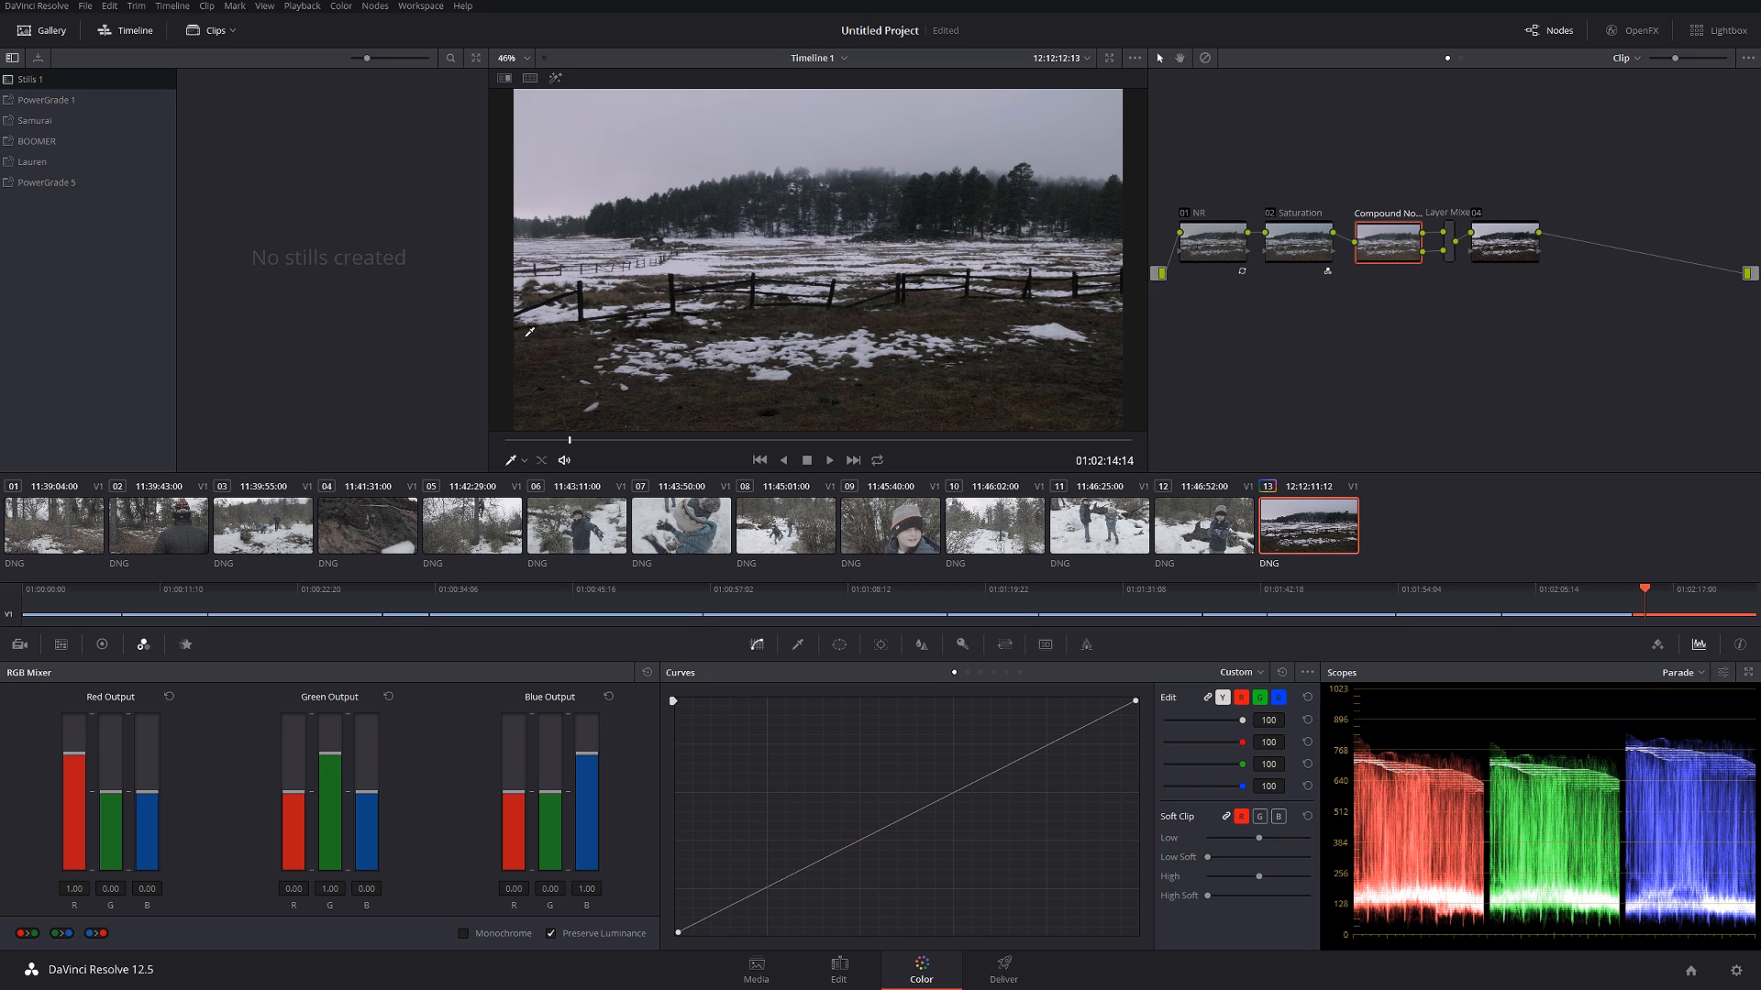
mouse_move(678, 375)
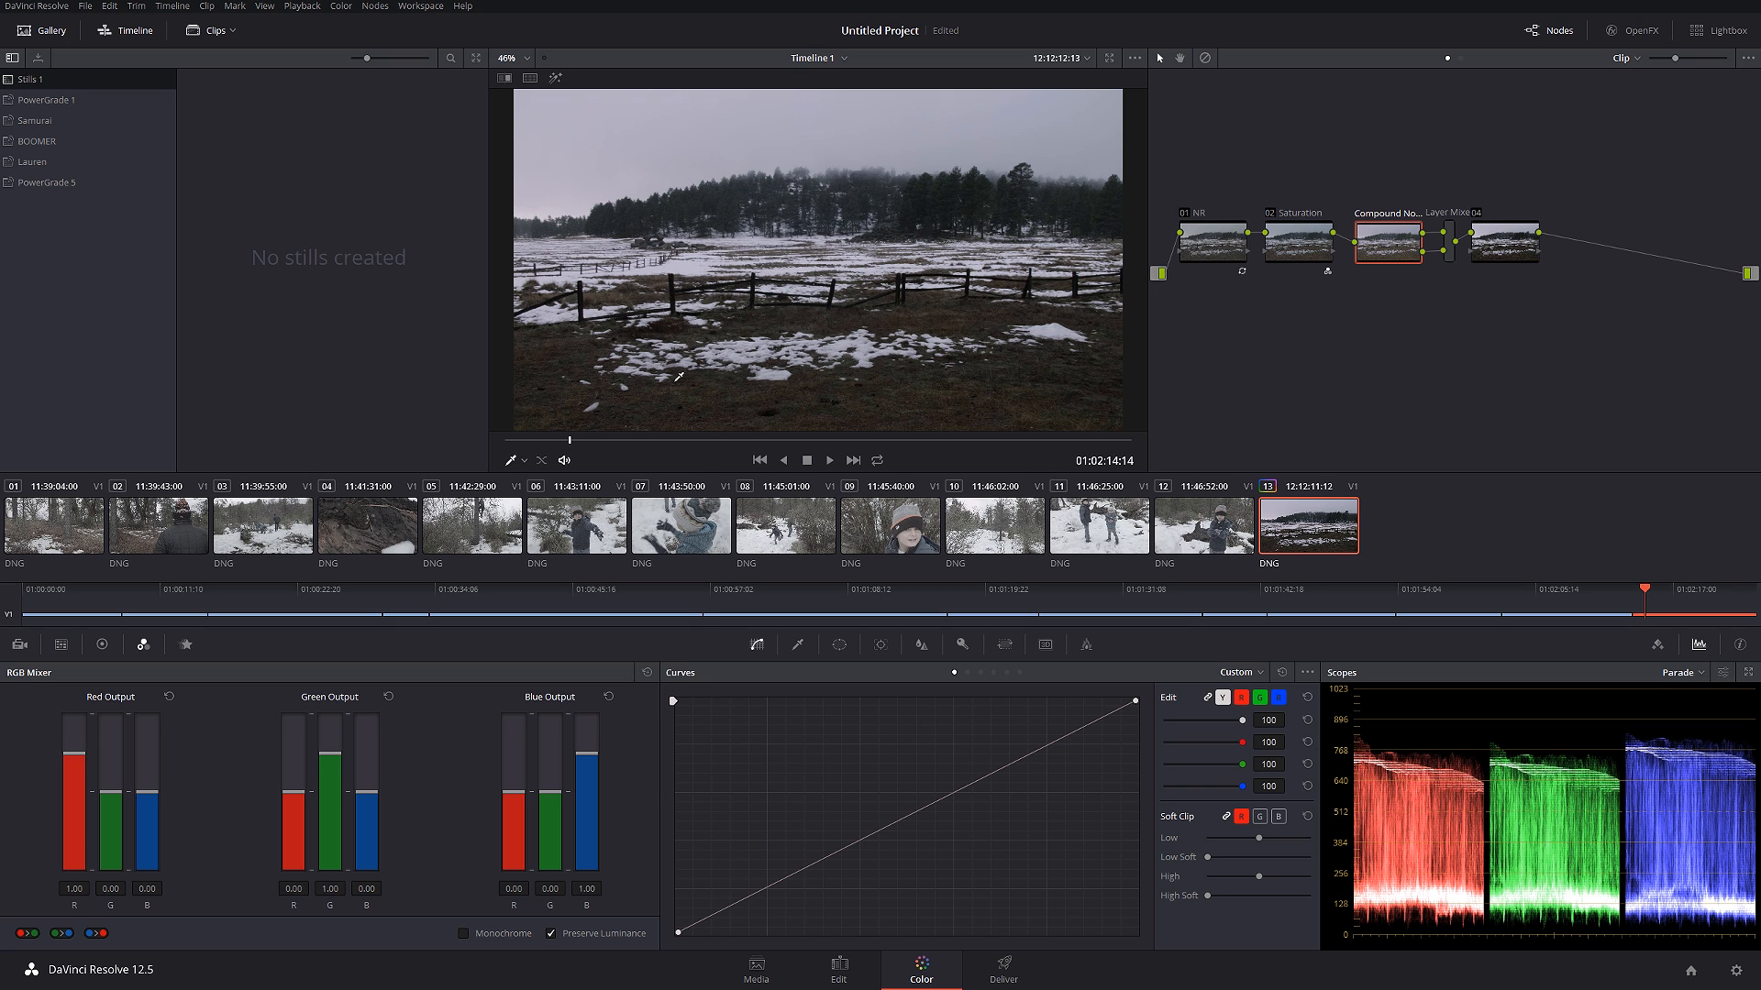
- Draw a soft Curve window around the foreground on node 04, raise contrast, and label it Grass
left_click(838, 644)
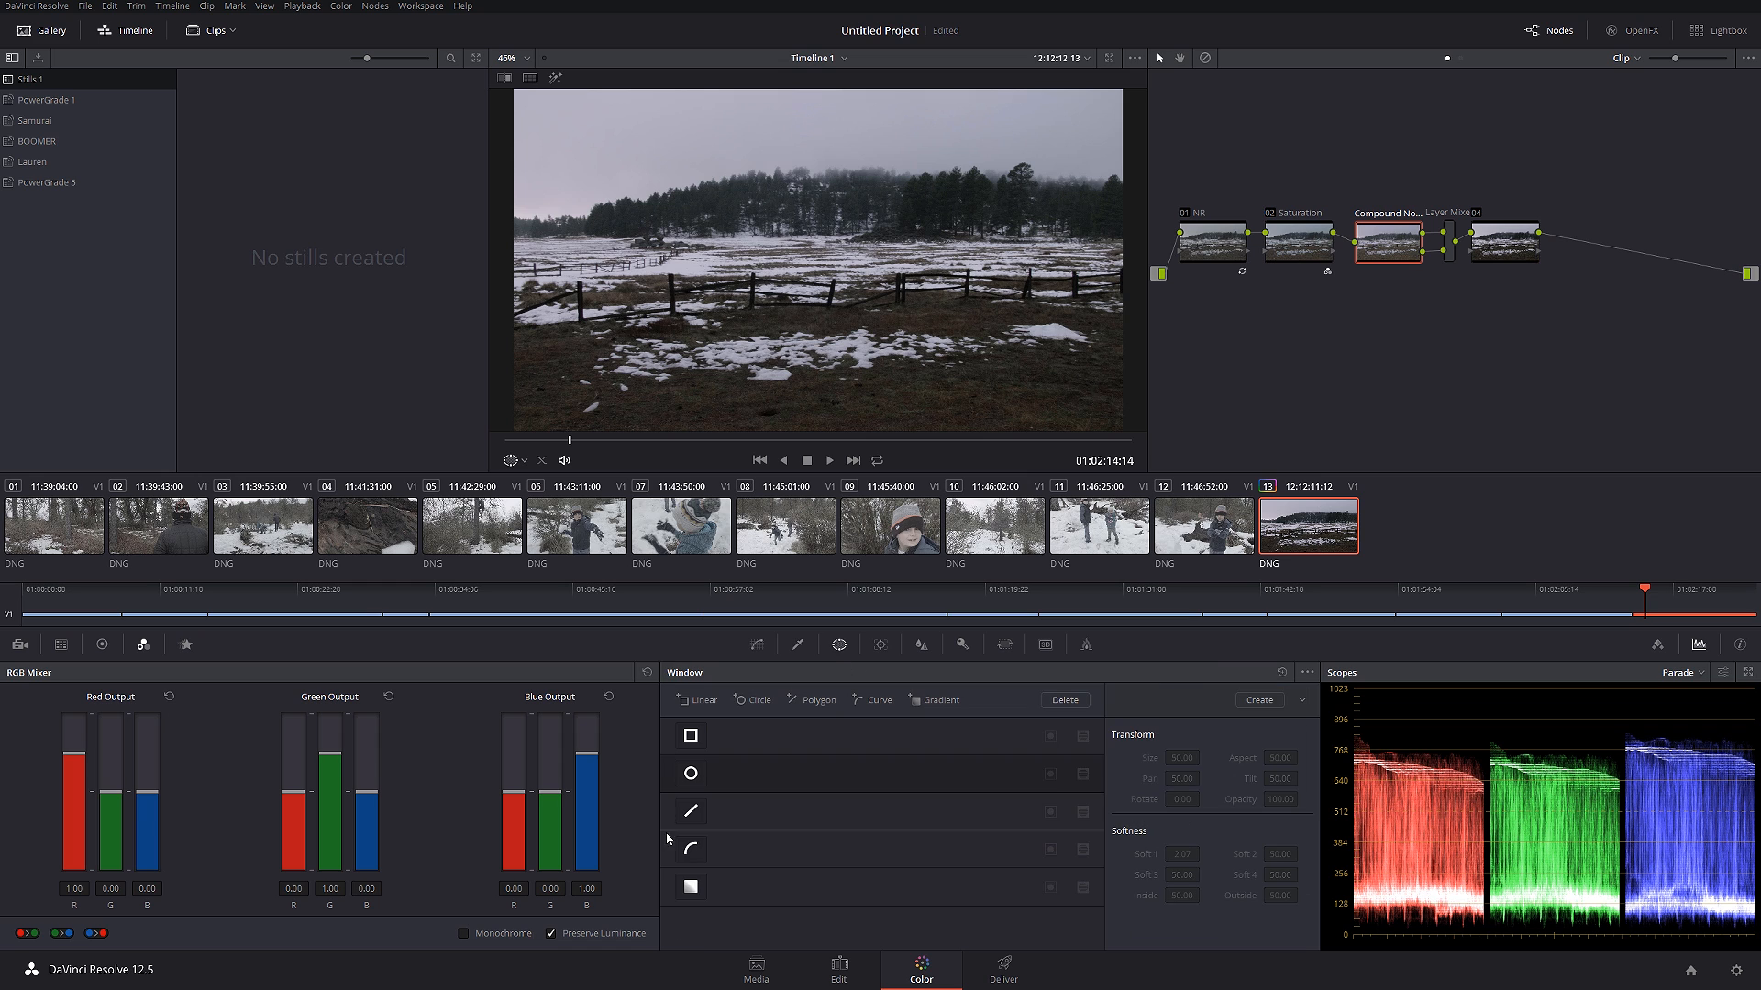
left_click(690, 850)
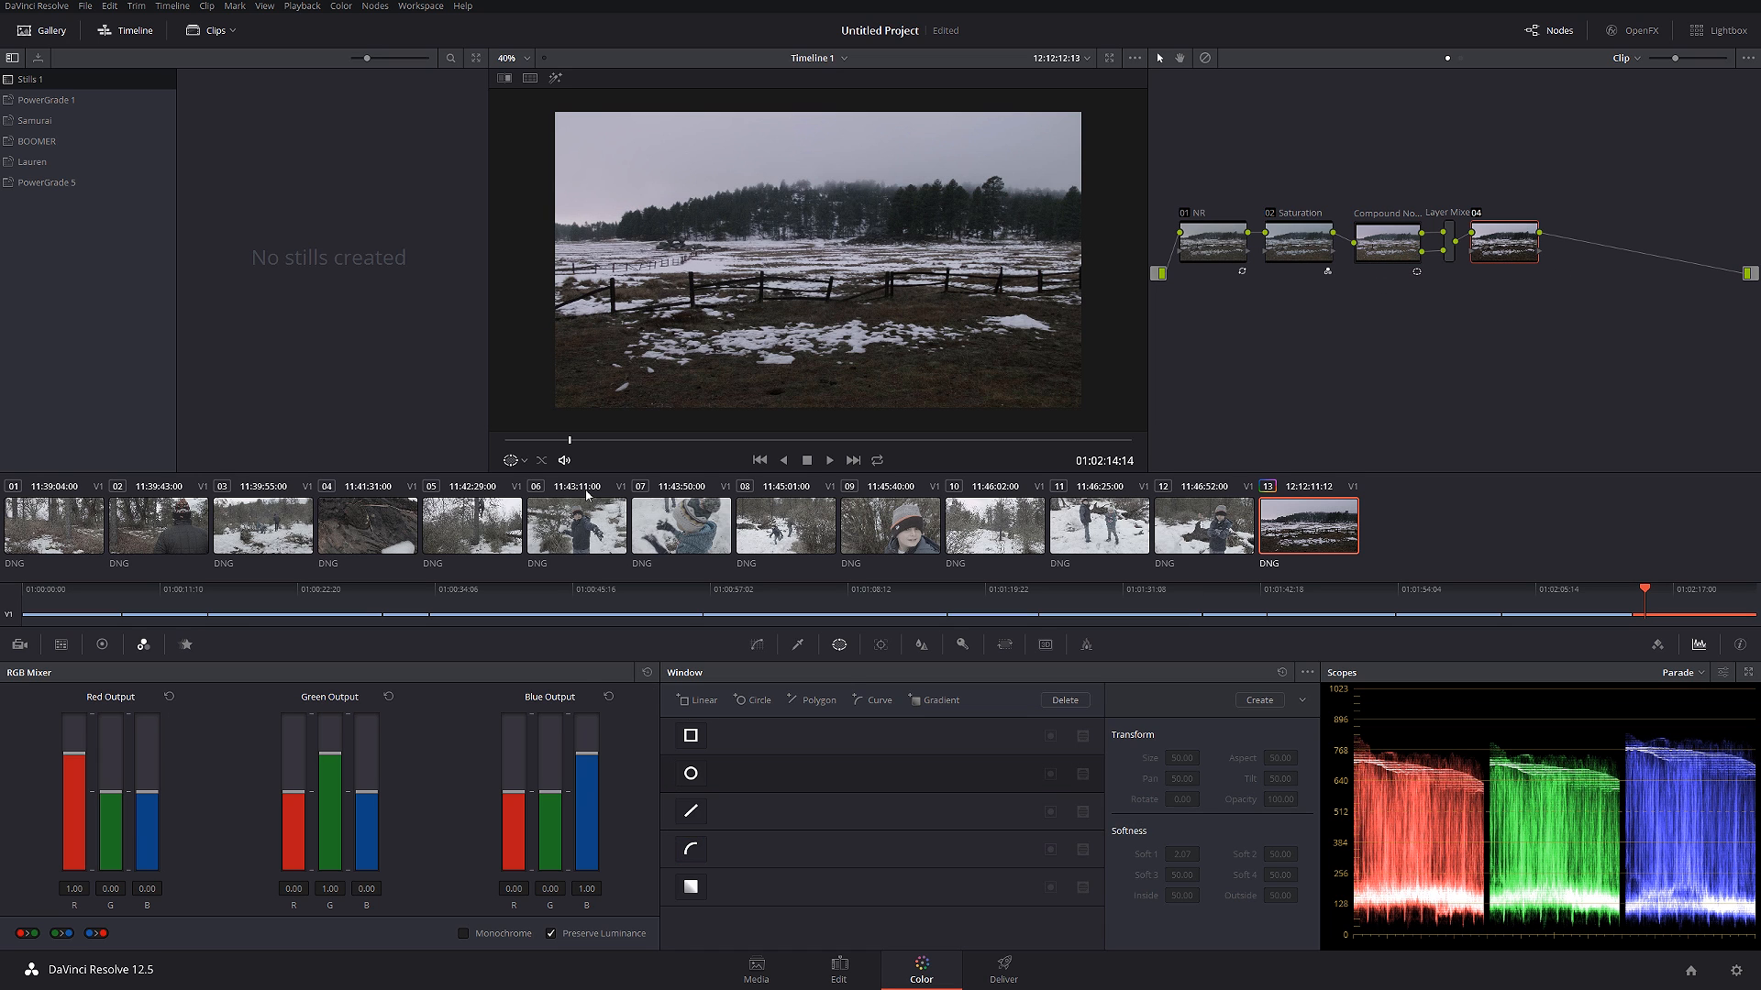
left_click(690, 849)
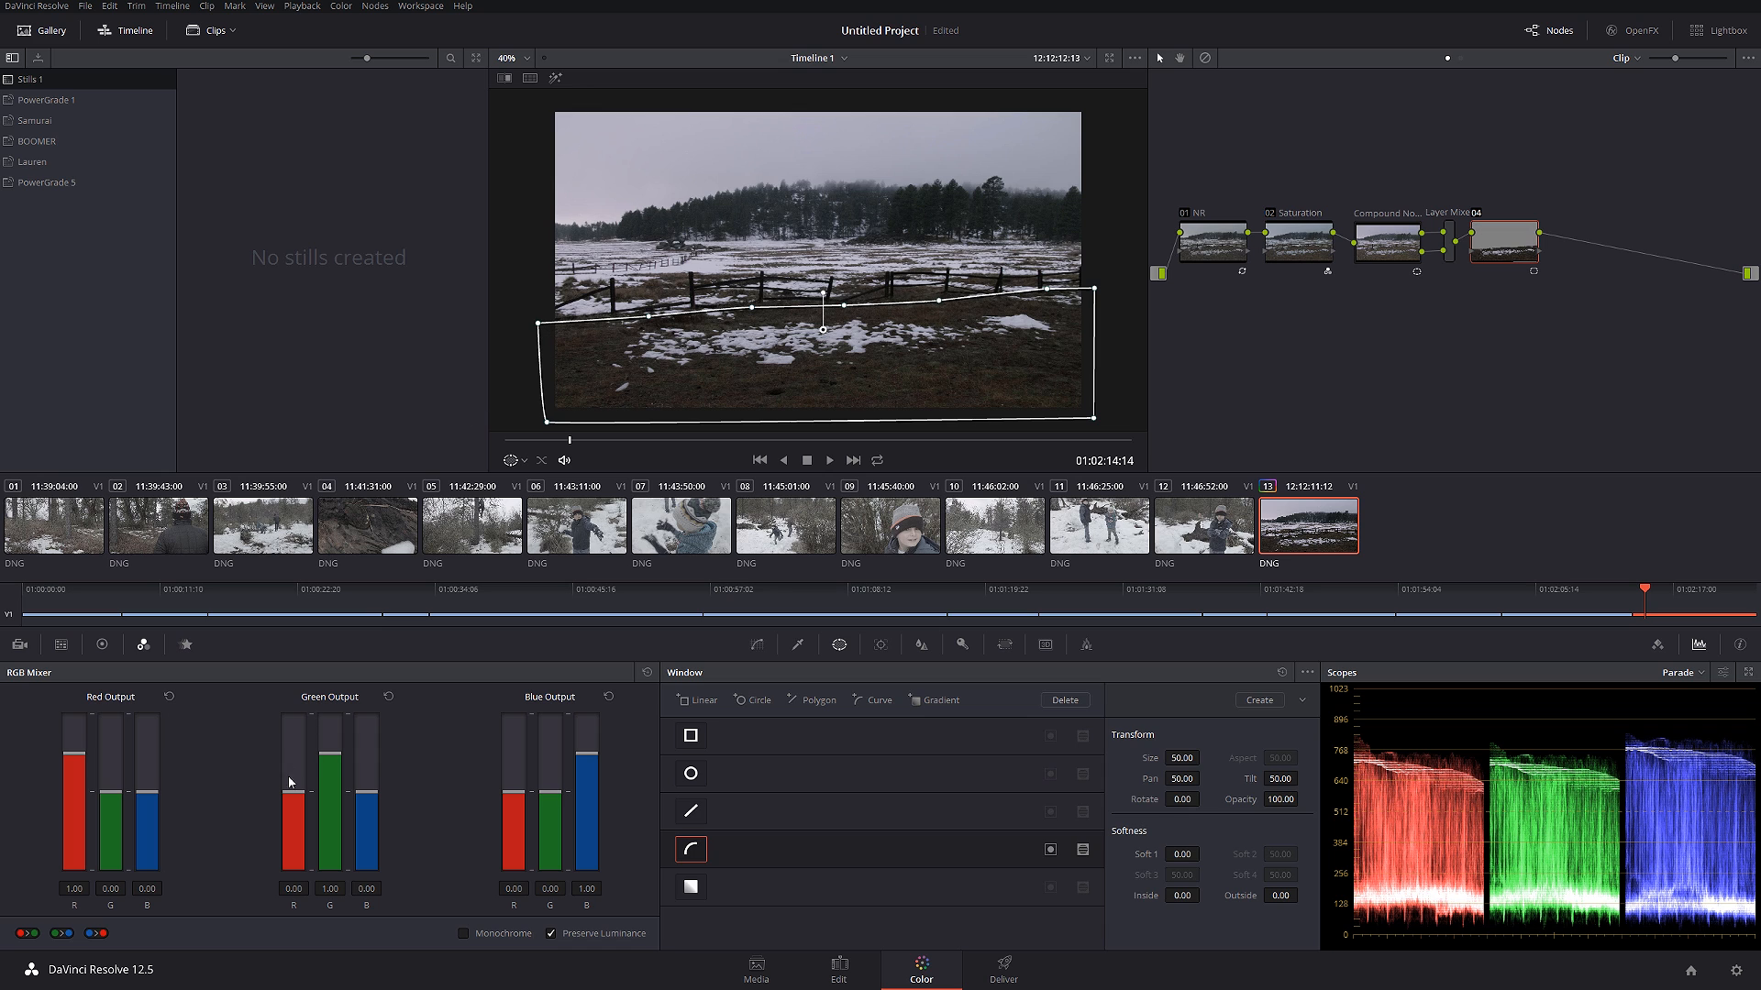
left_click(101, 644)
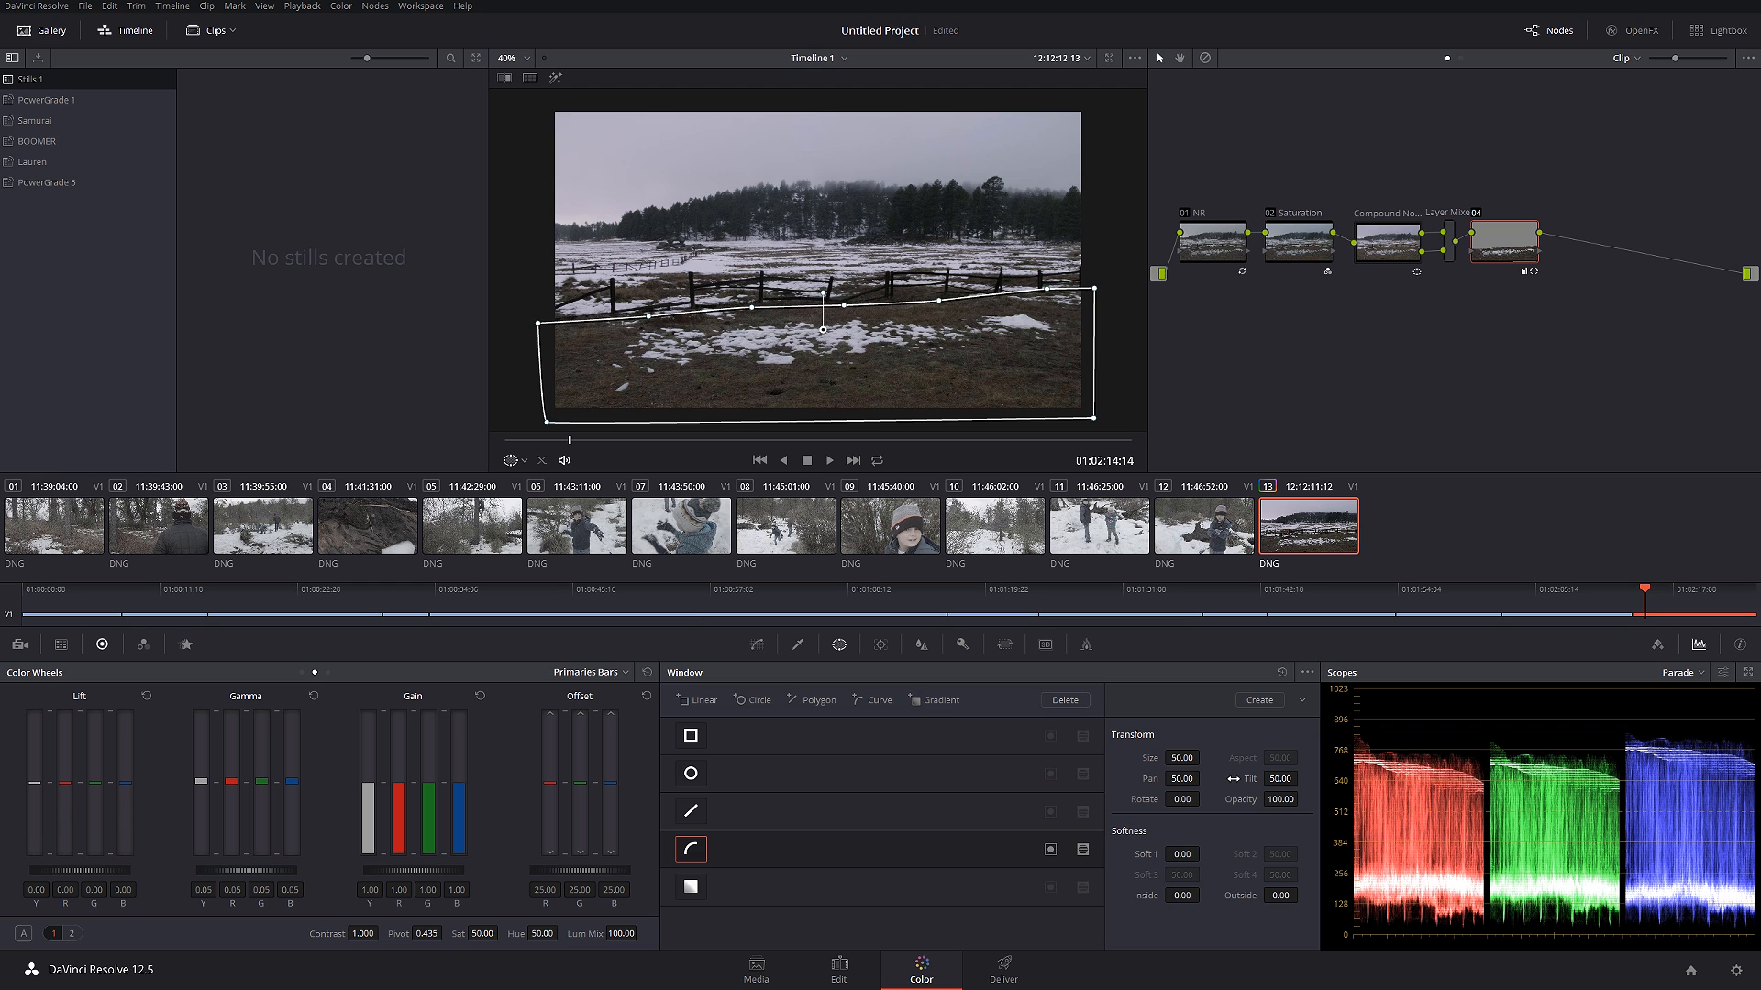
left_click(1211, 854)
type(" Grass")
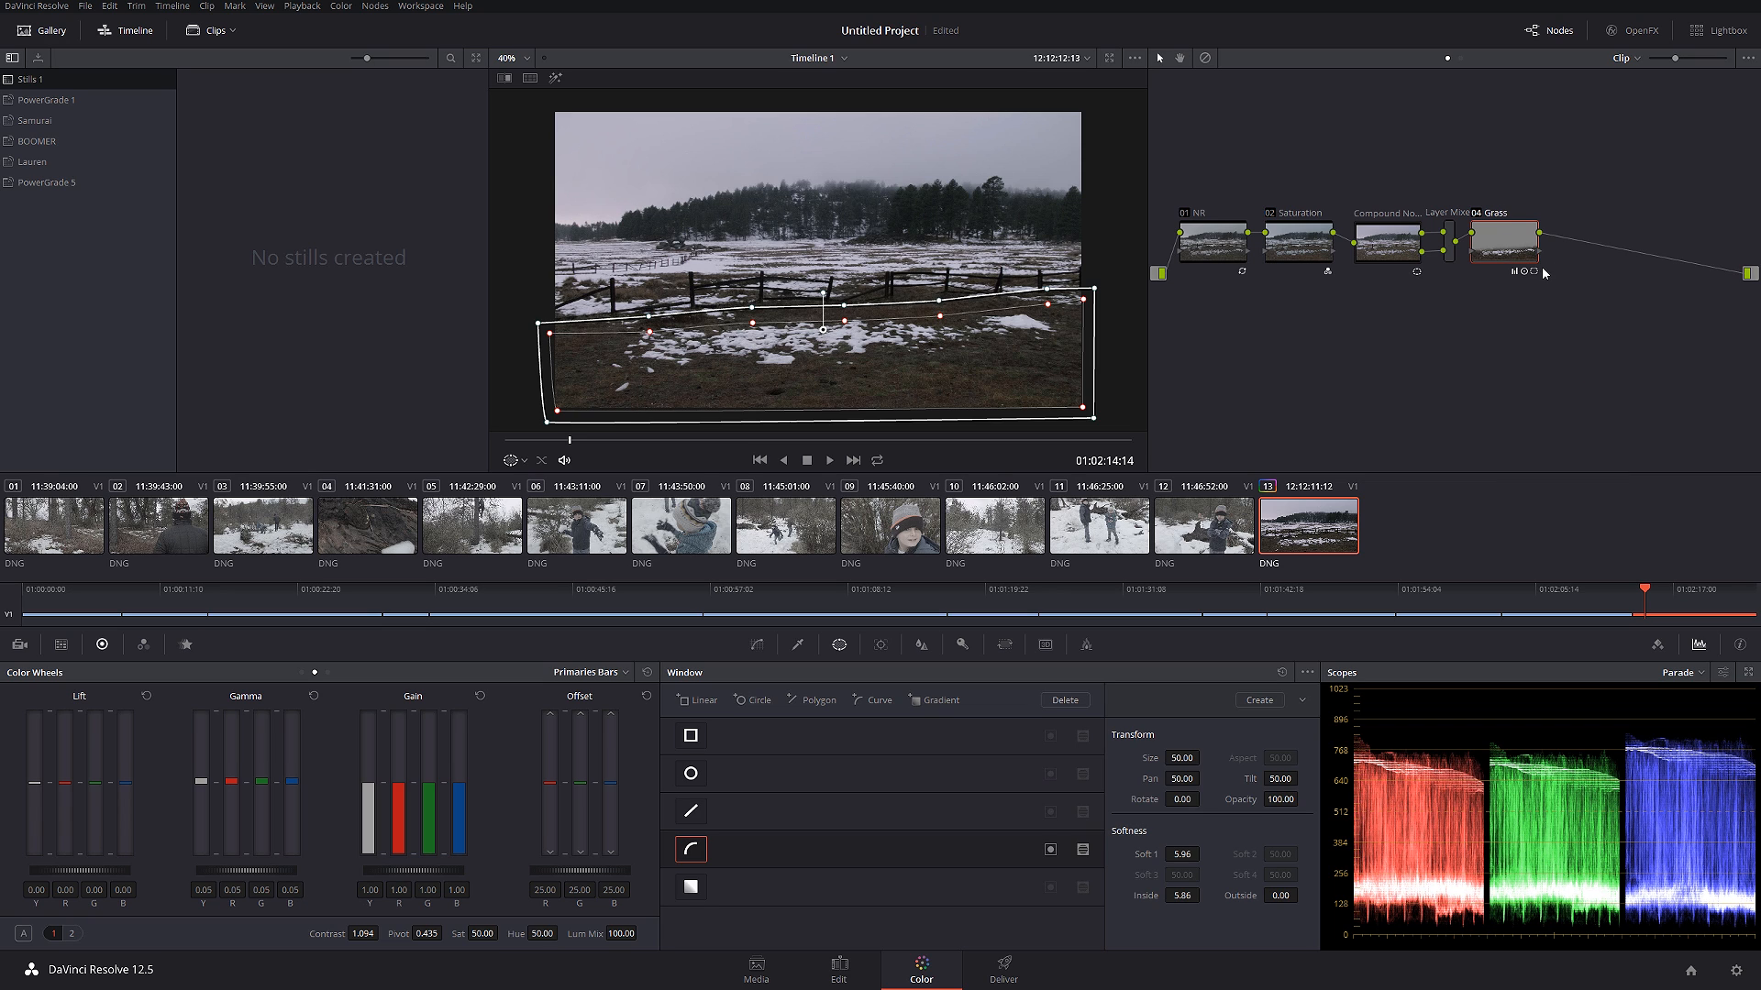
- Track the Grass curve window forward, stop, then track it in reverse
left_click(880, 644)
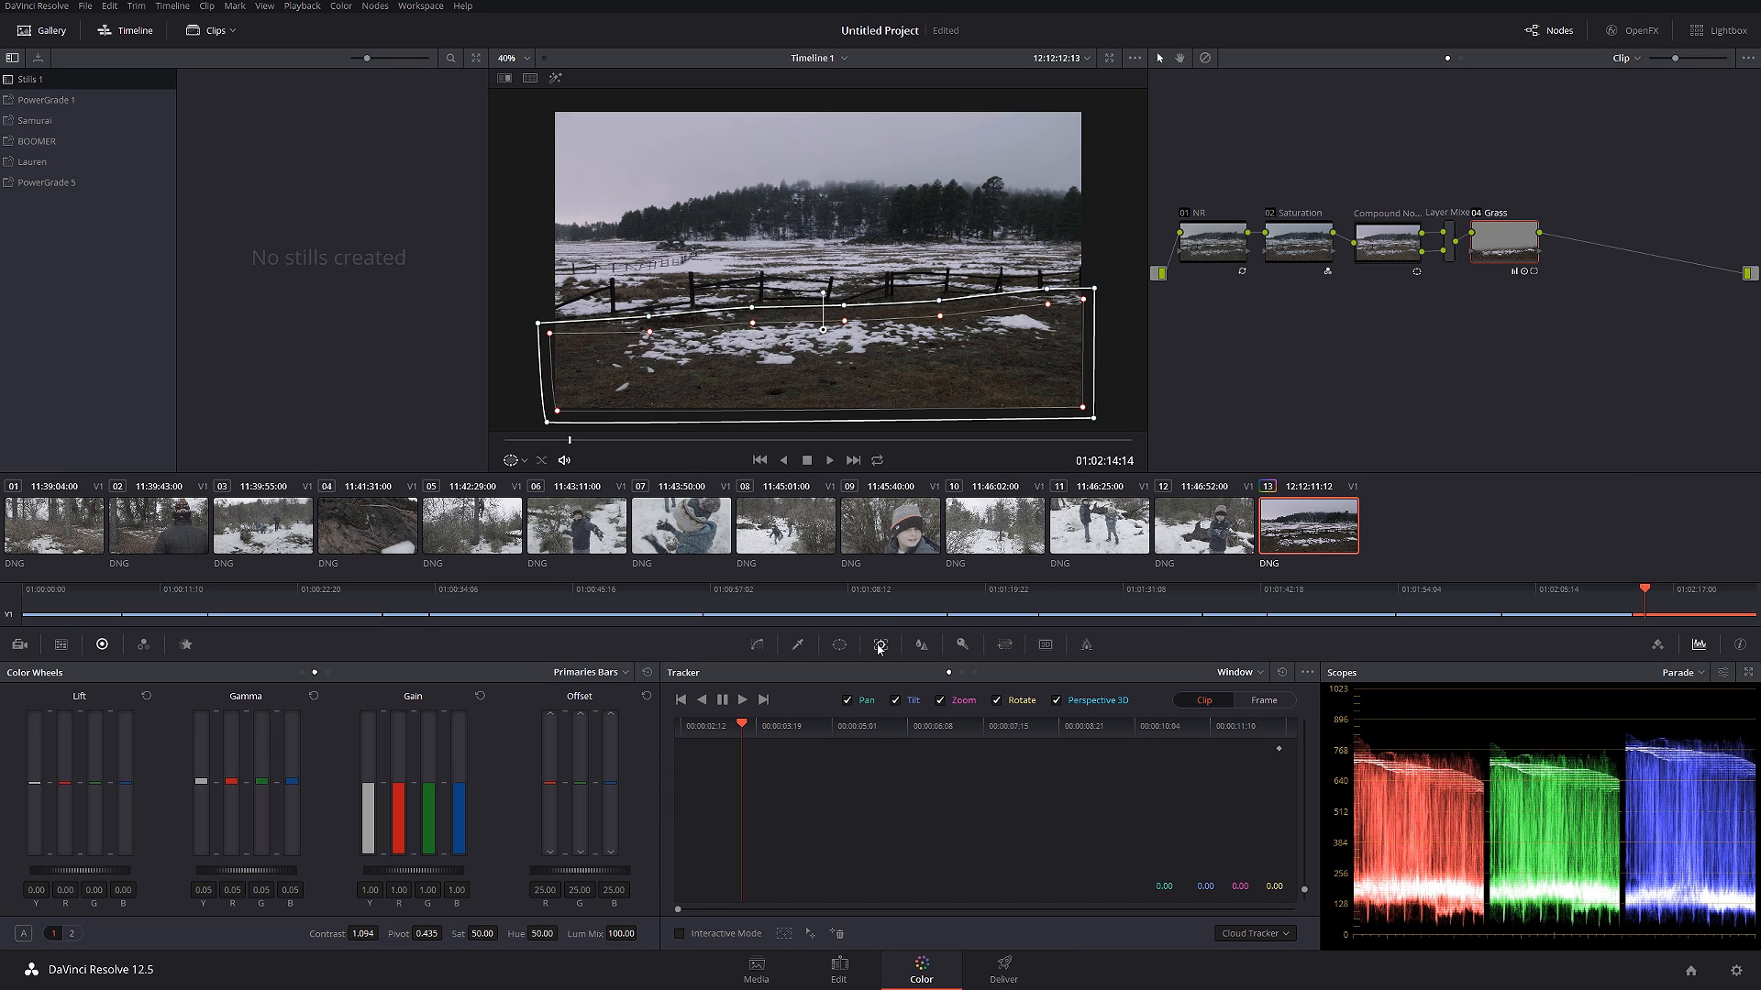
left_click(741, 699)
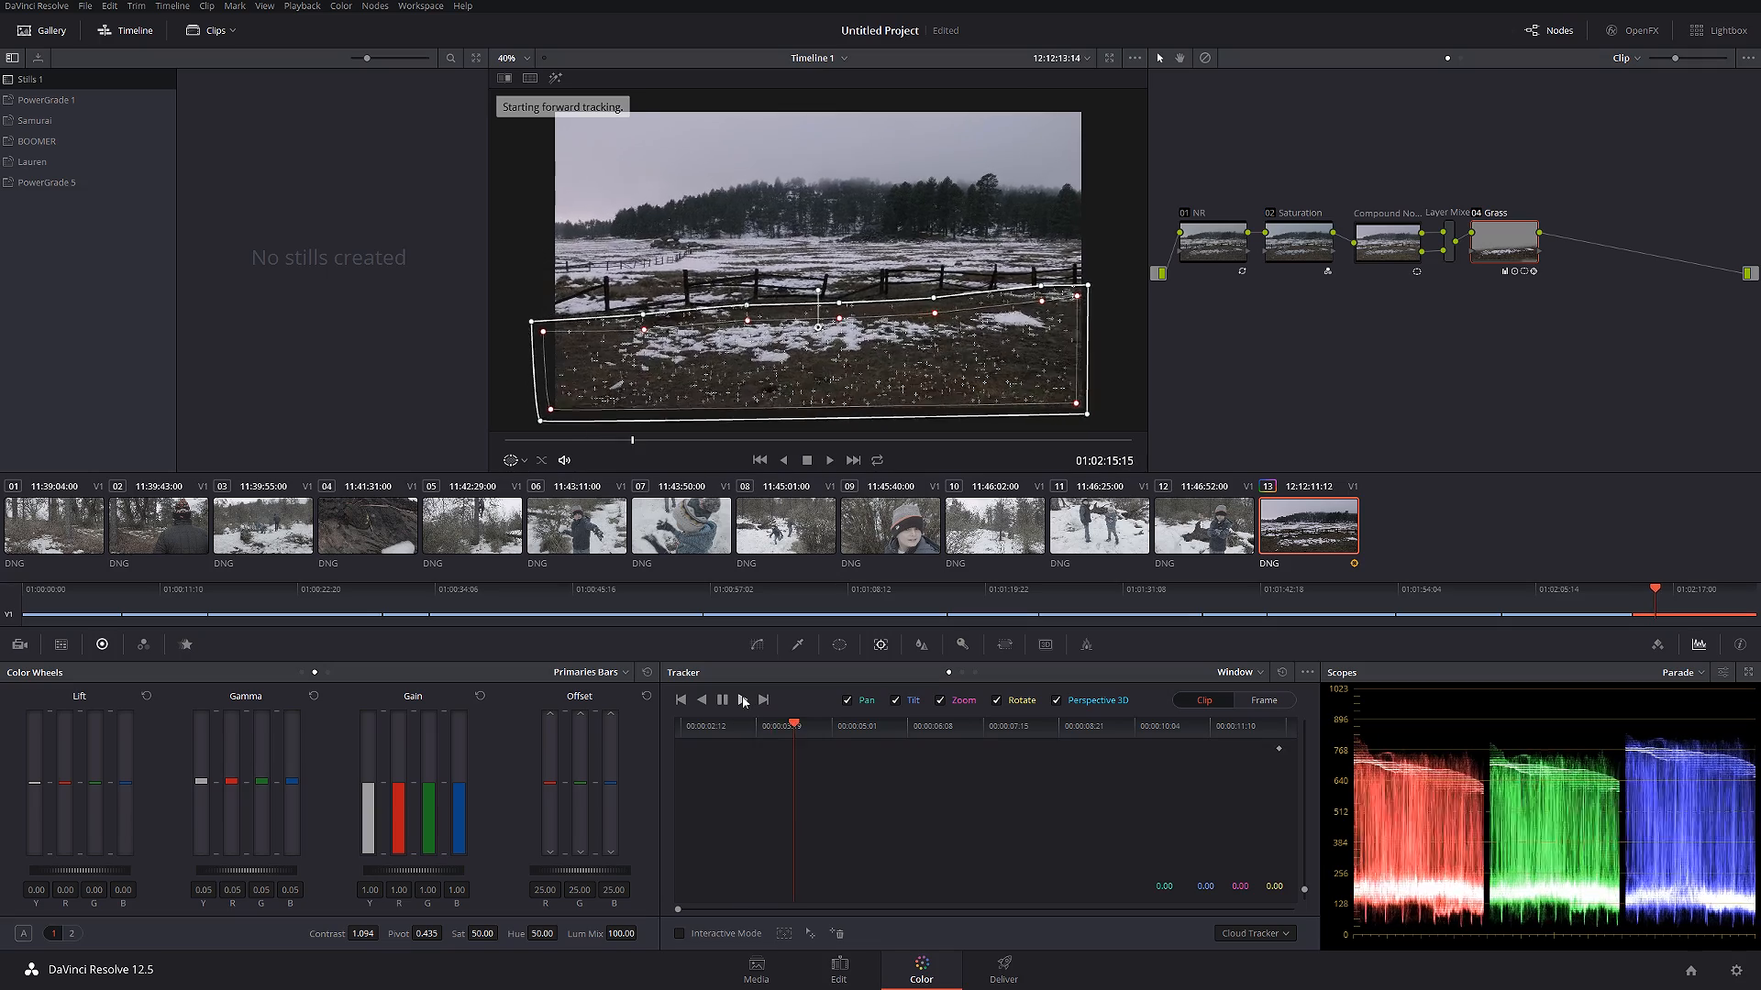
left_click(762, 700)
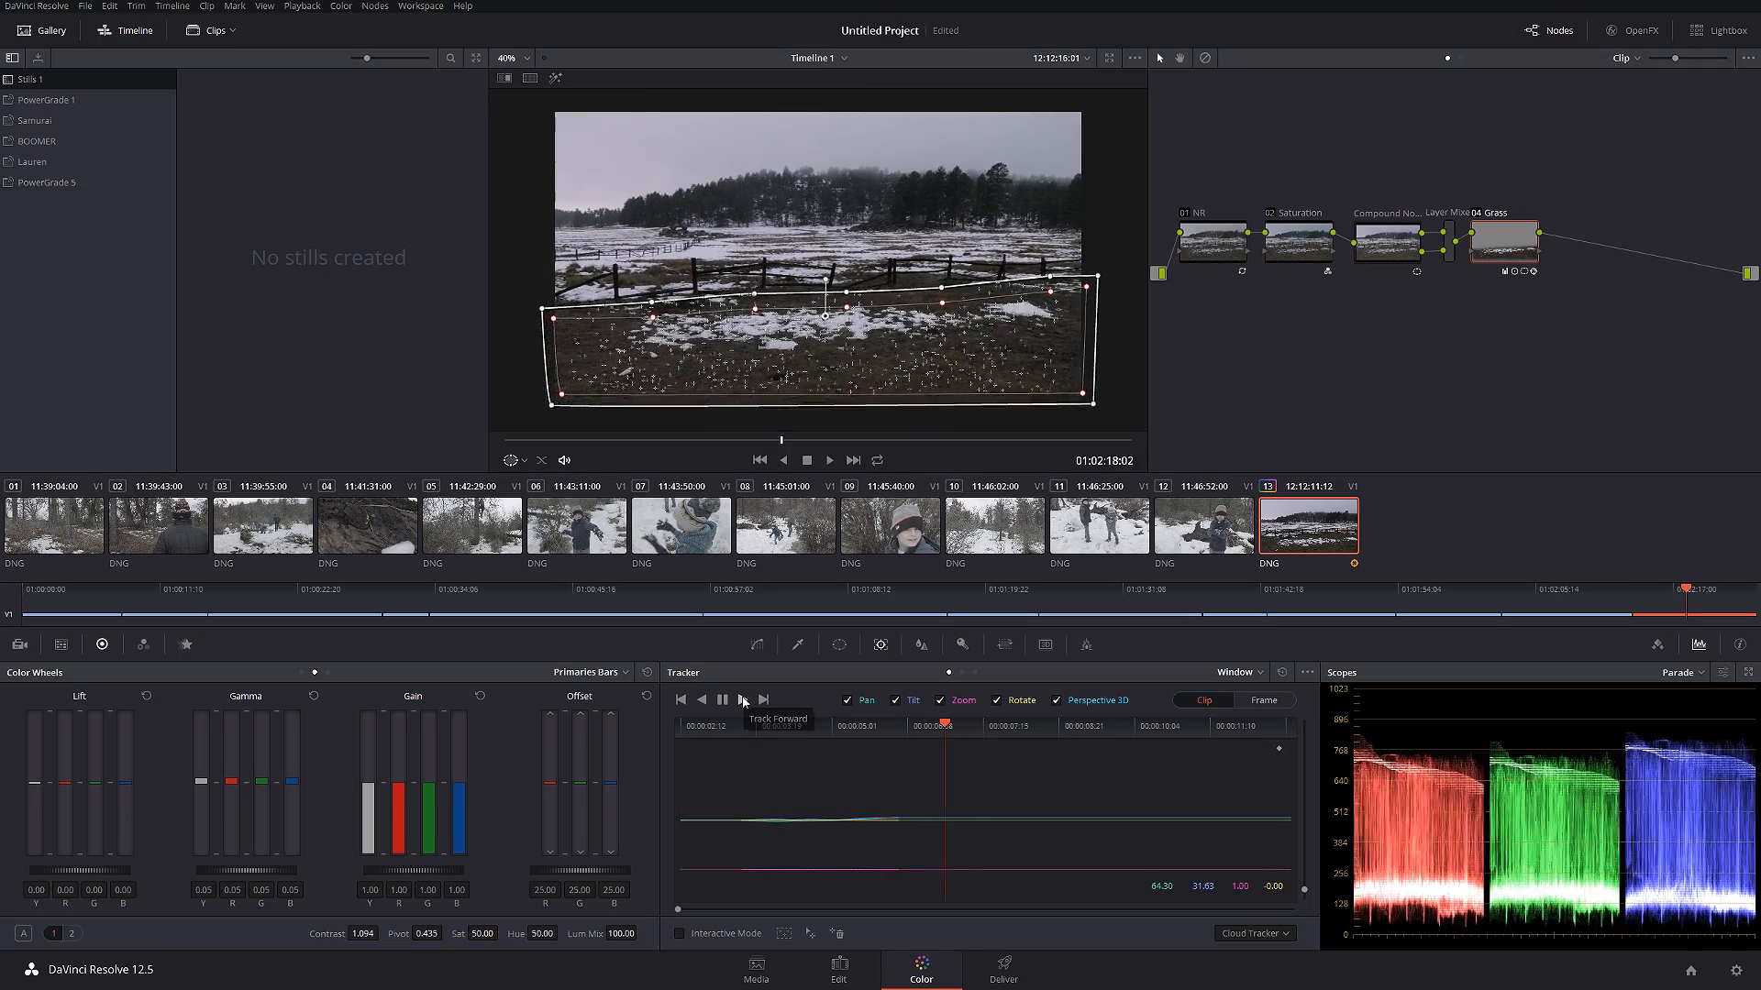
left_click(742, 699)
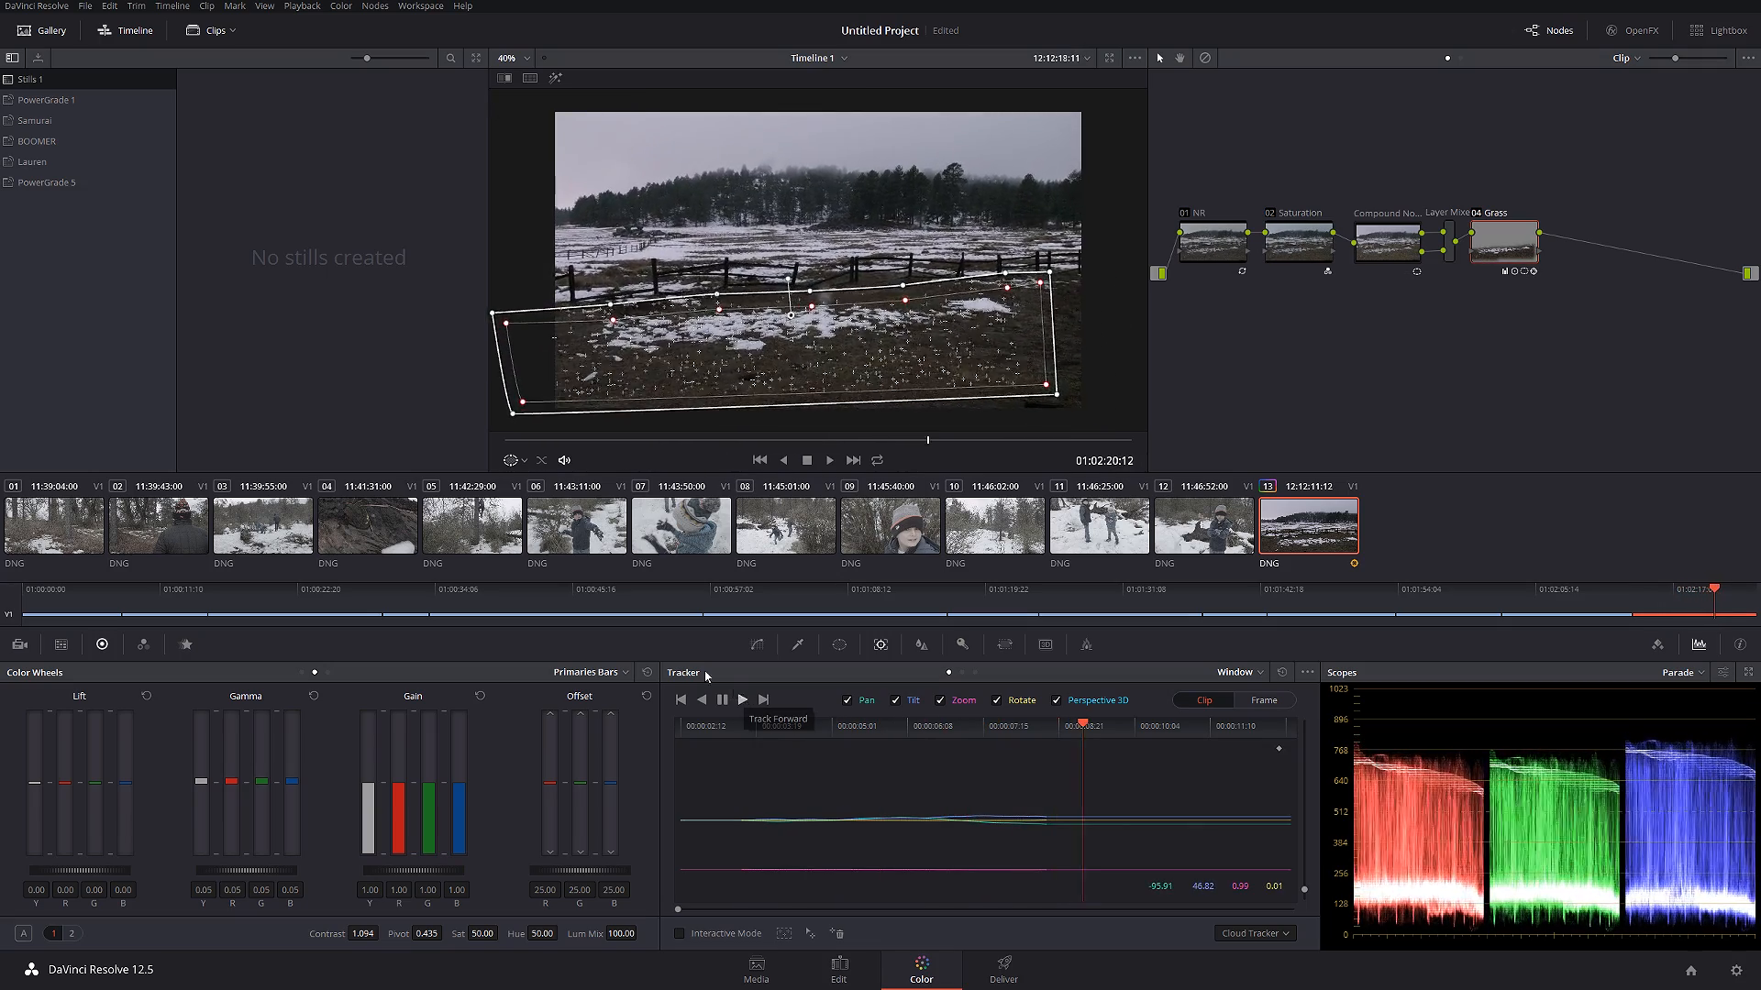
left_click(741, 699)
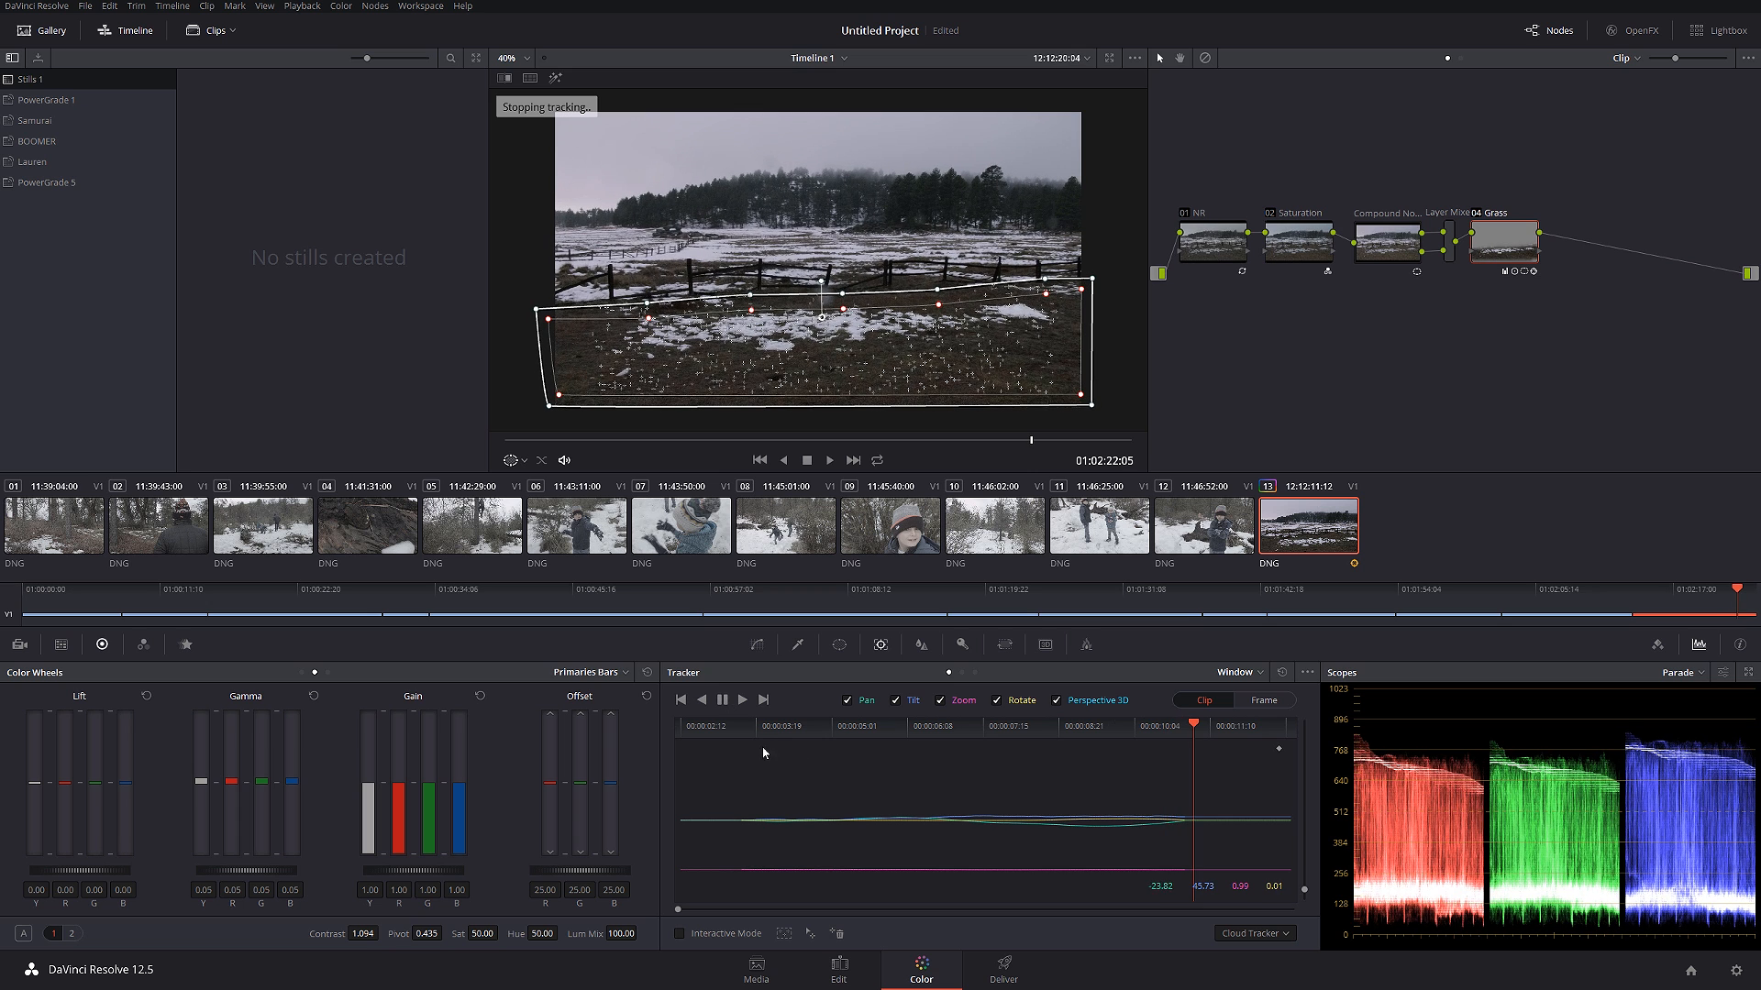
left_click(699, 700)
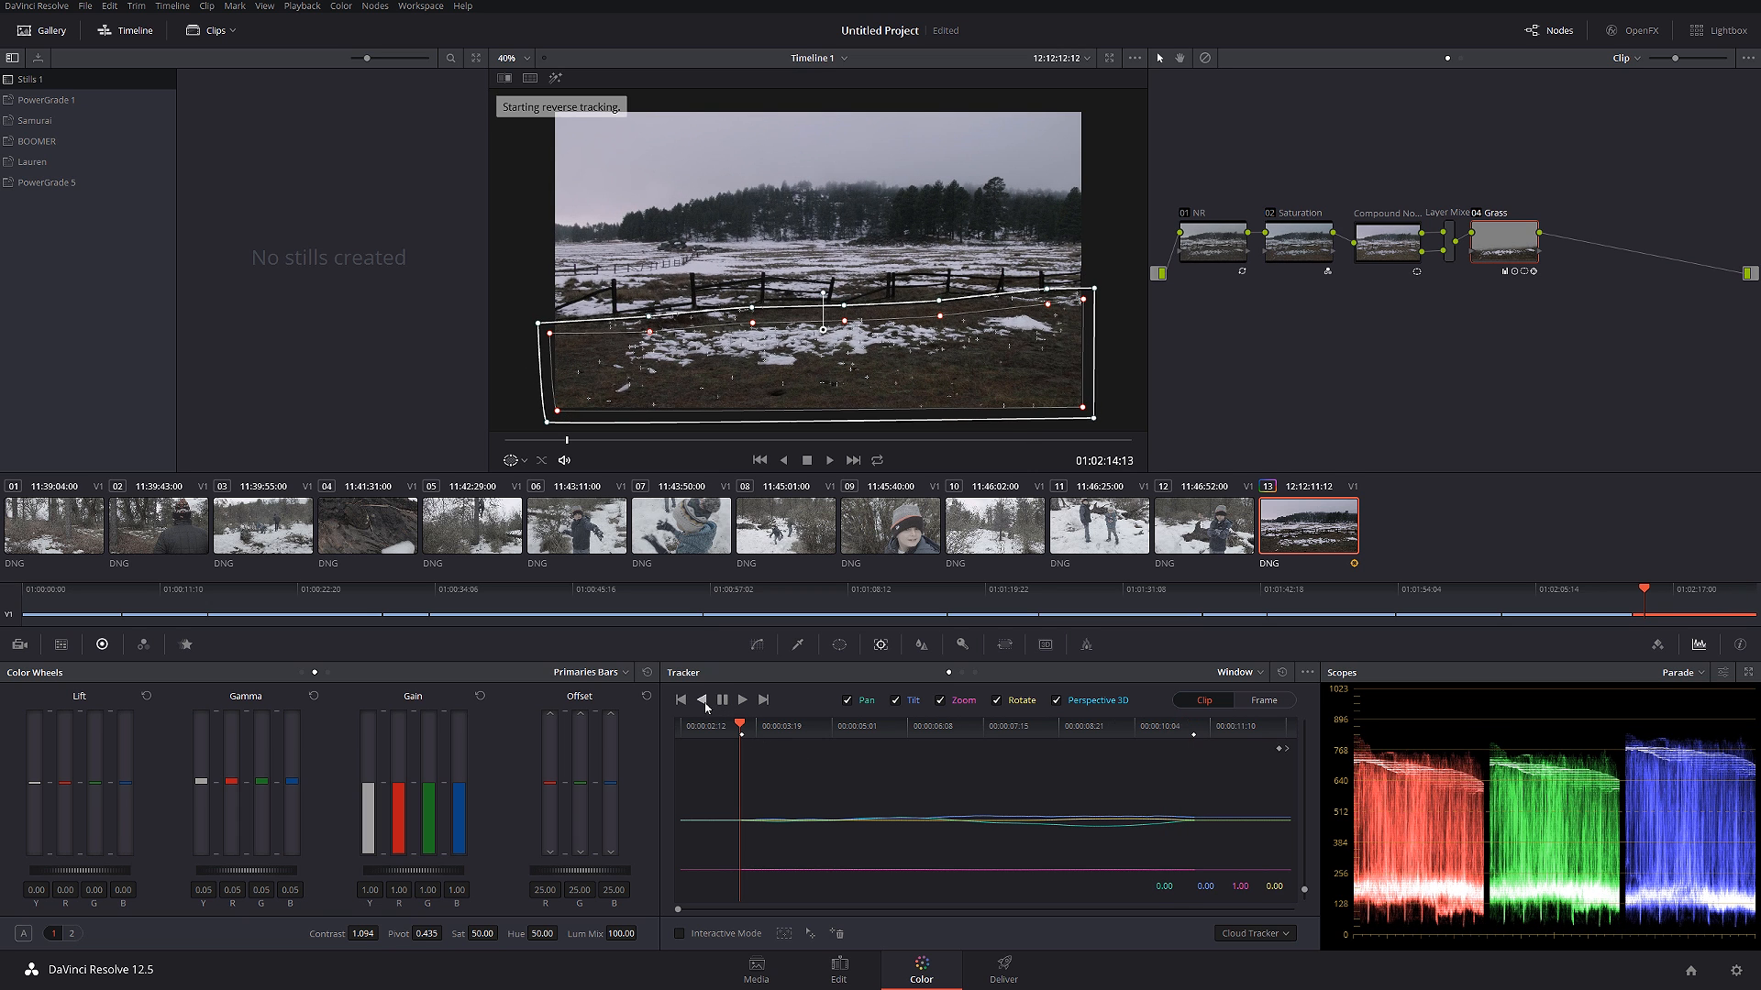
left_click(698, 700)
type("Film Loo")
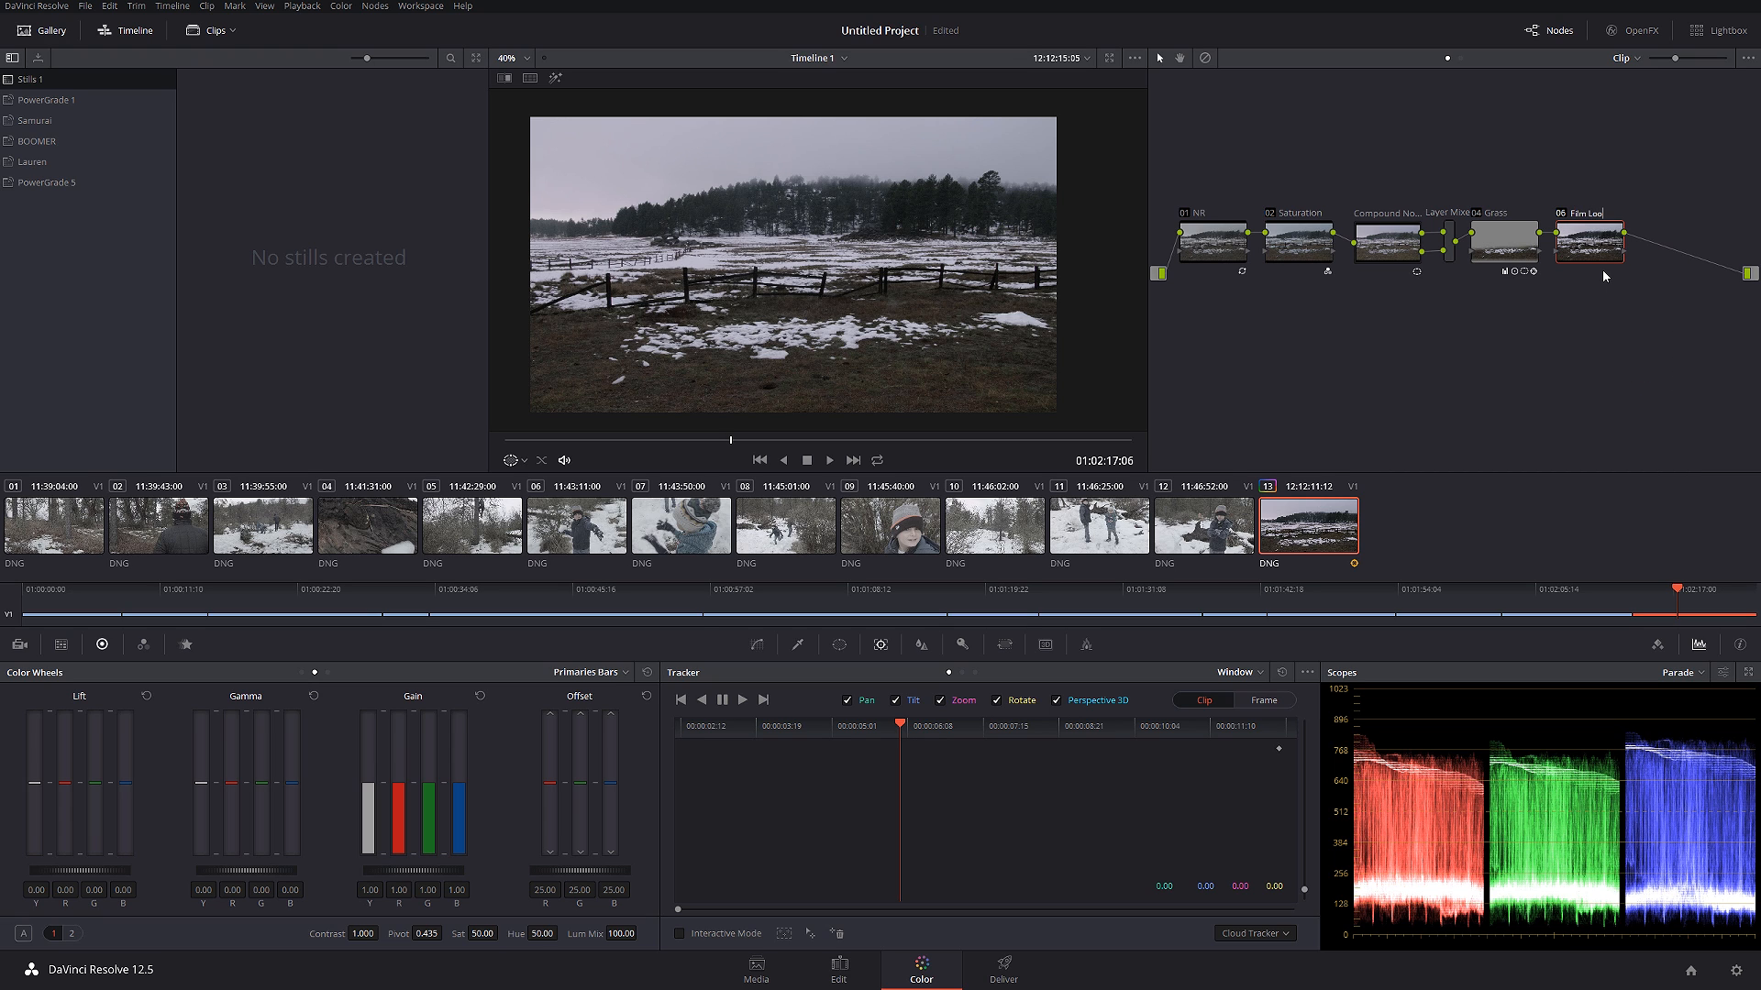
- Add the empty serial node 07 after the Film Look node
left_click(755, 643)
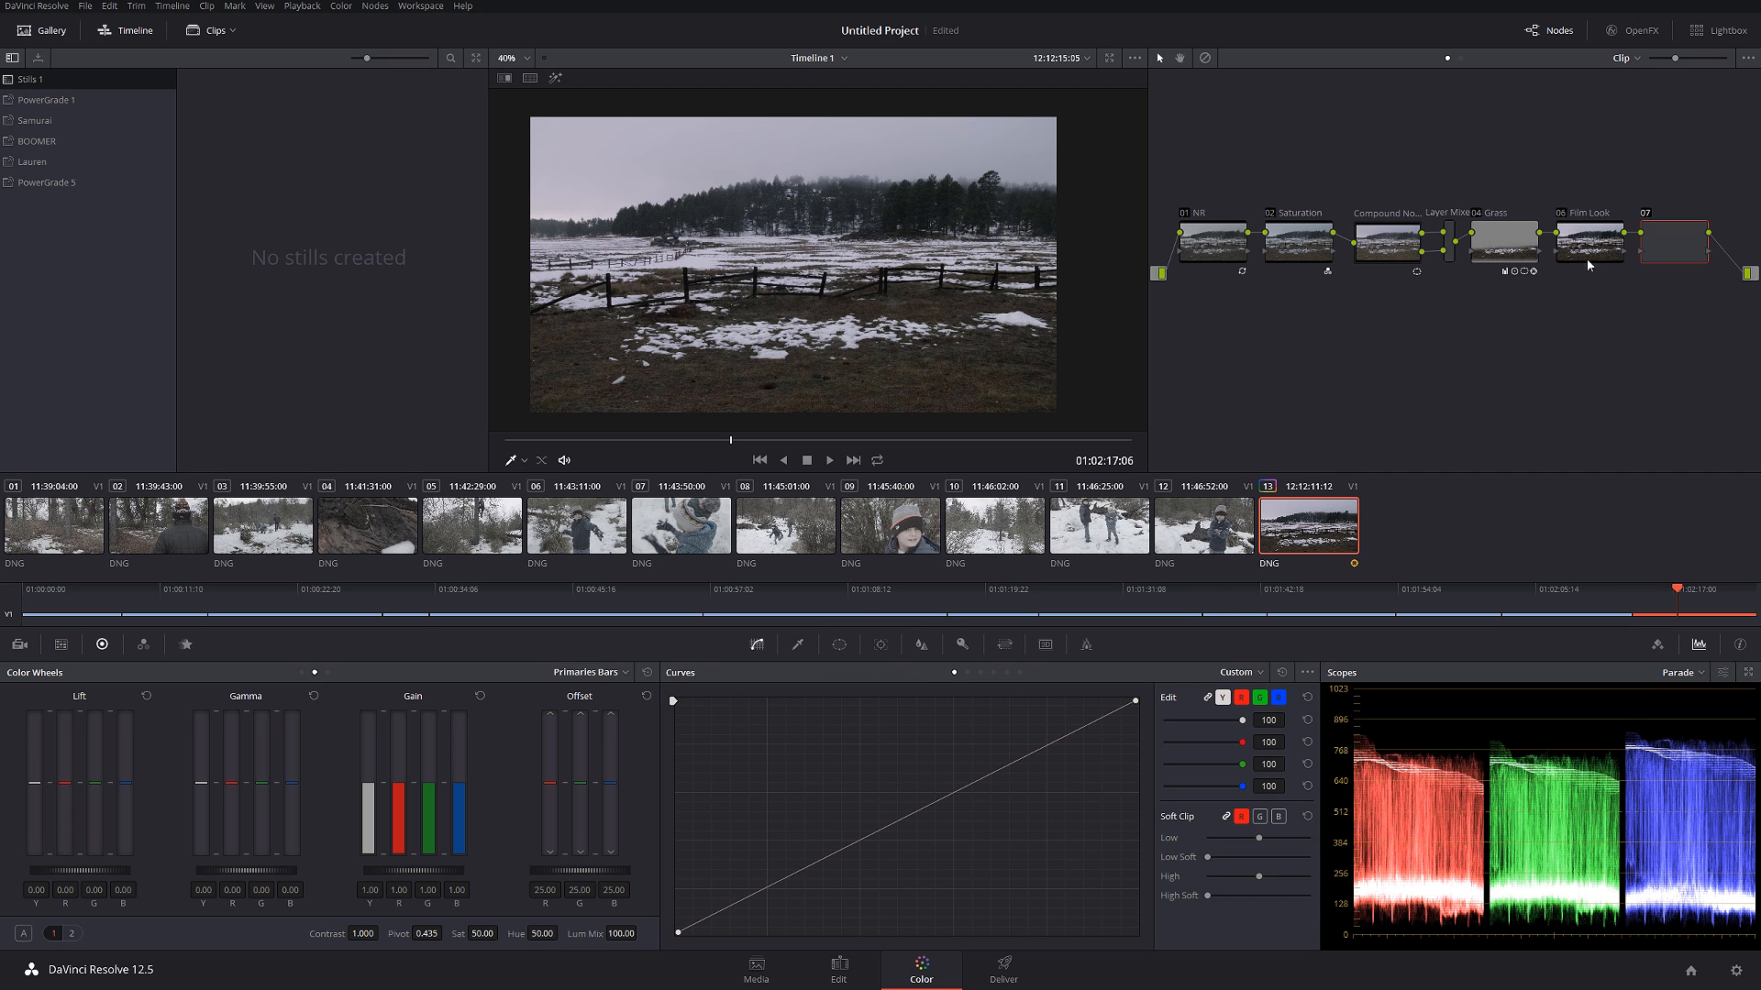
- Load the Film Looks 3D LUT Rec709 Kodak 2383 D55 onto node 07
right_click(1672, 239)
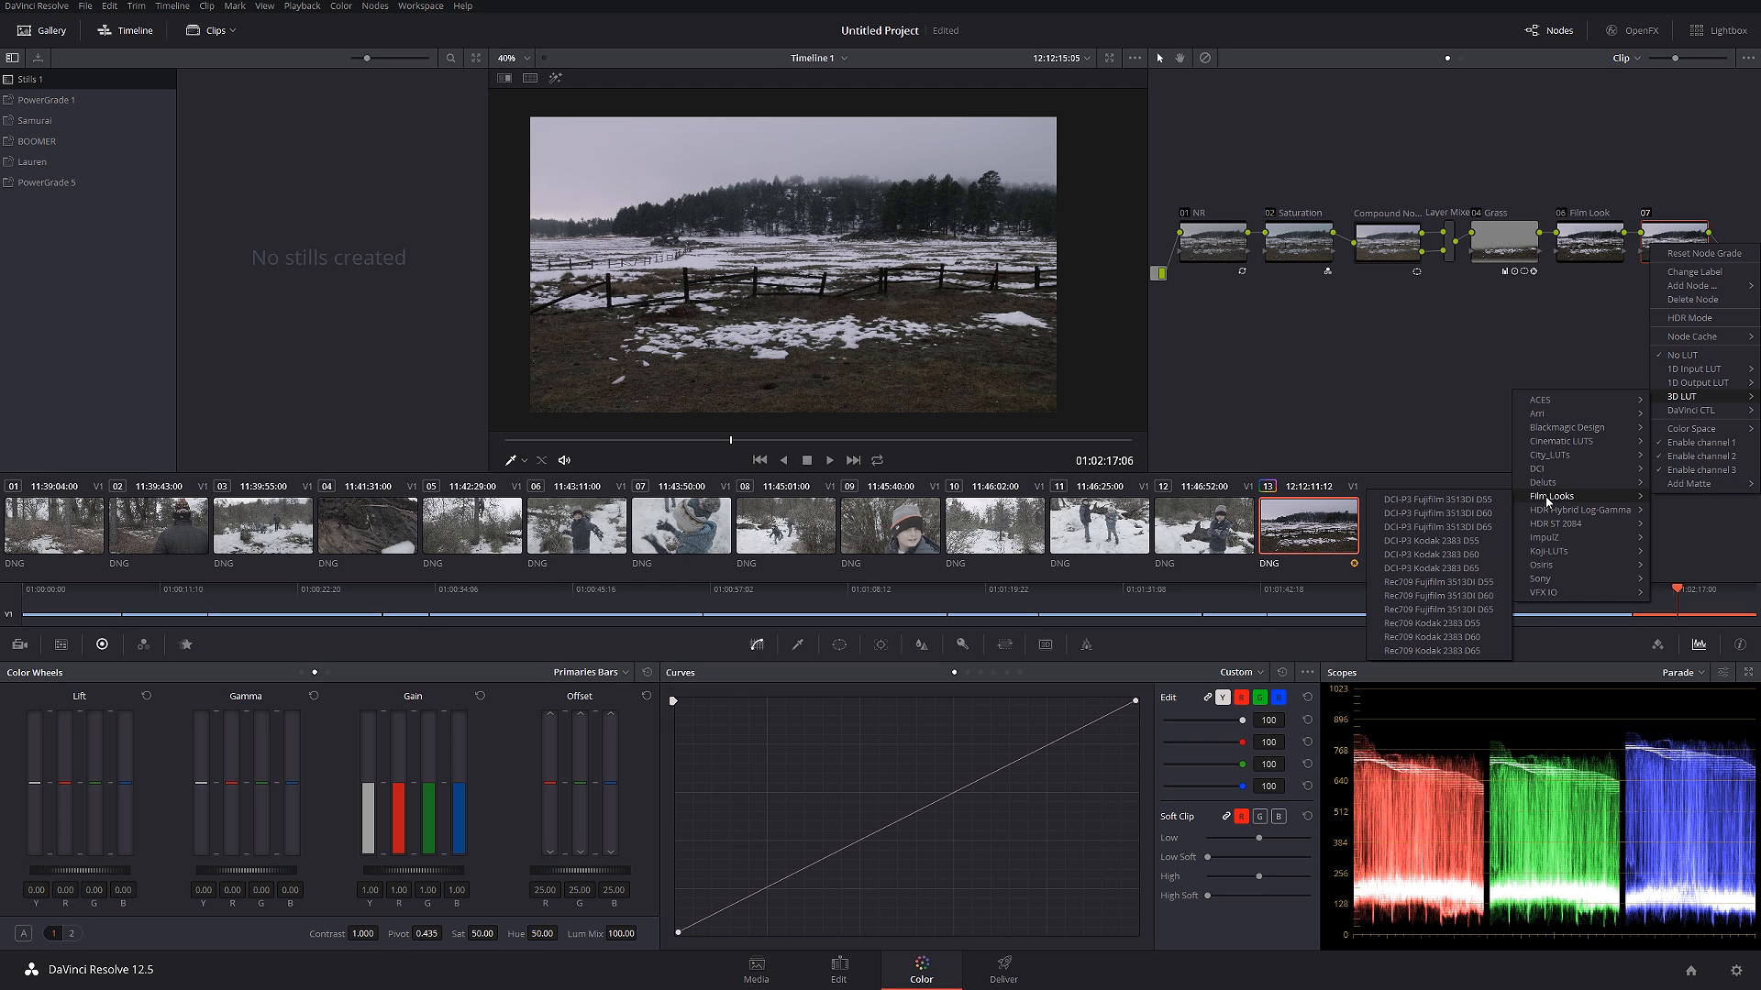
mouse_move(1437, 623)
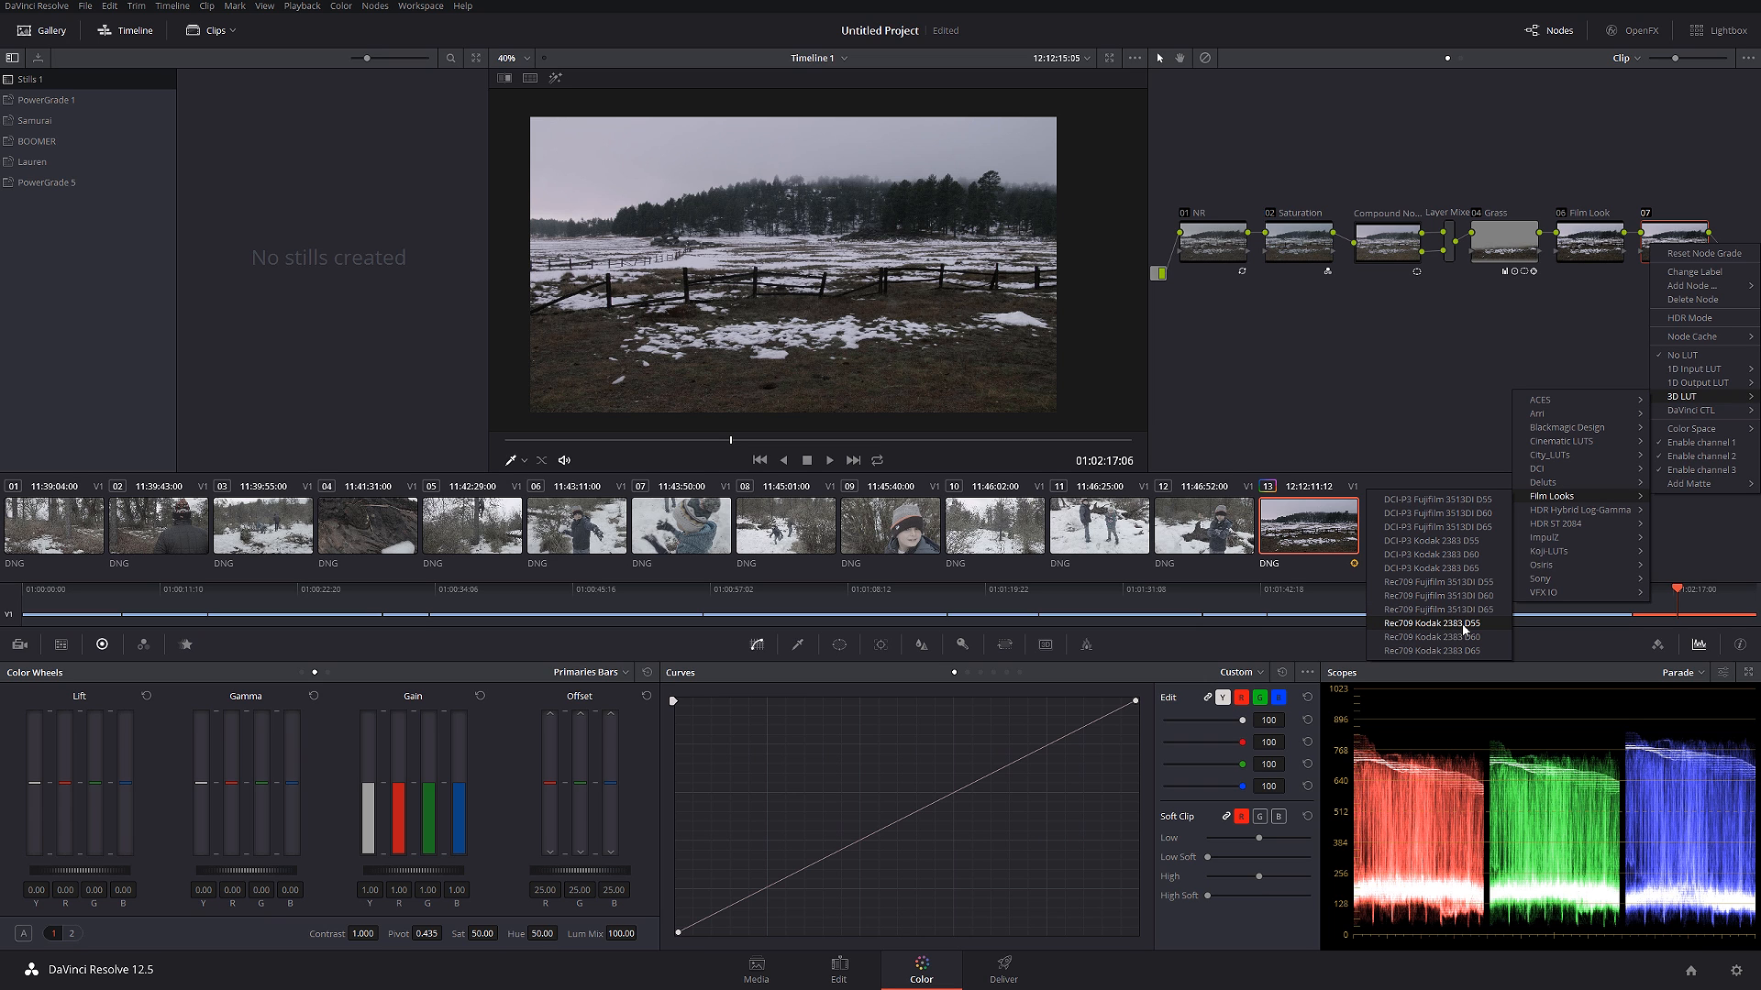
left_click(1426, 623)
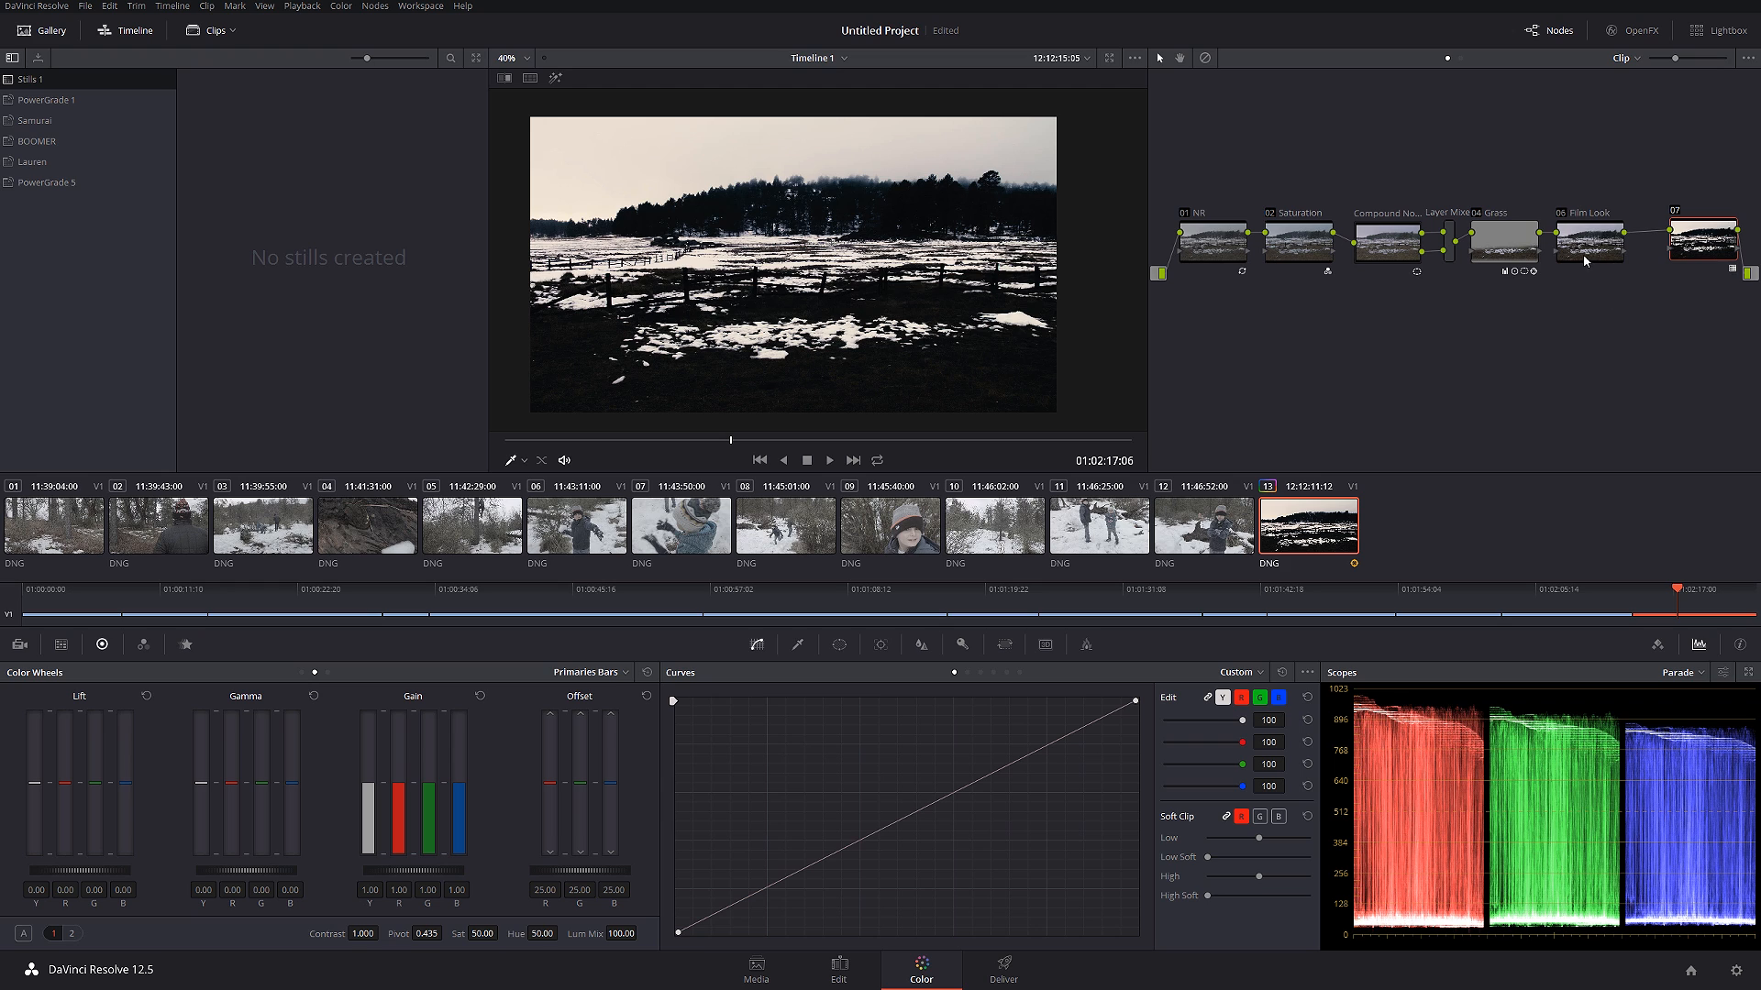
- Select the Film Look node to prepare its tone curve adjustment
left_click(1586, 240)
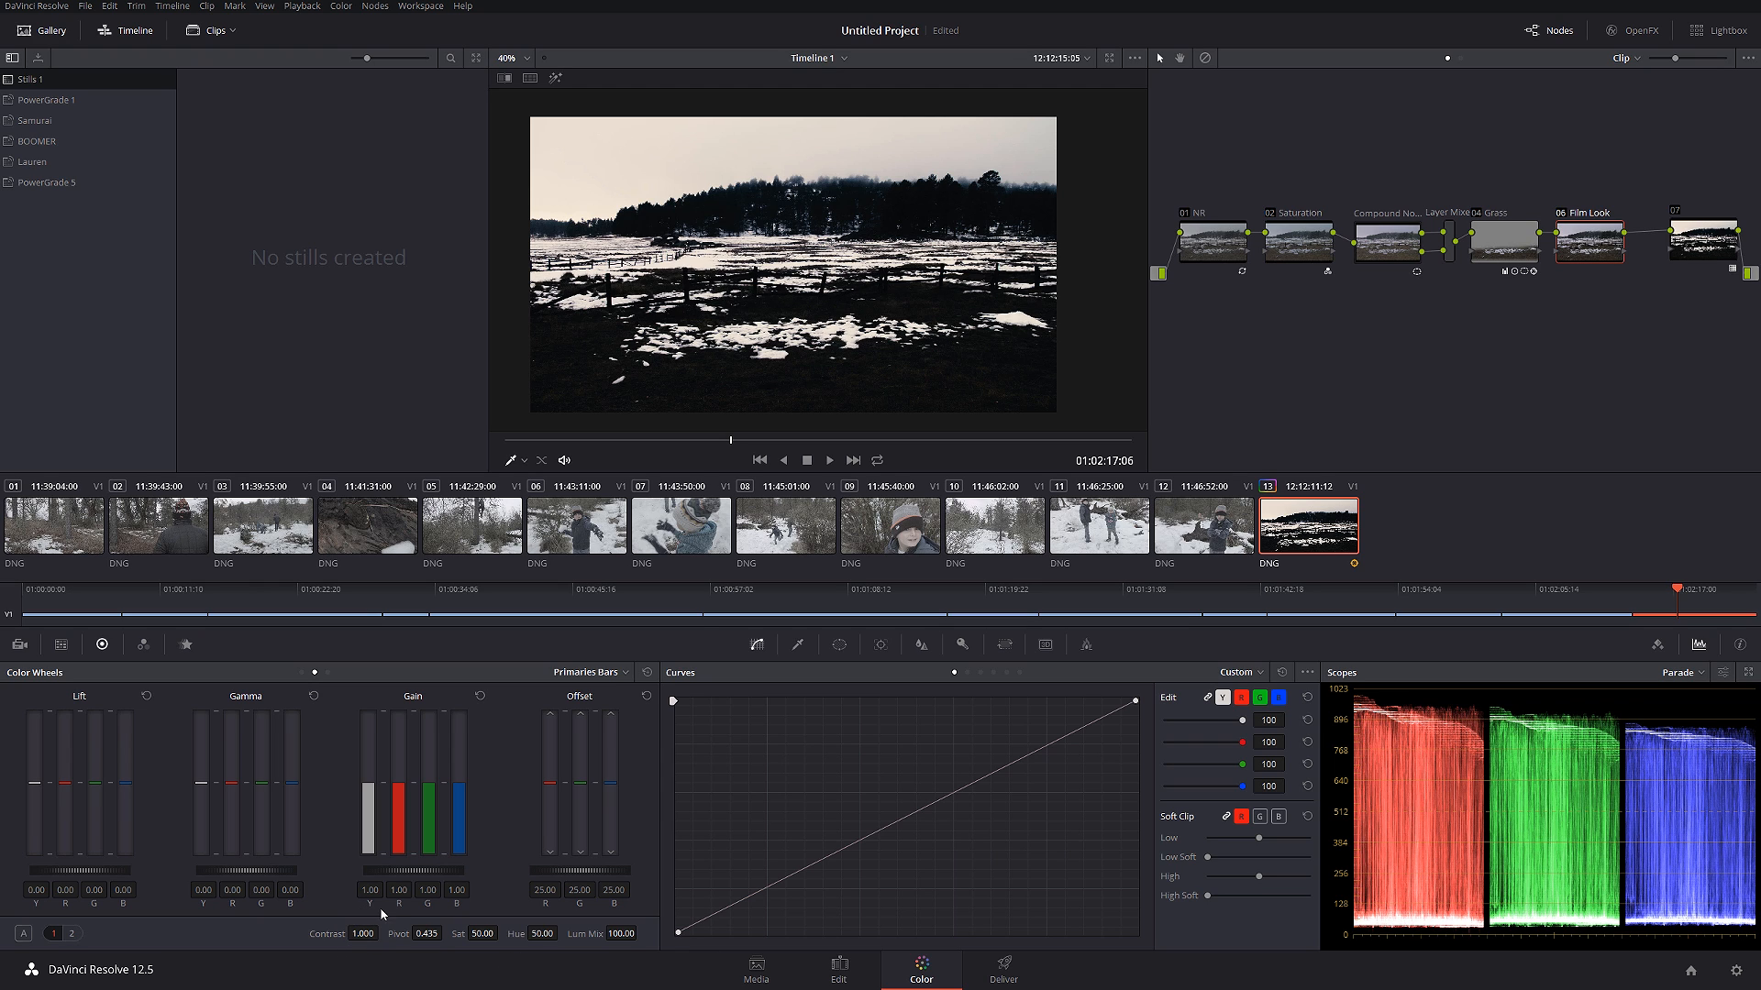
mouse_move(386, 935)
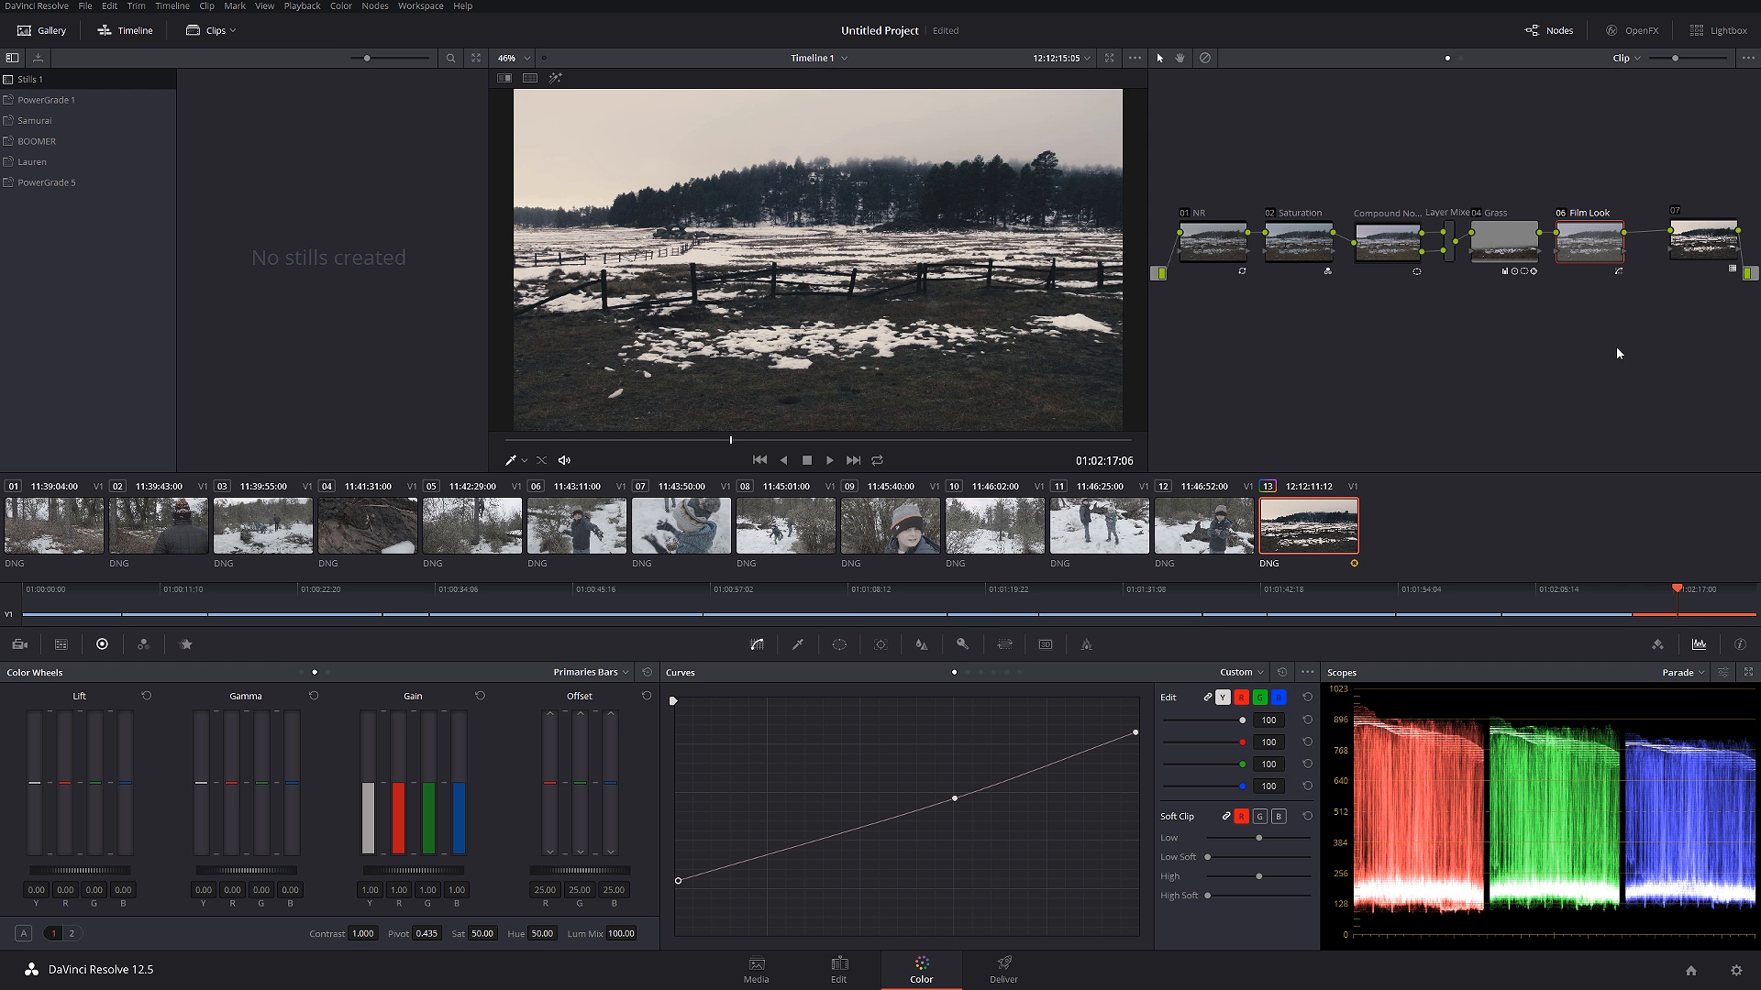
- Label node 07 as LUT and add serial node 08 before it
left_click(1702, 239)
type("LUT")
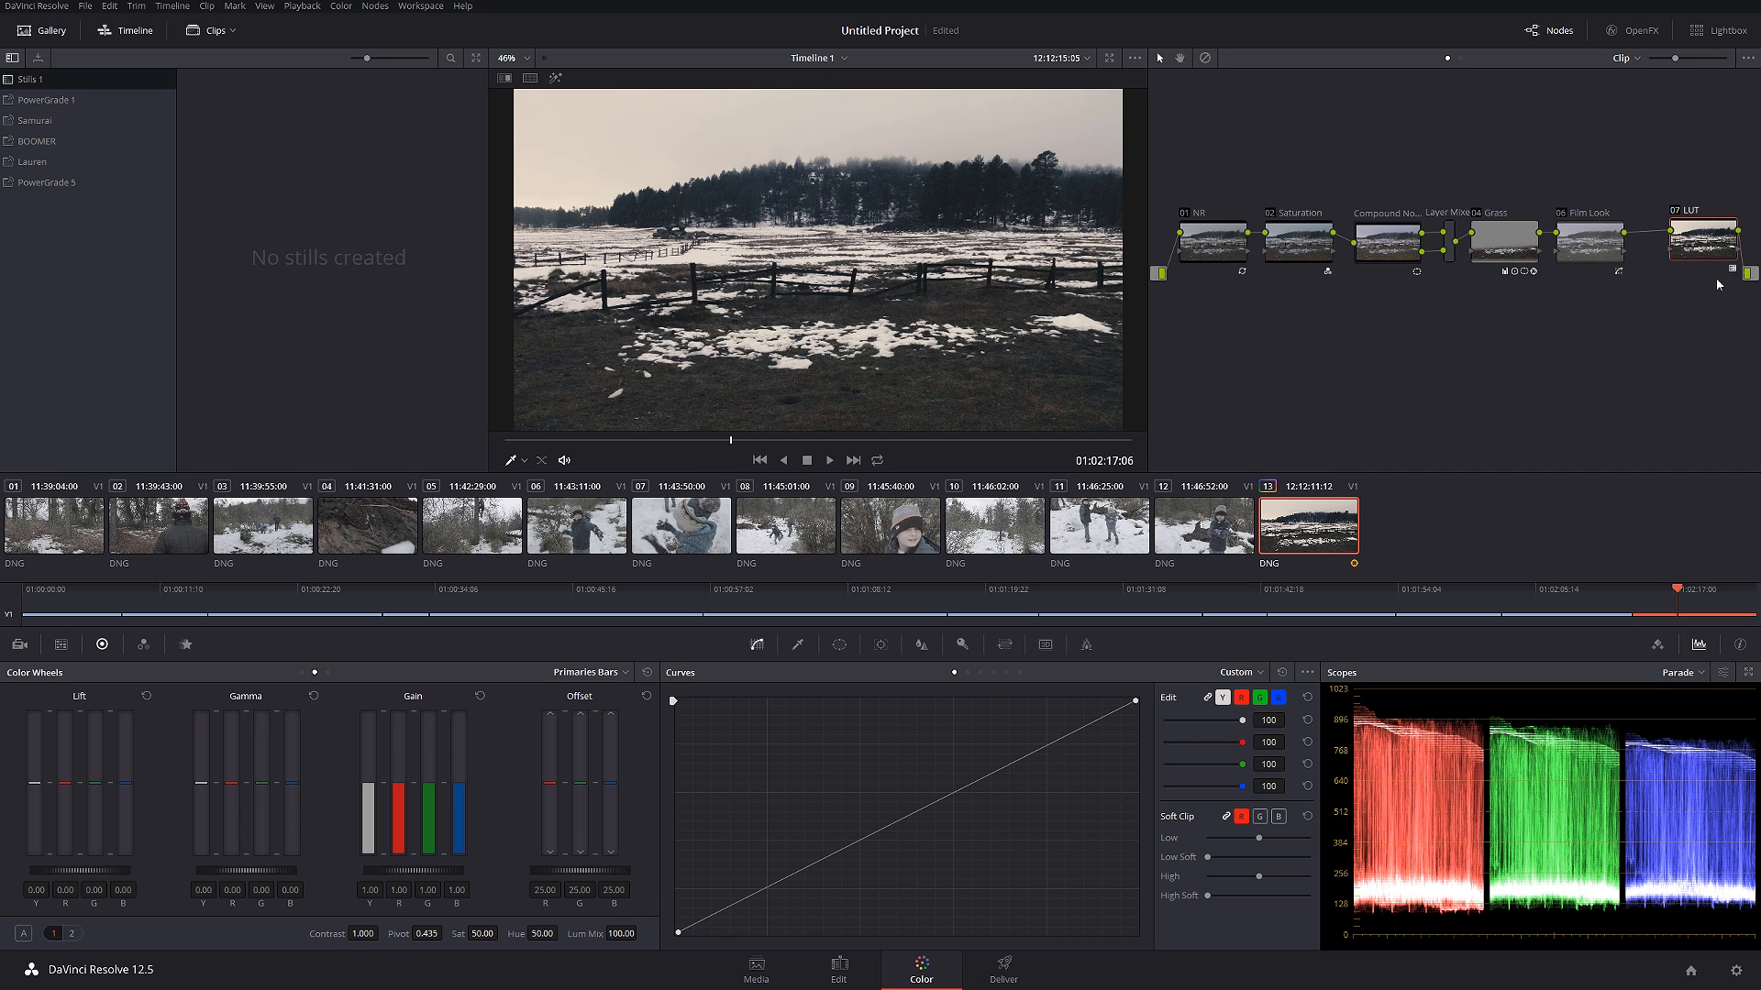
left_click(1586, 239)
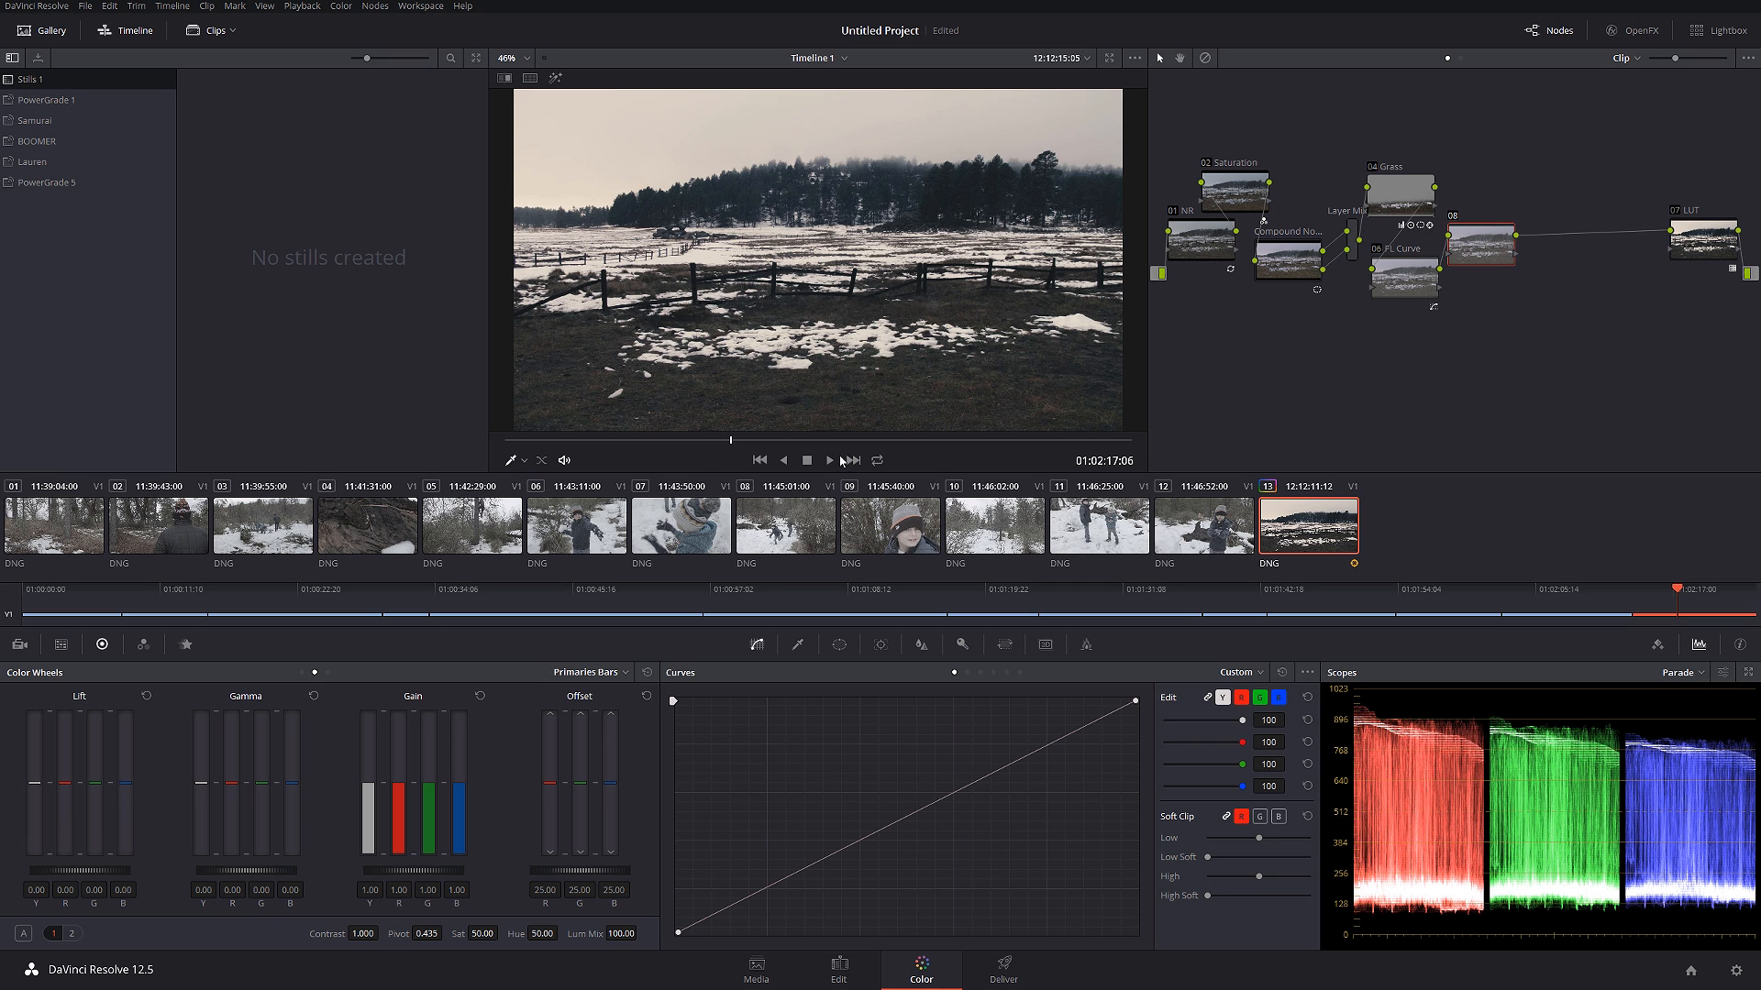
mouse_move(1240, 447)
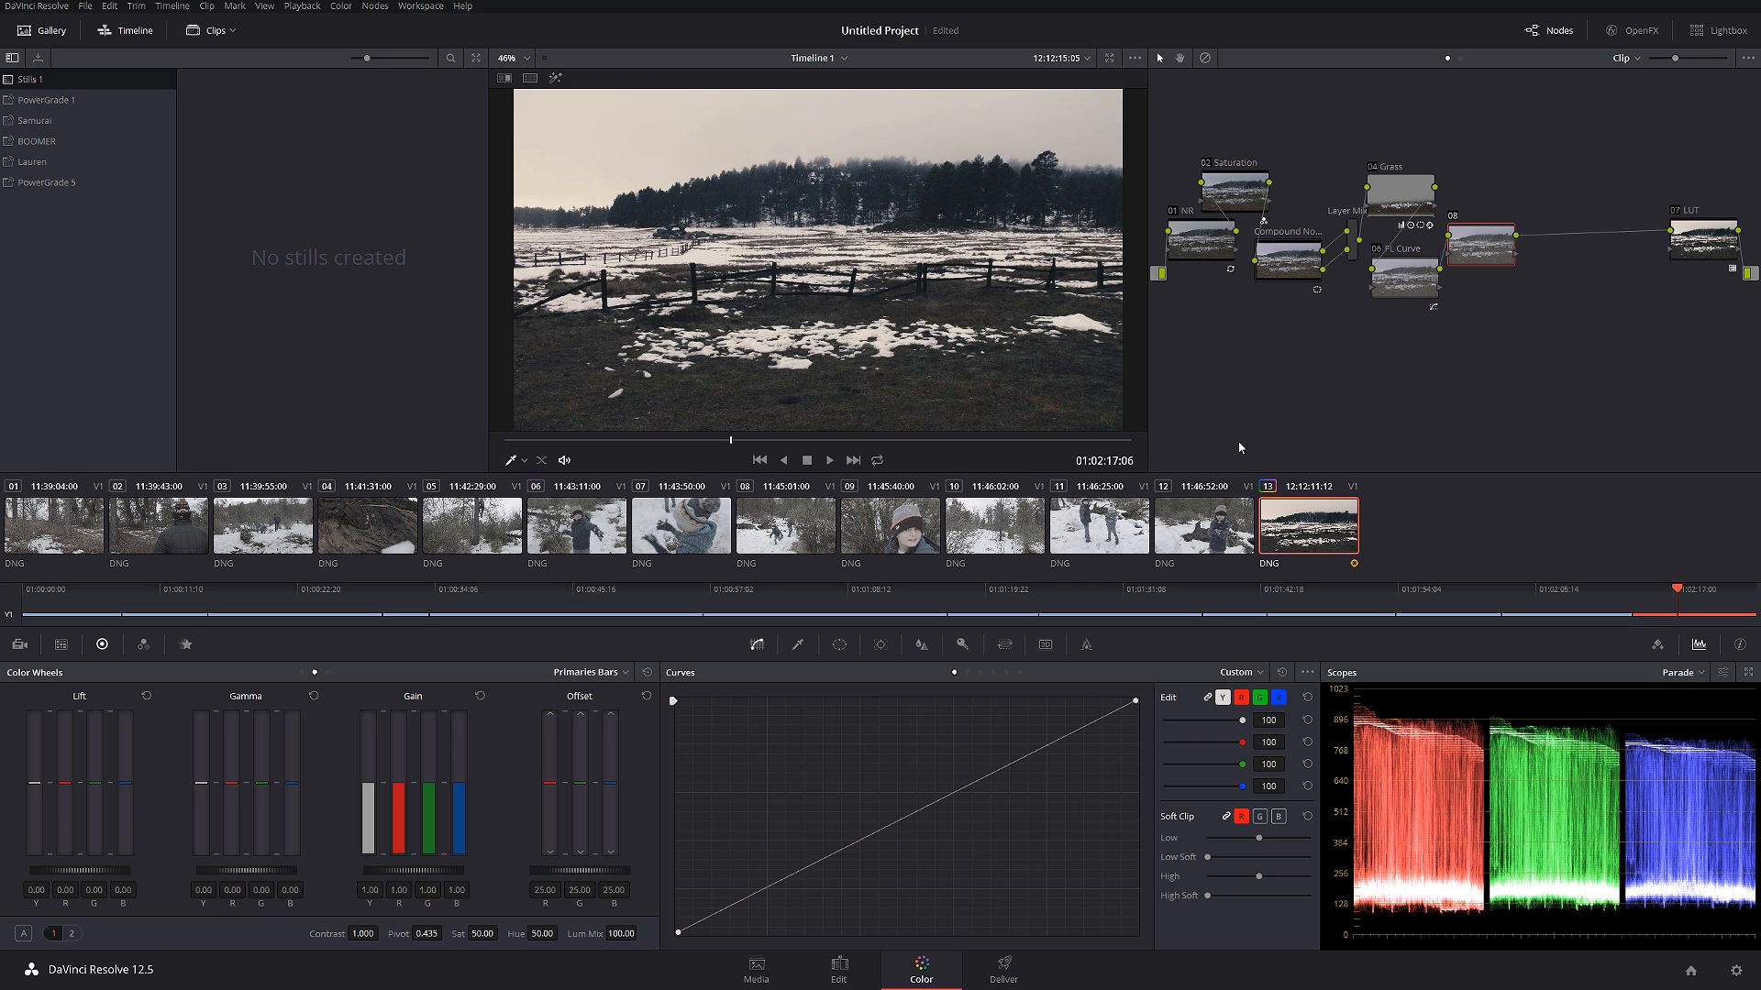
mouse_move(746, 193)
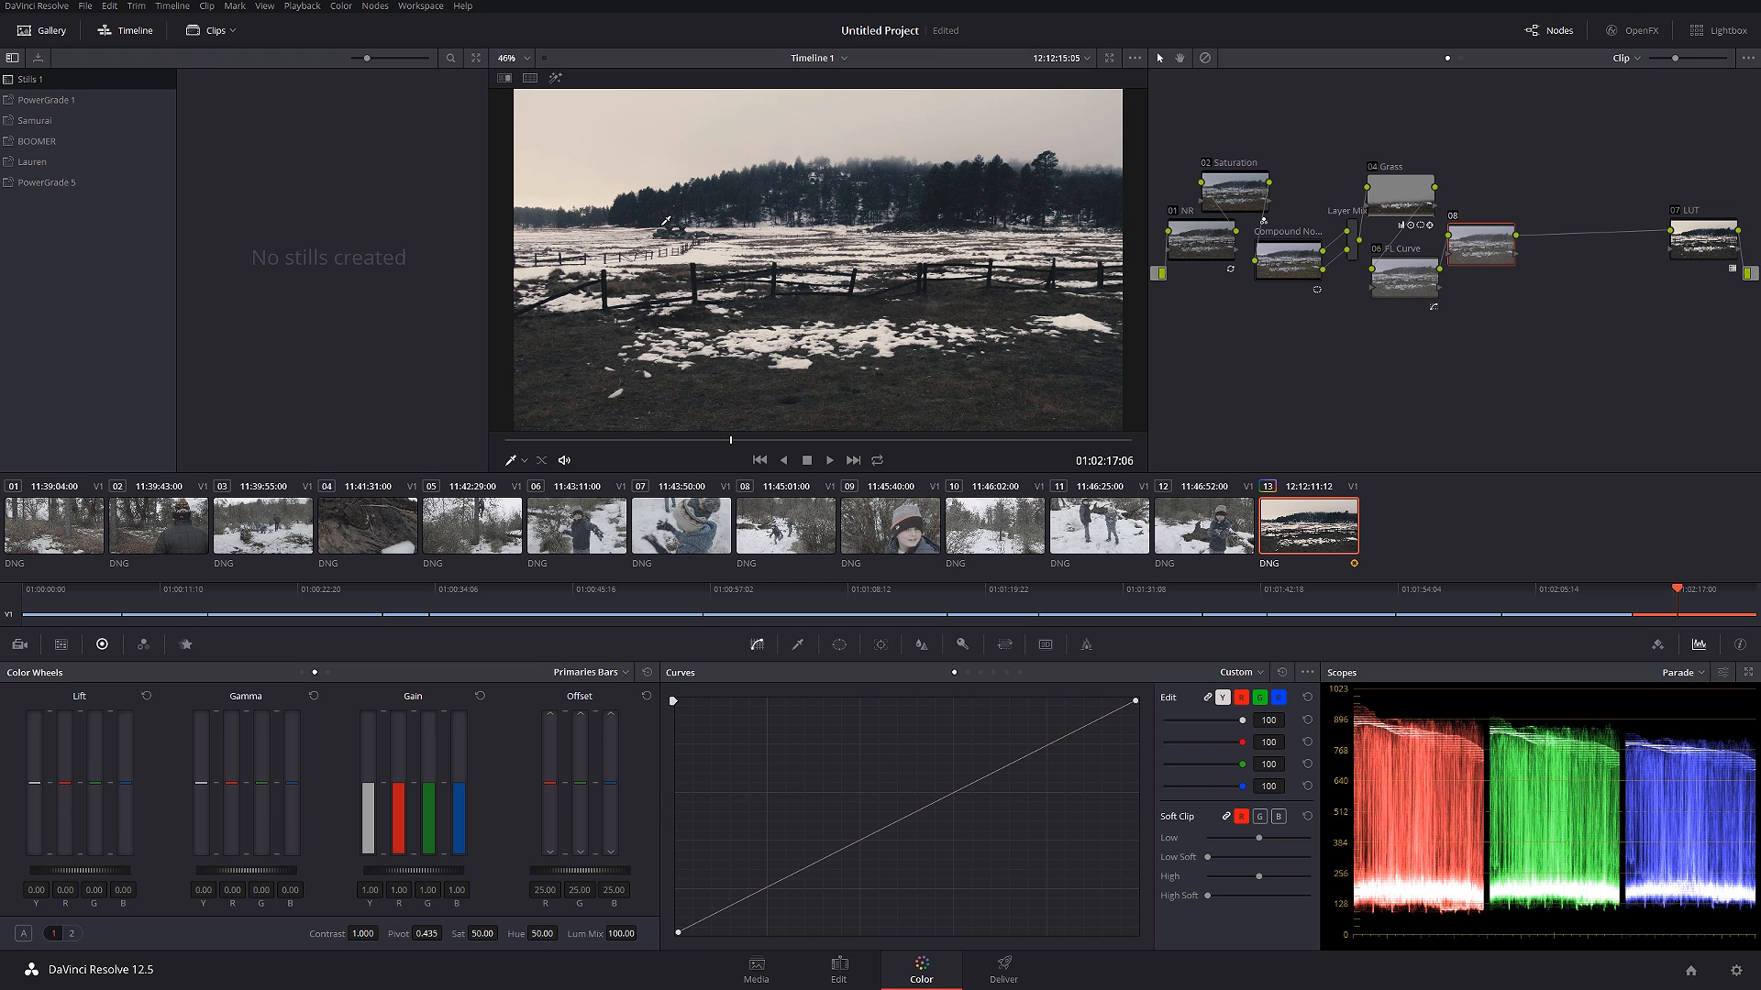
mouse_move(936, 301)
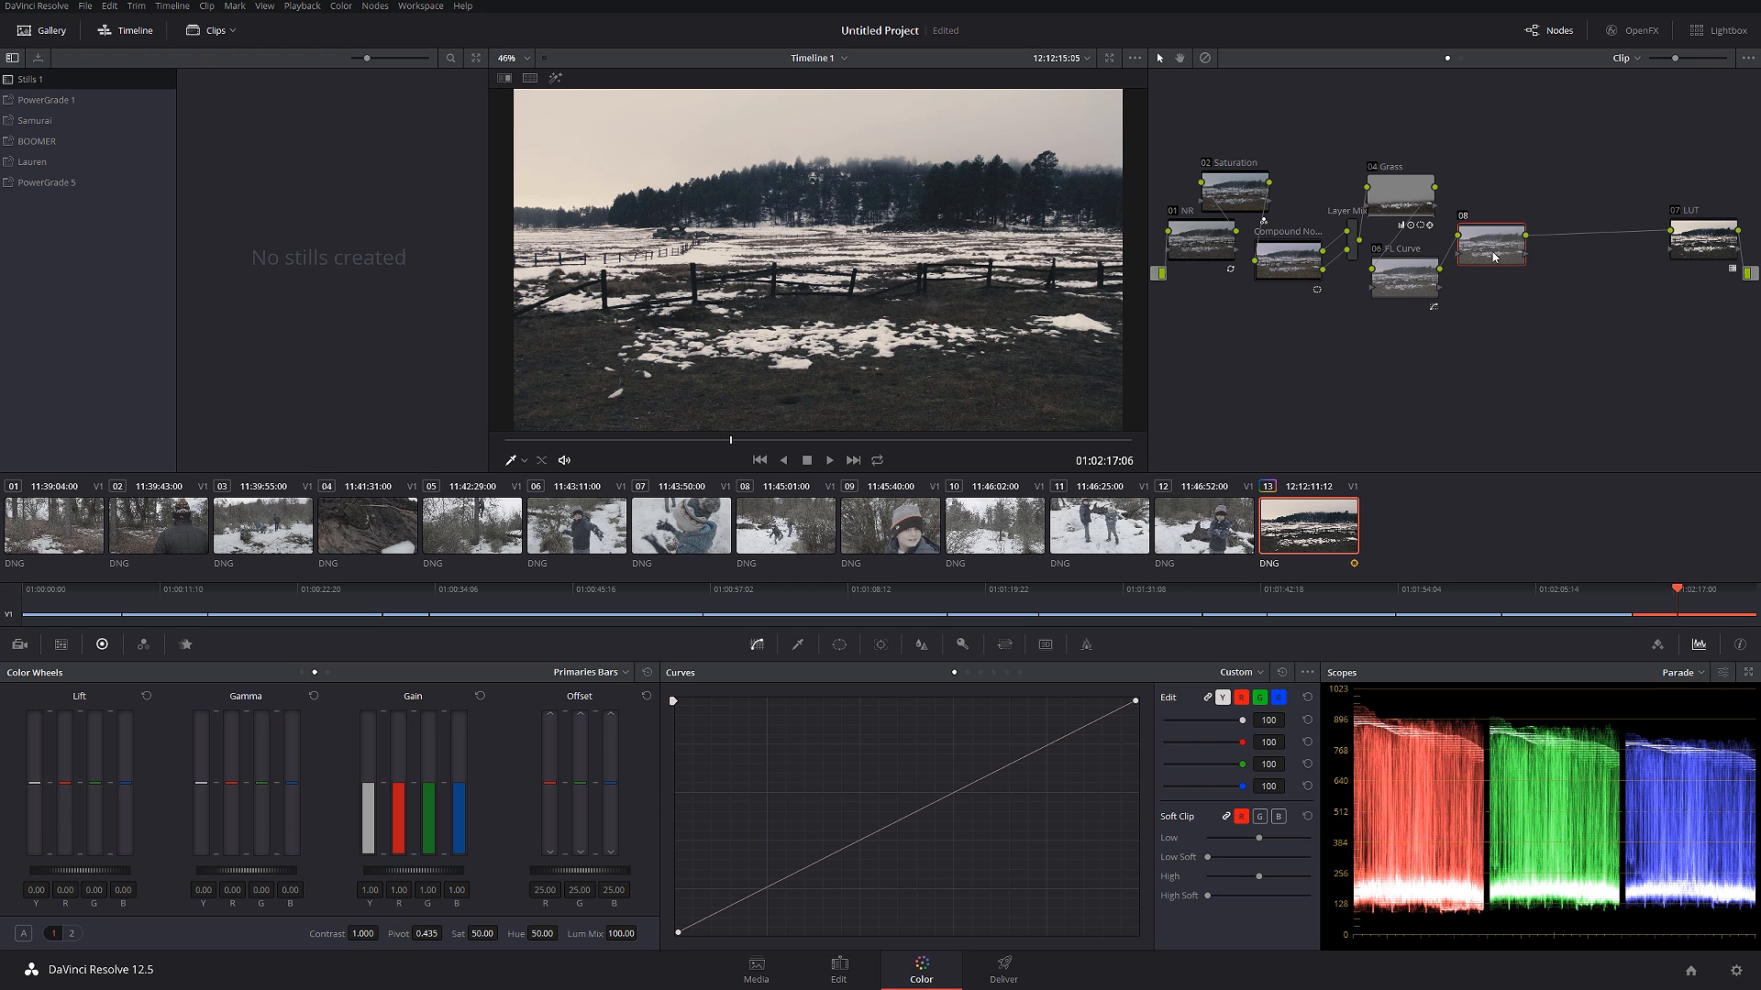
mouse_move(1525, 284)
type("Fog")
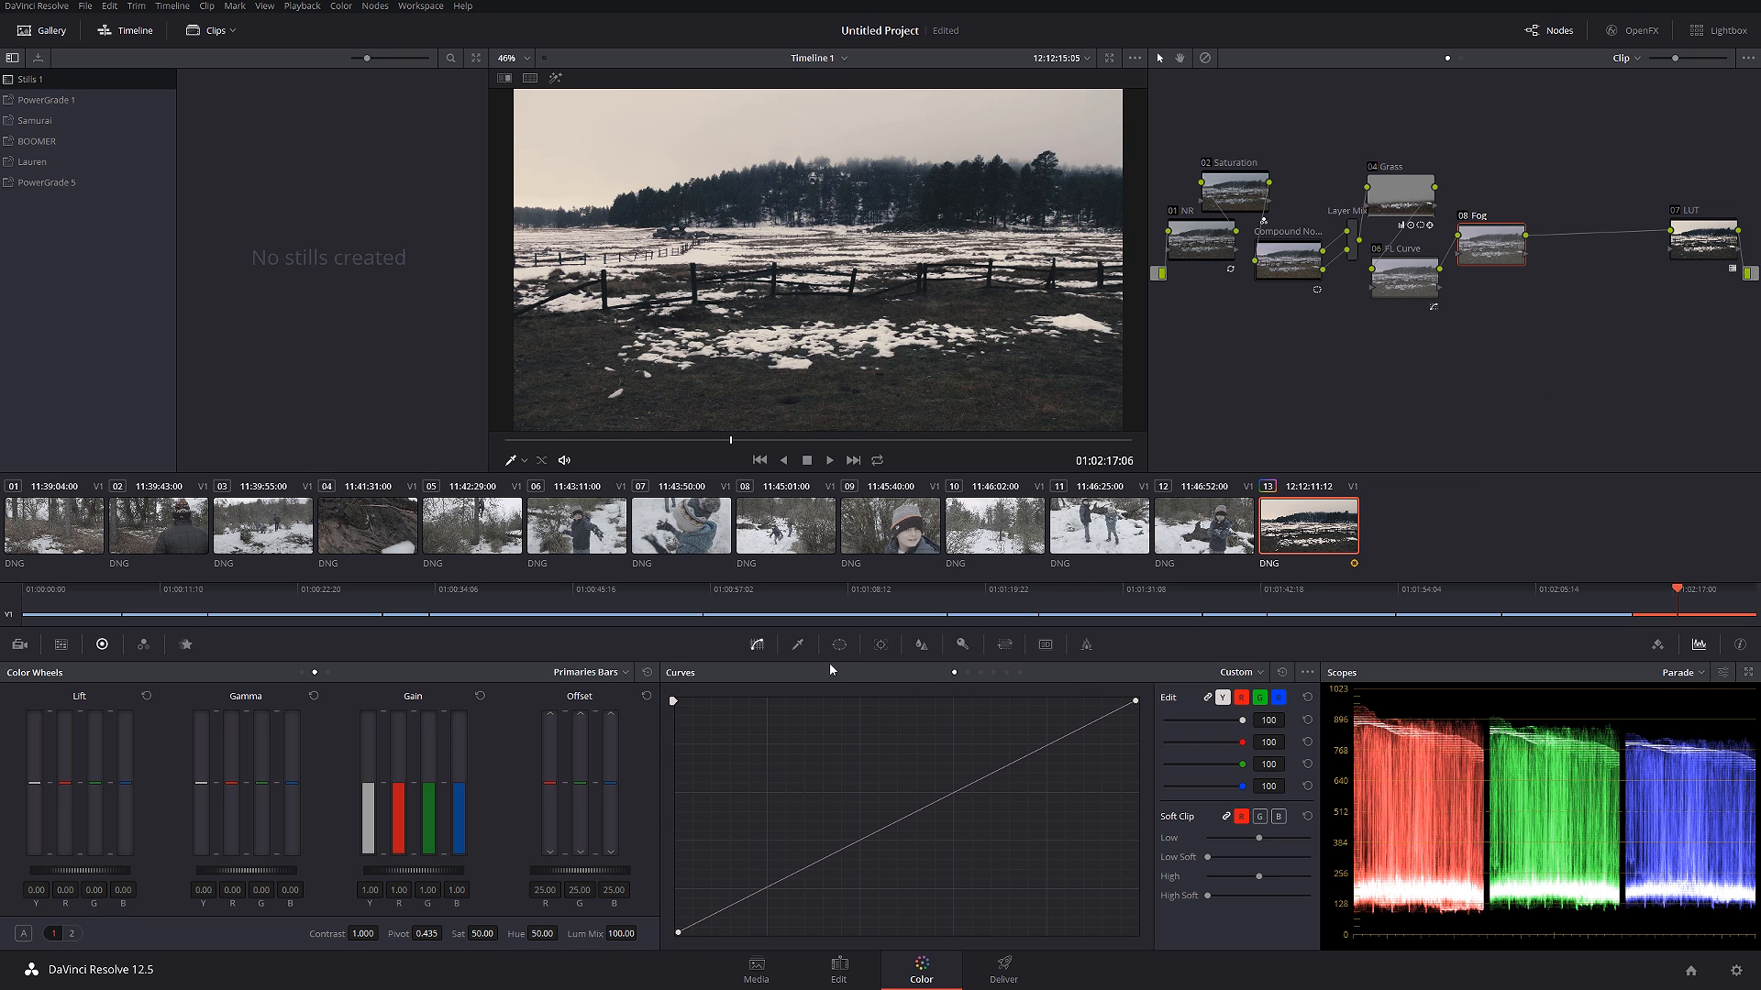
- Bring up the Window palette for the Fog node
left_click(837, 644)
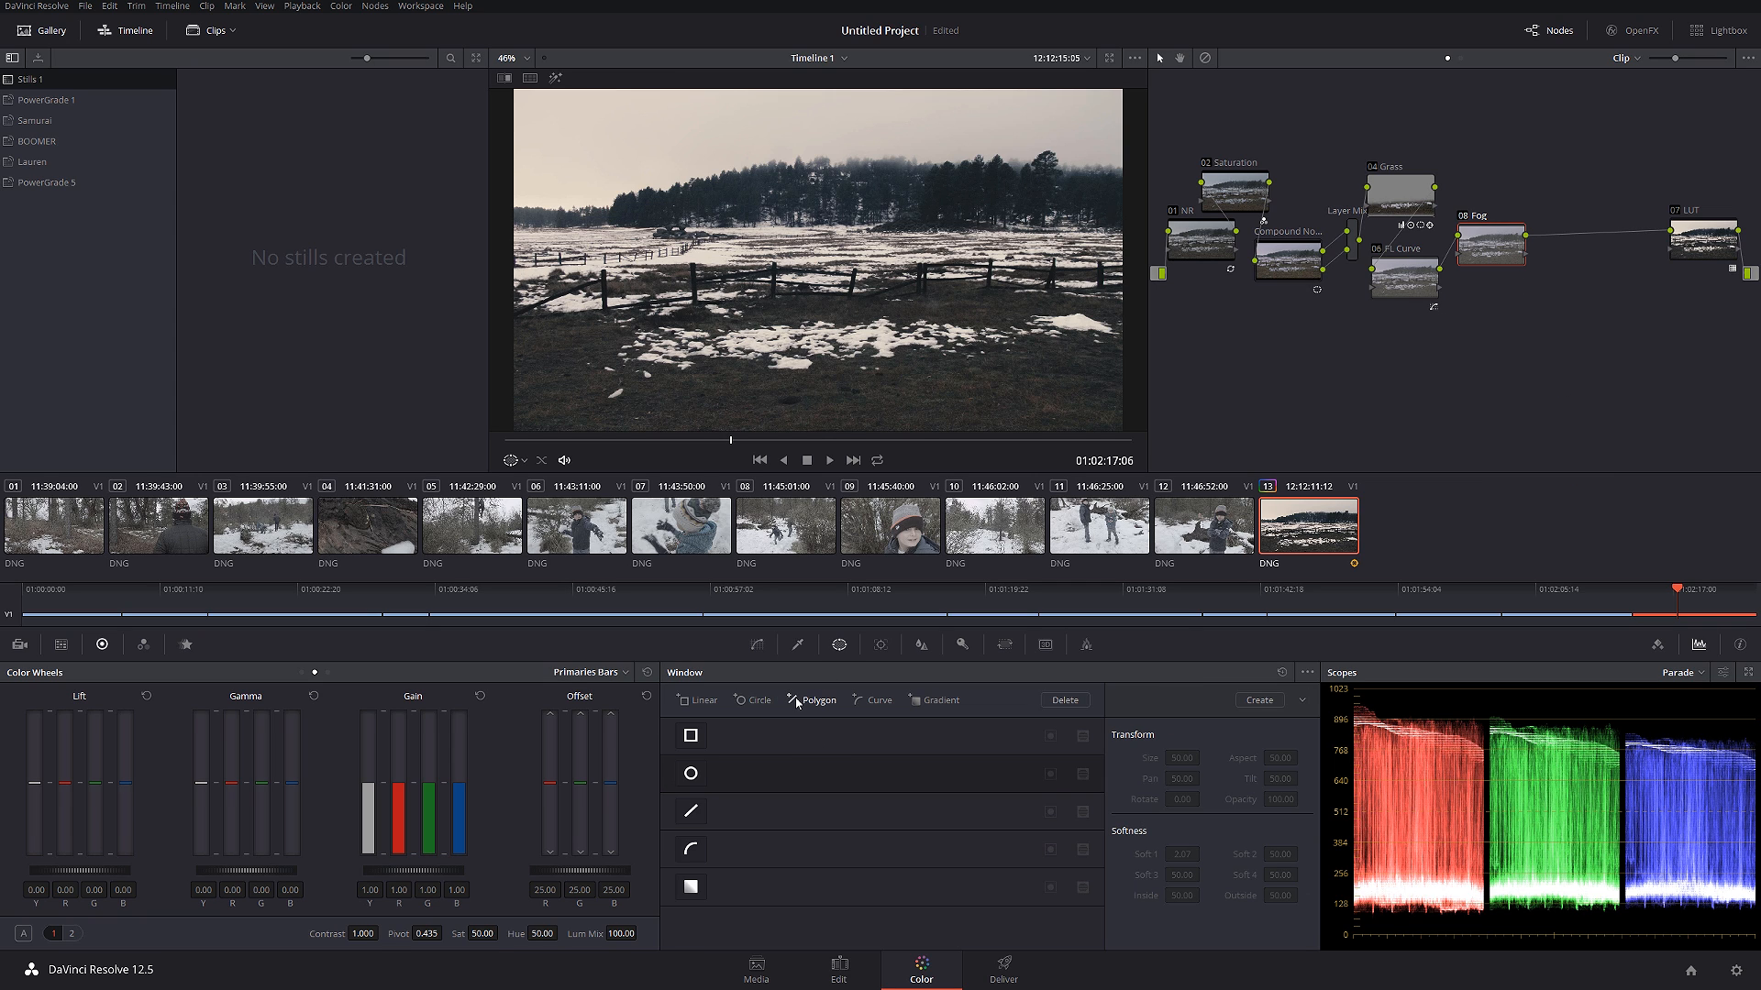
- Enable a Linear window over the horizon with Softness 1 at 3.60
left_click(690, 886)
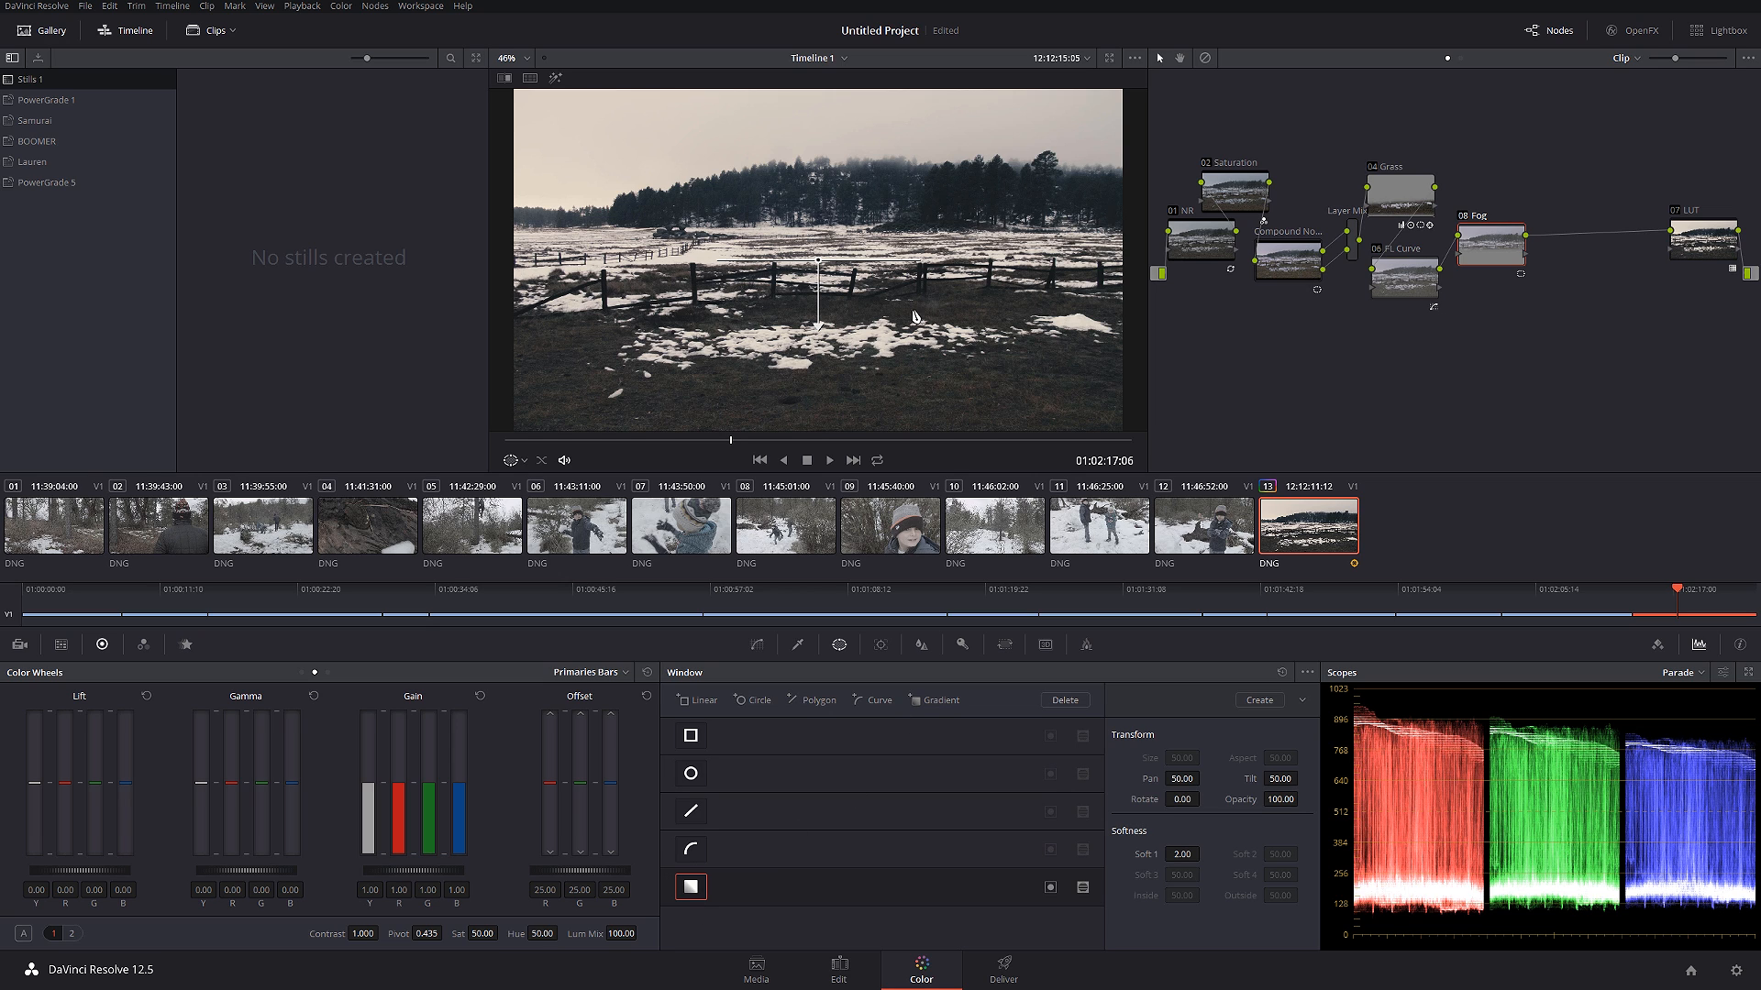
mouse_move(836, 200)
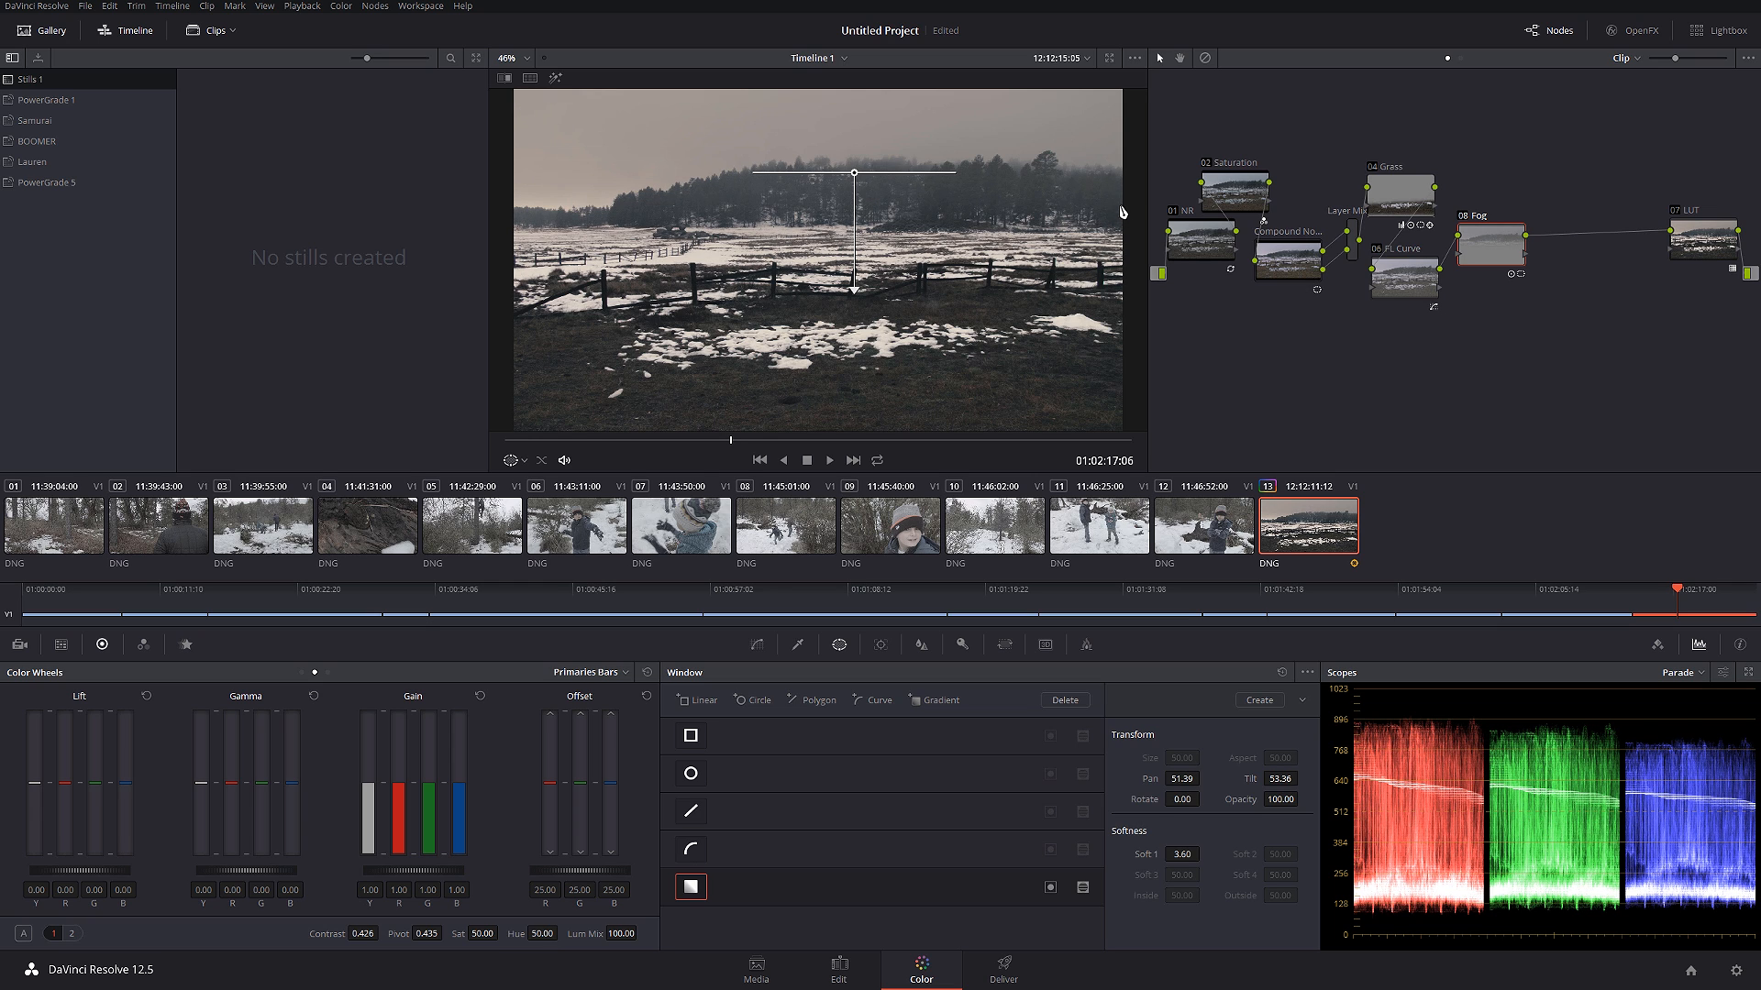
mouse_move(854, 311)
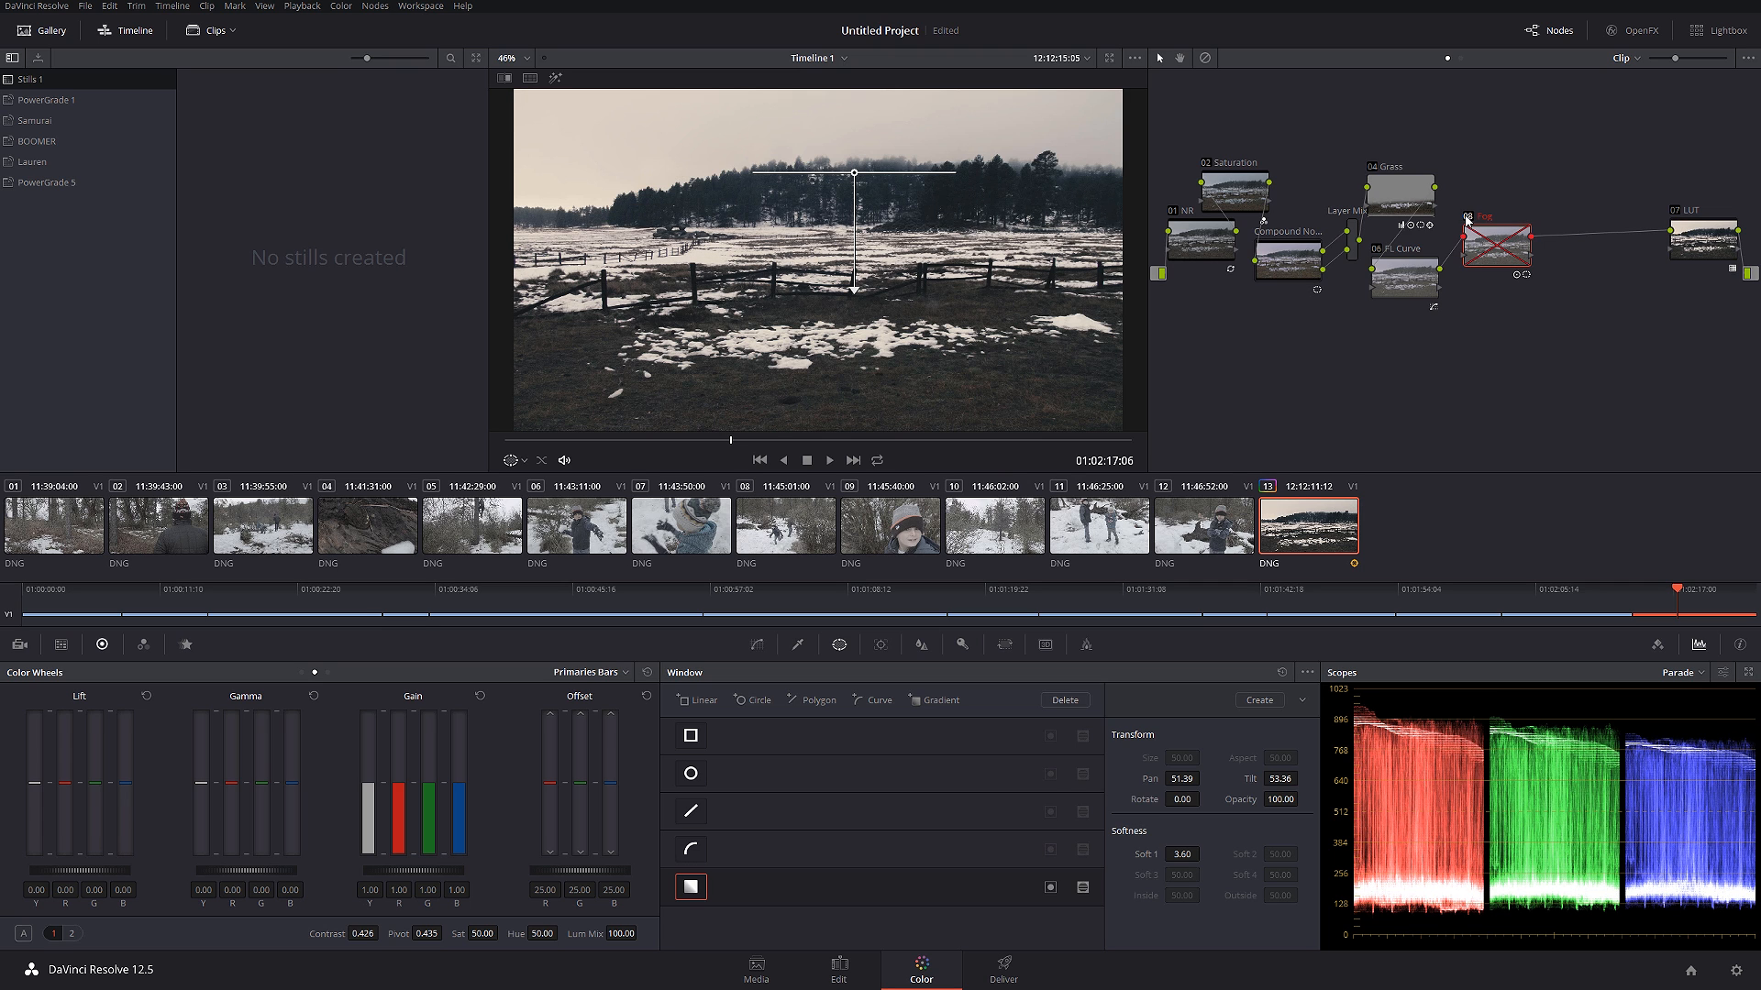
left_click(1495, 239)
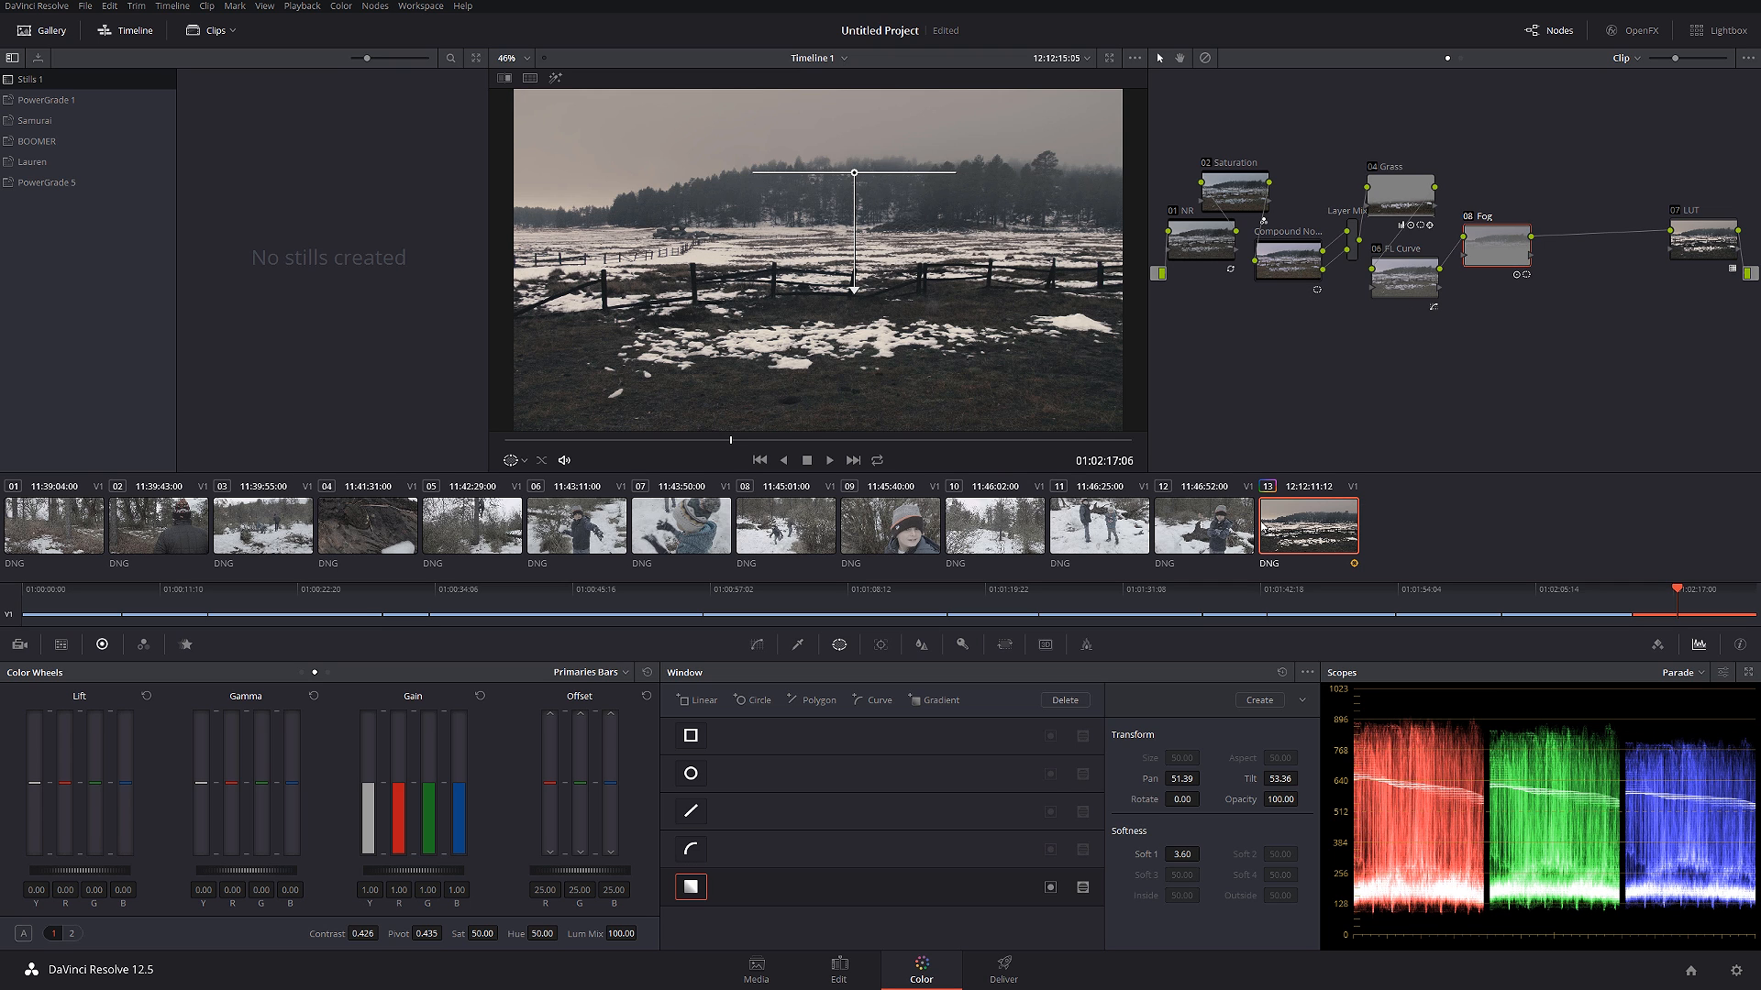
mouse_move(1515, 309)
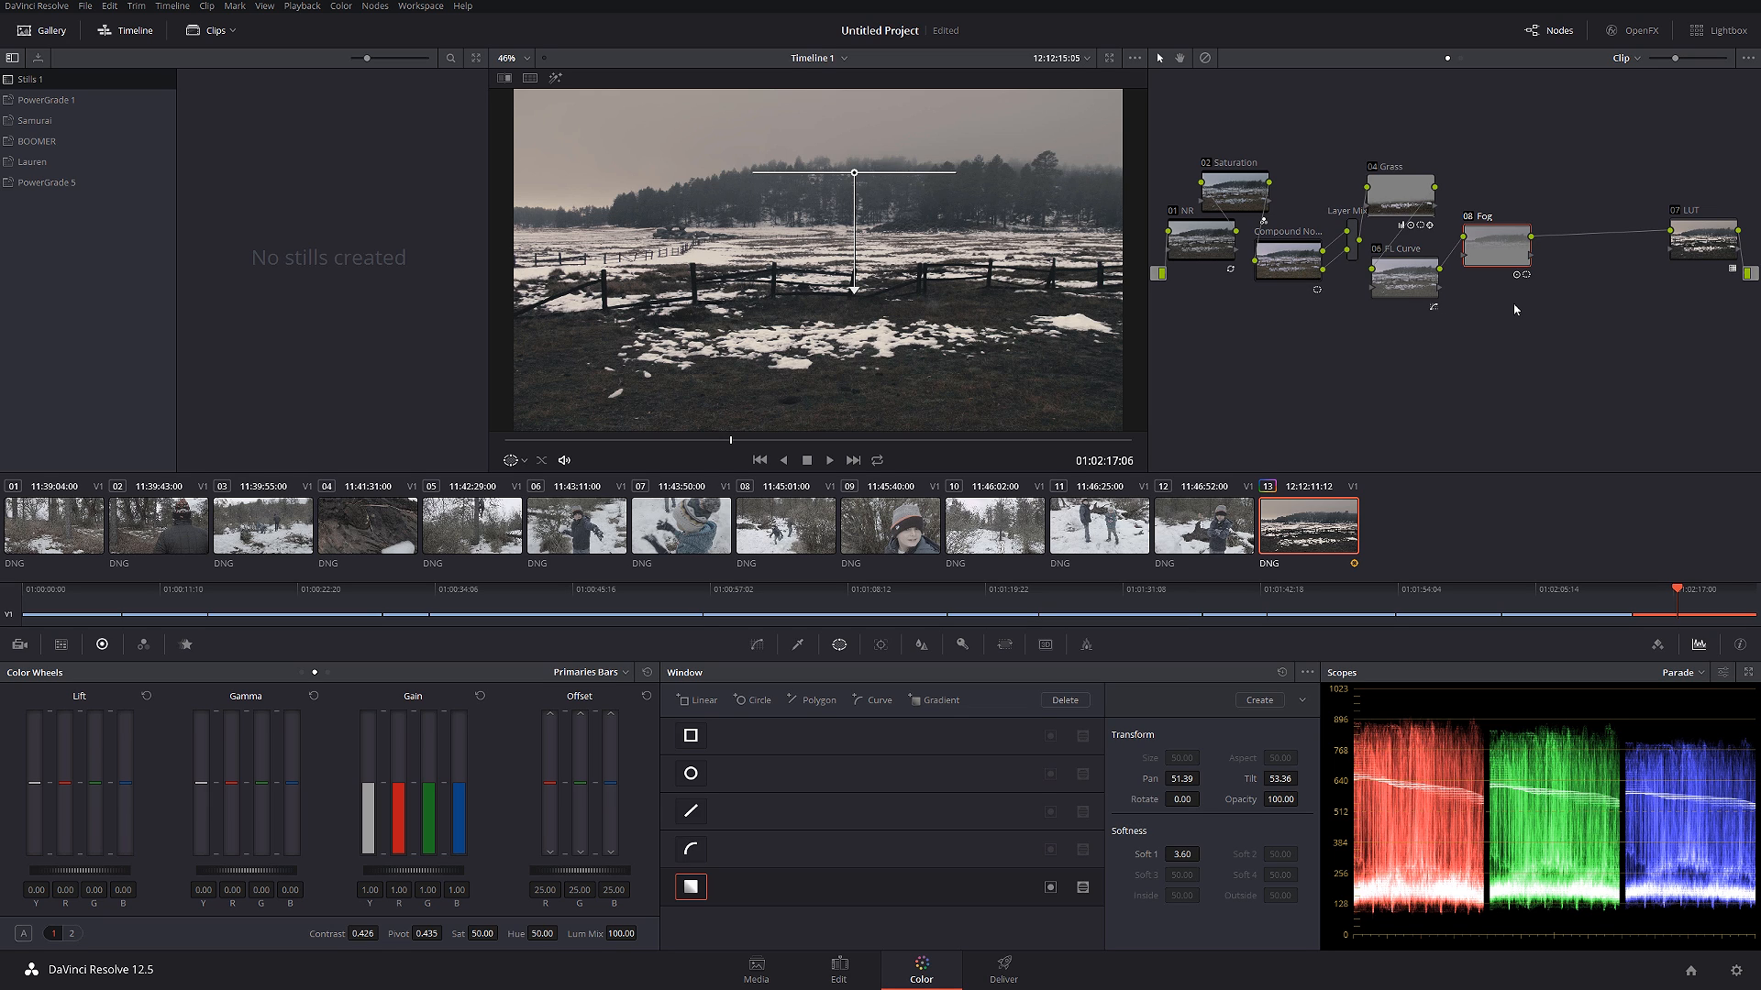
mouse_move(1430, 379)
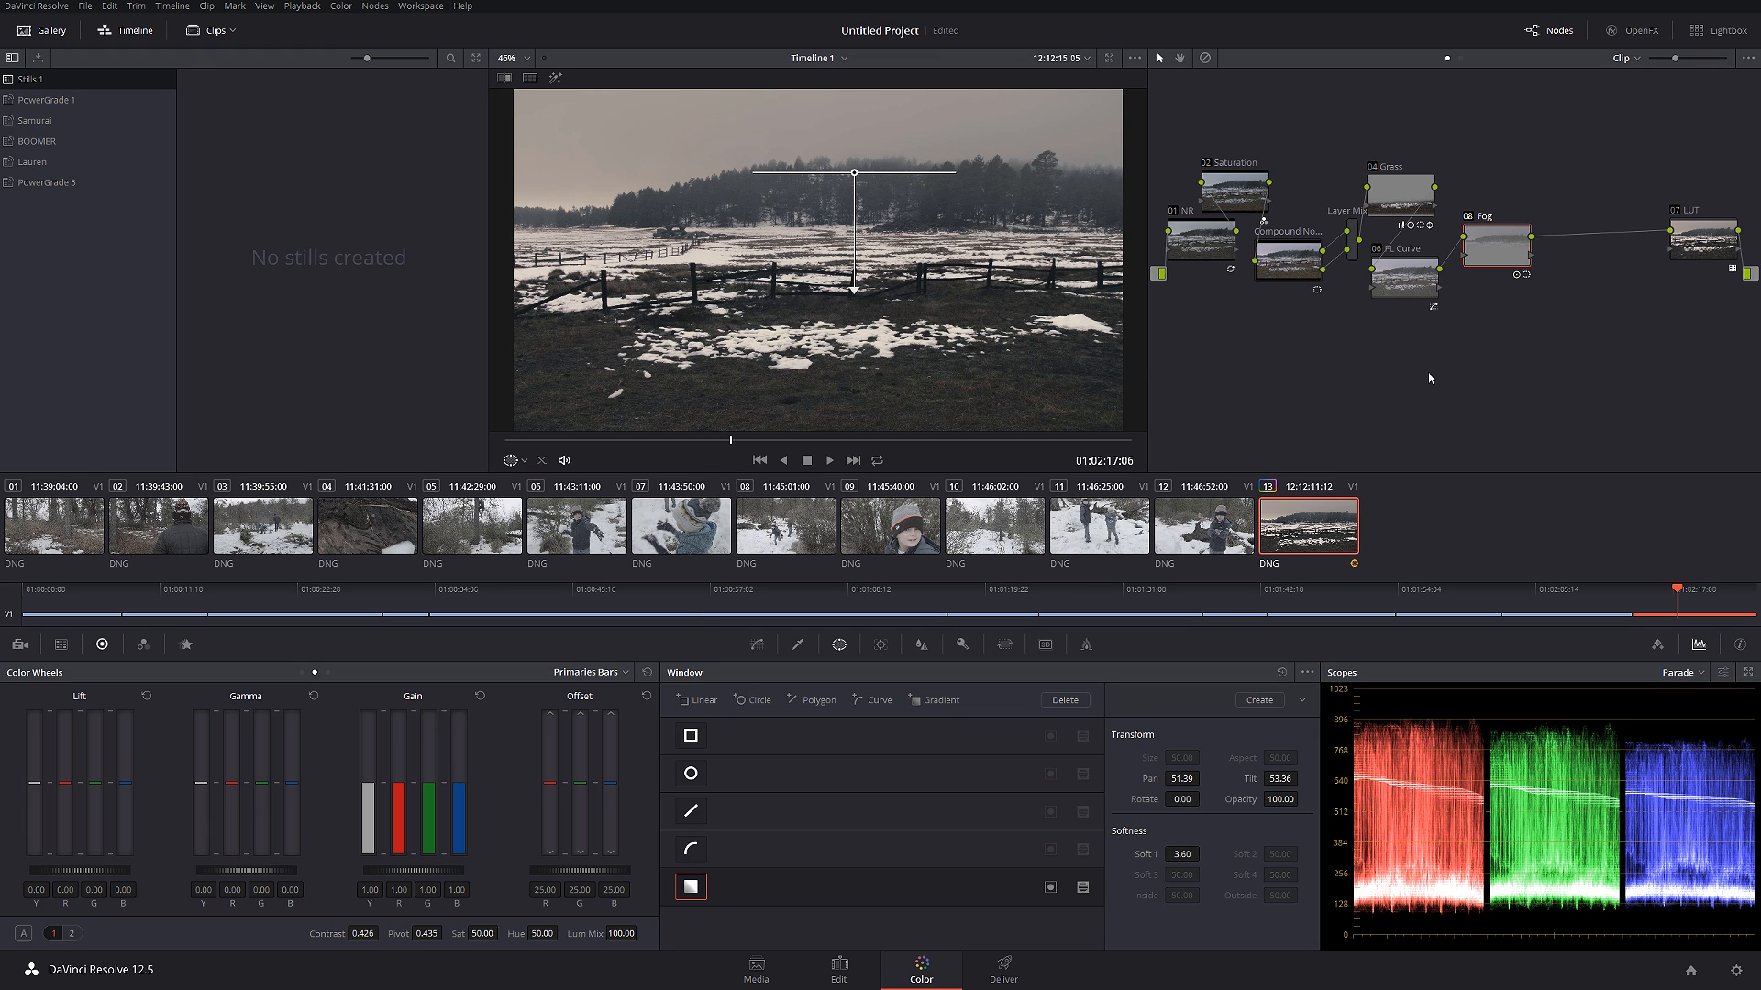
mouse_move(1356, 304)
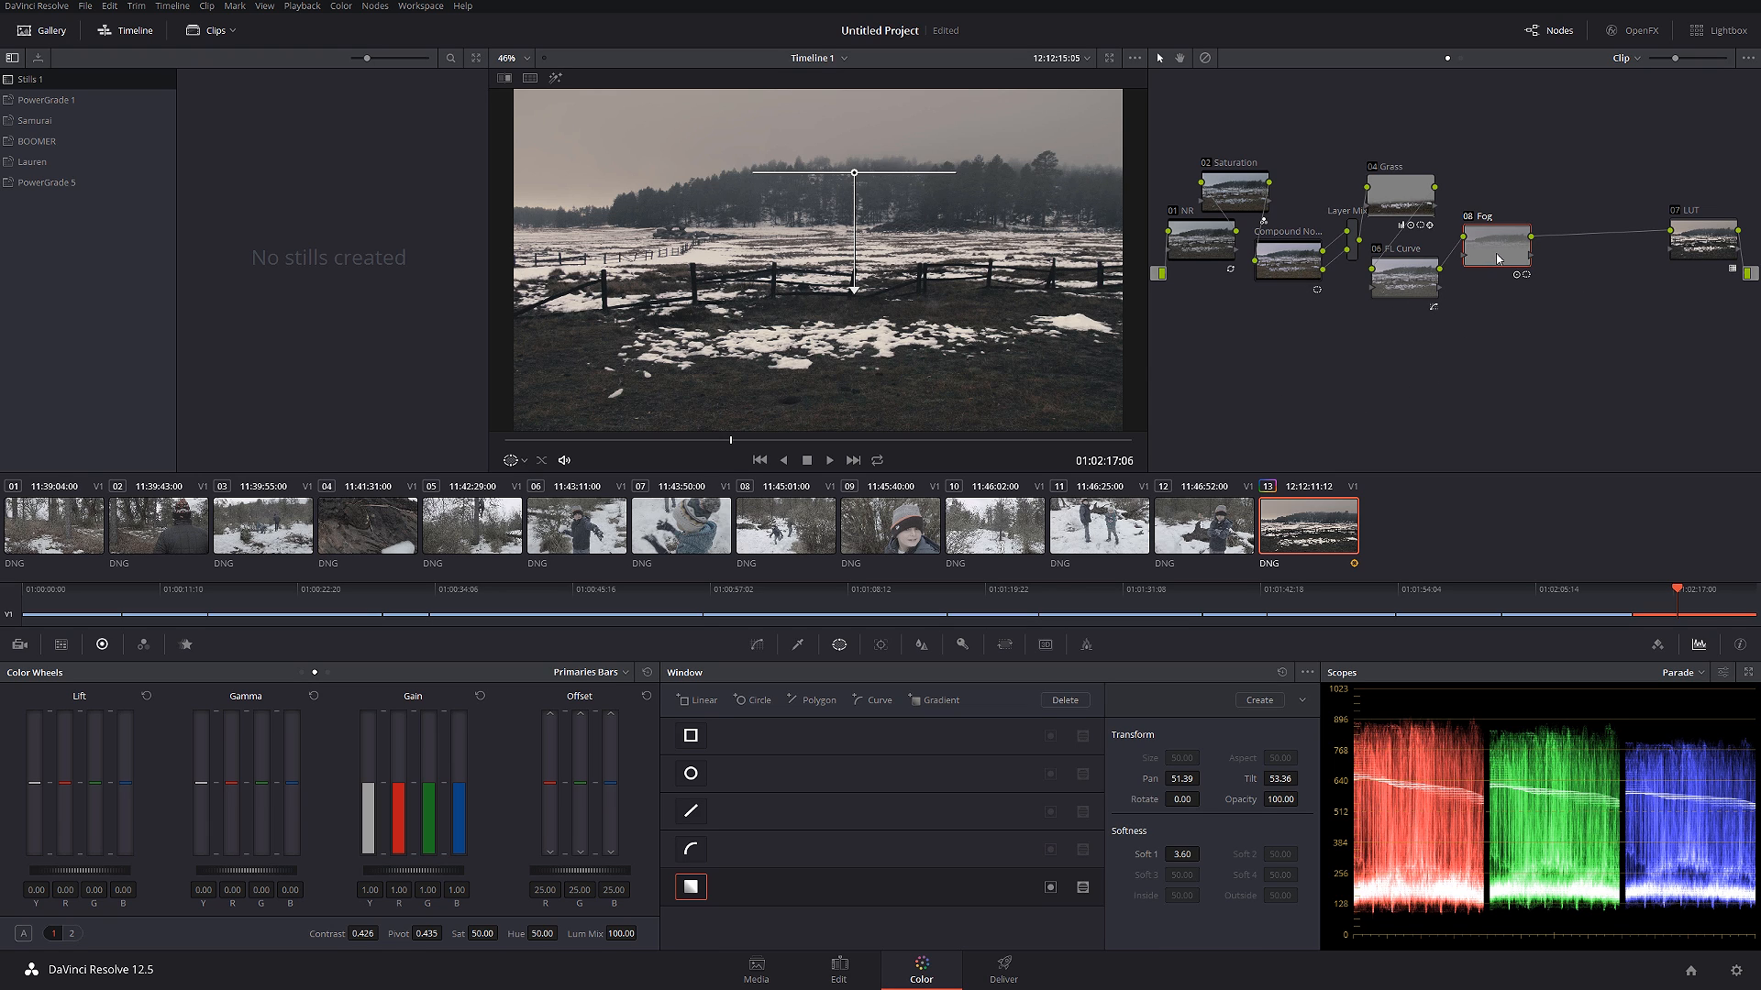
mouse_move(1432, 300)
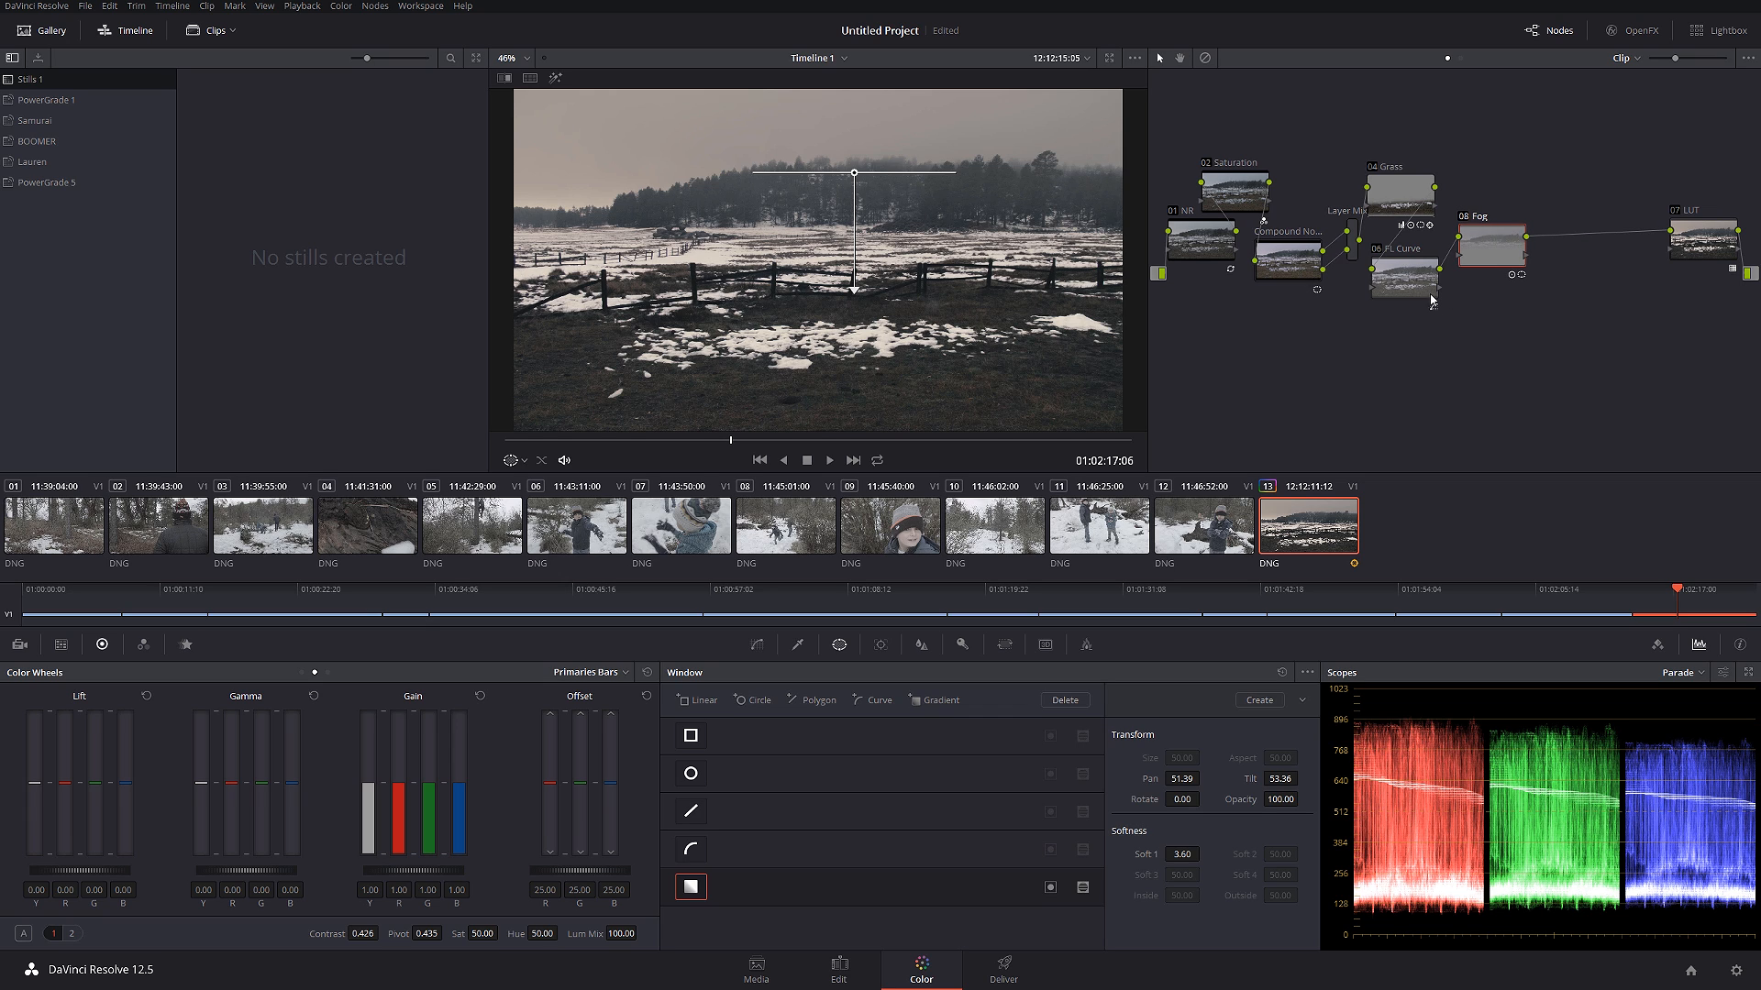
- Relabel the new serial node after Fog as Sky
right_click(1569, 239)
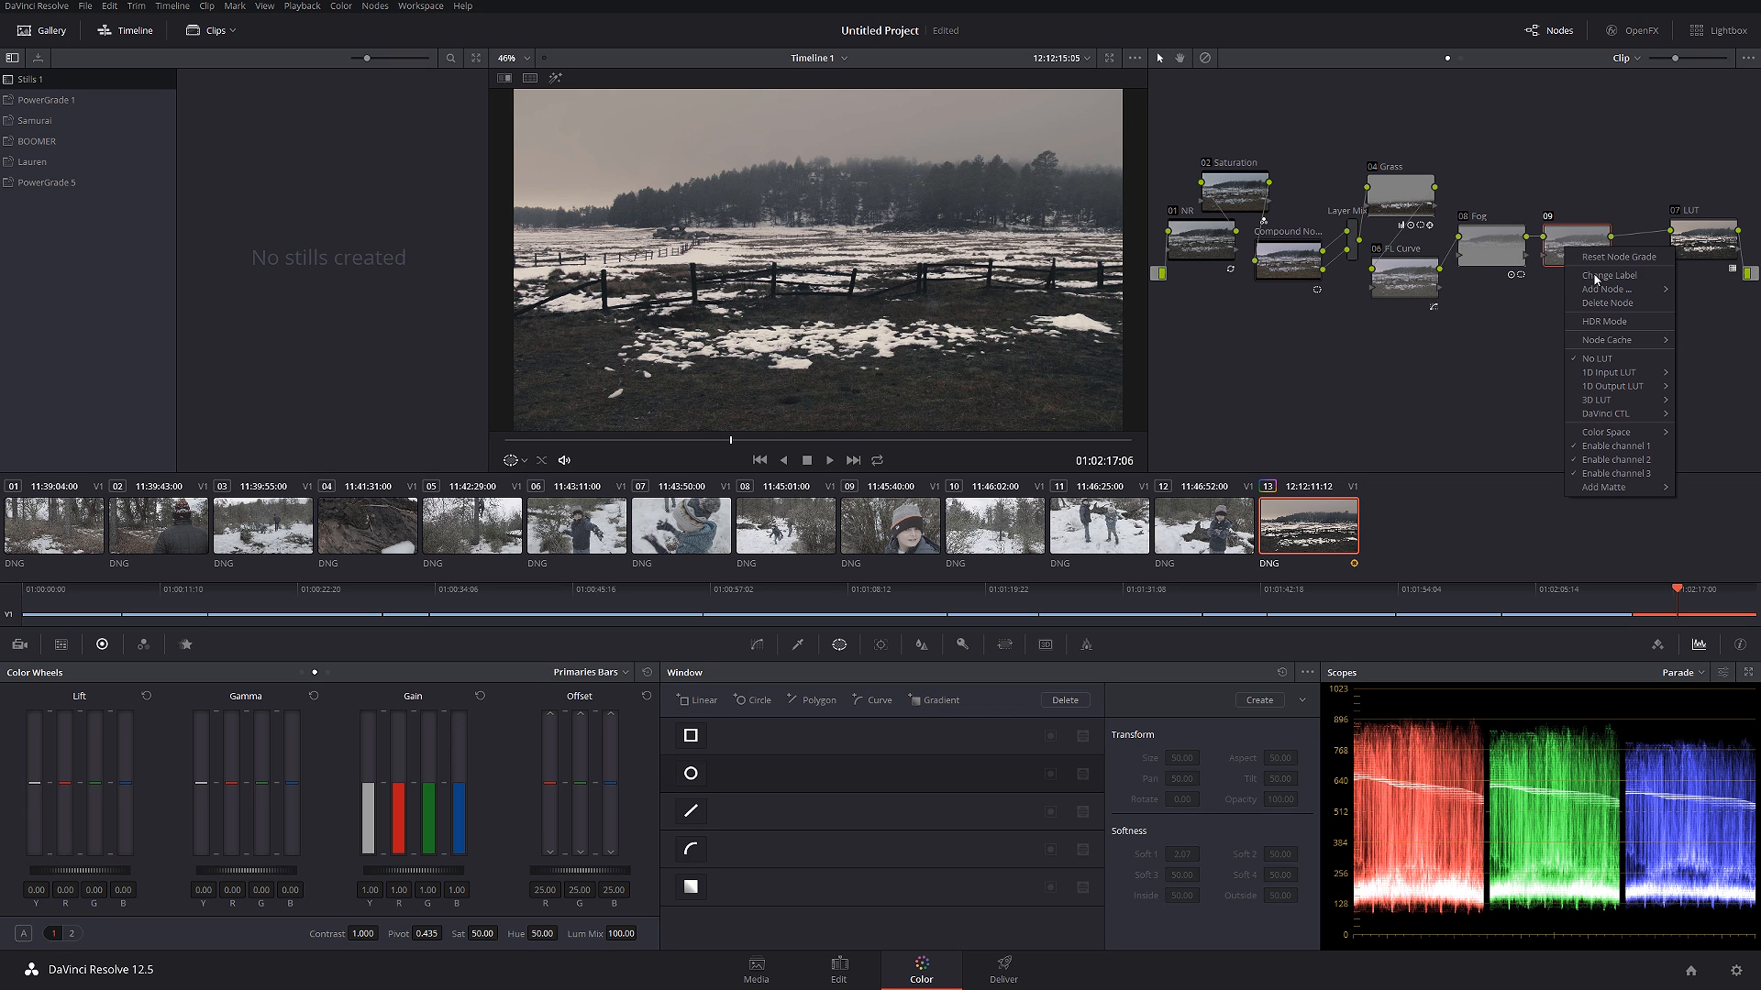
left_click(1606, 275)
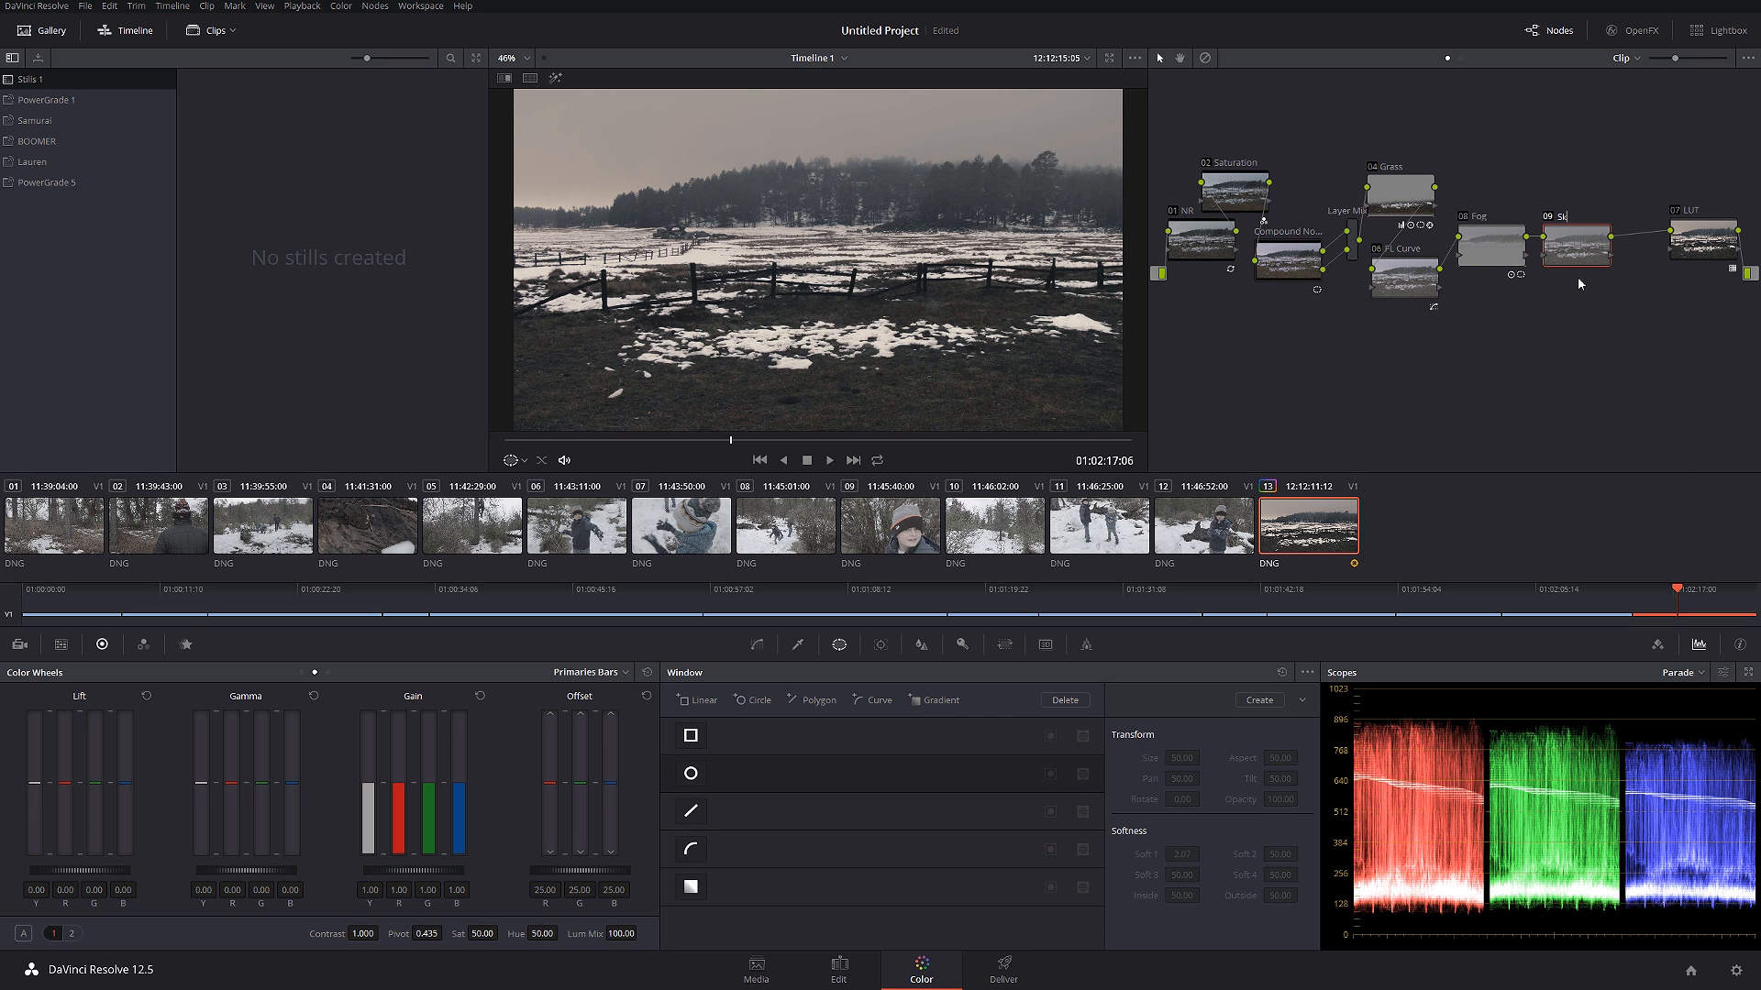
mouse_move(982, 351)
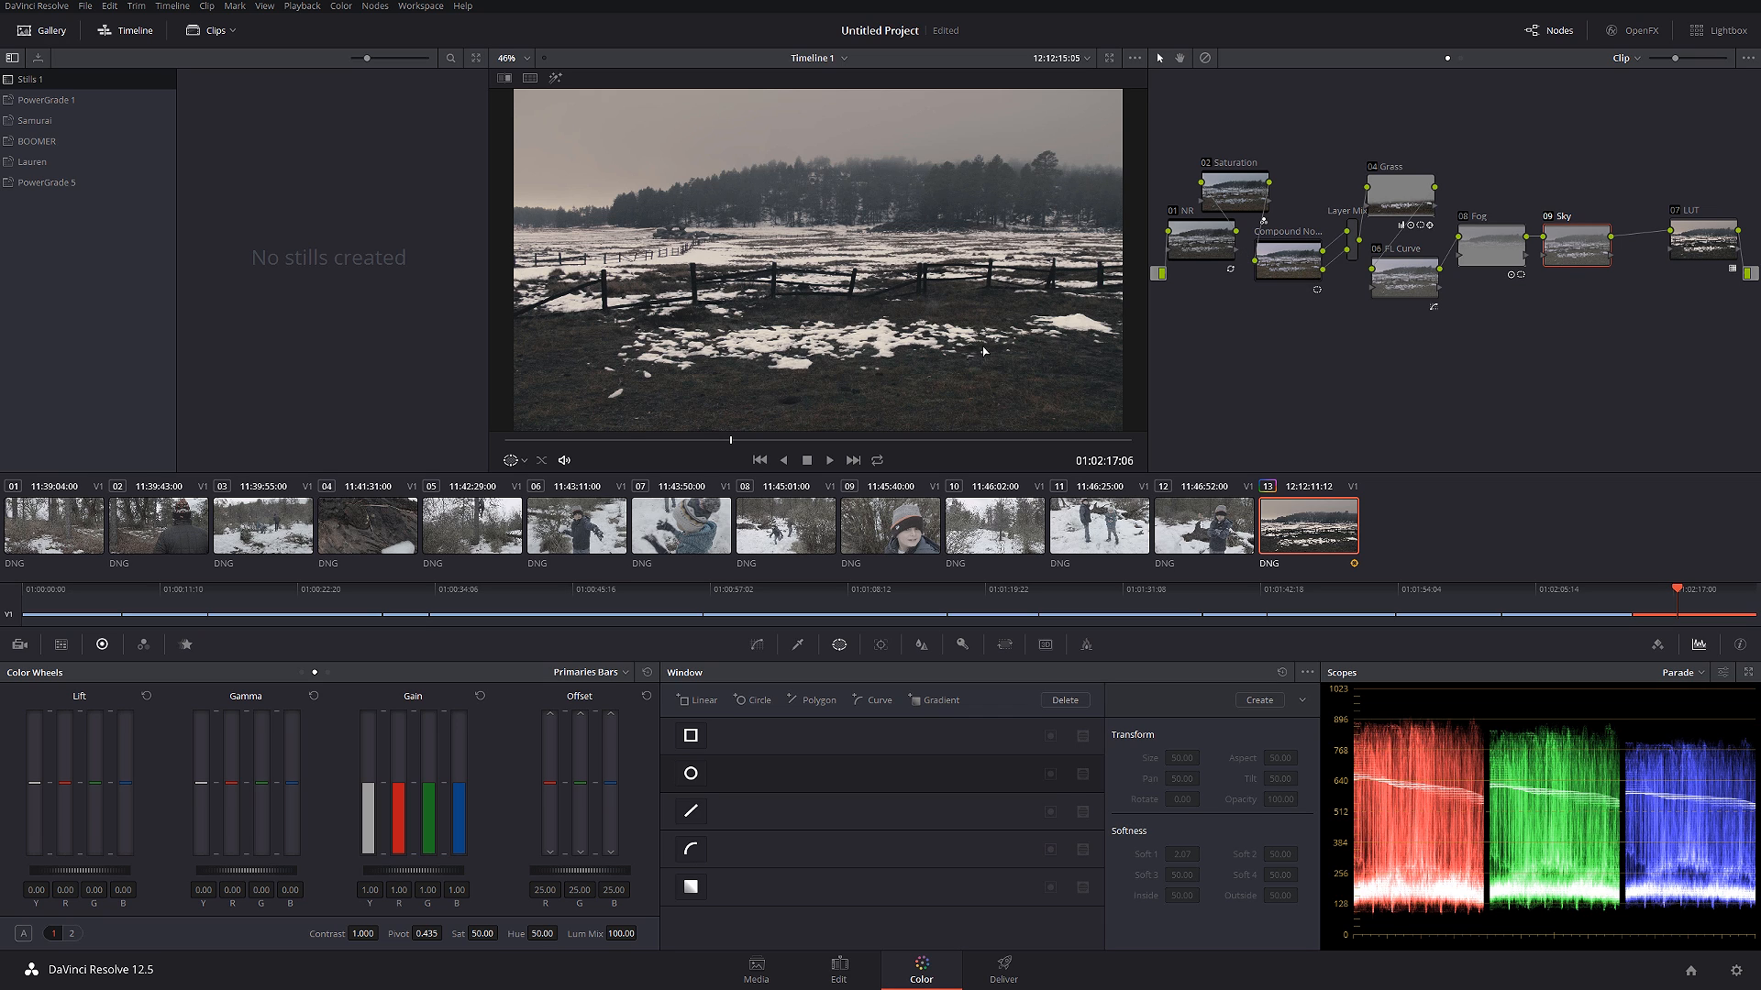
mouse_move(819, 701)
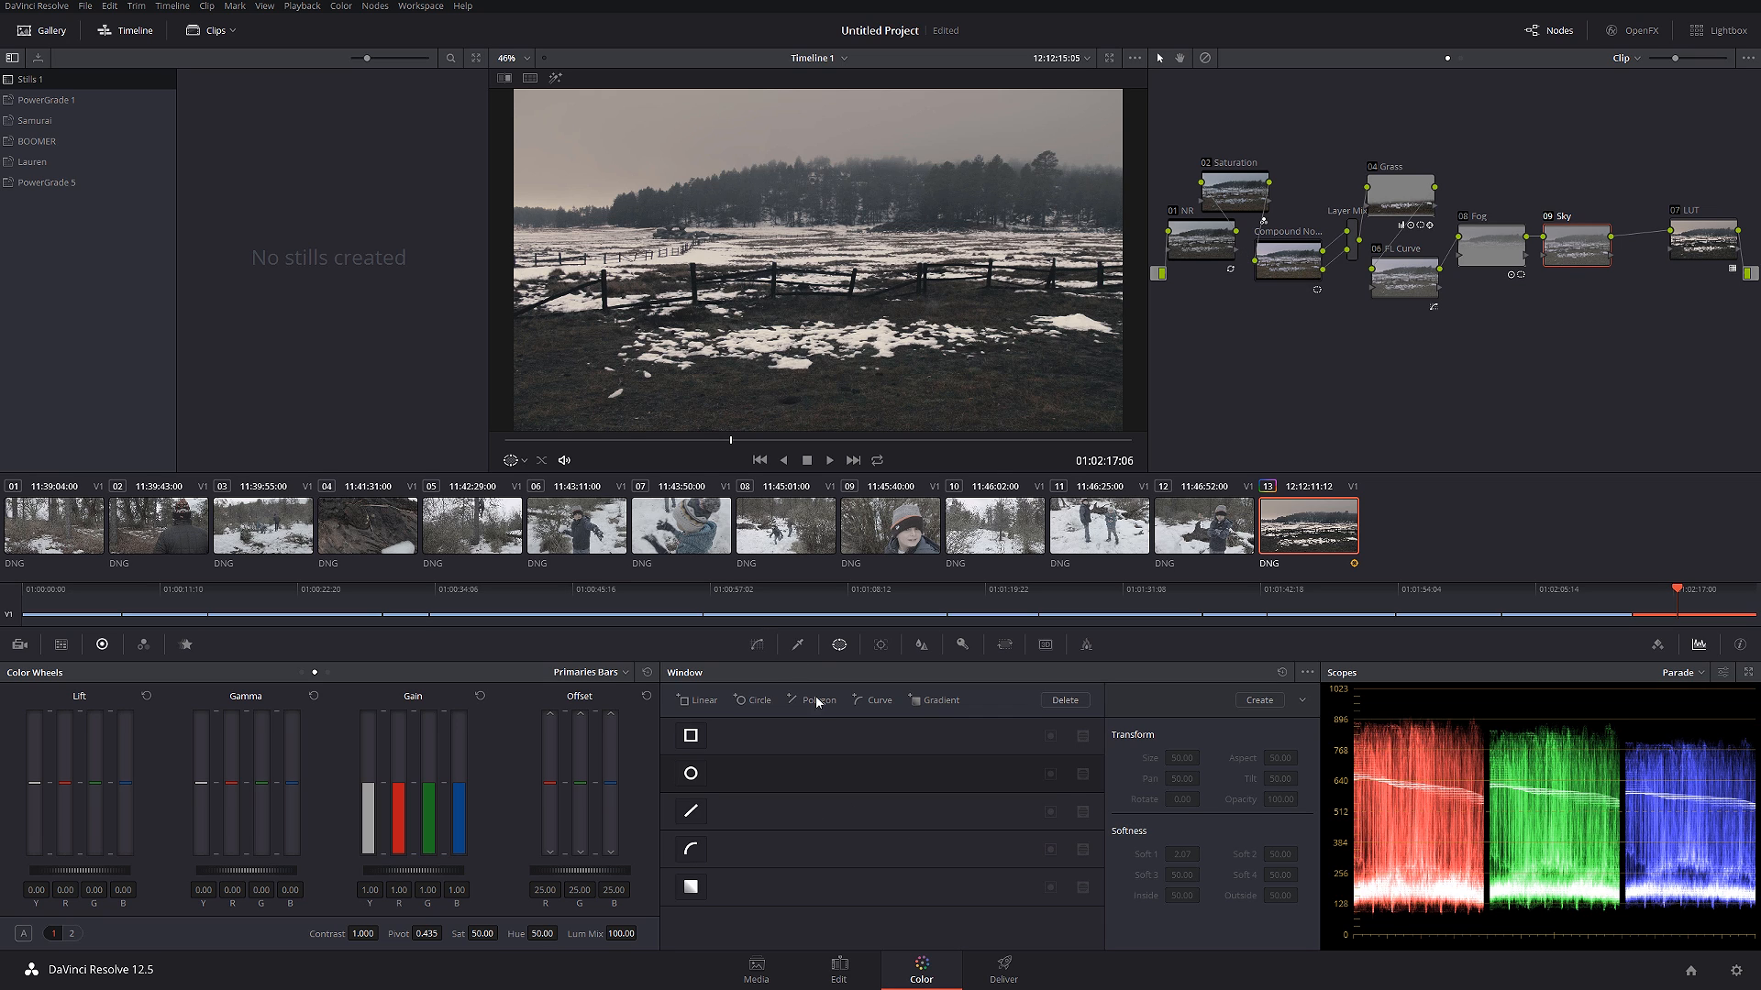
left_click(797, 644)
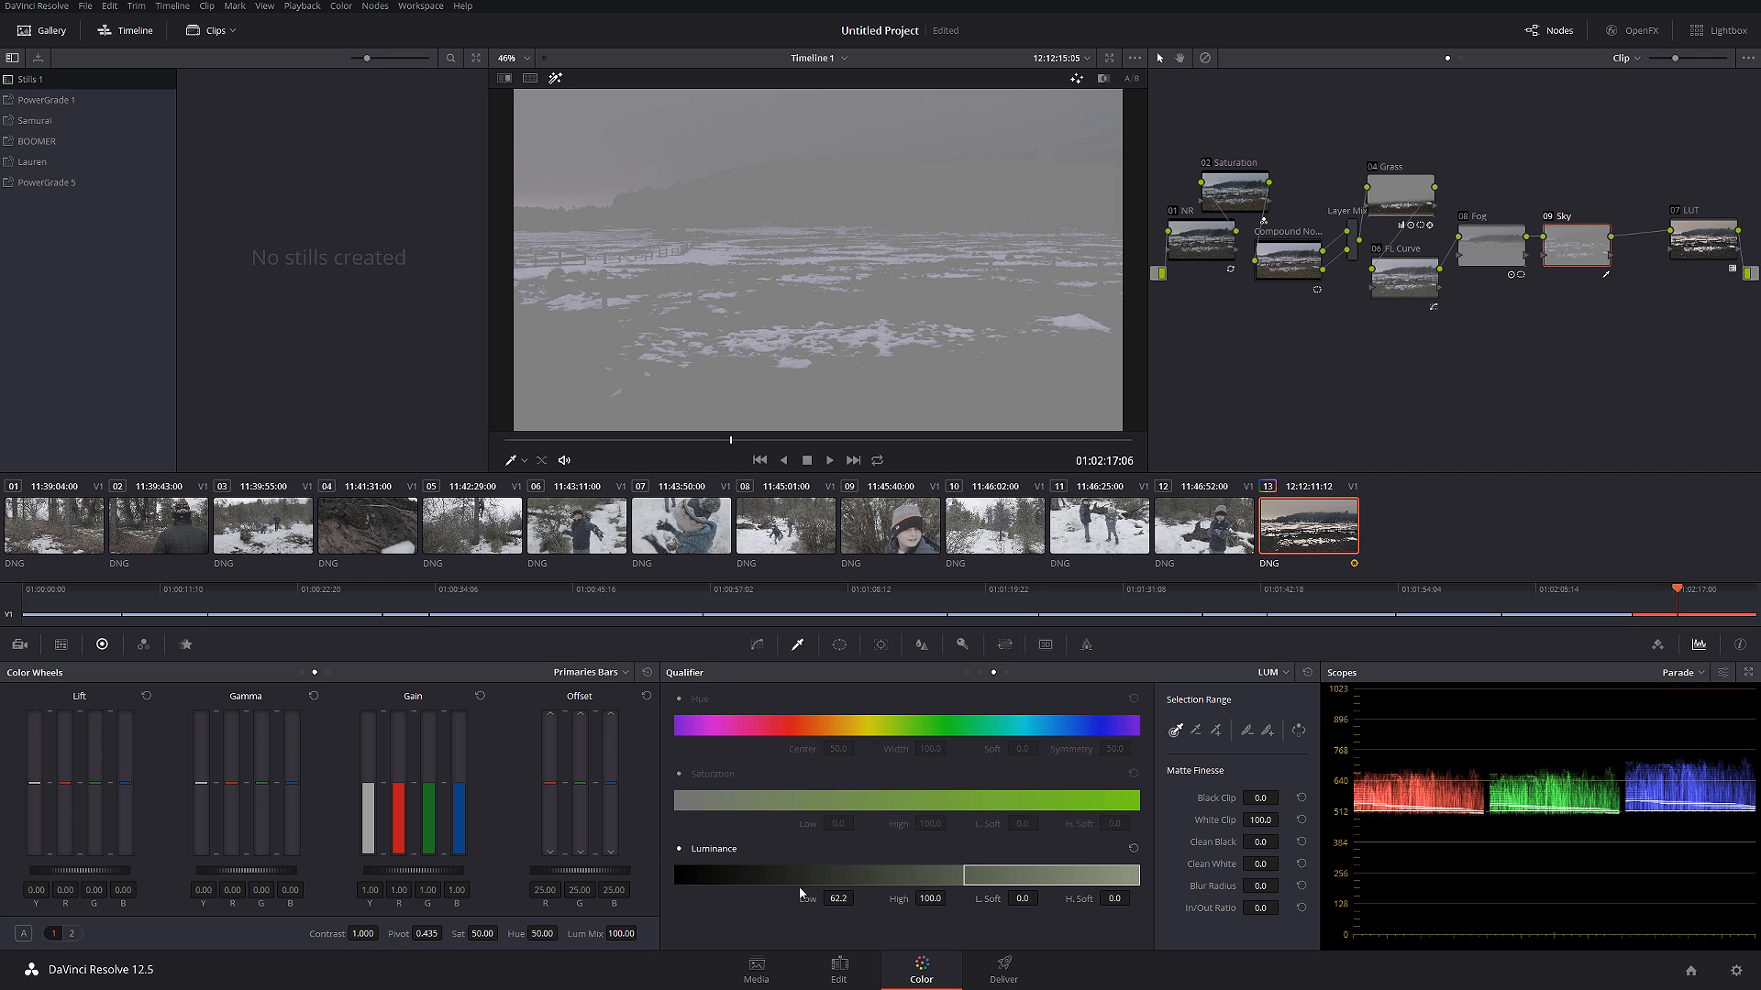
- Return to the Window palette and enable a Curve window for the sky
left_click(839, 644)
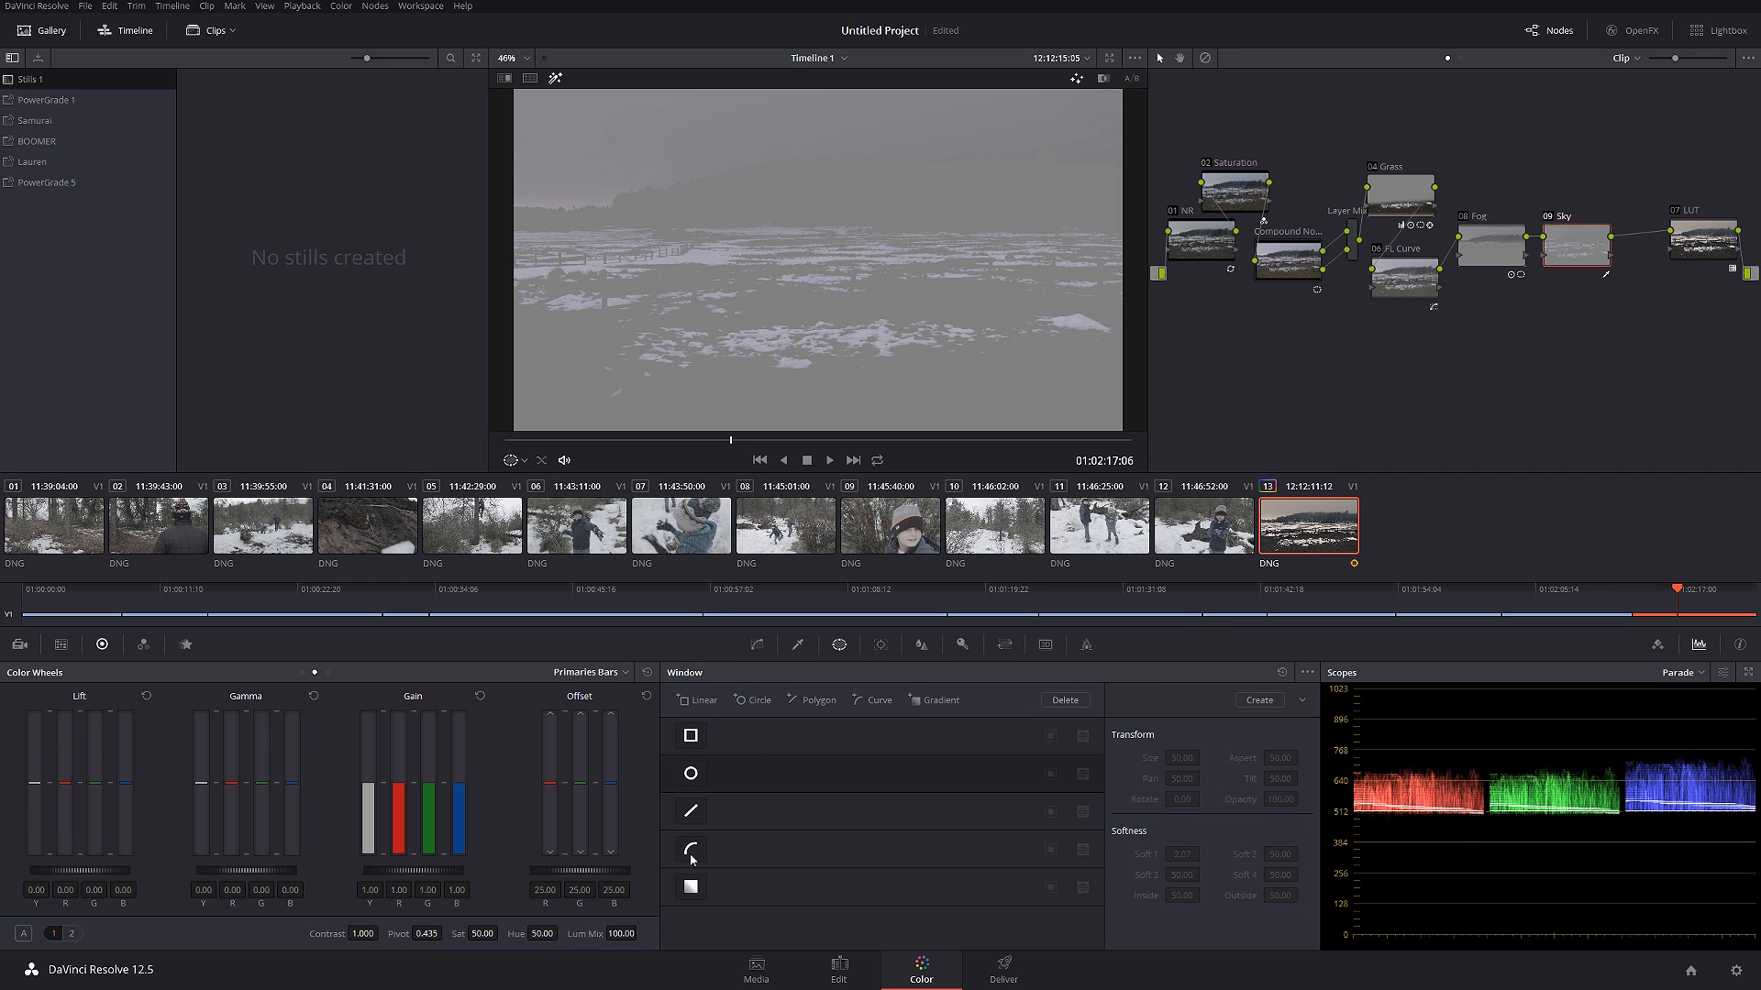
left_click(690, 850)
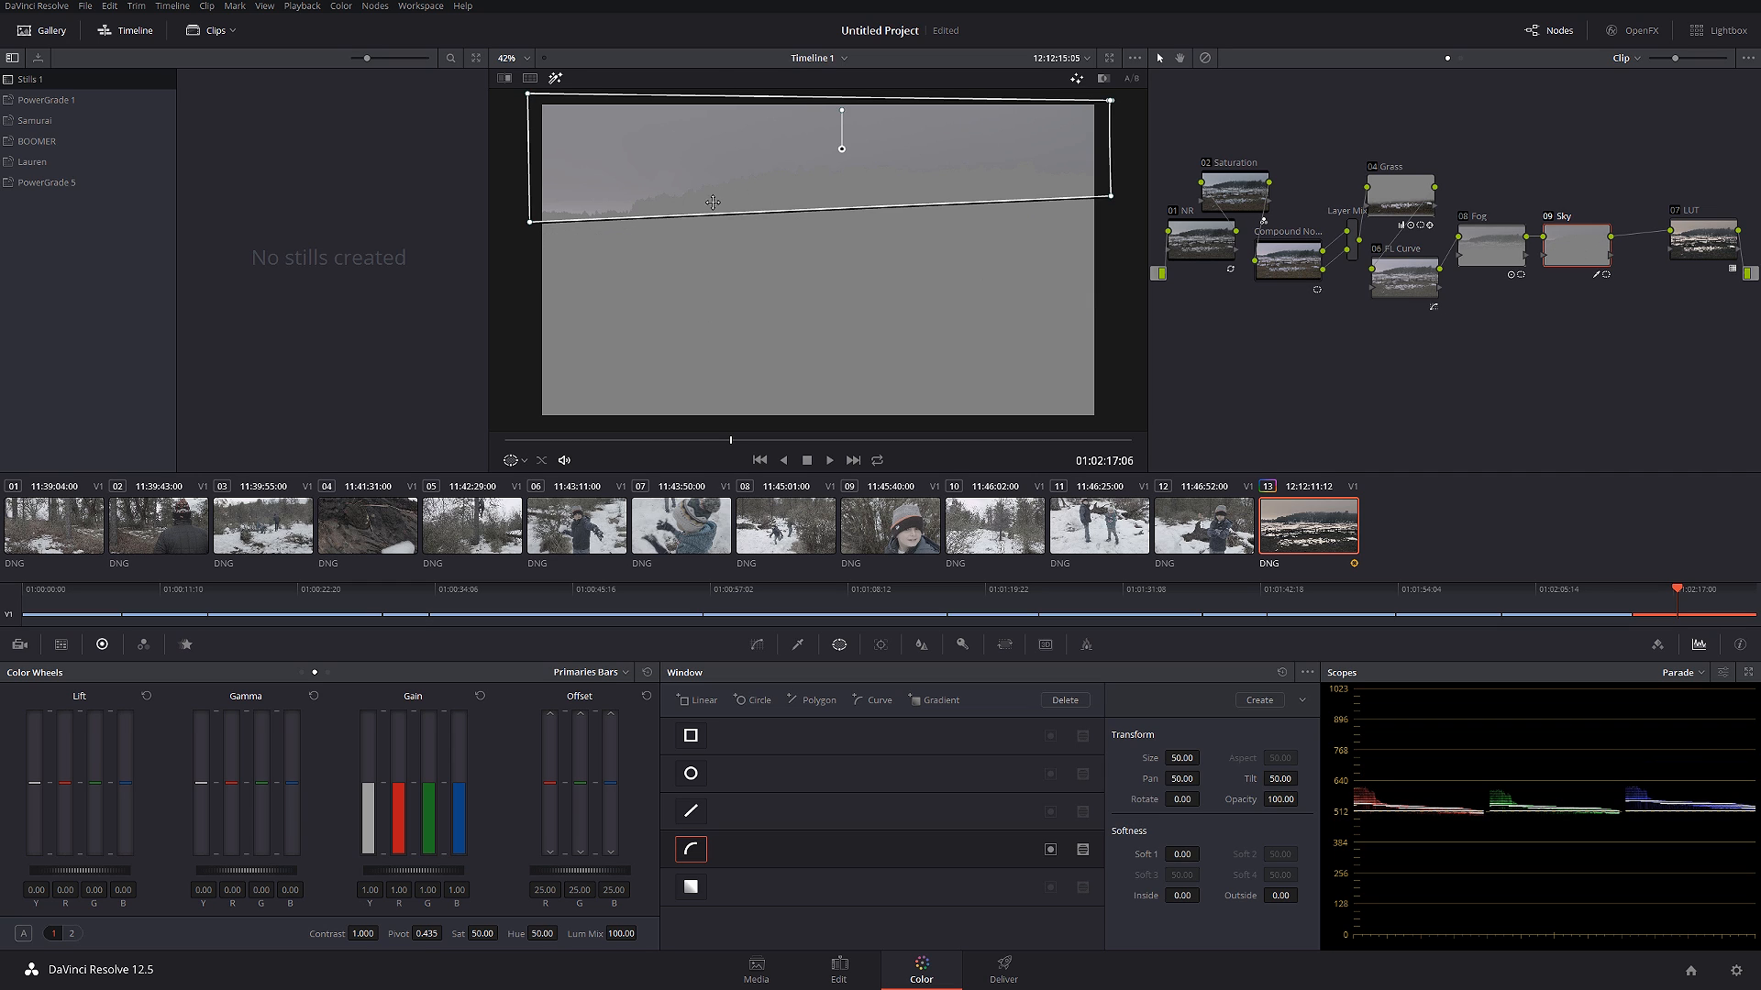
- Draw the sky Curve window with Soft 1 5.38, Inside 5.76, Outside 3.72, and Gain 1.08
left_click(1181, 854)
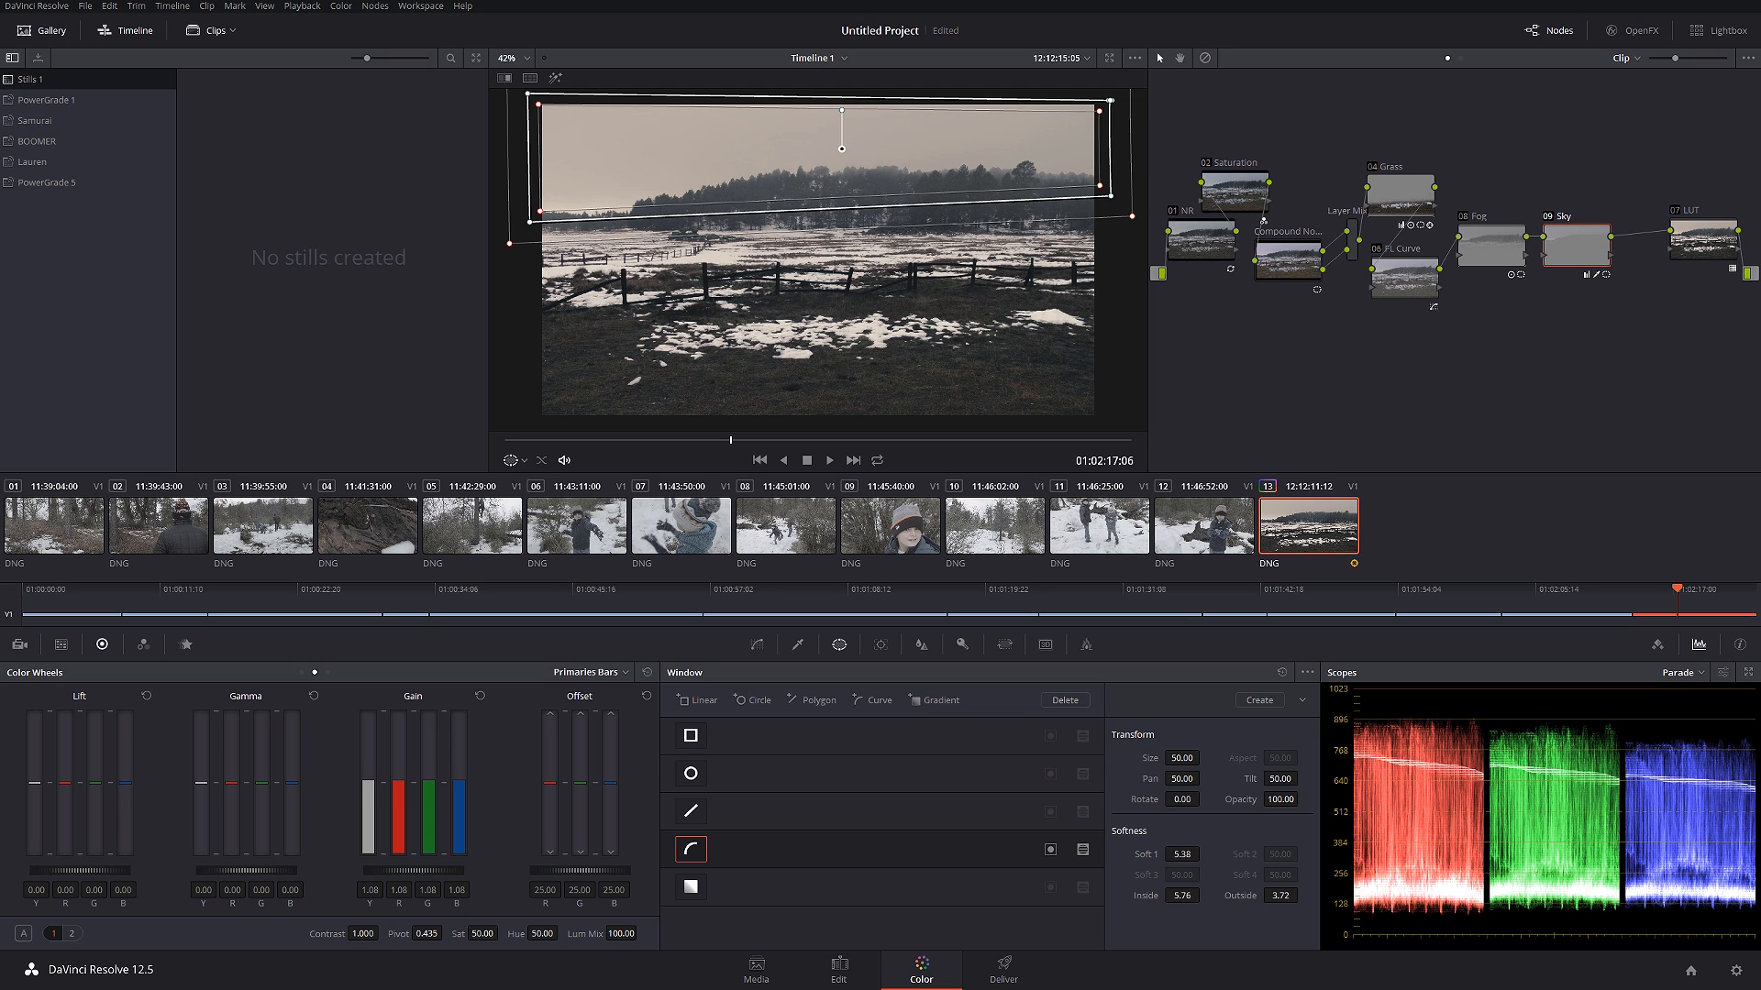
mouse_move(1571, 240)
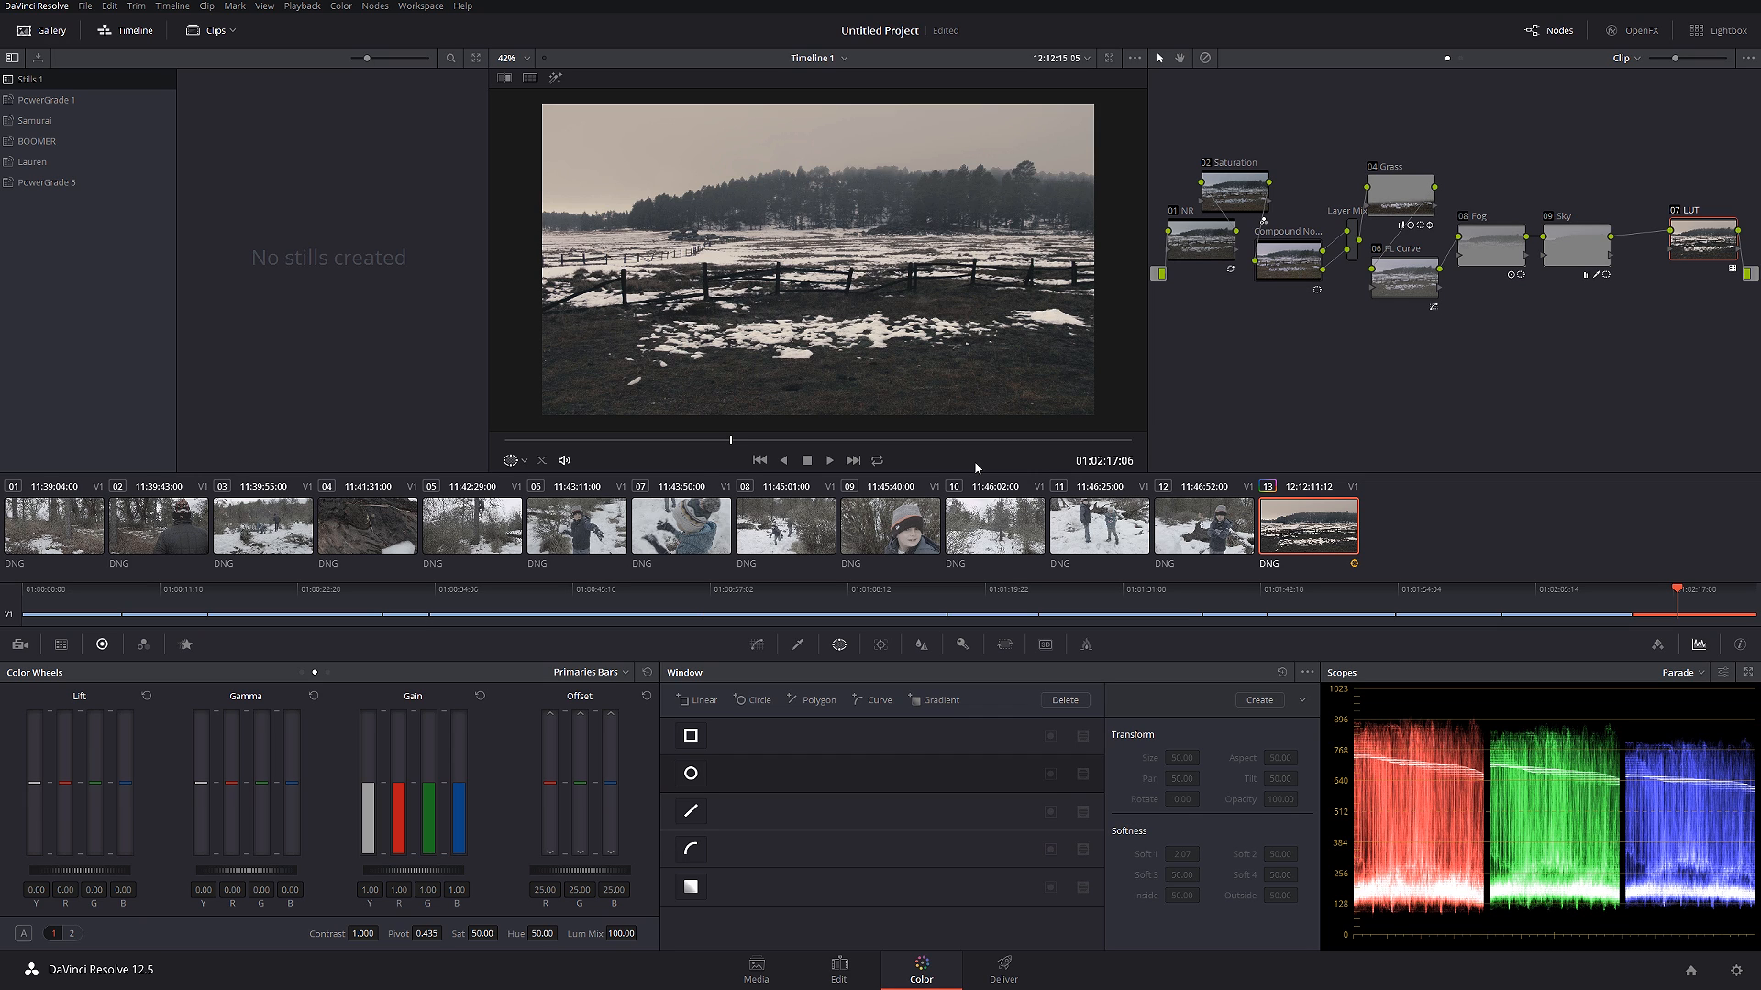
mouse_move(1594, 248)
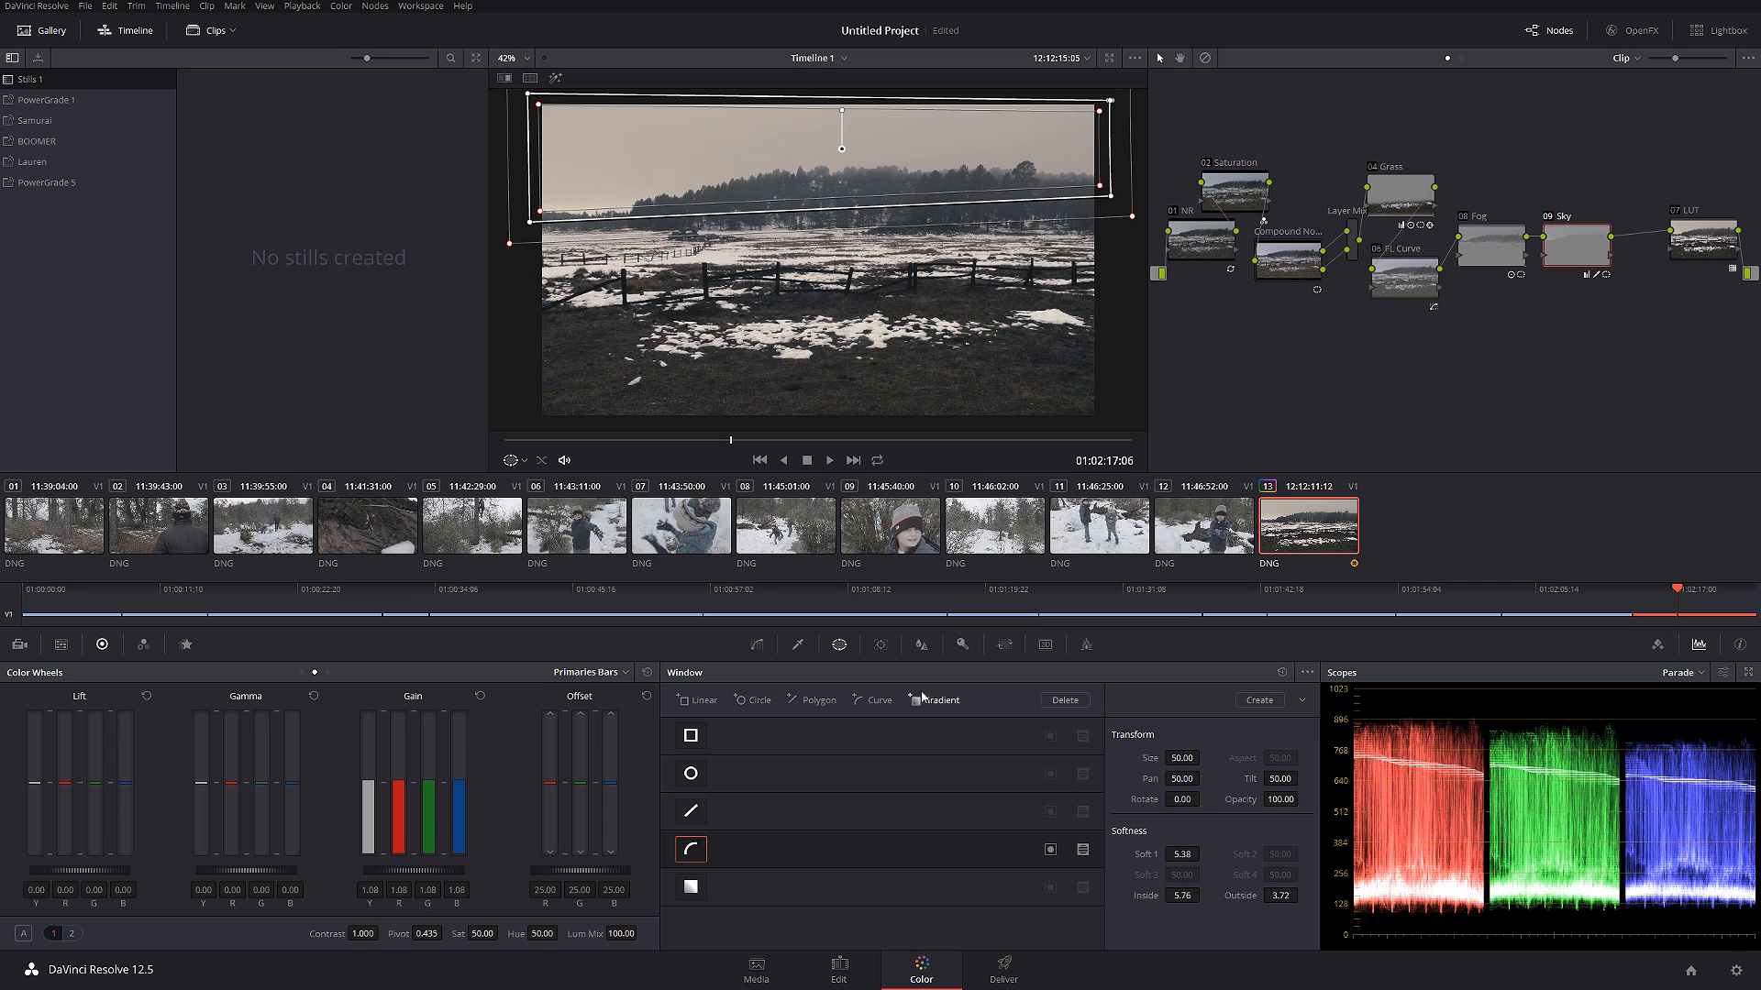
- Track the sky Curve window in reverse, then forward, in the Tracker palette
left_click(881, 643)
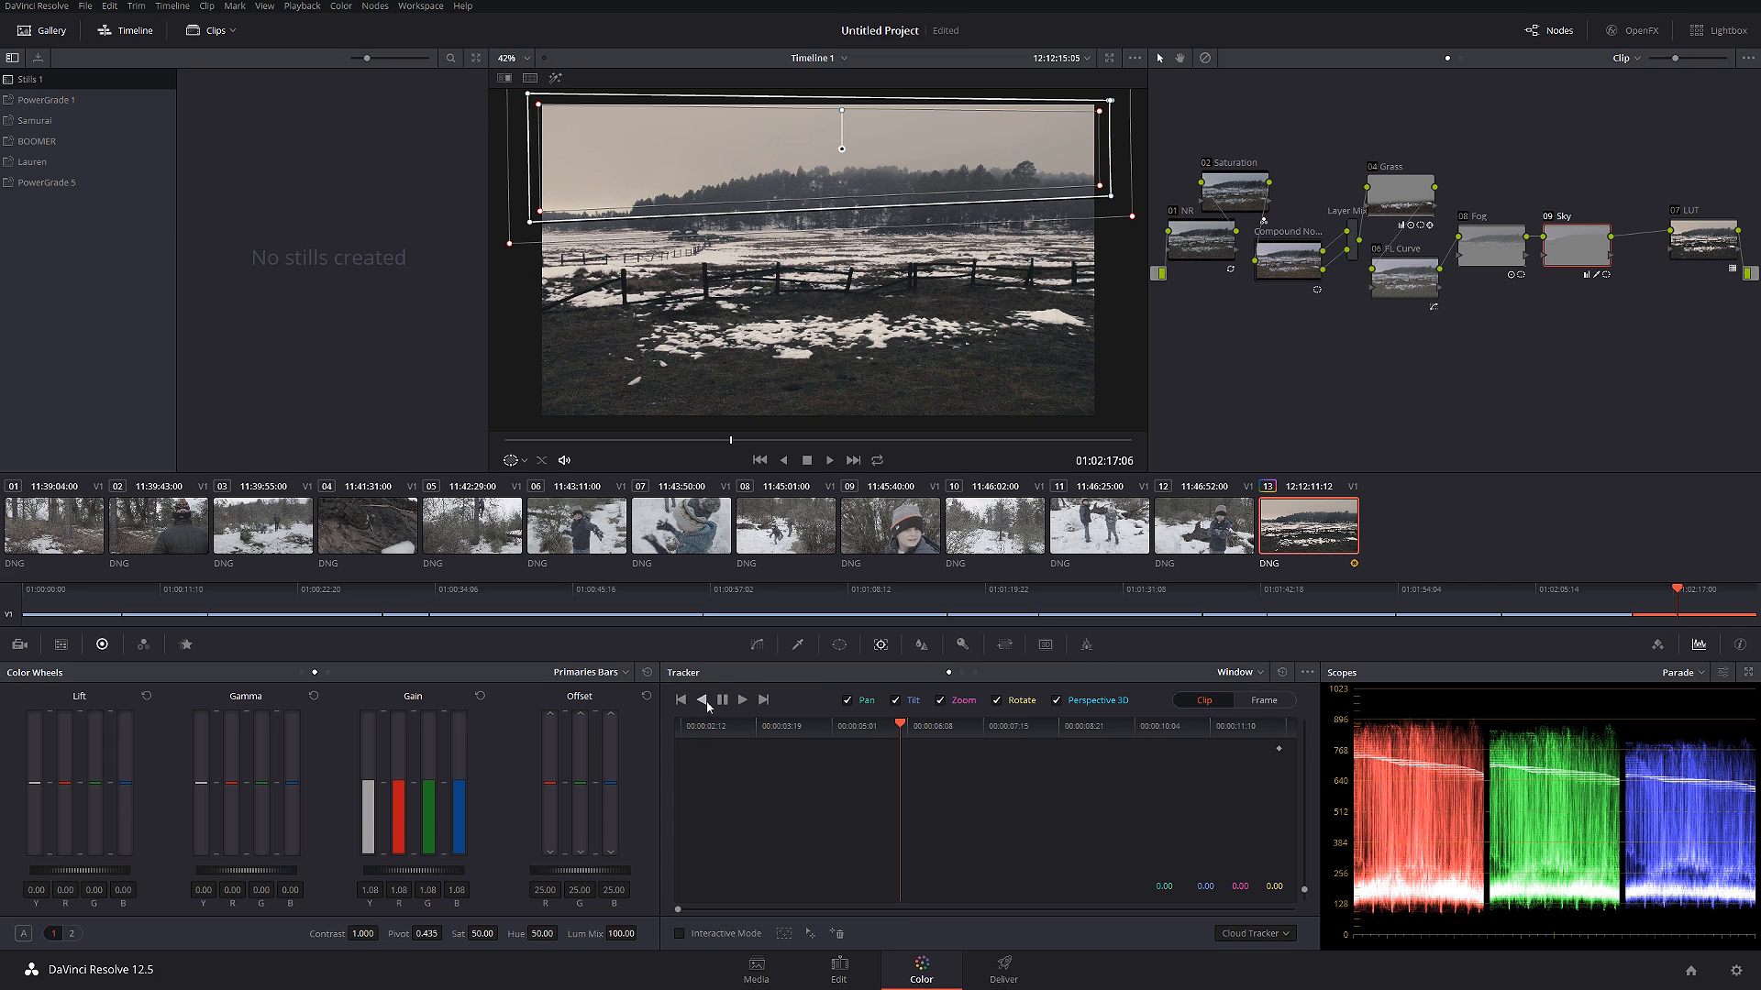
left_click(699, 700)
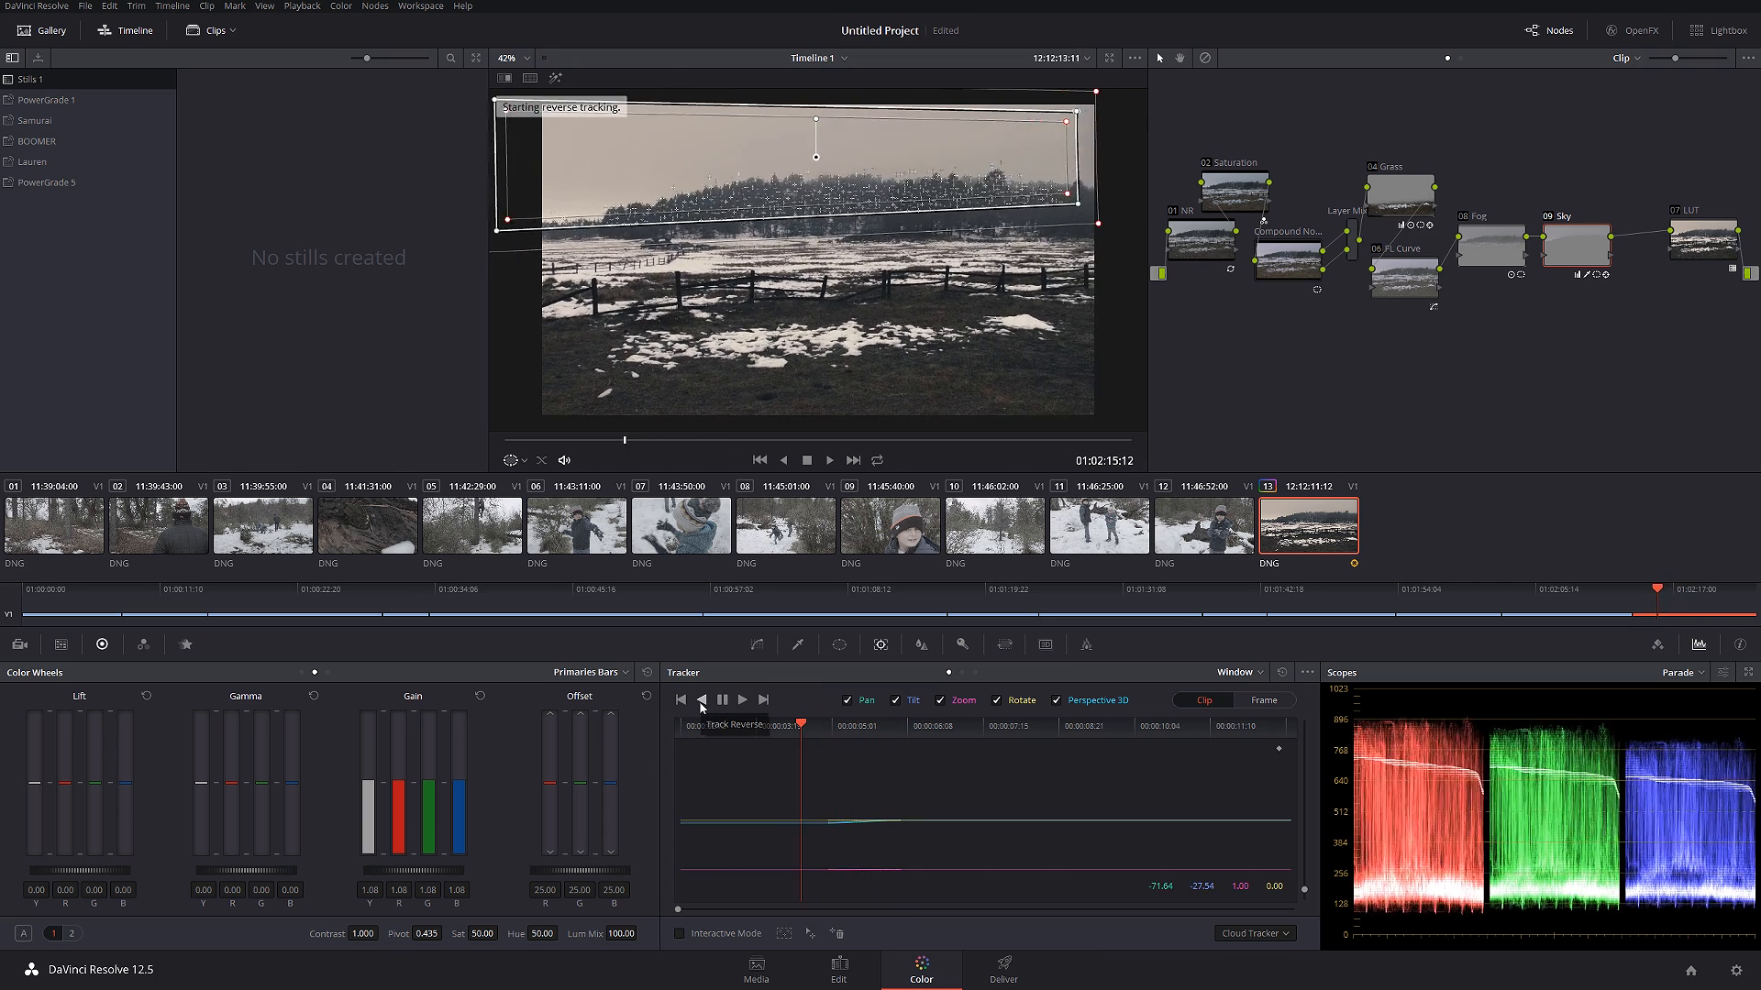
left_click(700, 699)
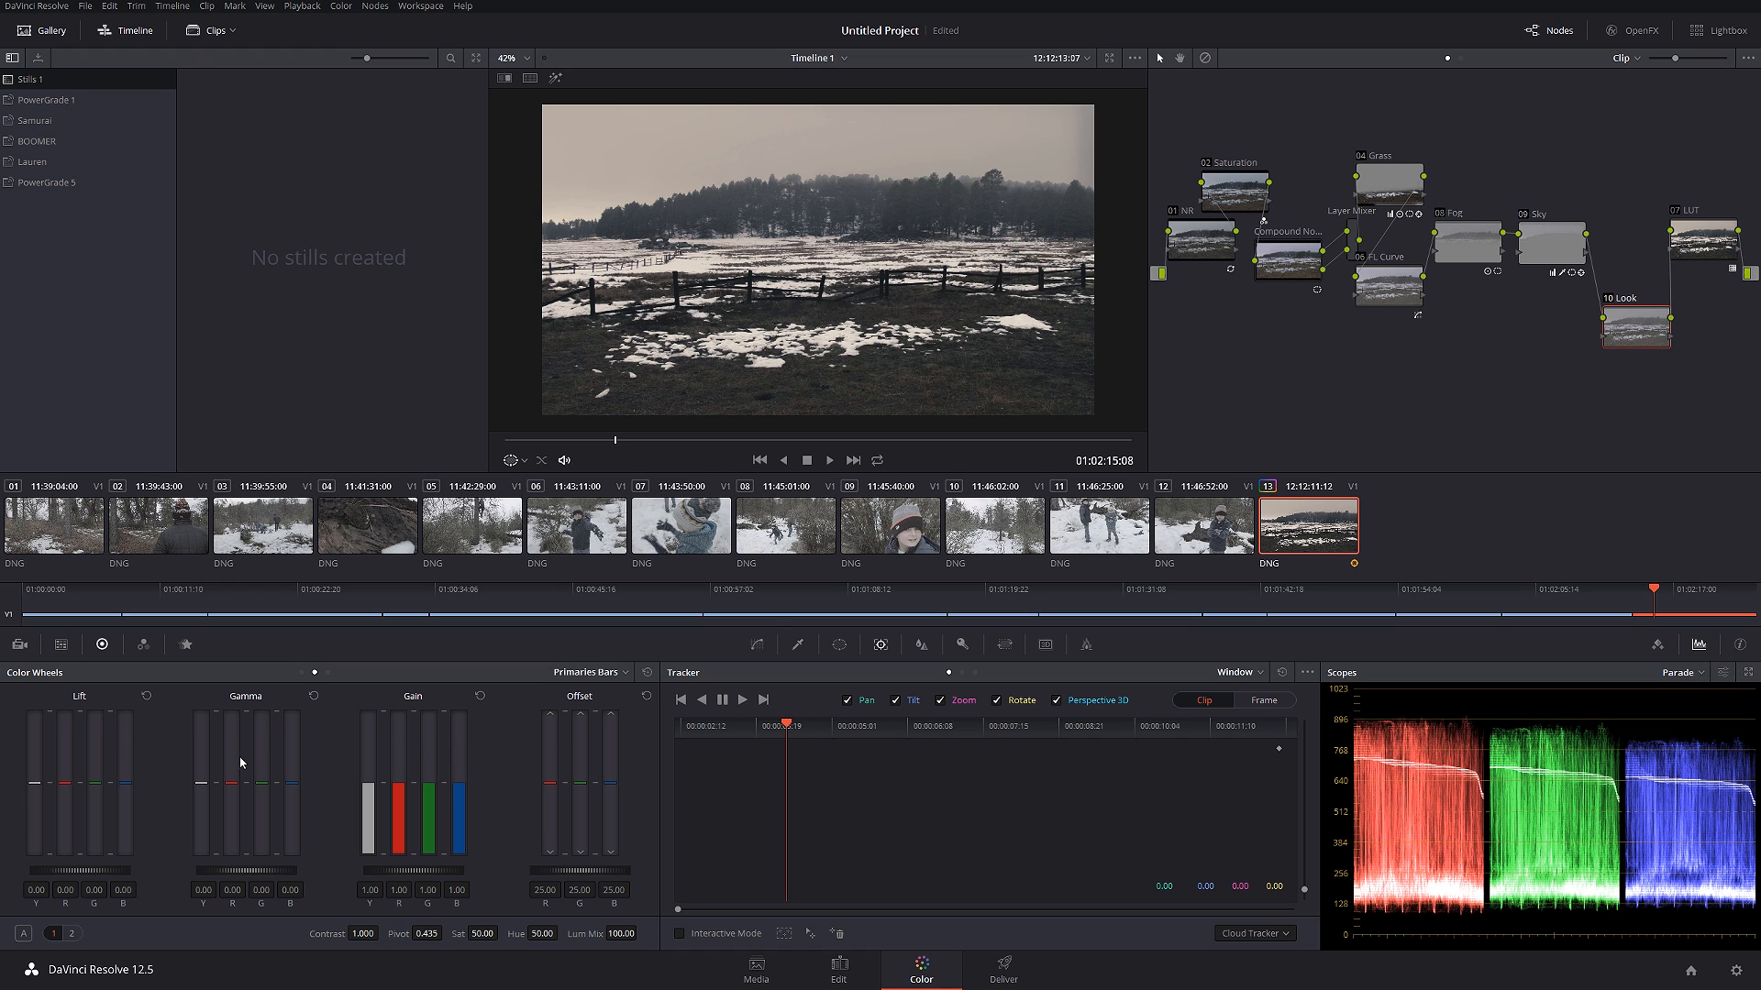
mouse_move(291, 787)
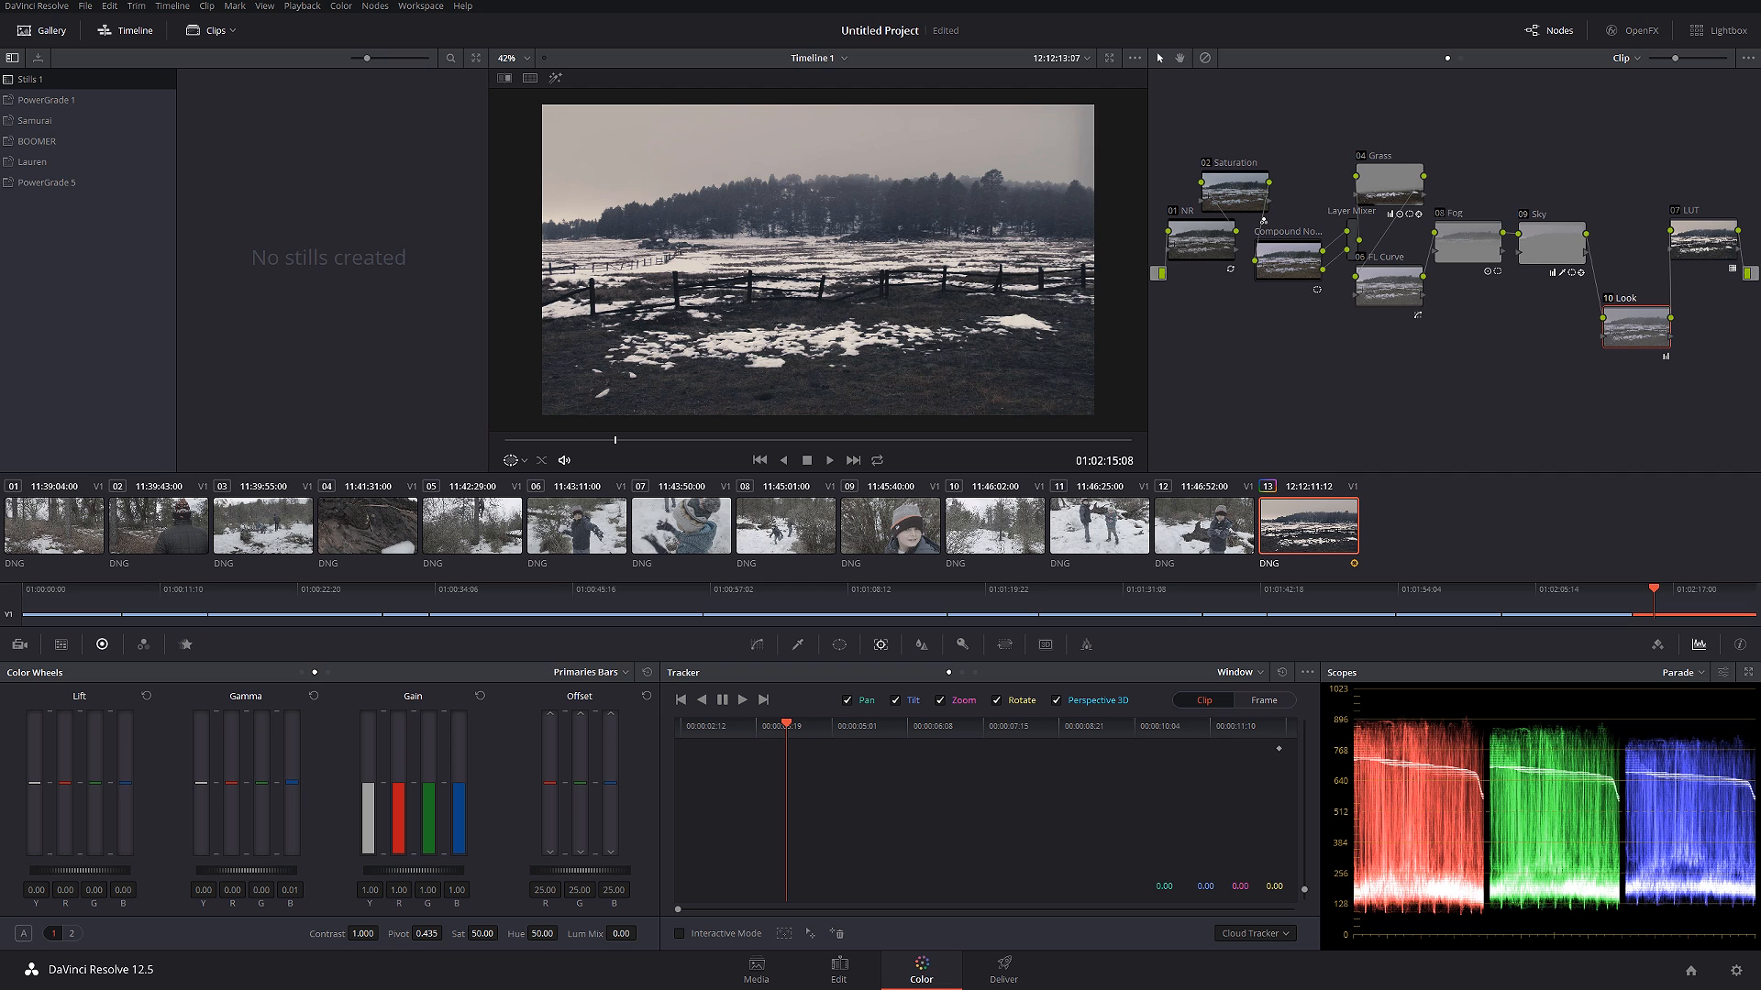
mouse_move(263, 791)
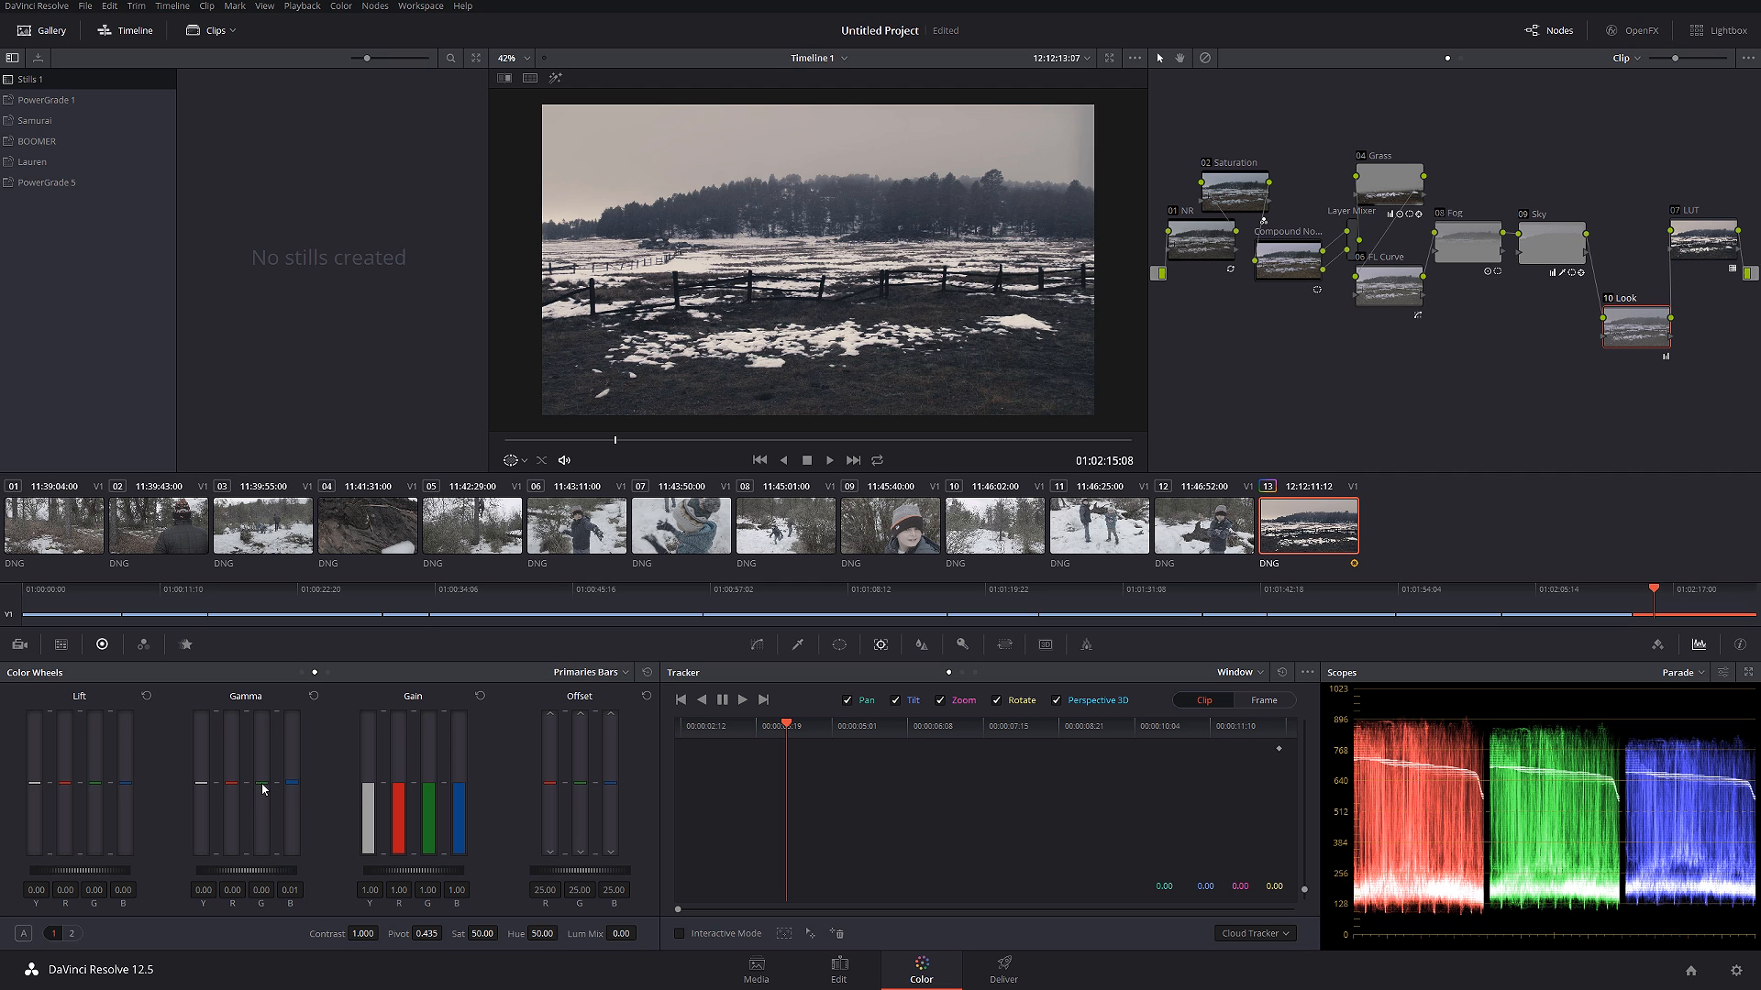
- Toggle the Look node off and back on to compare its gamma shift
left_click(1635, 326)
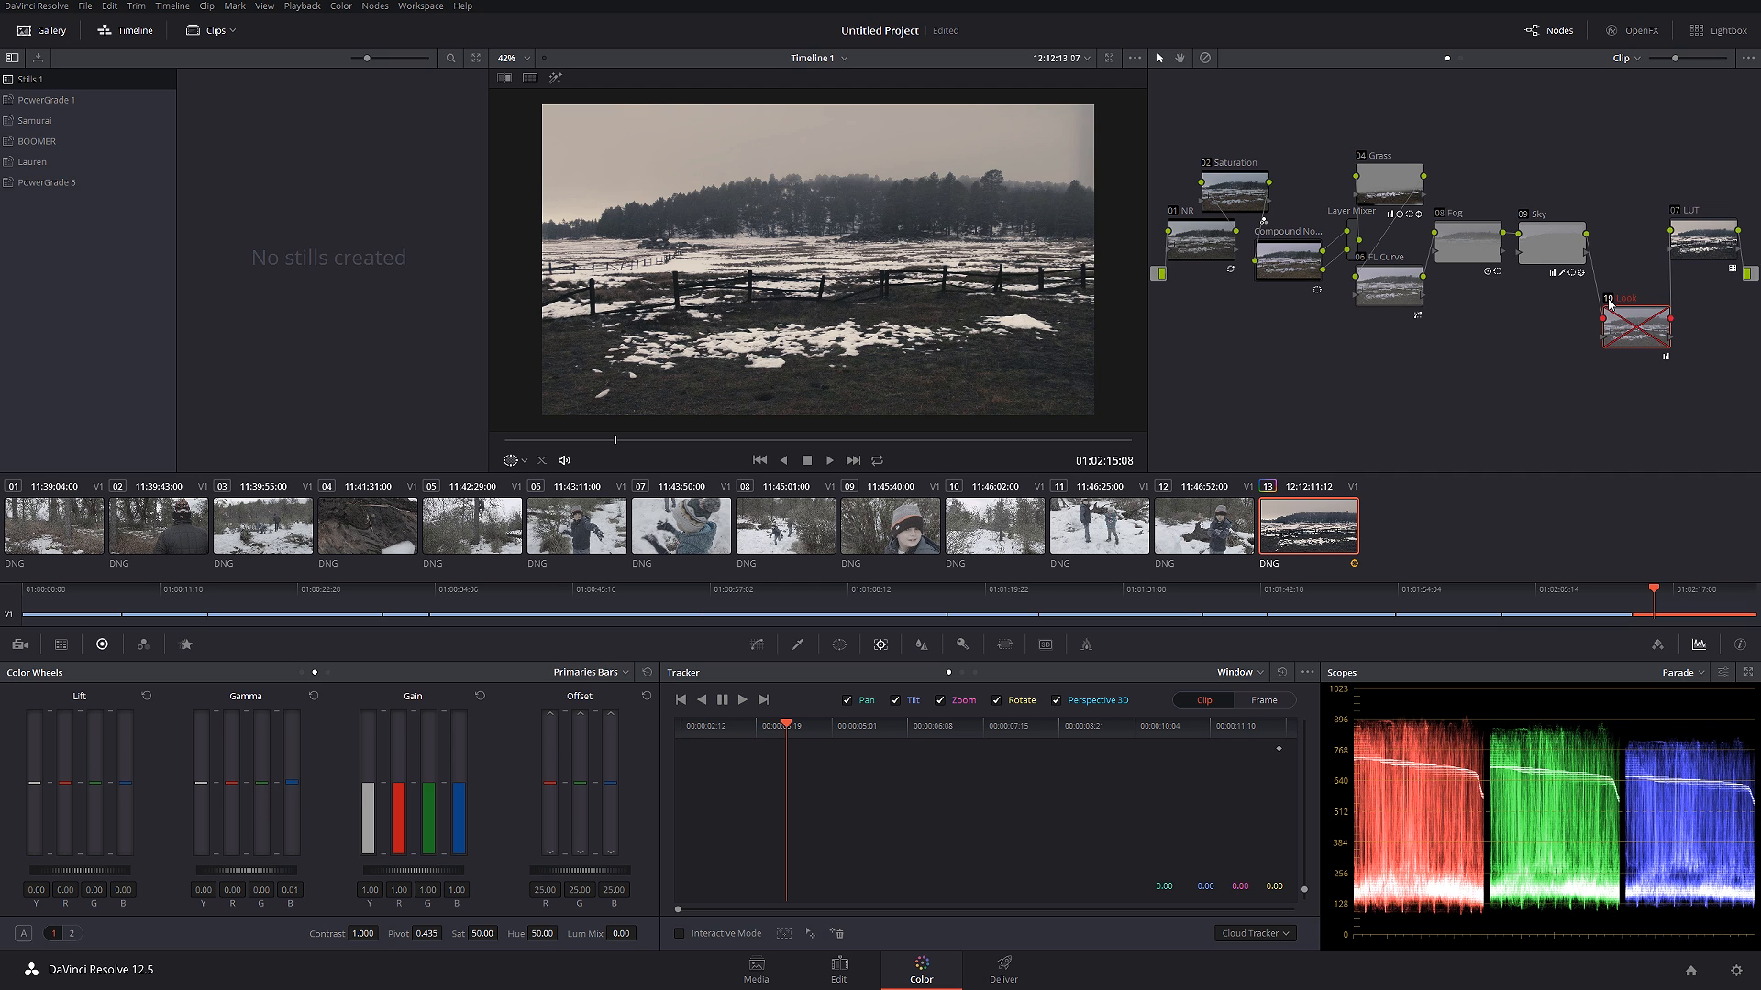
left_click(1636, 326)
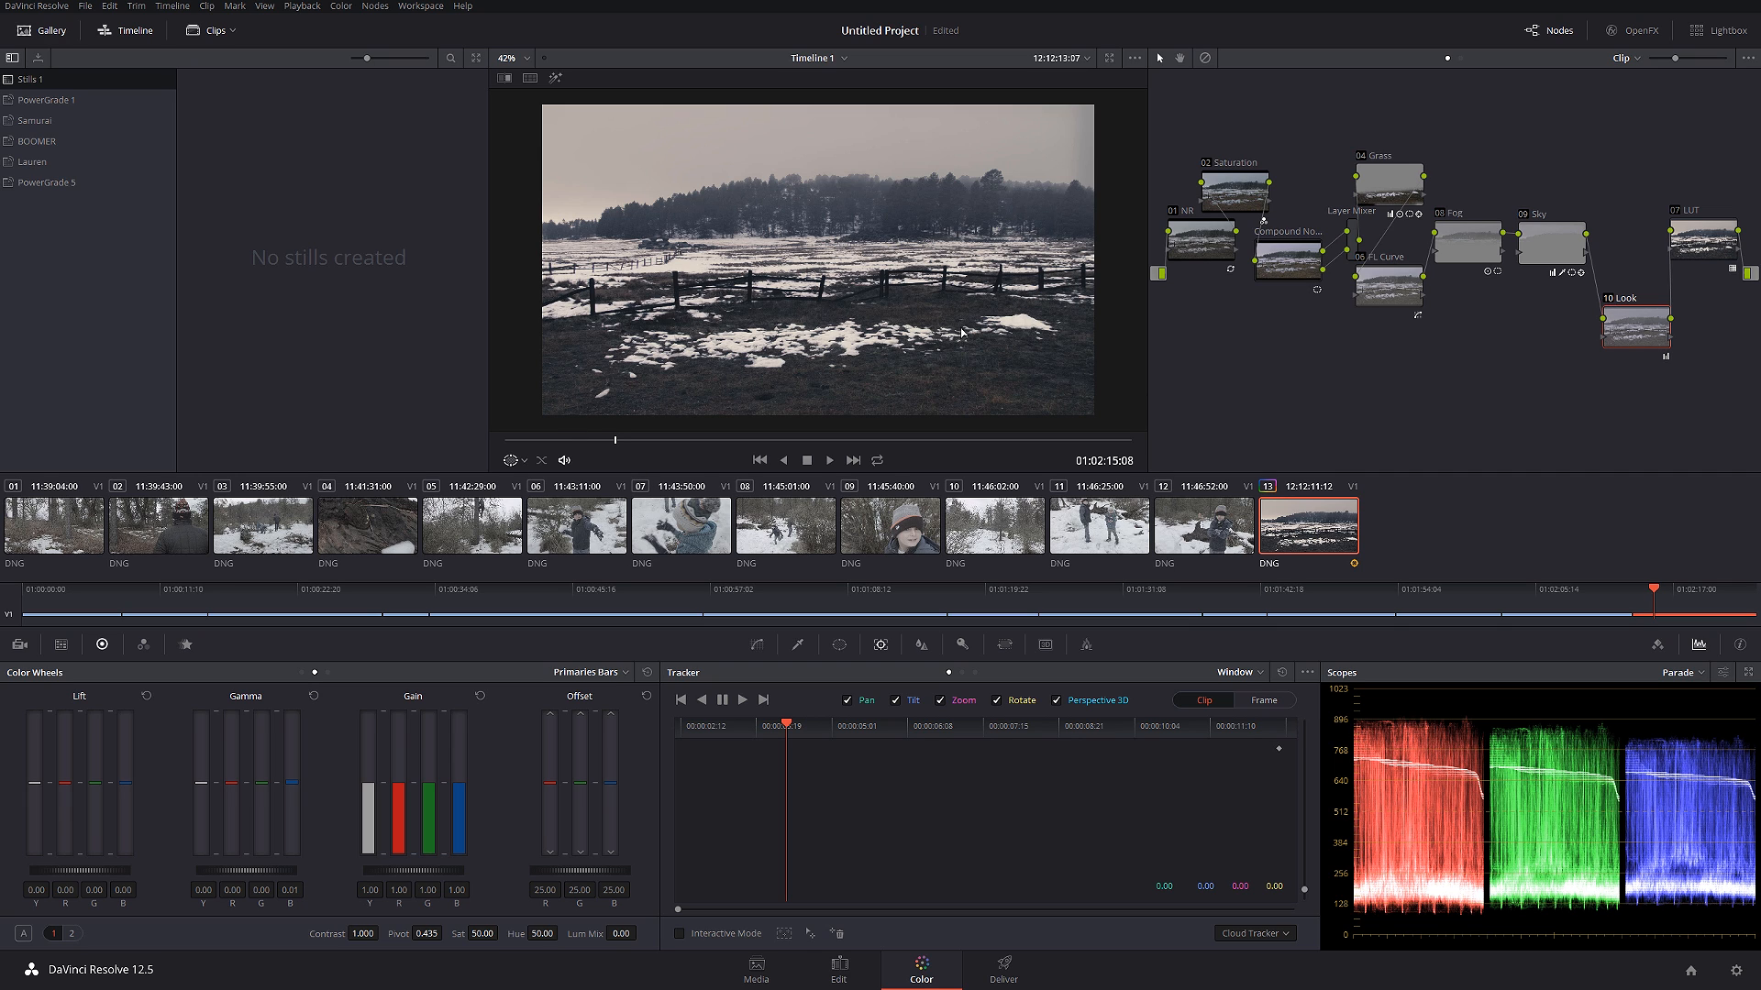
mouse_move(611, 202)
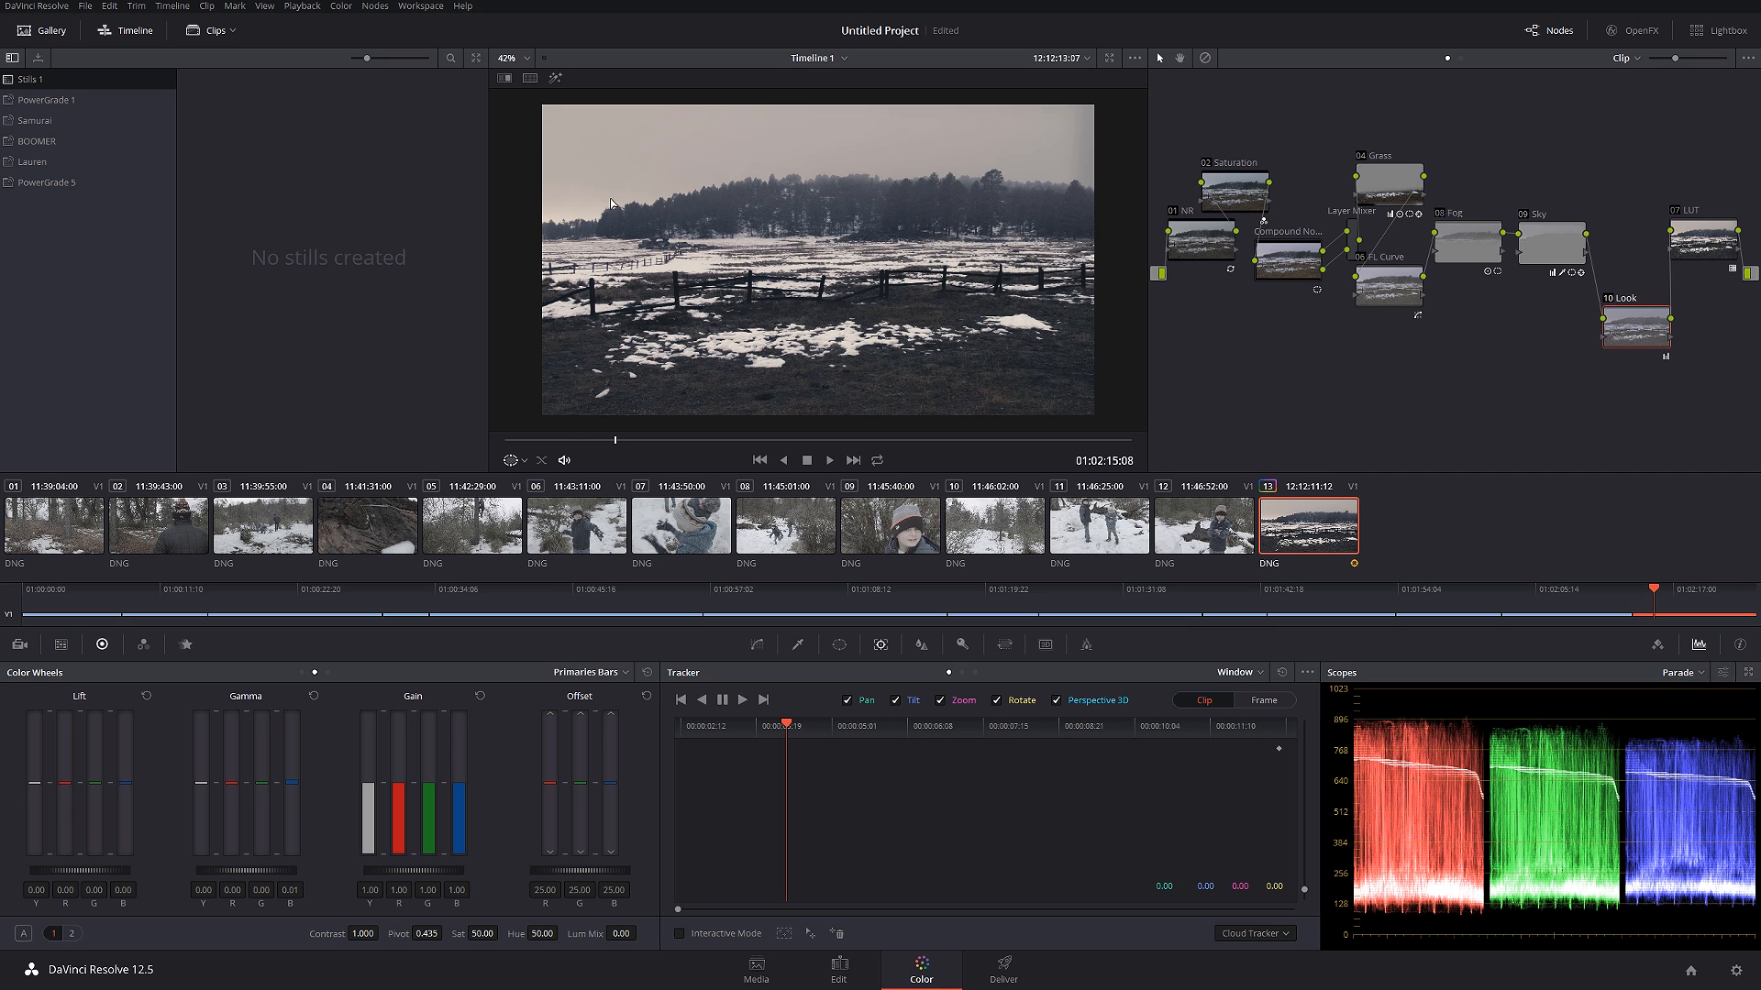
mouse_move(970, 340)
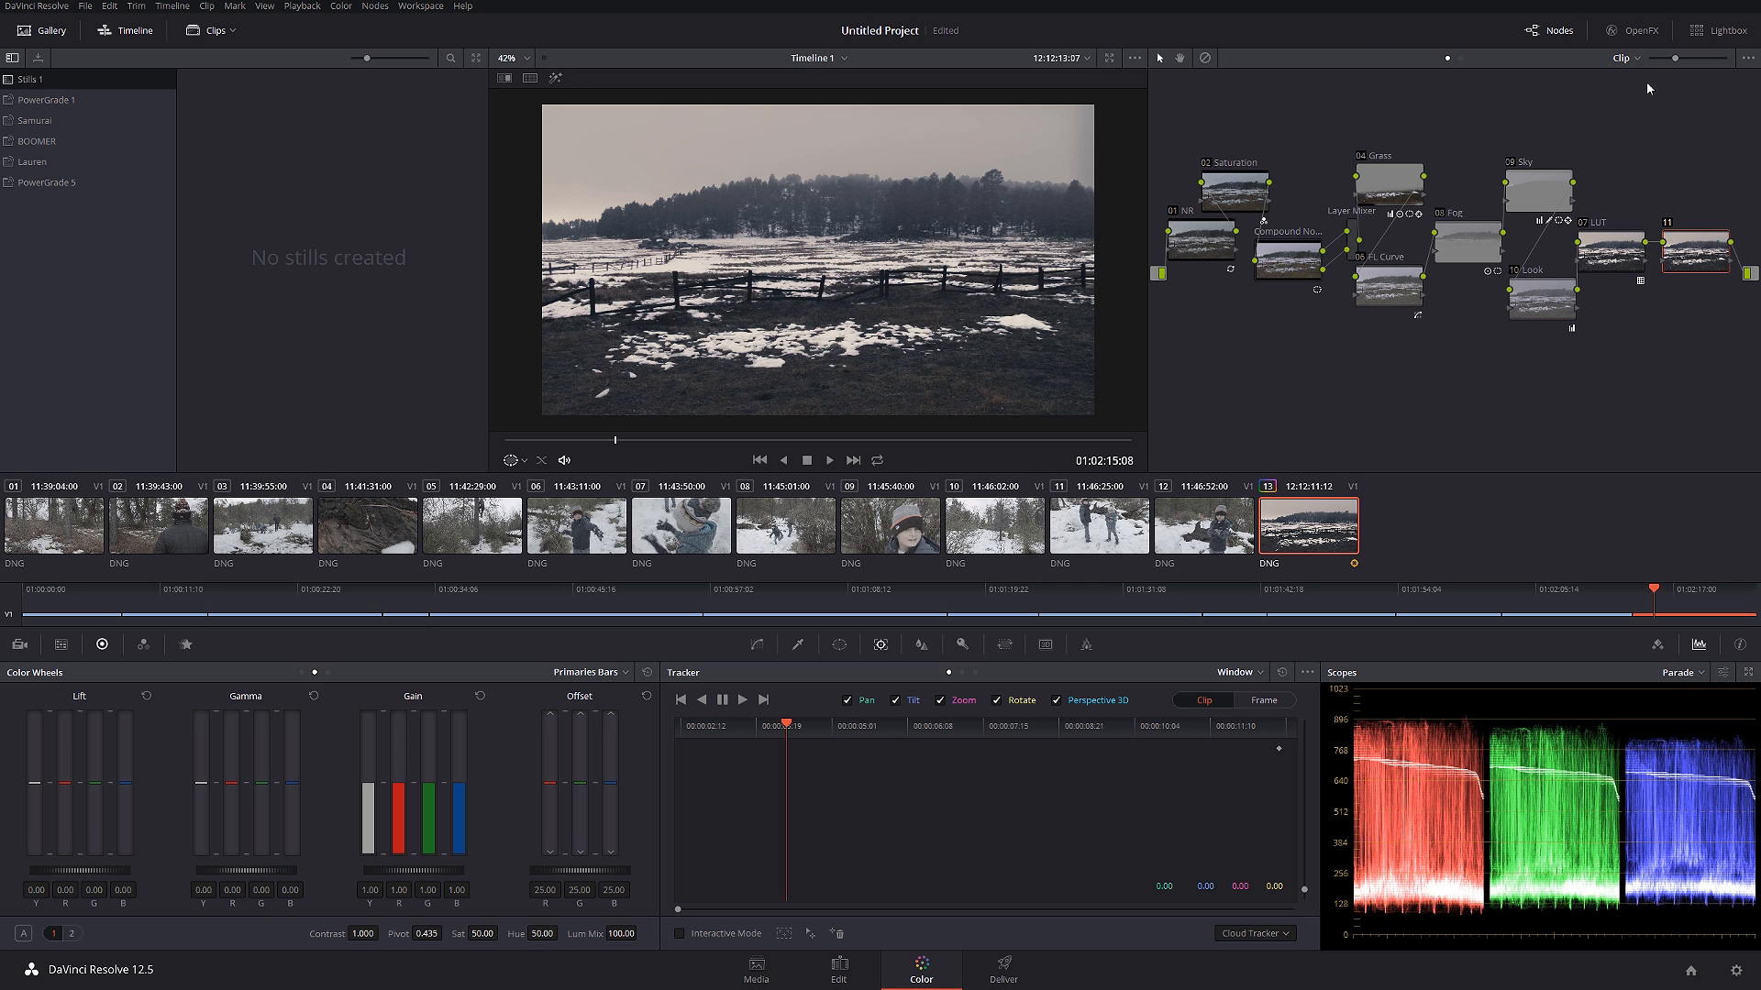
- Apply FilmConvert Pro 2.0 to node 11 with Film Color 0 and GPU (OpenCL) rendering
left_click(1631, 30)
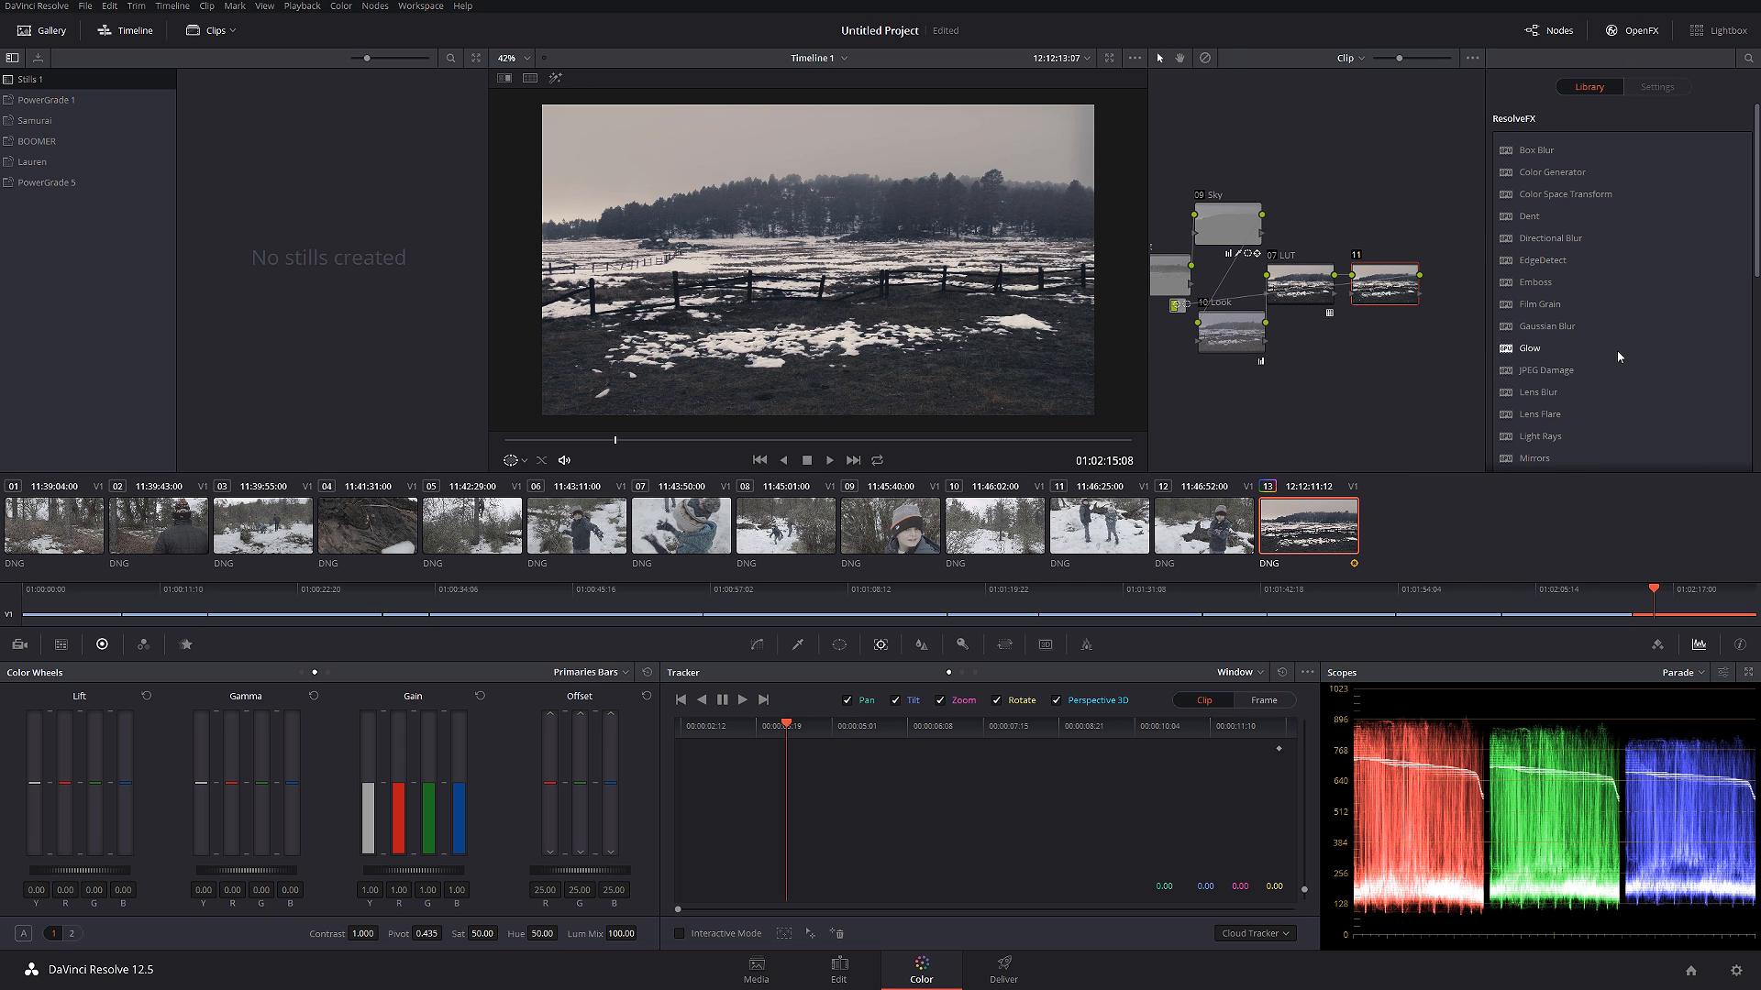
scroll("down", 3)
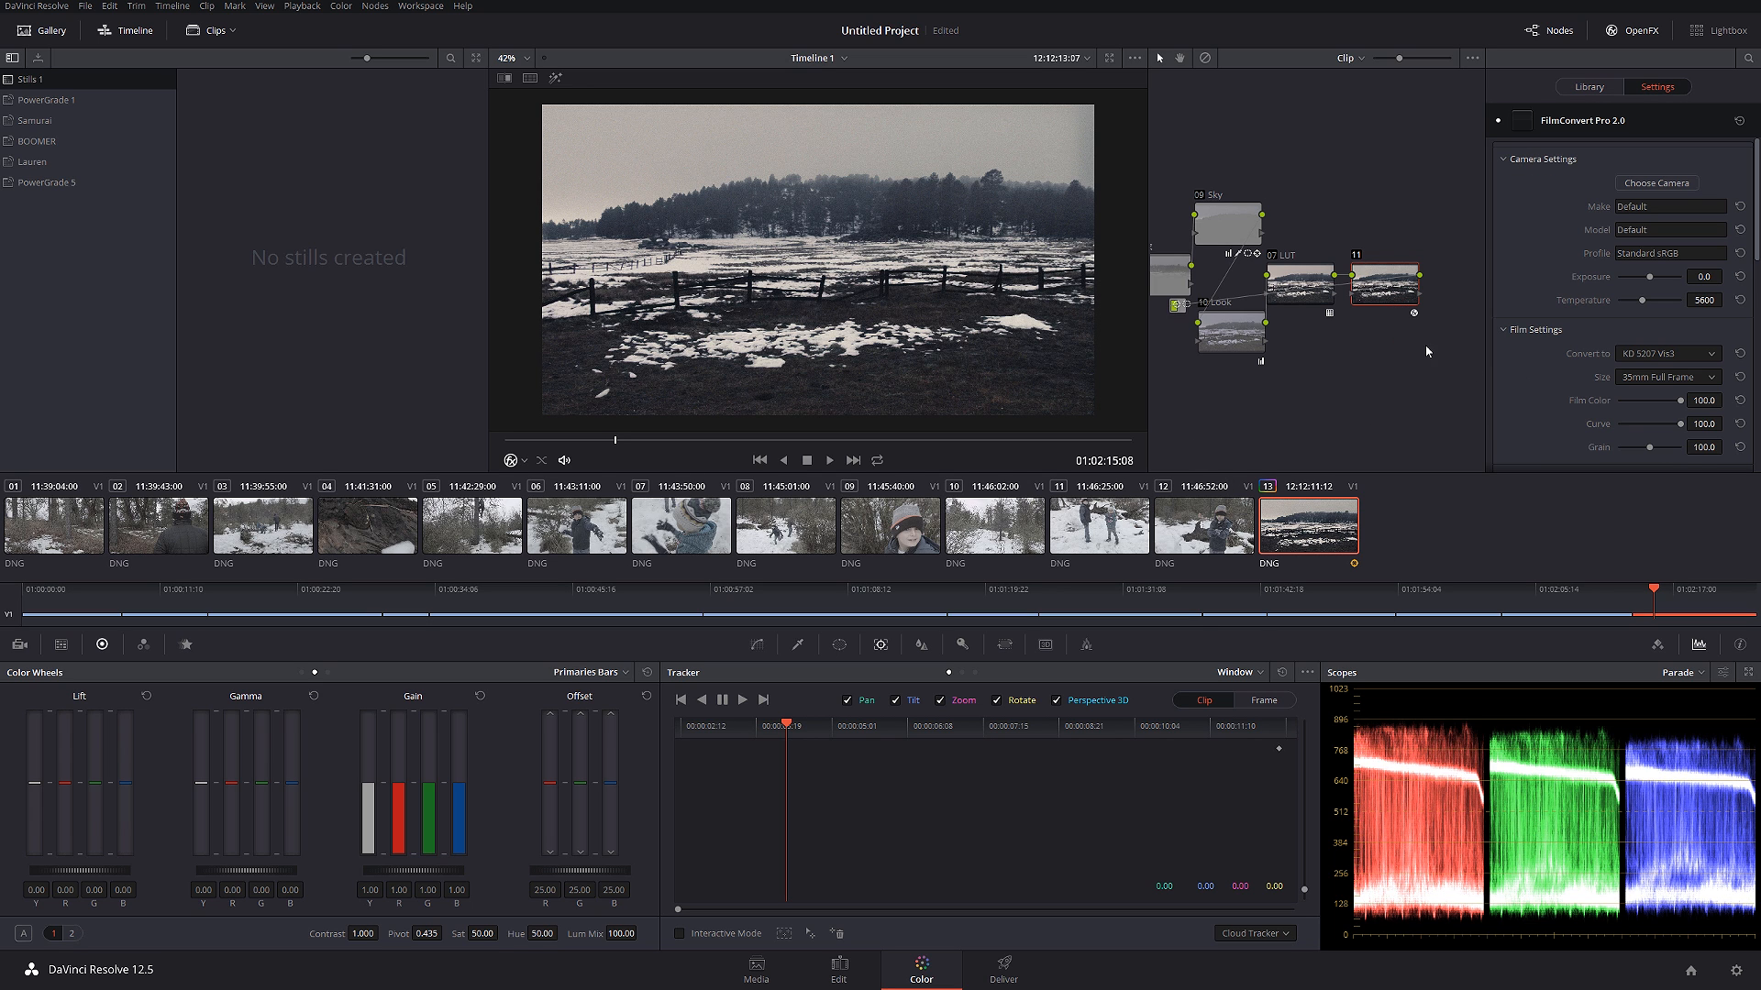
mouse_move(1650, 297)
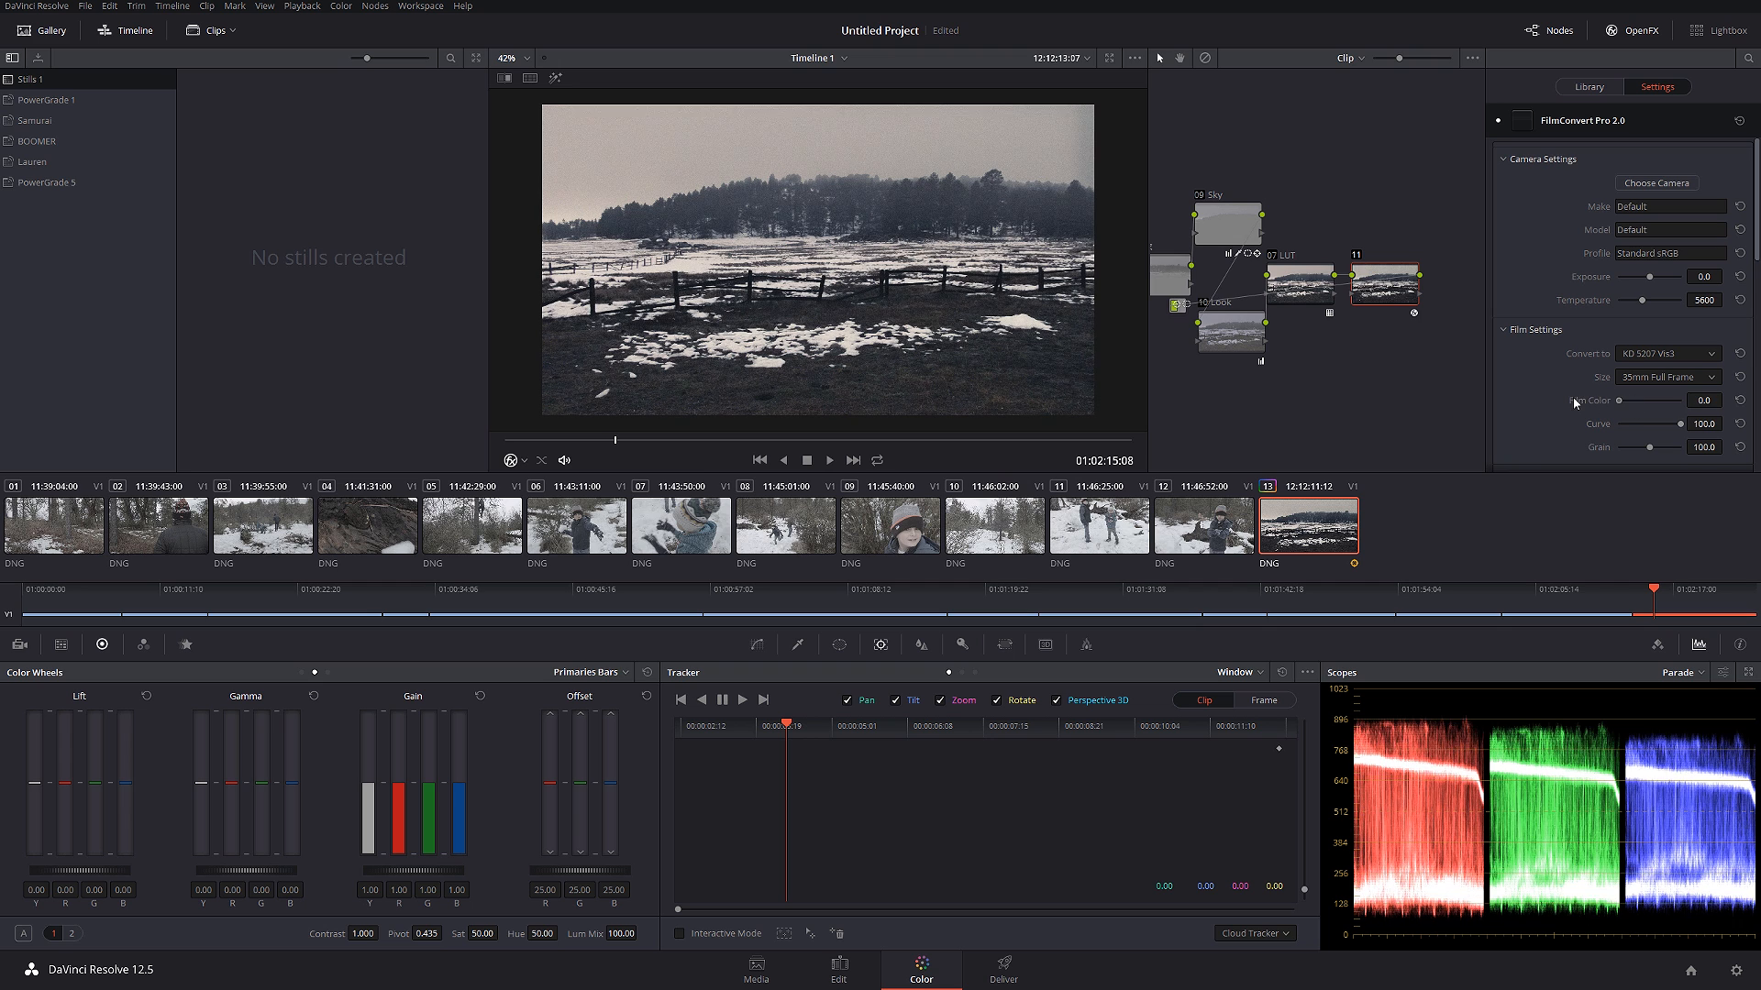
scroll("down", 3)
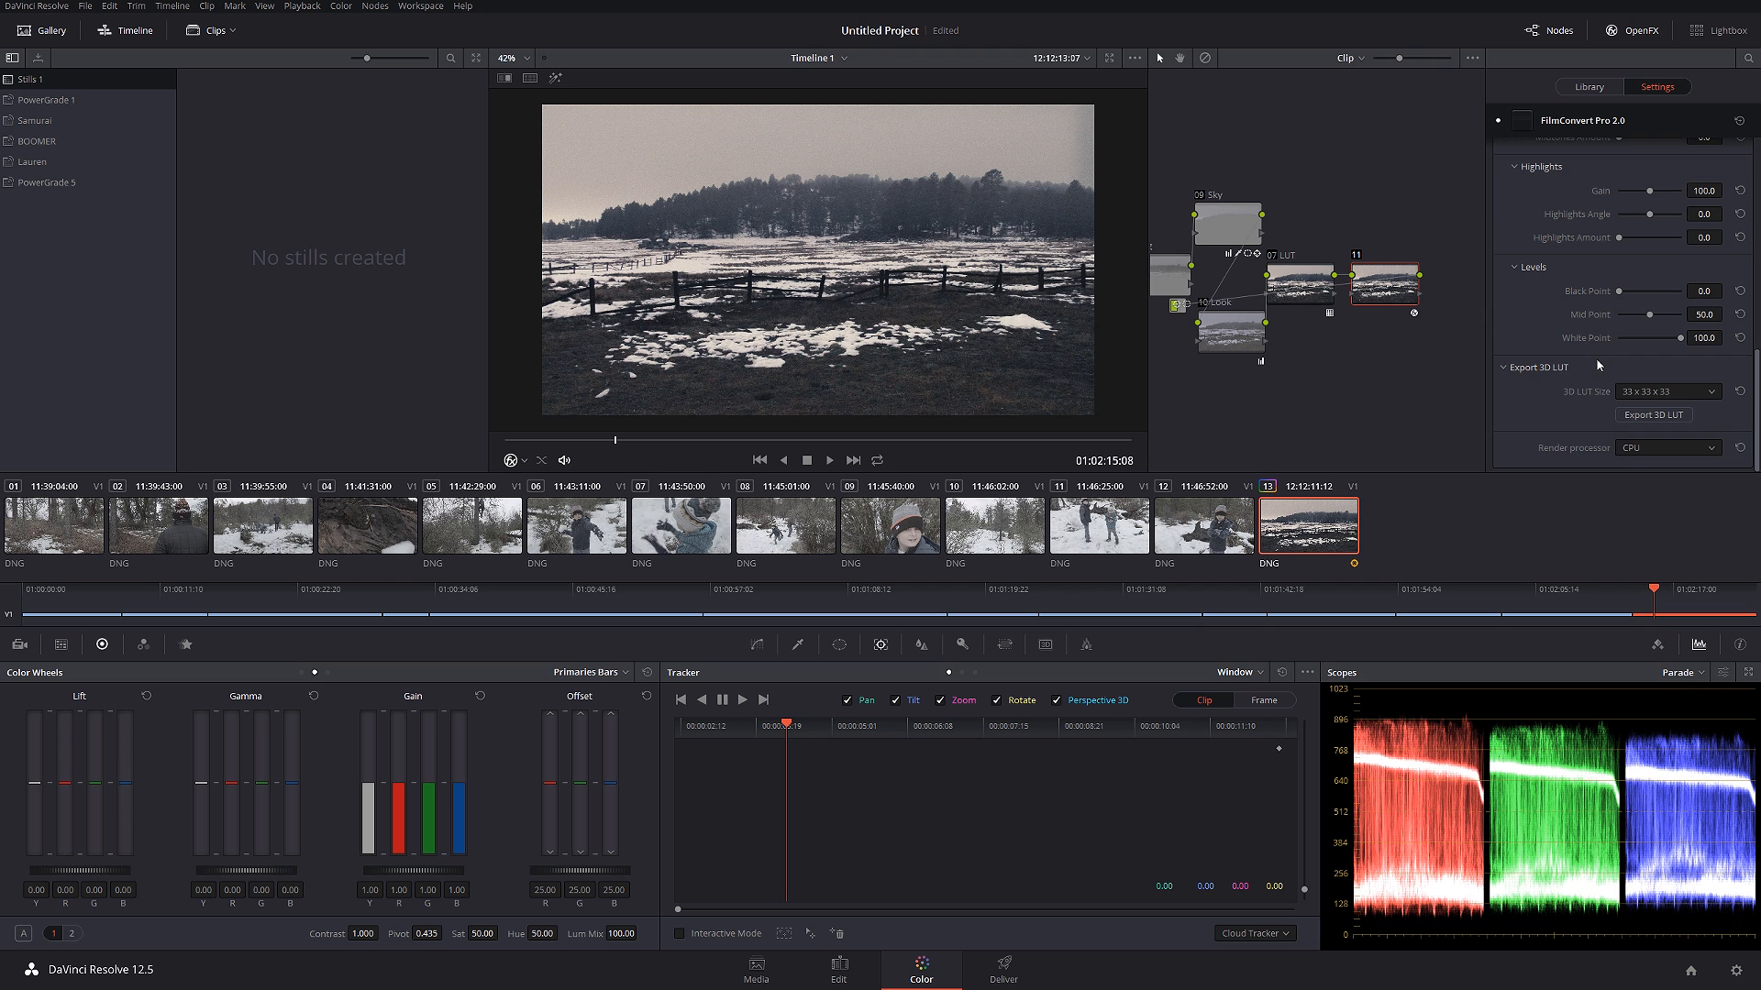
left_click(1667, 448)
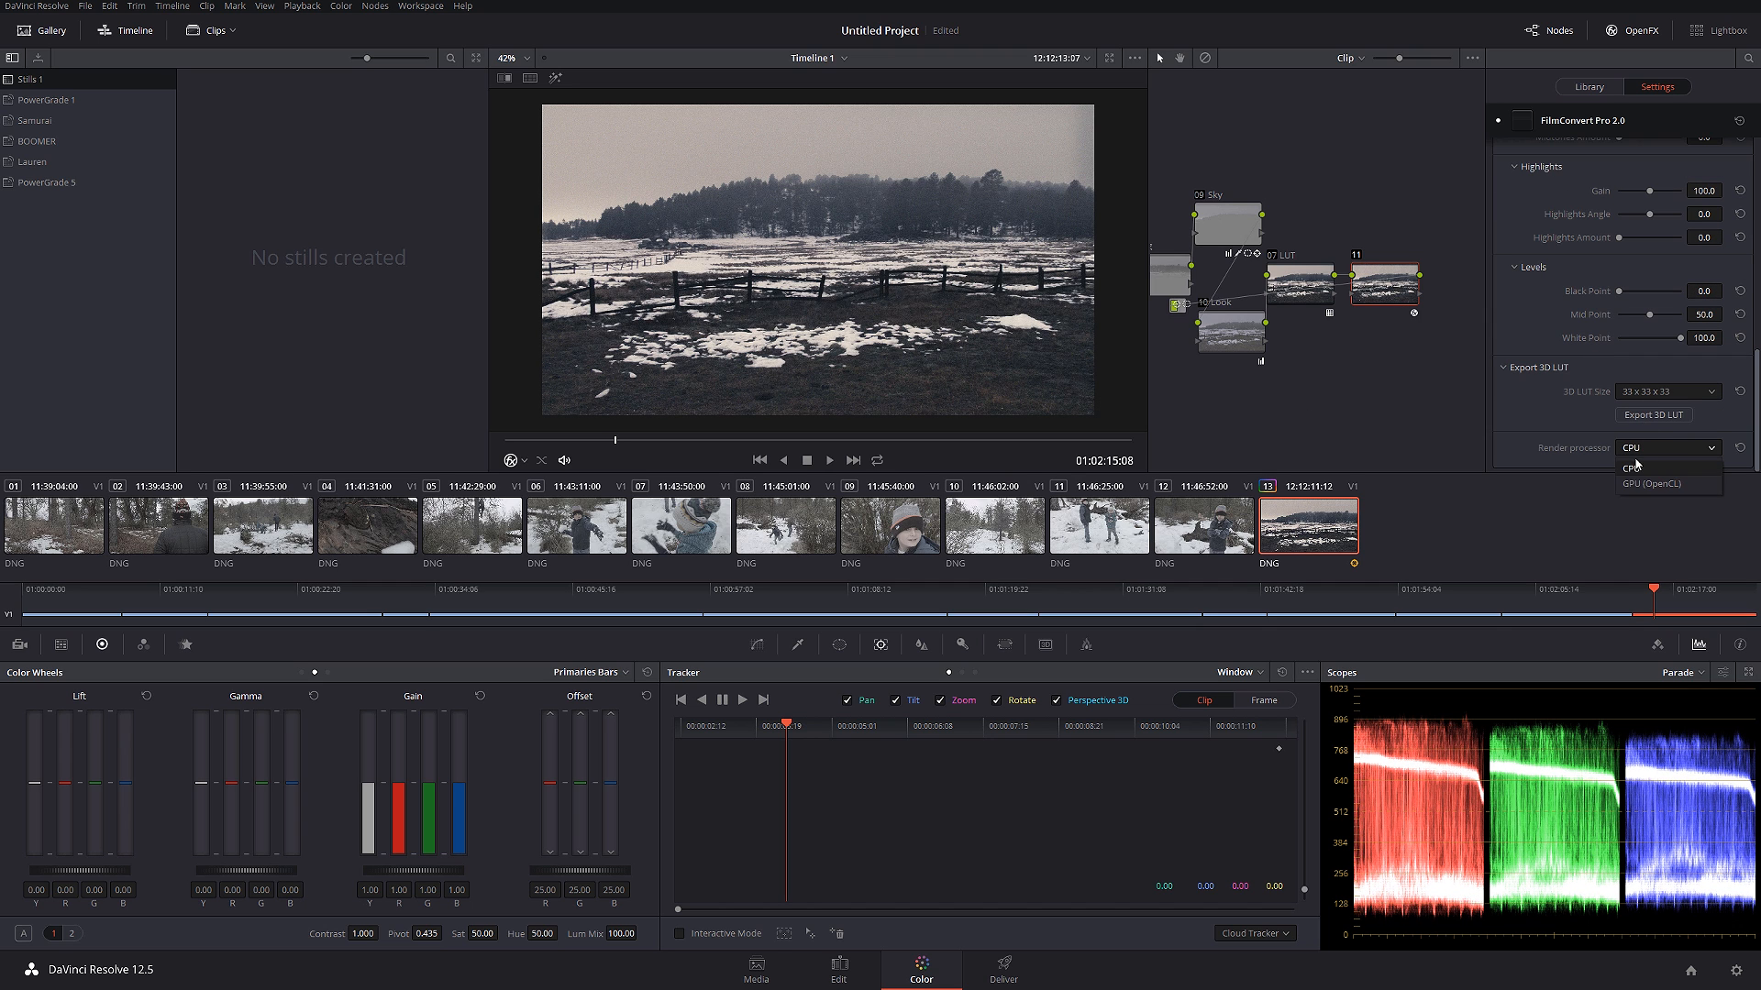
left_click(1669, 468)
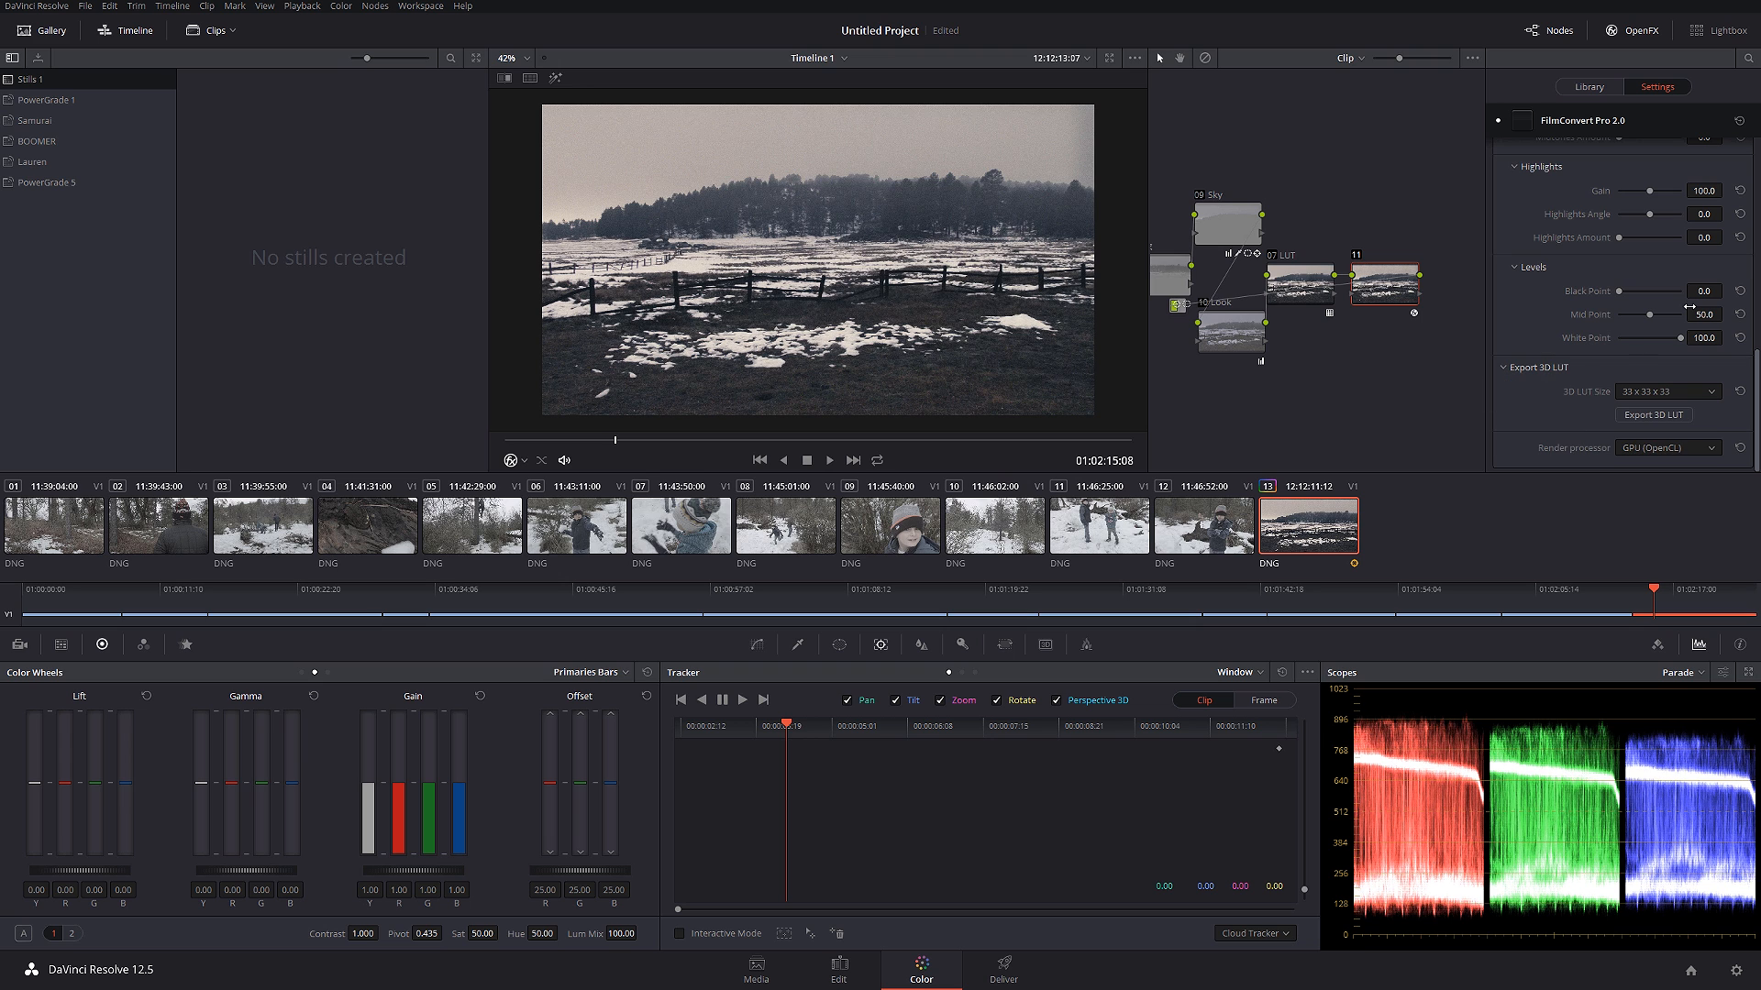
scroll("up", 3)
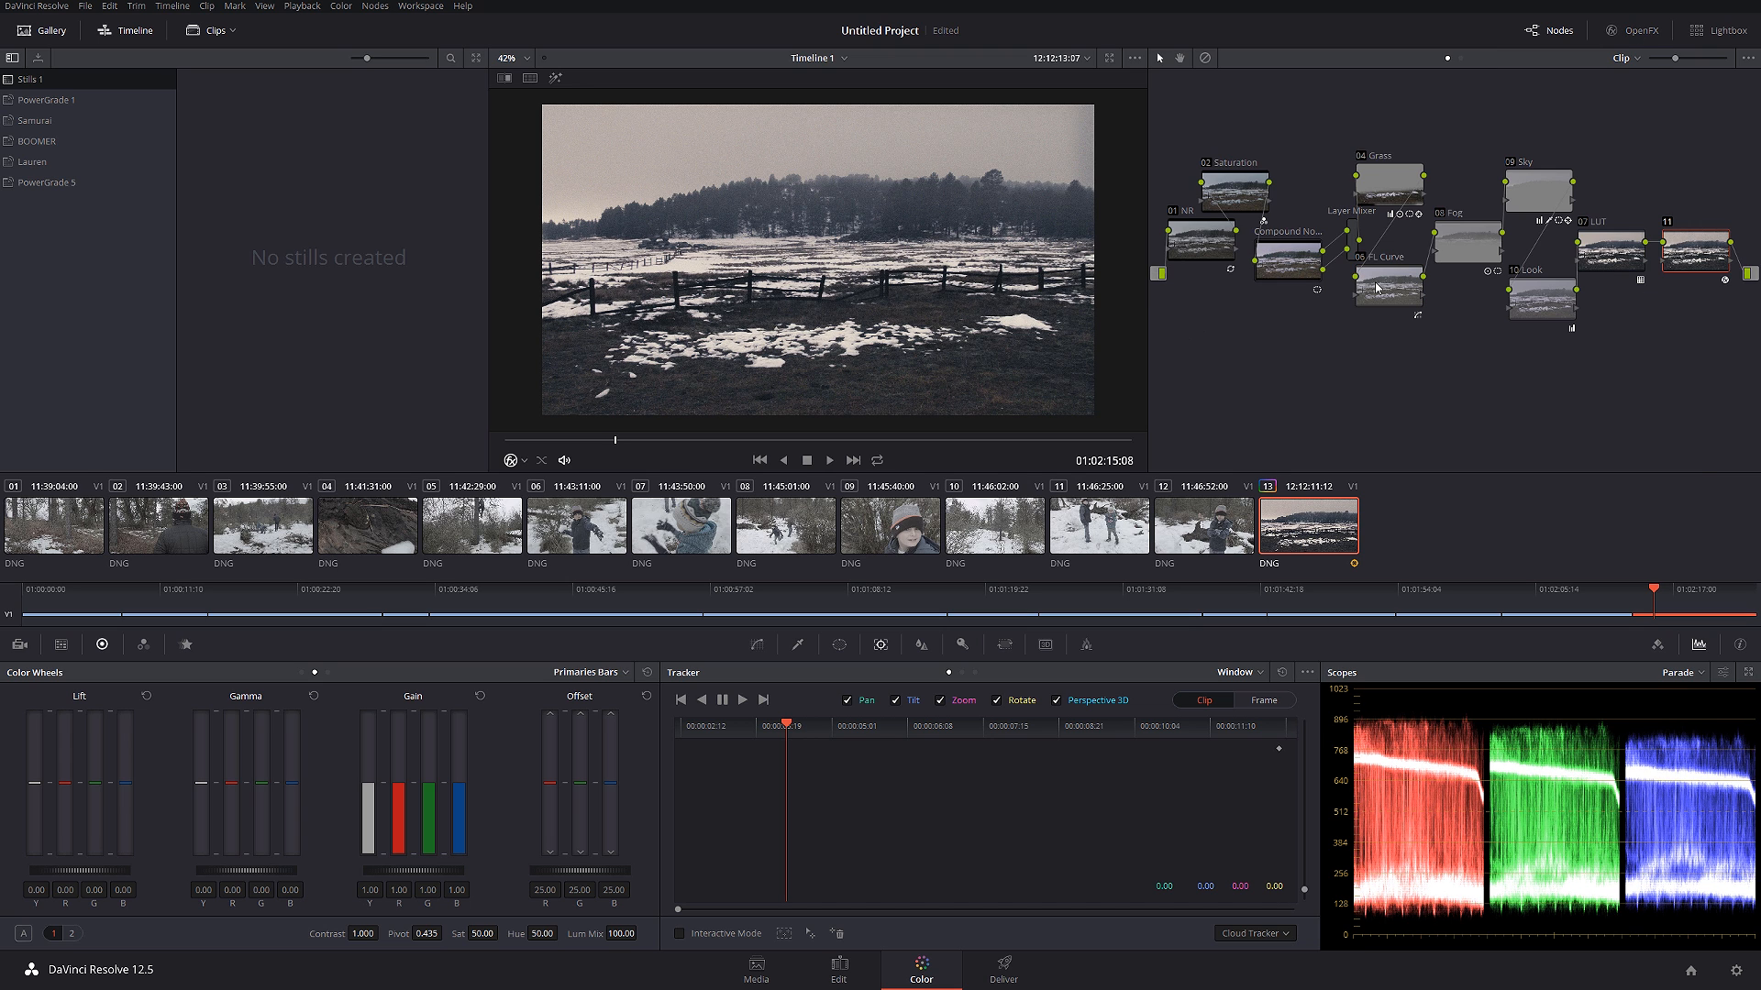
- Bypass and re-enable the Fog node to compare, then show node 09 Sky's tracker graph
left_click(504, 57)
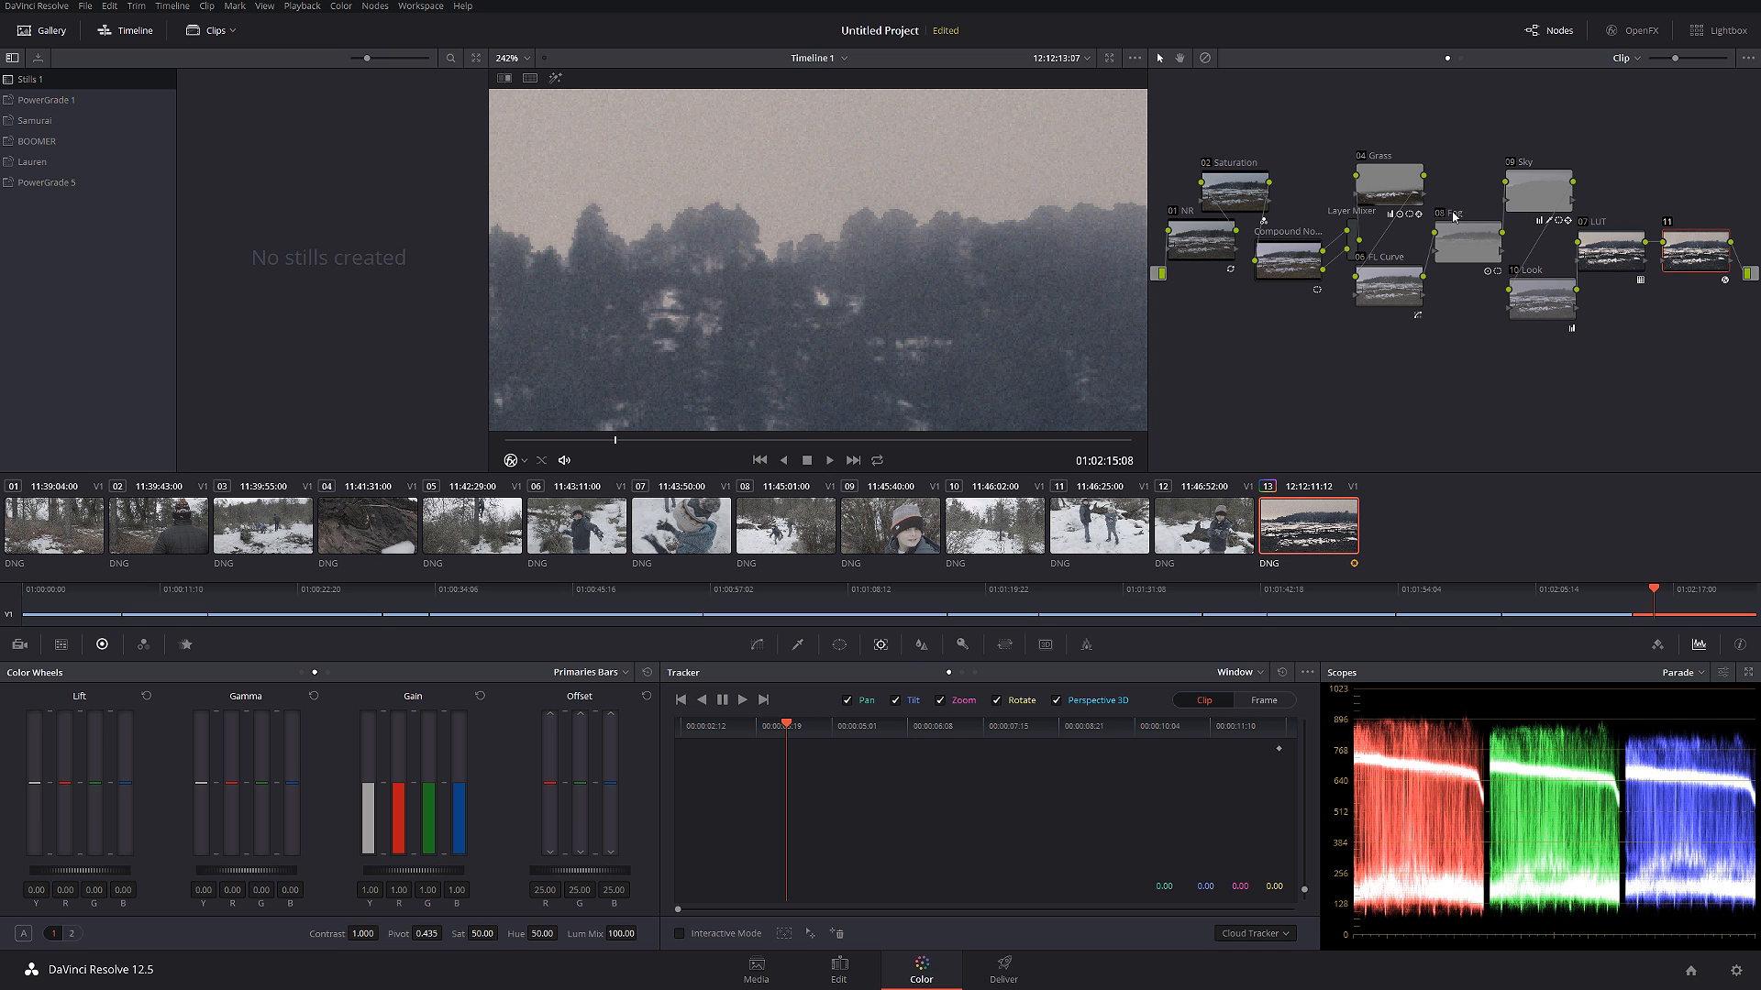
left_click(1466, 235)
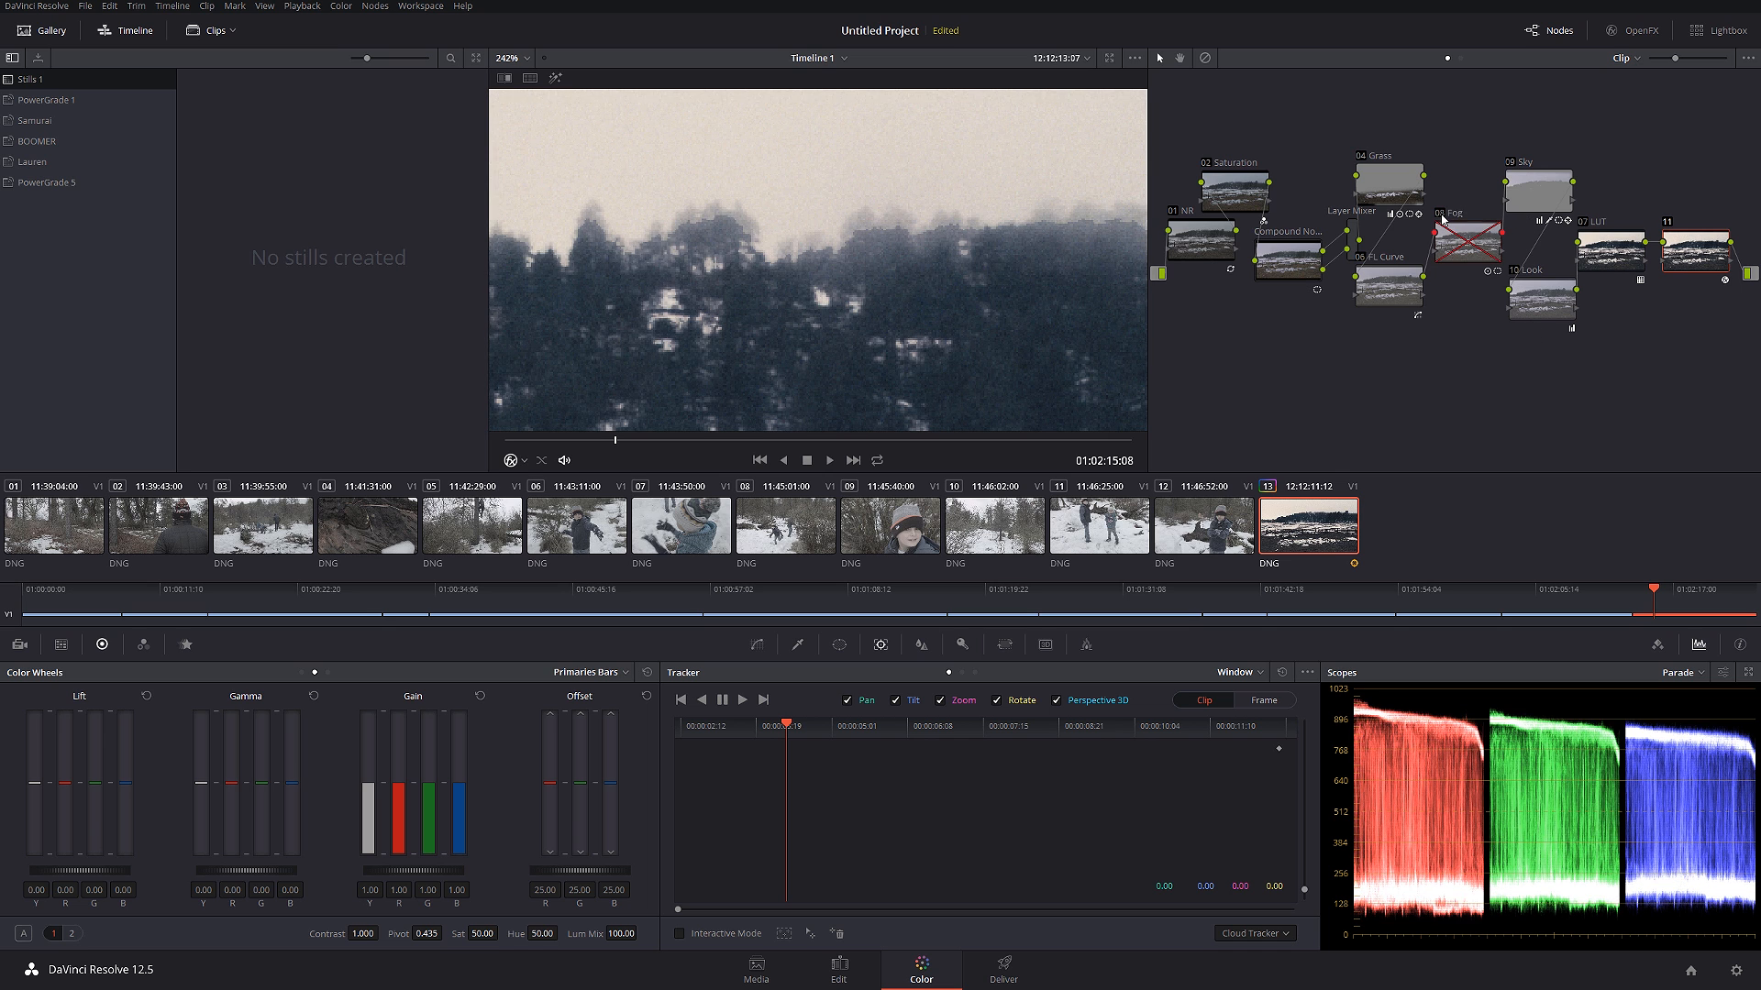
left_click(1537, 187)
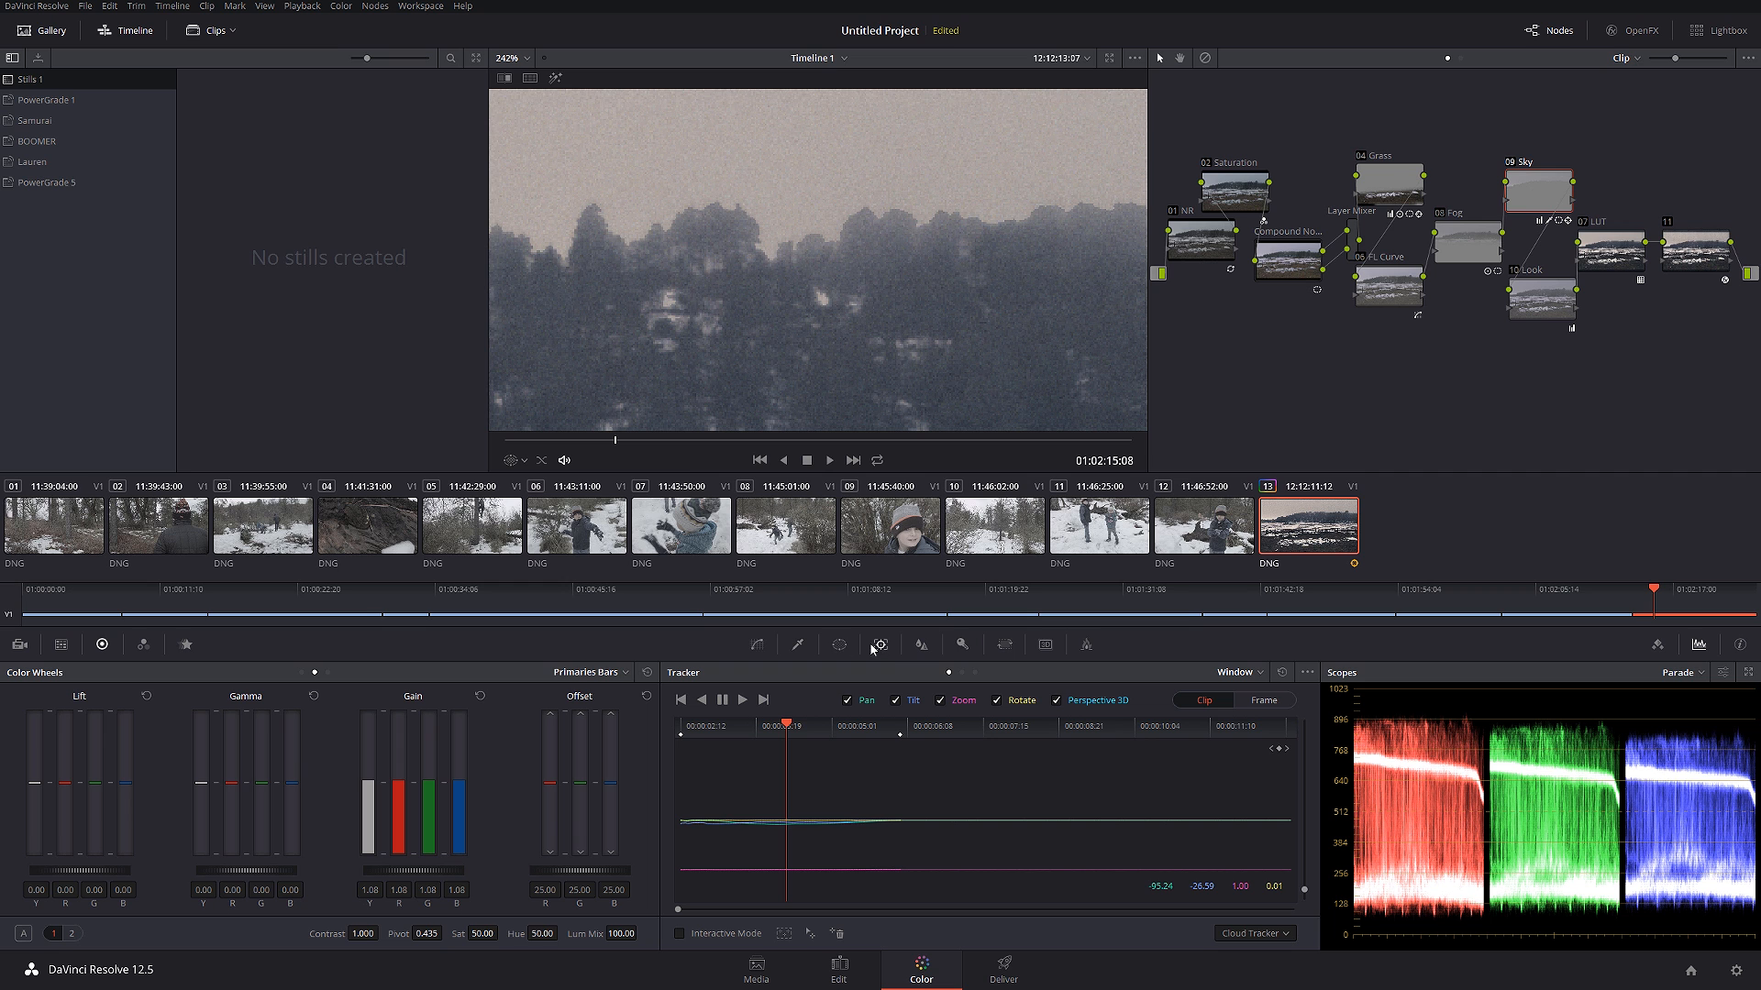
- Raise the Sky node's Luminance L.Soft to 6.4 and fit the full graded shot in the viewer
left_click(837, 644)
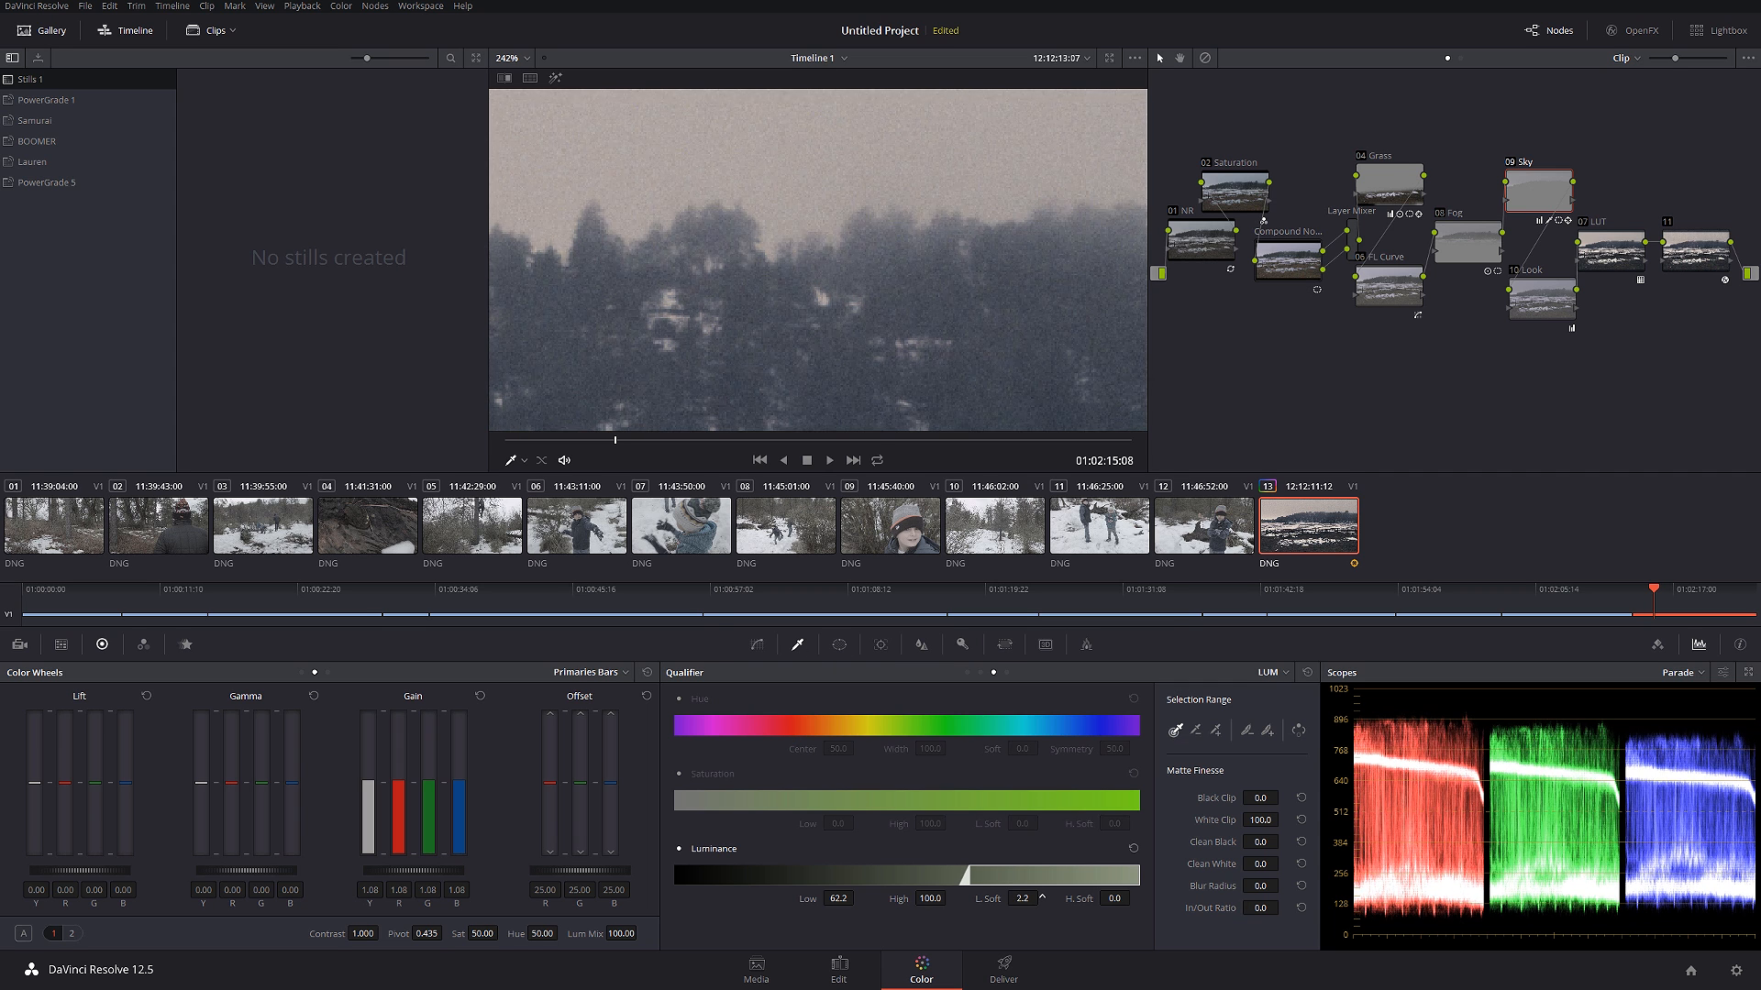
left_click(1024, 899)
type("6.4")
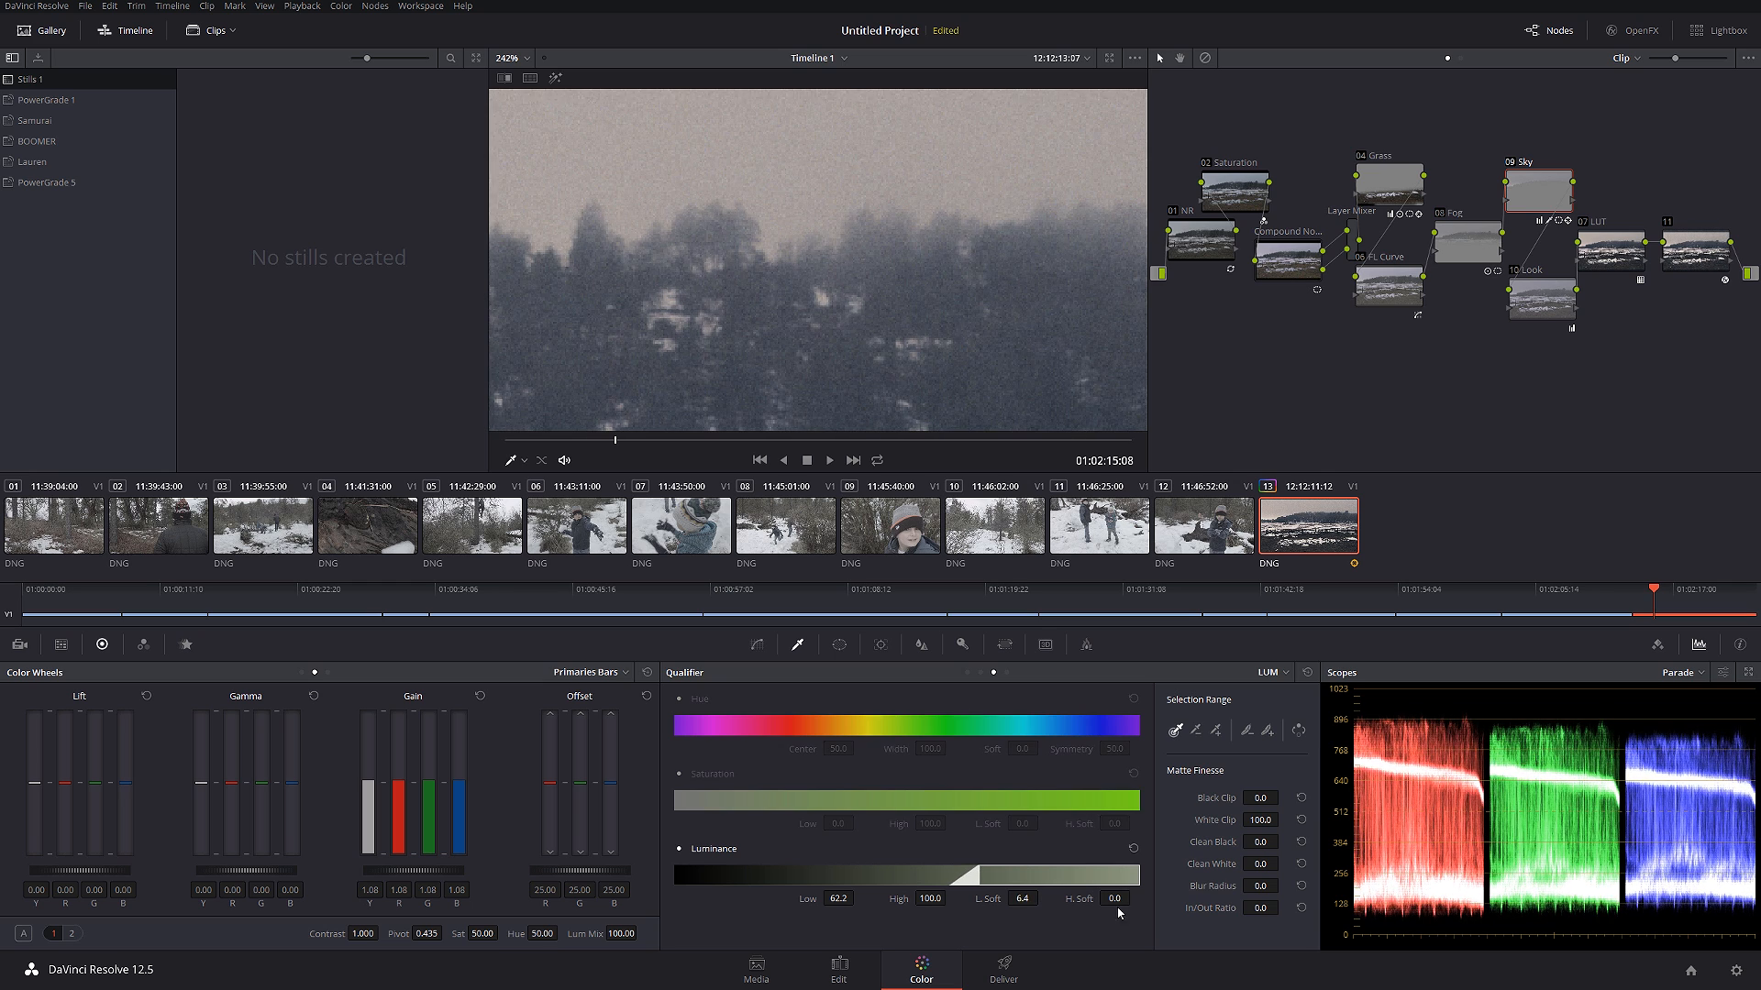
left_click(1539, 189)
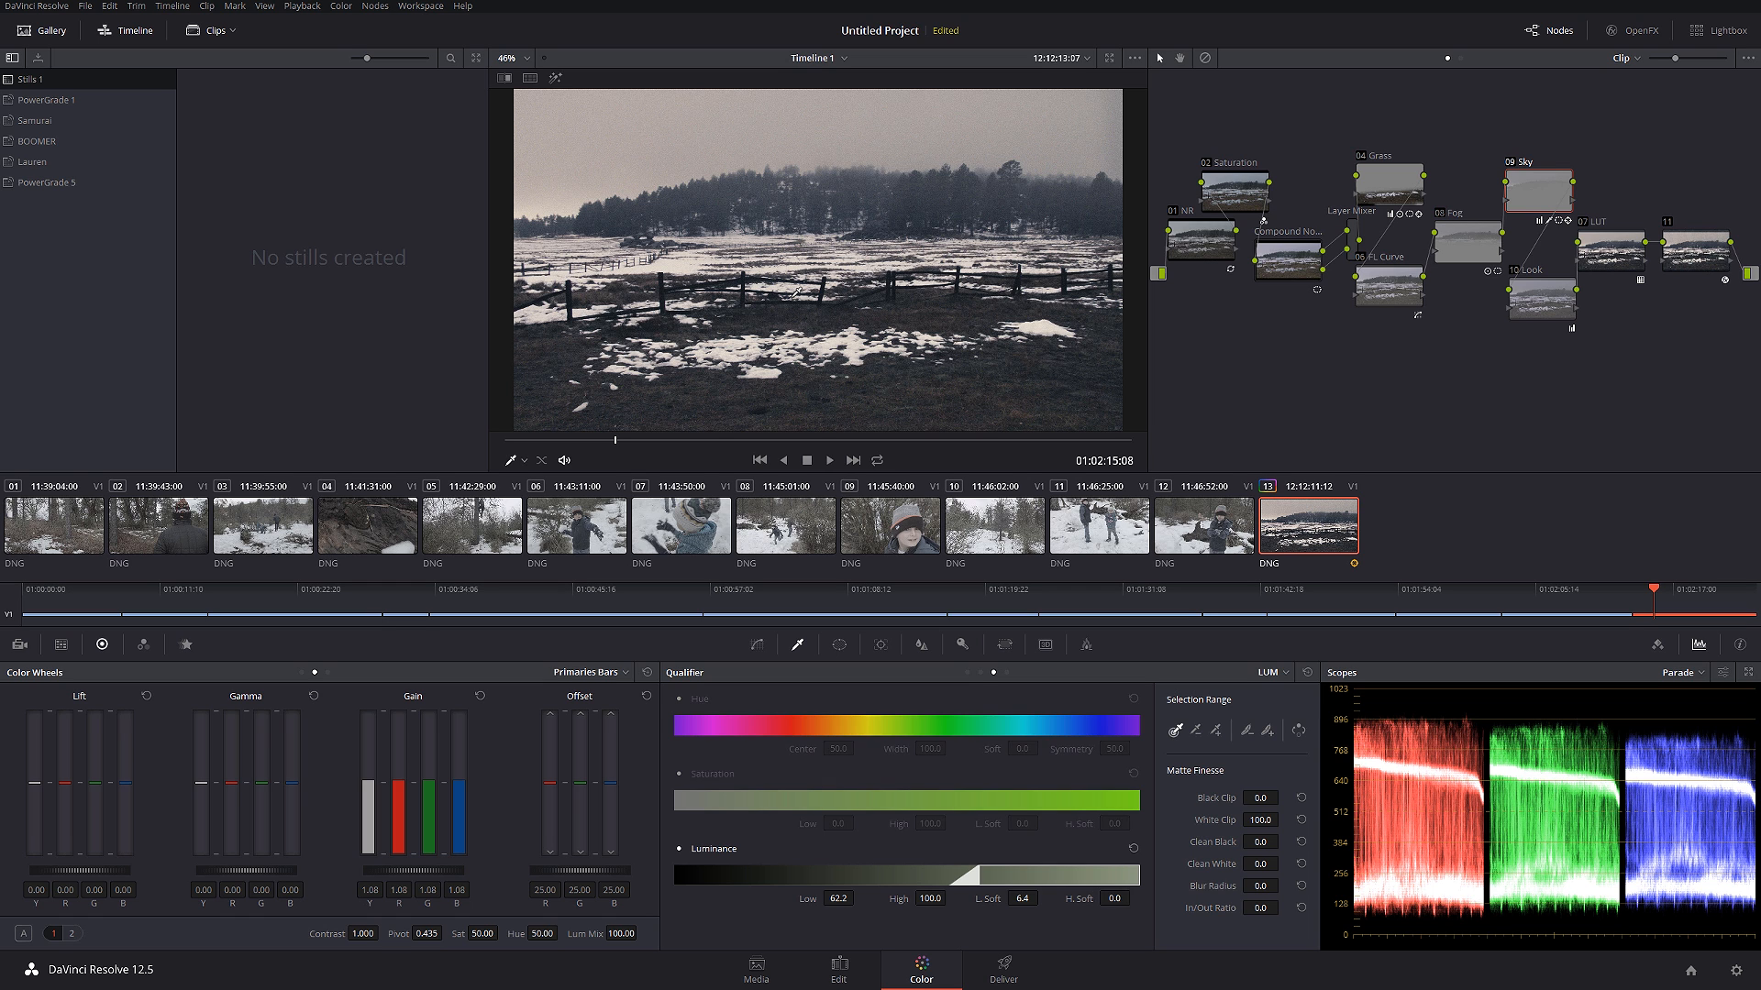
left_click(502, 57)
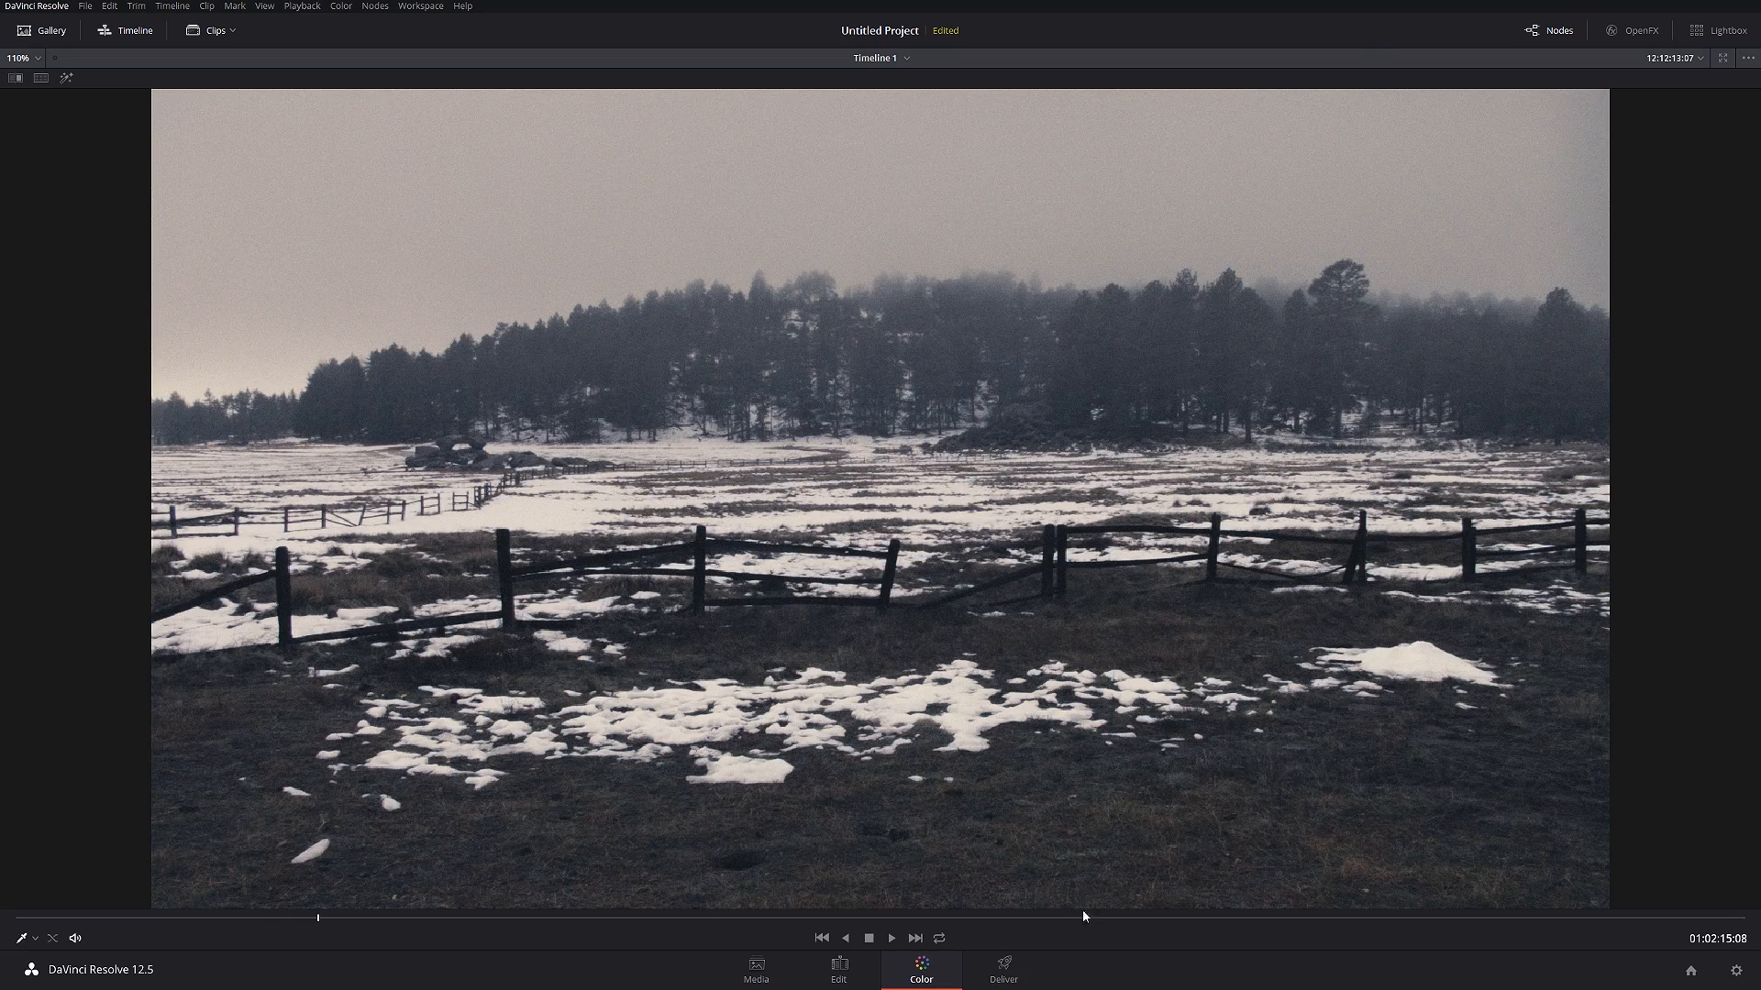
- Play the graded snowy field shot on loop in full screen, then exit full screen
left_click(941, 937)
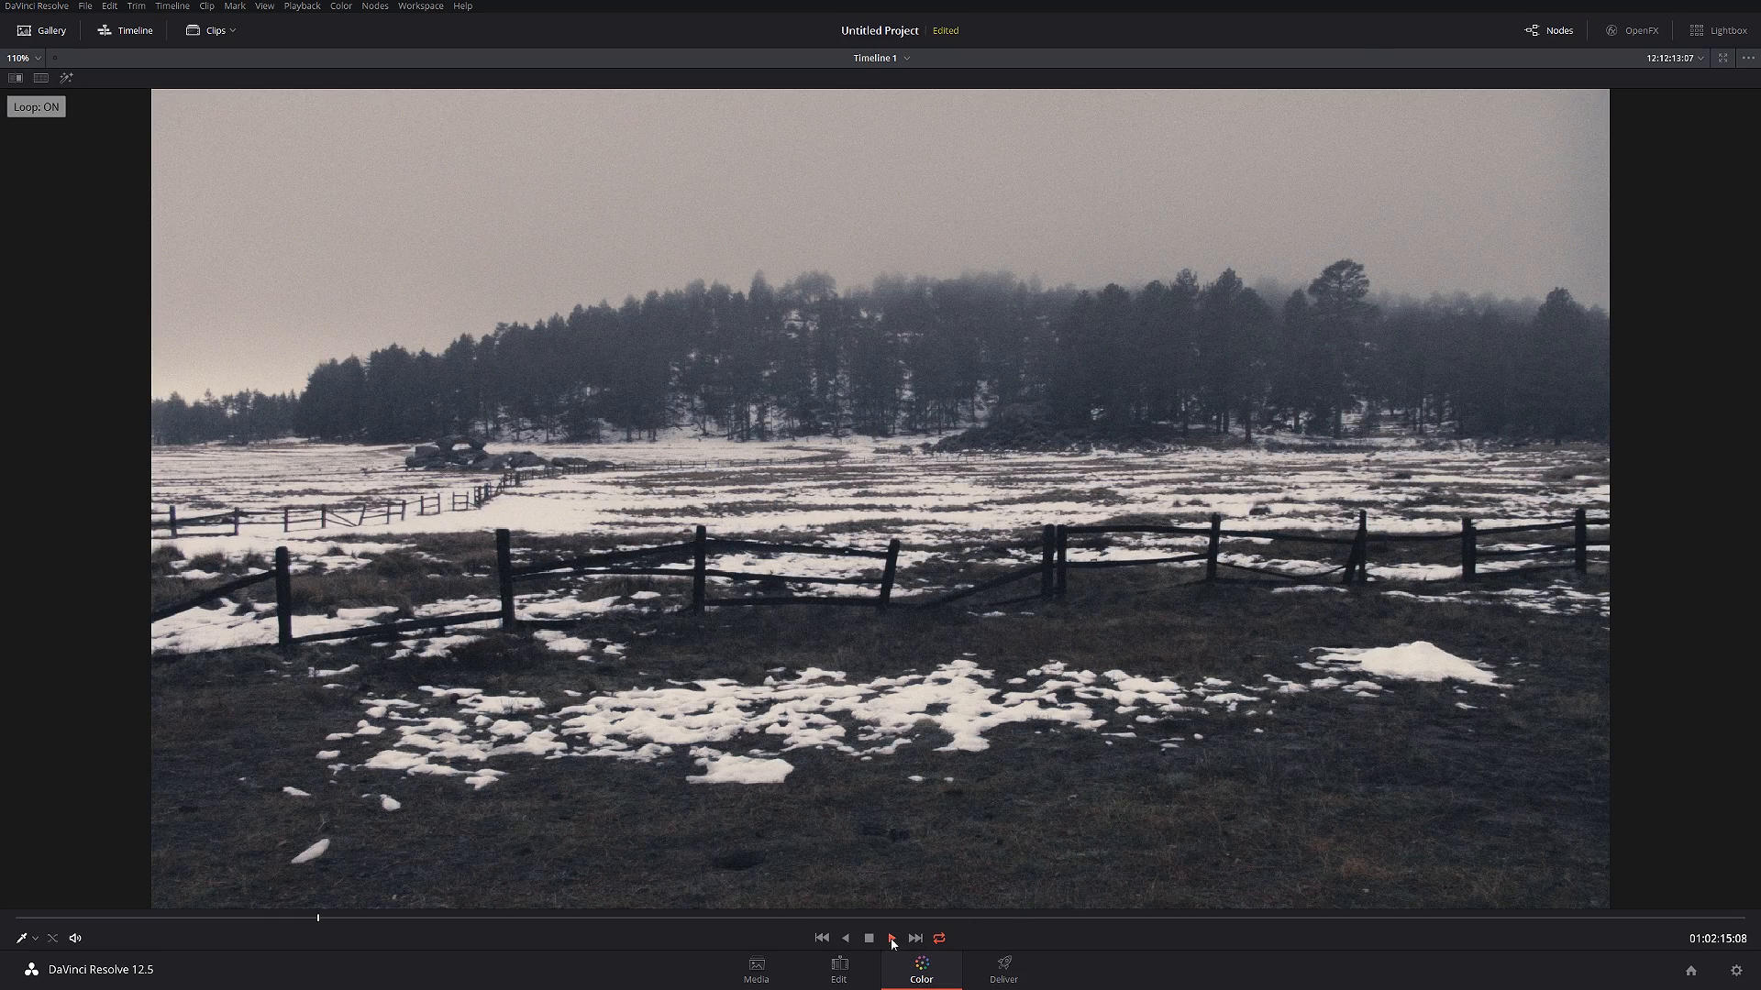
left_click(891, 938)
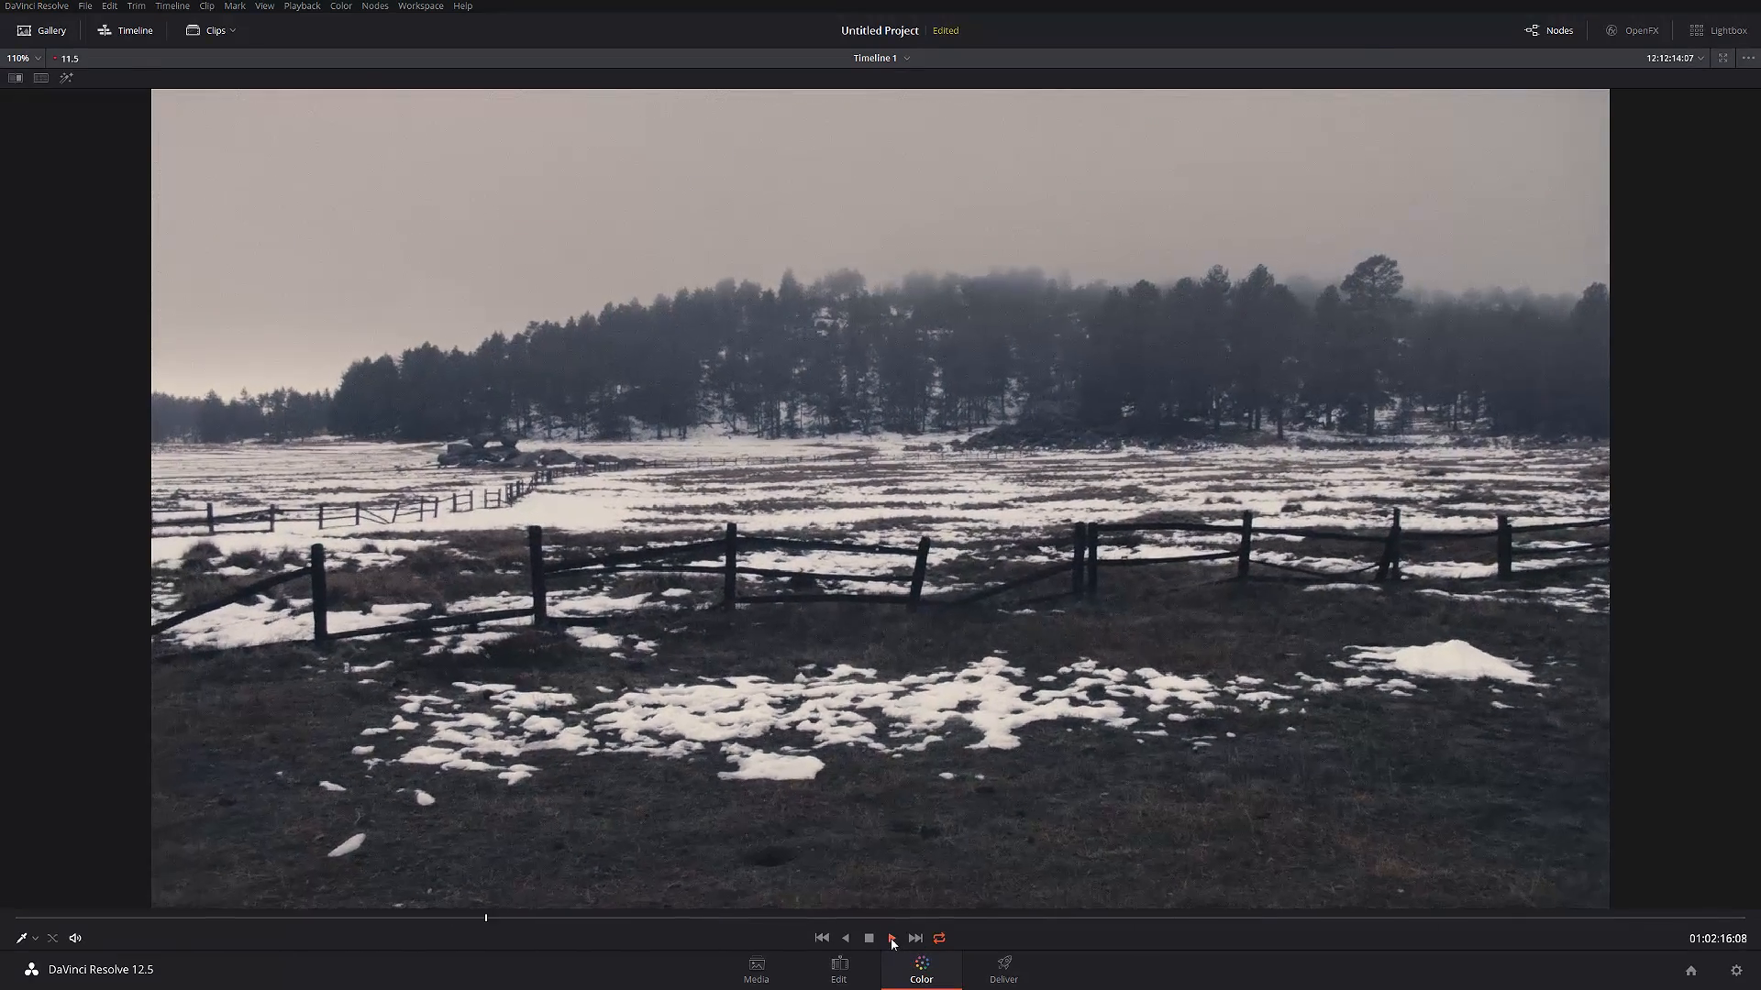
left_click(891, 939)
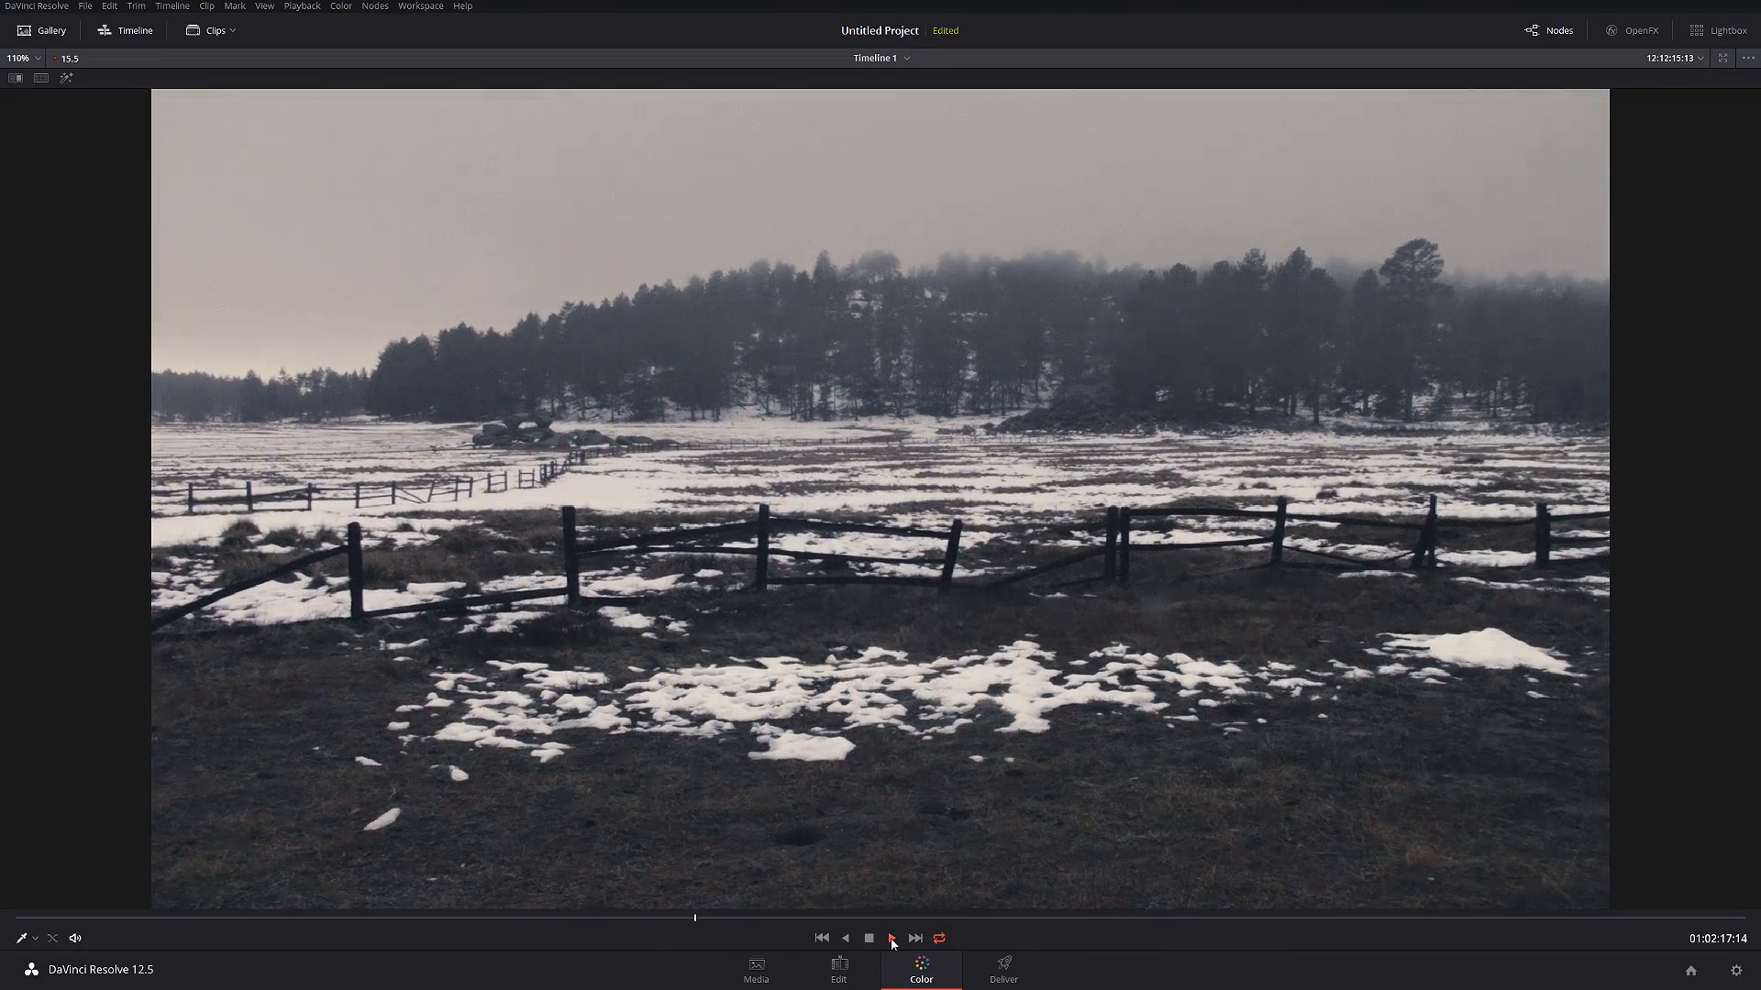
left_click(890, 939)
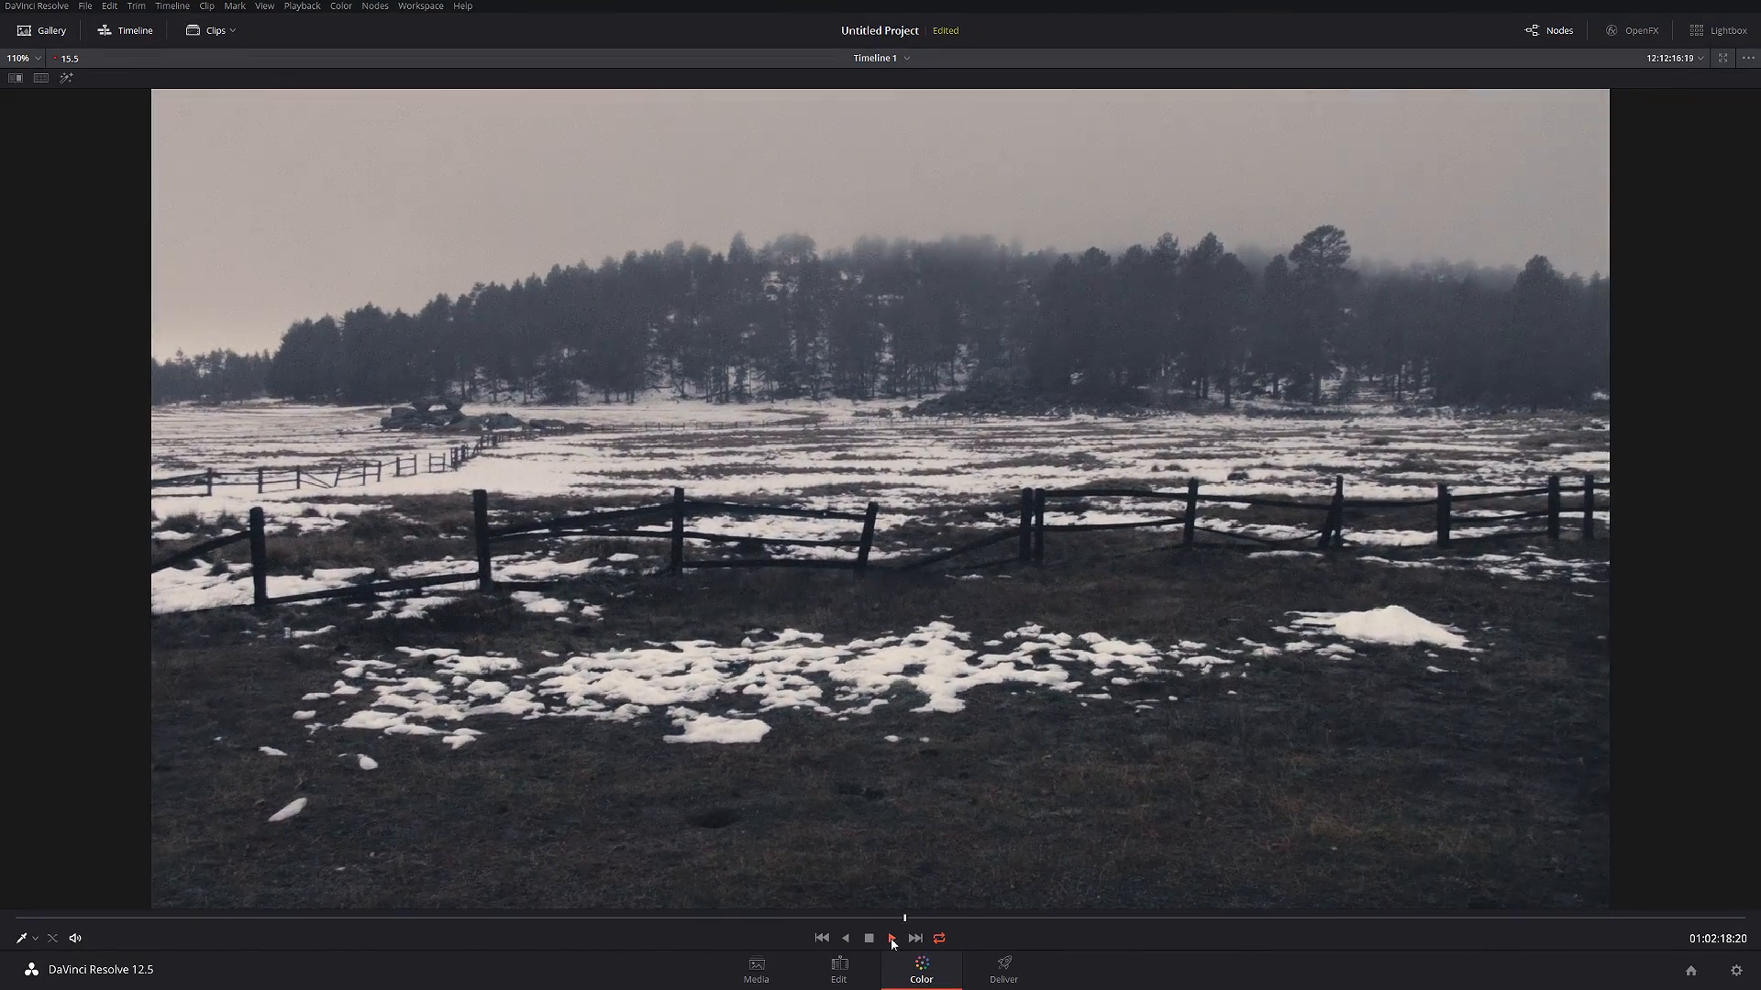
left_click(891, 938)
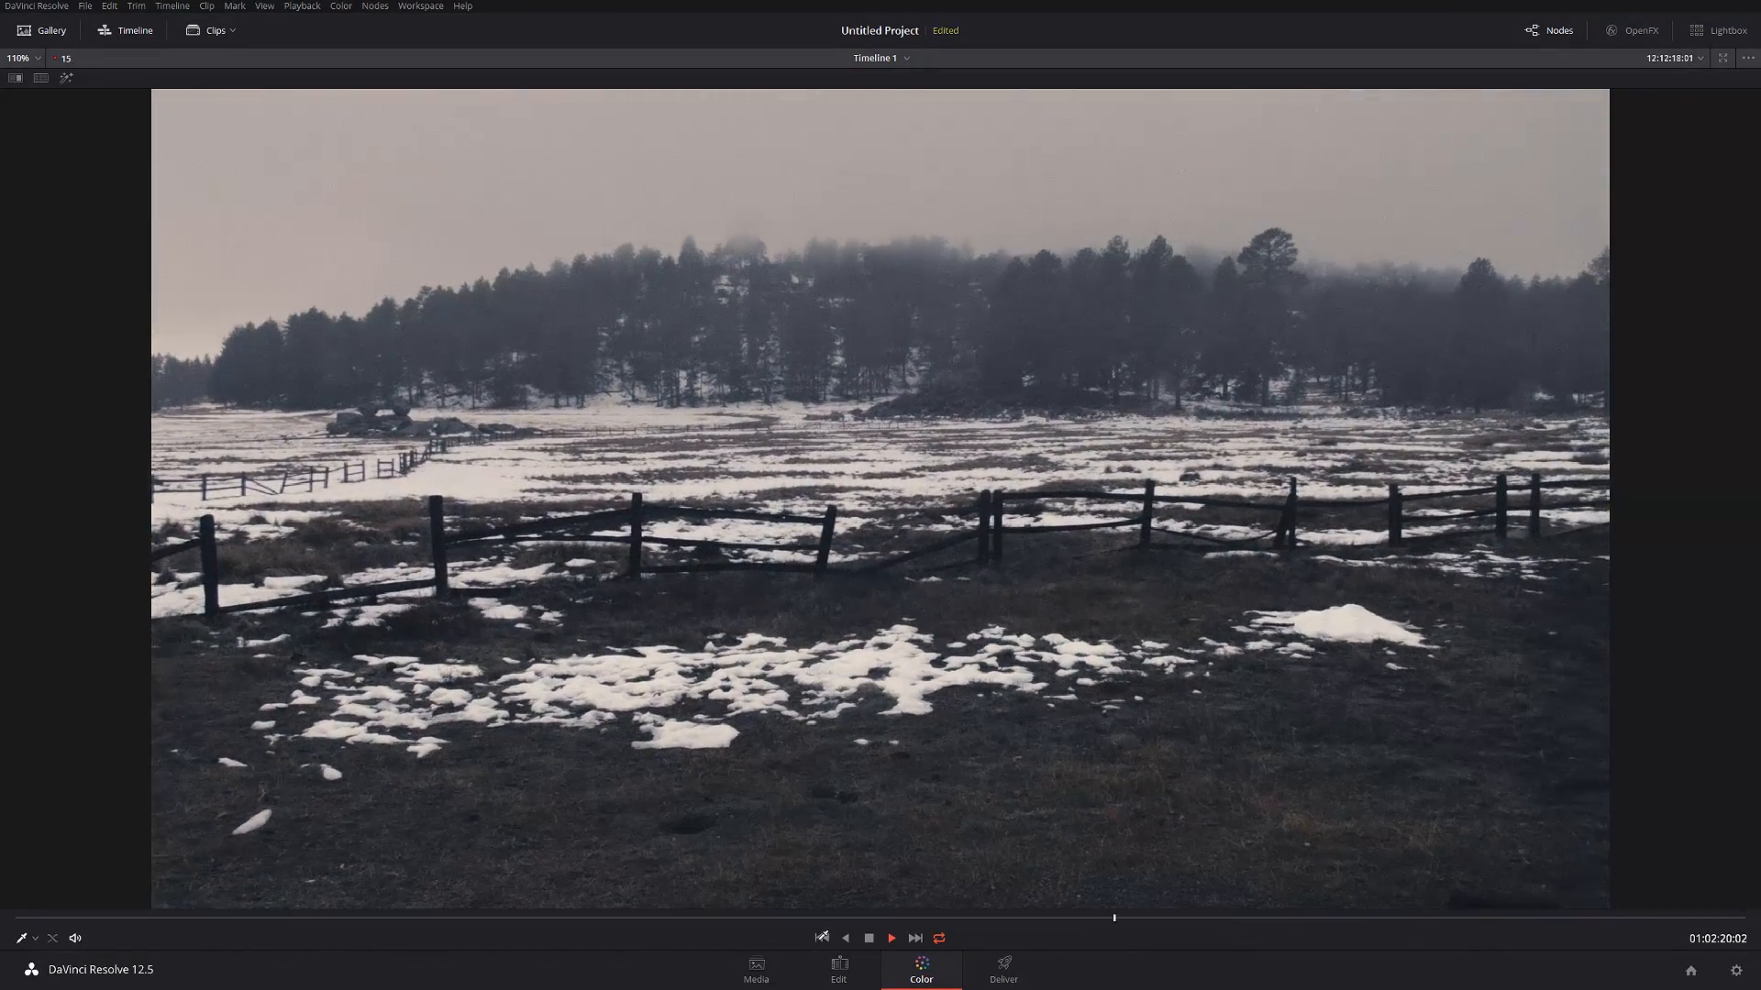
left_click(891, 937)
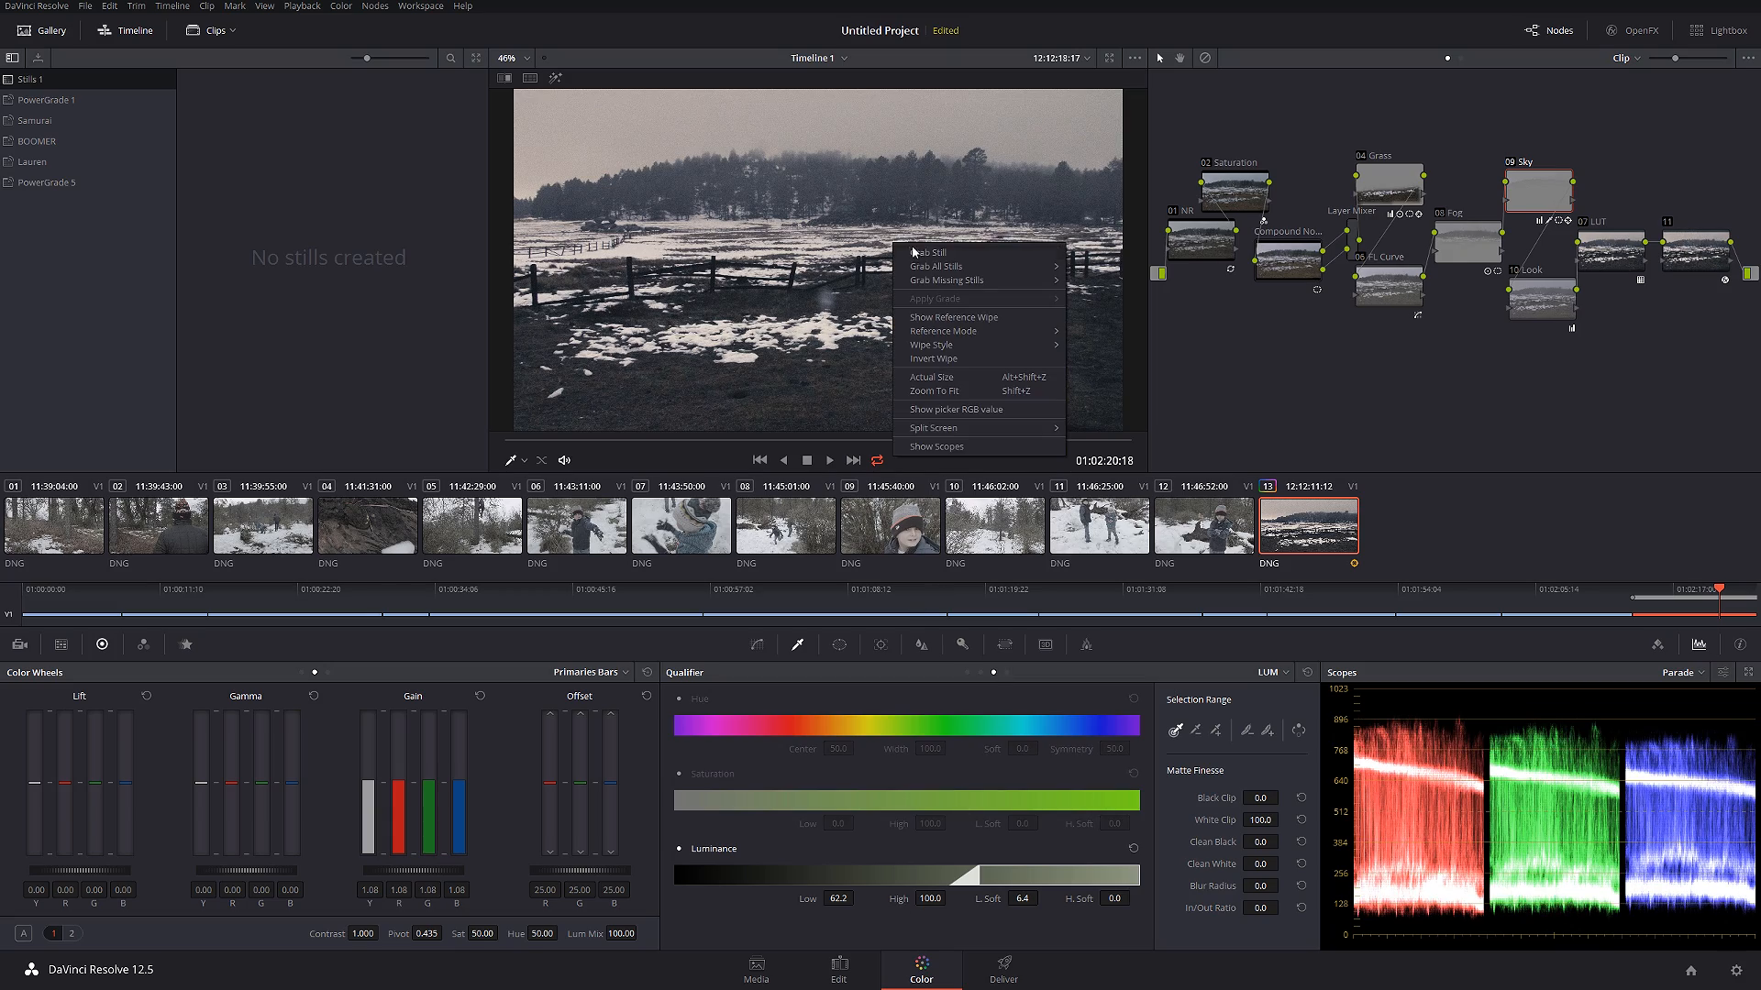
- Grab a still of the graded snowy field shot into the gallery
left_click(927, 251)
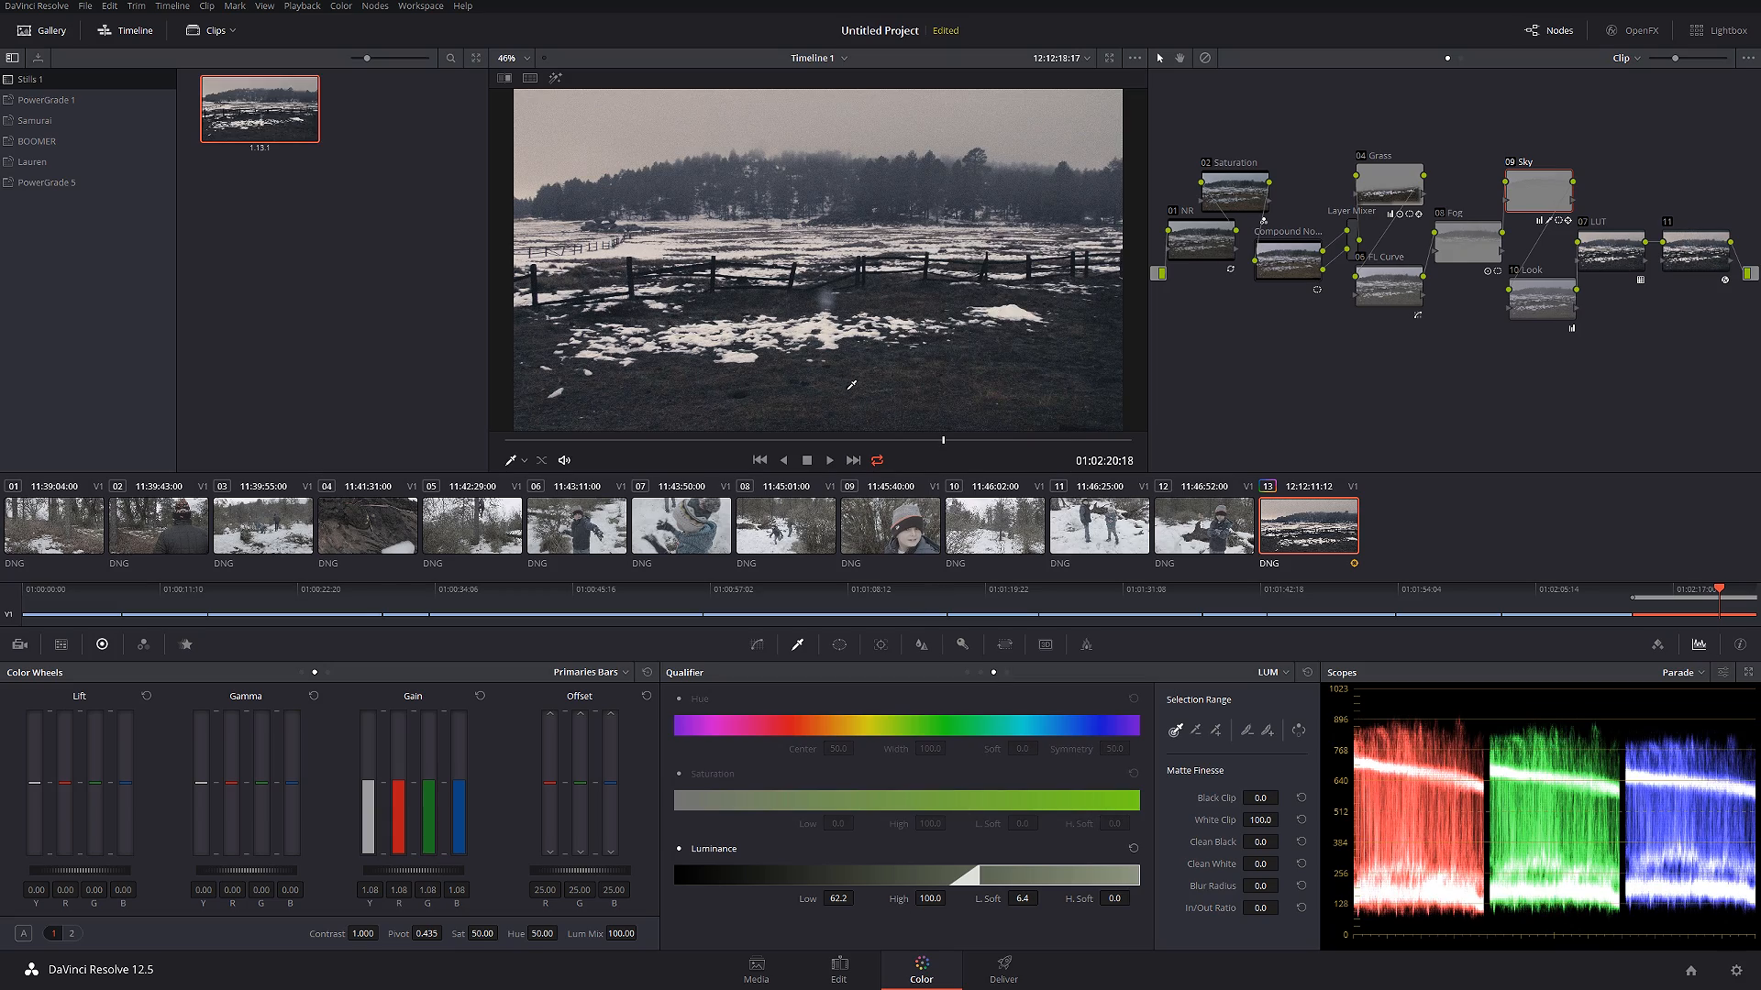
mouse_move(1069, 340)
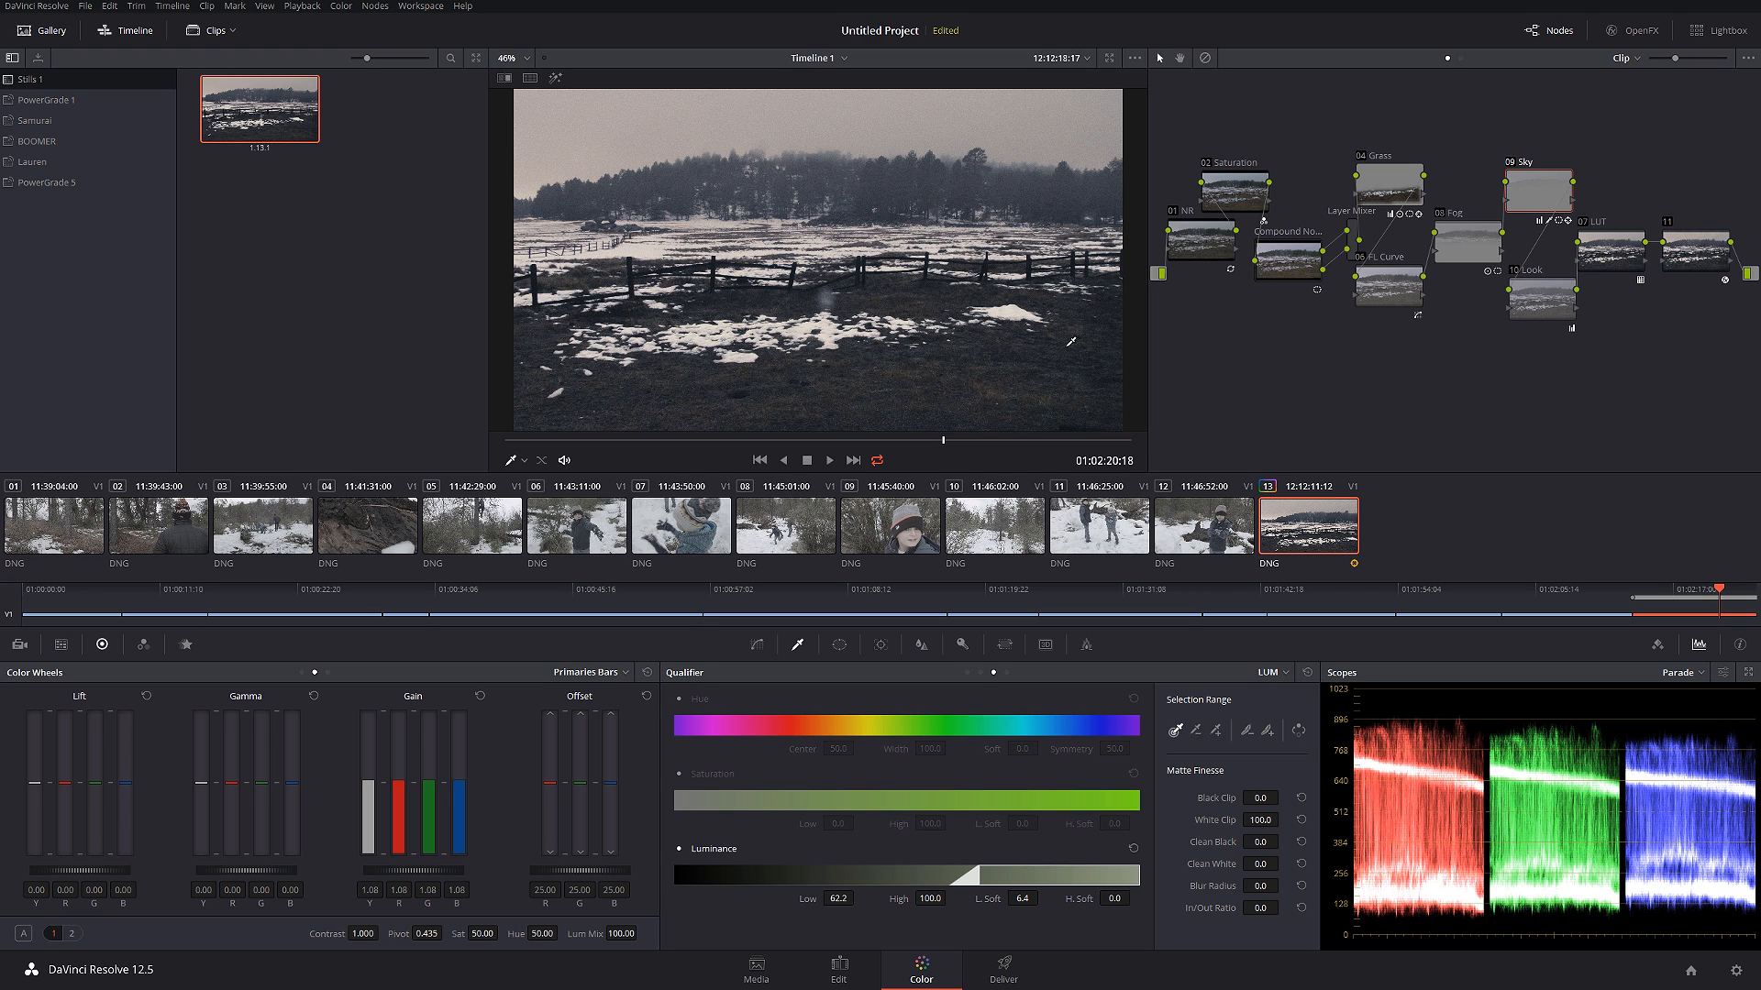
mouse_move(1144, 243)
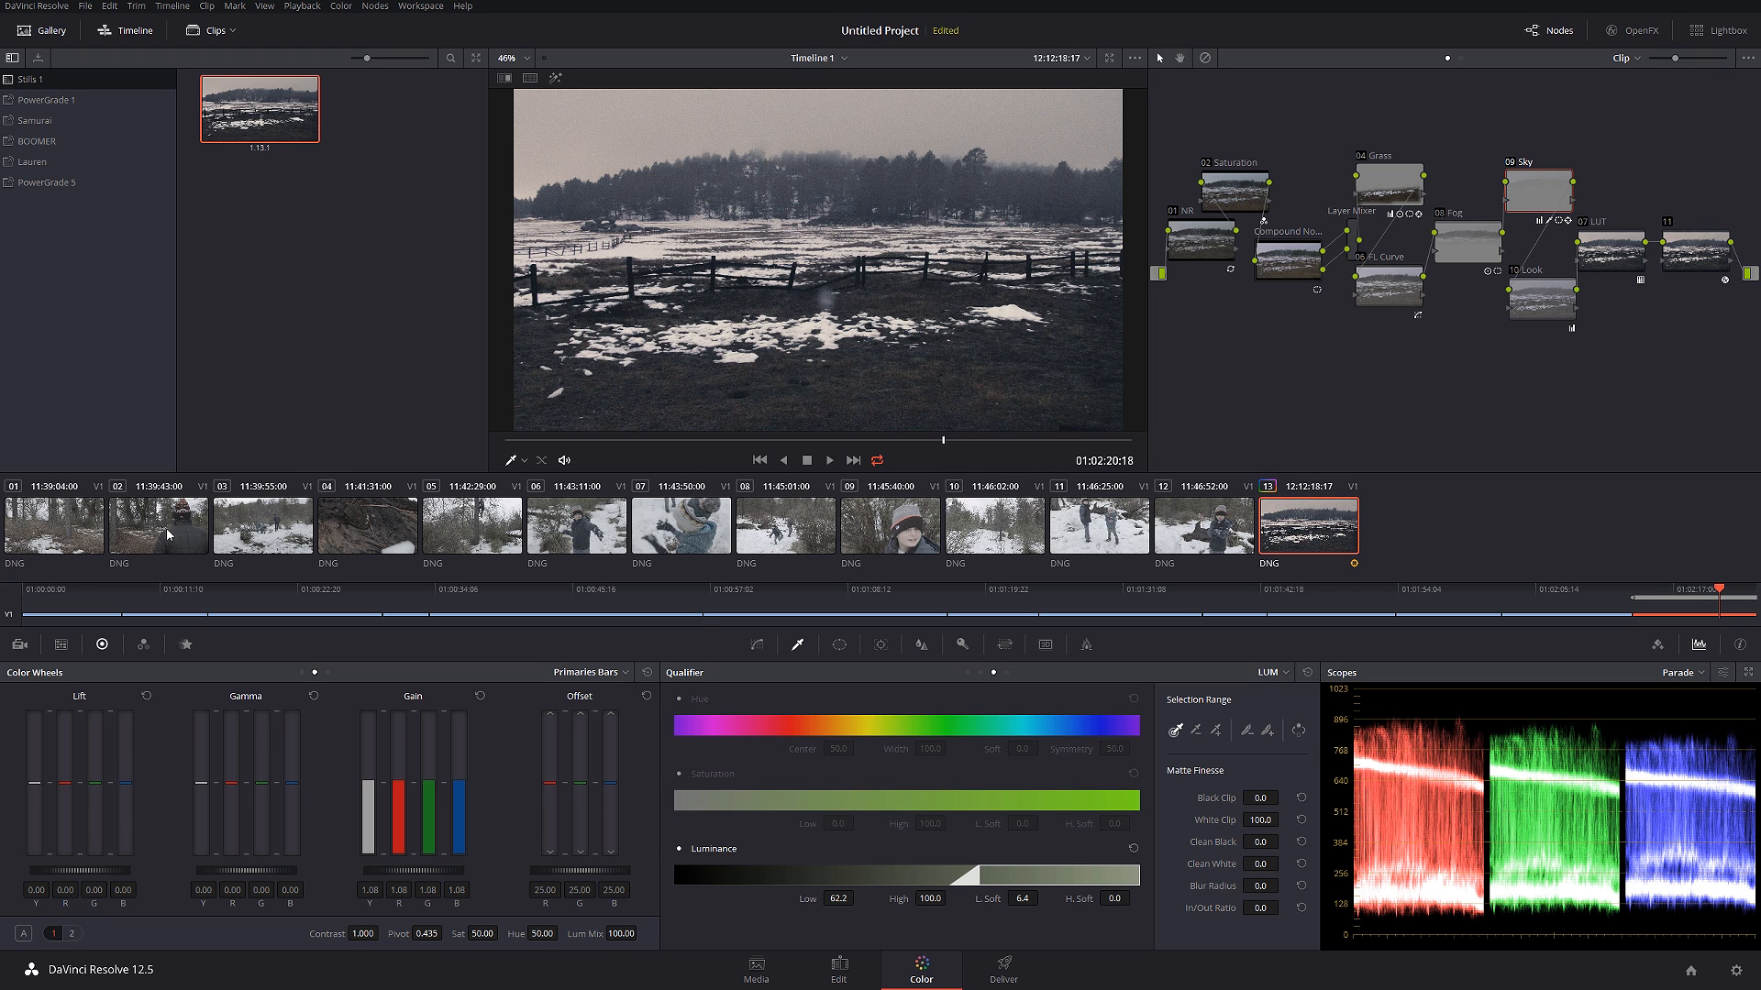
- Select clip 02 of the man in the beanie and apply the gallery still's grade
left_click(157, 524)
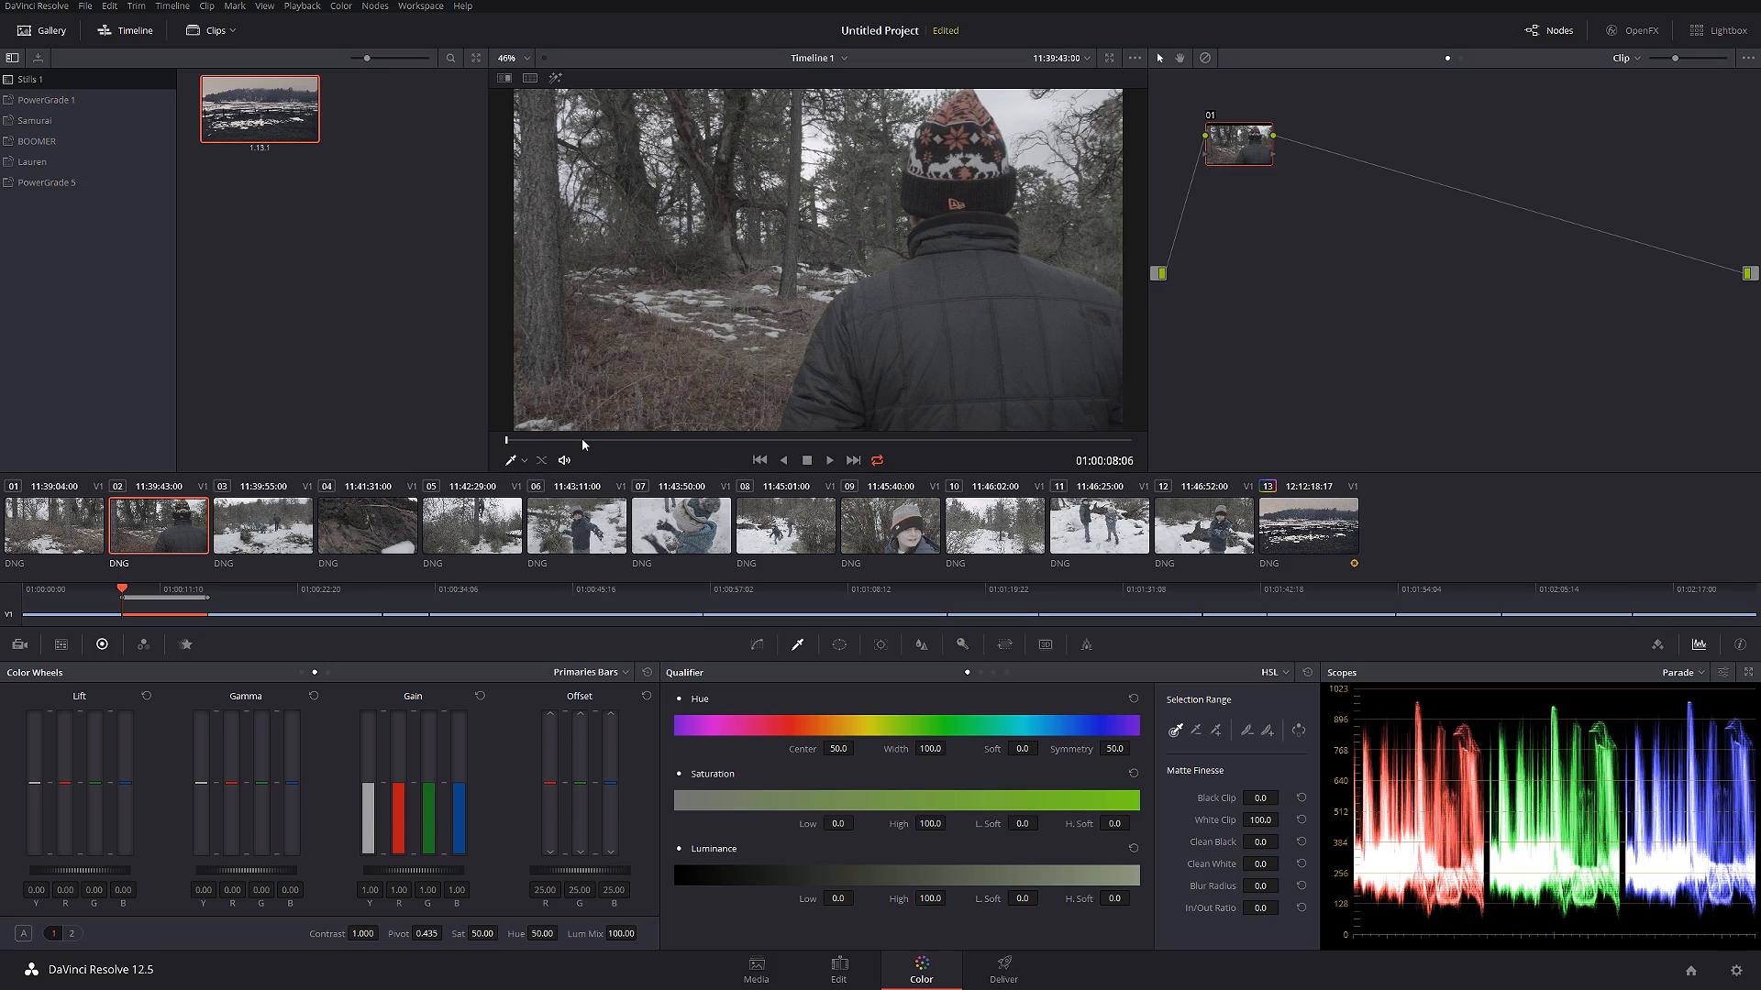
left_click(829, 459)
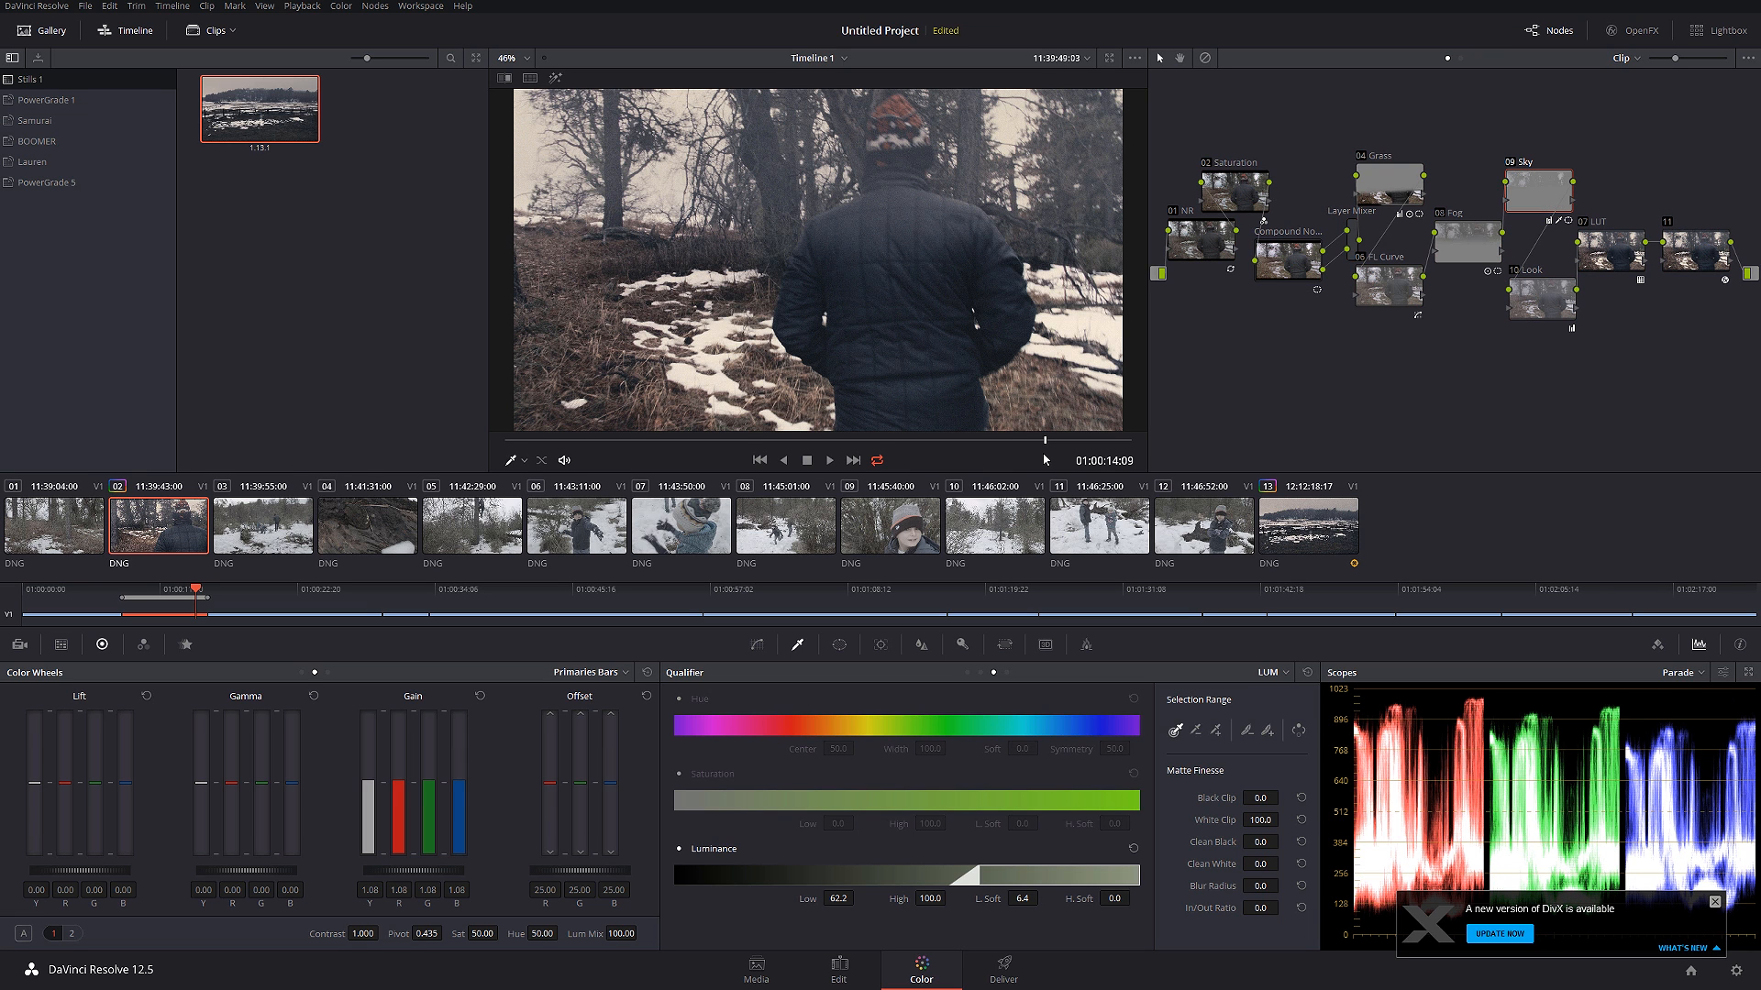
mouse_move(1531, 222)
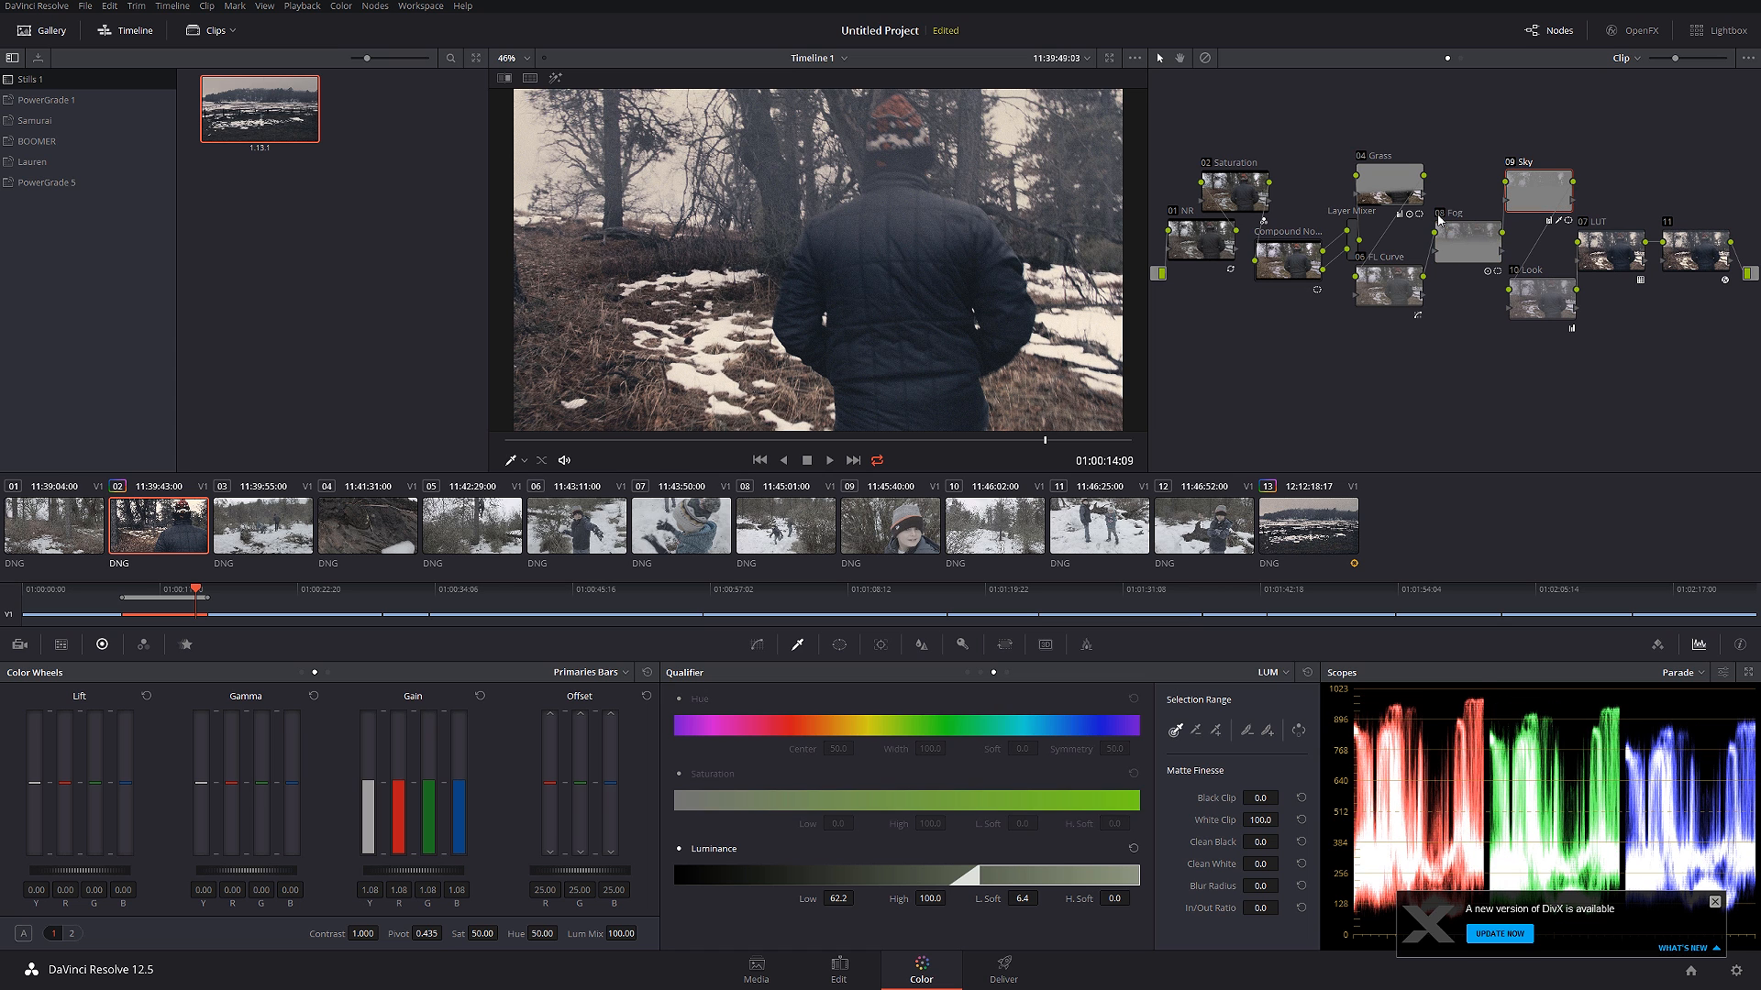
mouse_move(1427, 260)
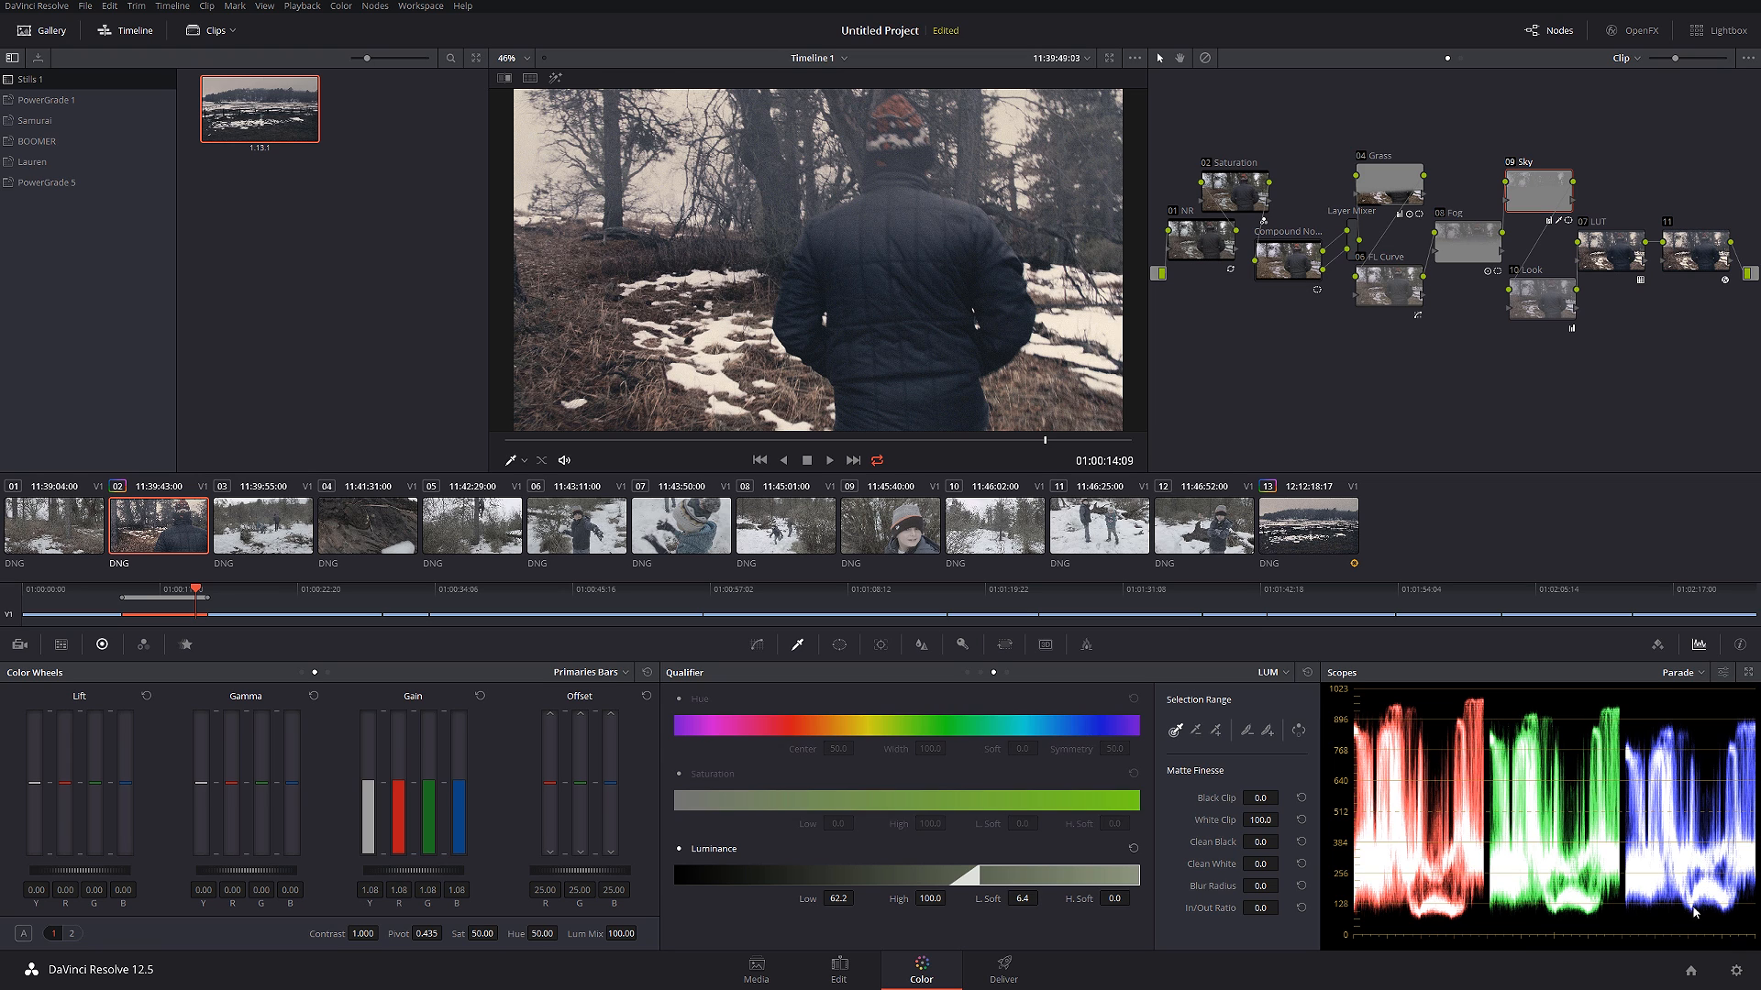
mouse_move(1587, 877)
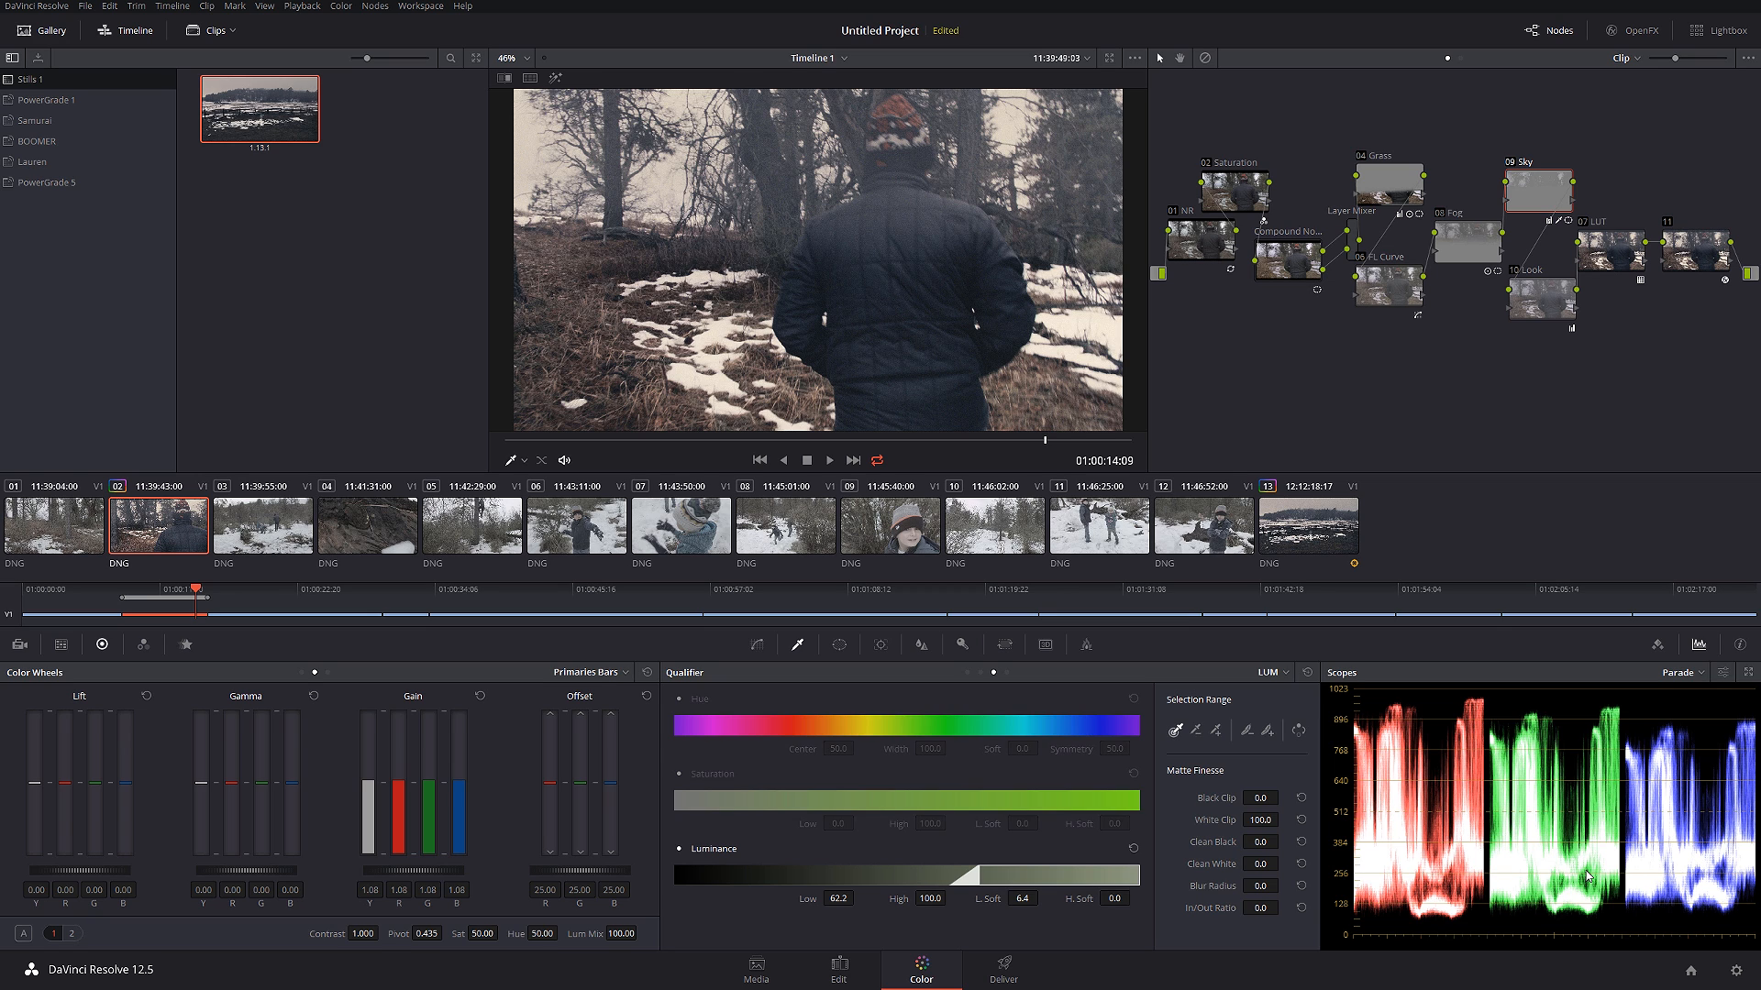
mouse_move(855, 230)
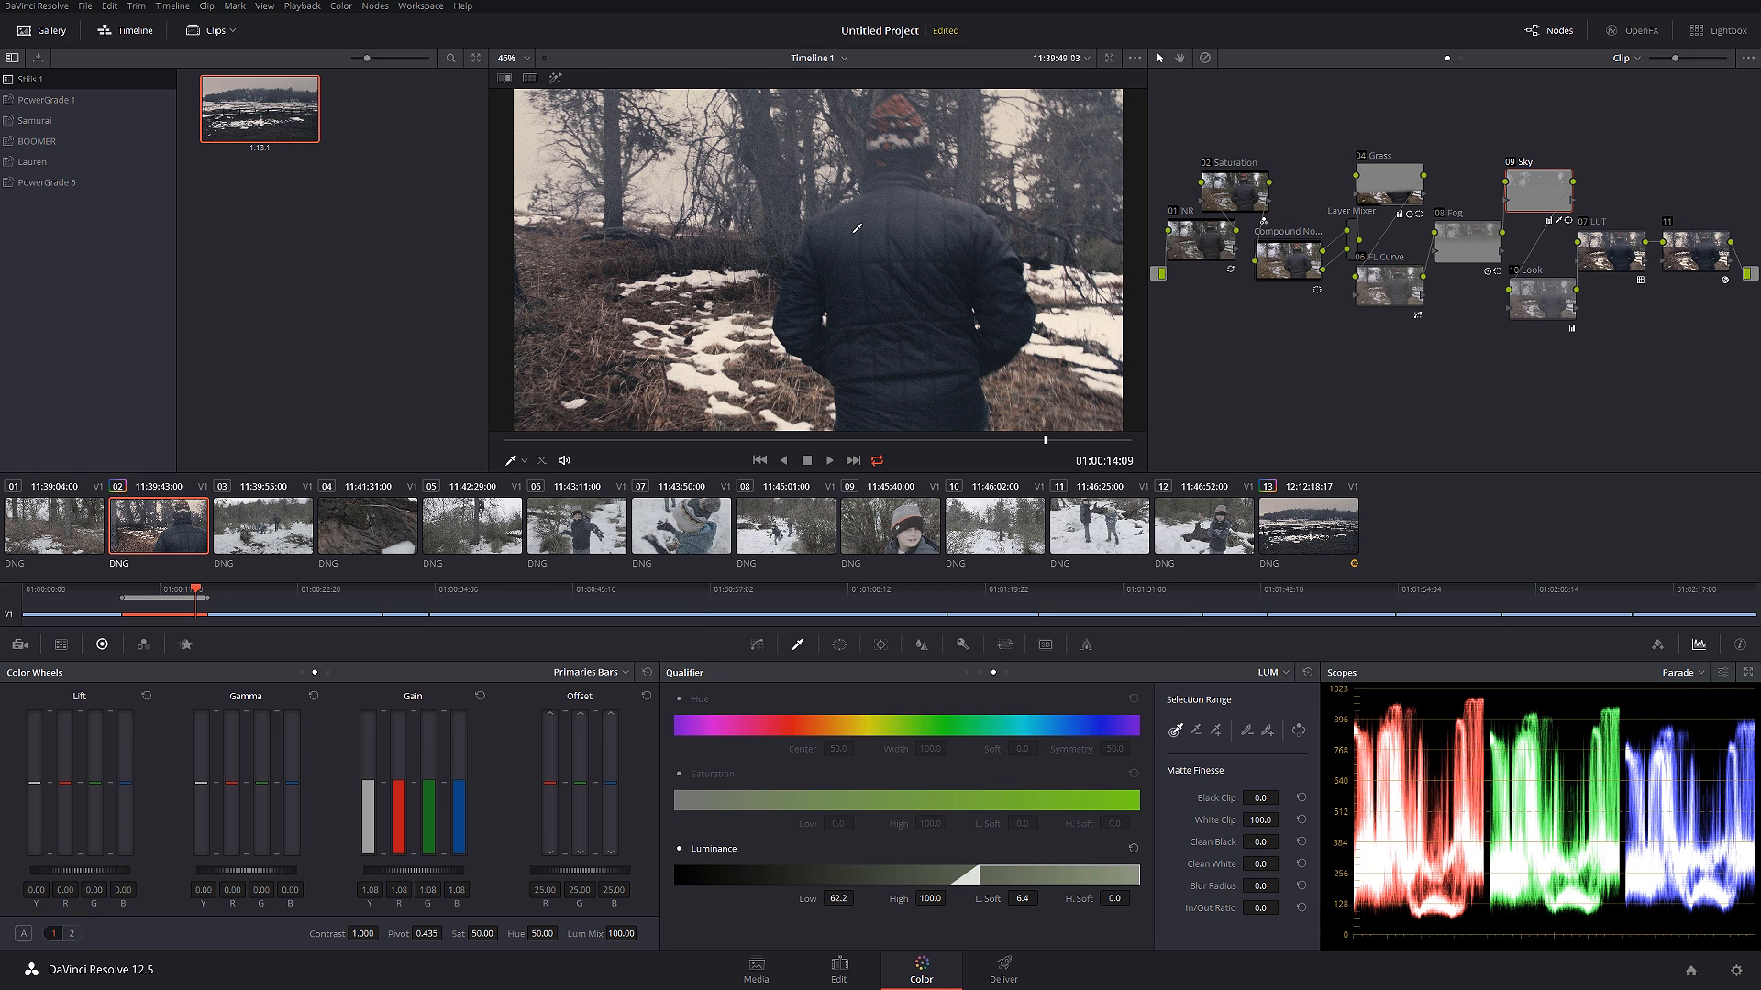
mouse_move(892, 202)
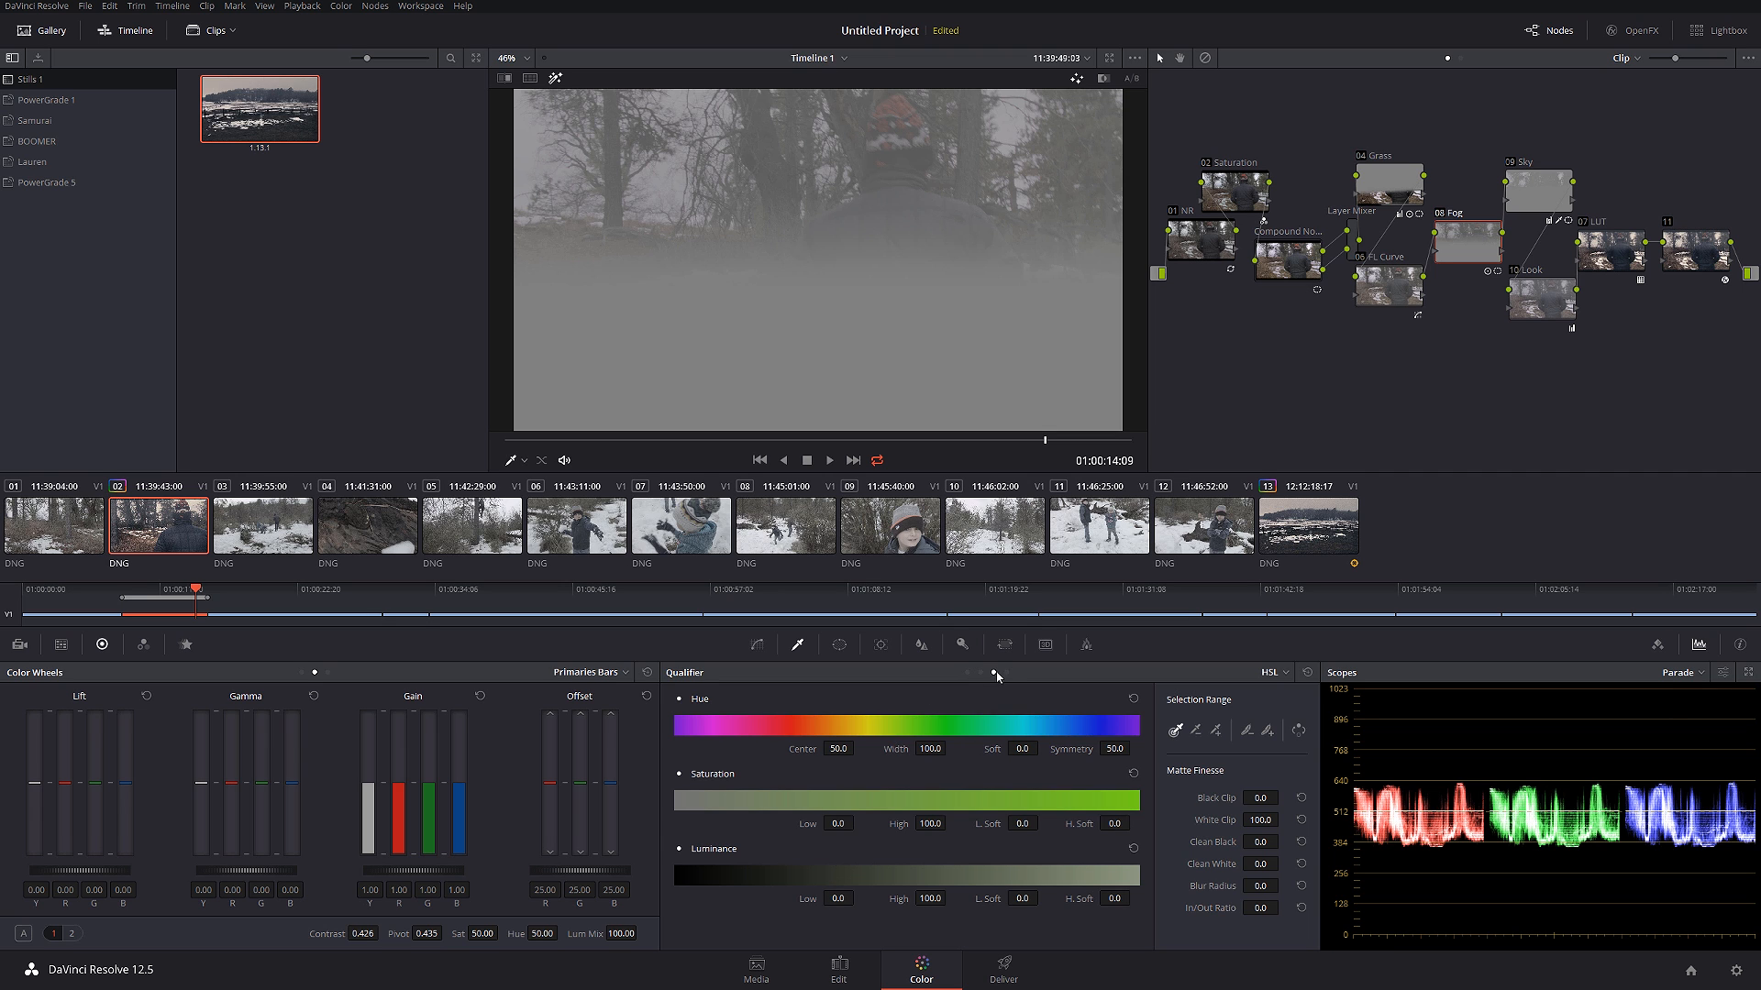
- Set the Fog key's Luminance Low to 63.7 and L.Soft 7.0, toggle Fog to compare, then play
left_click(1270, 672)
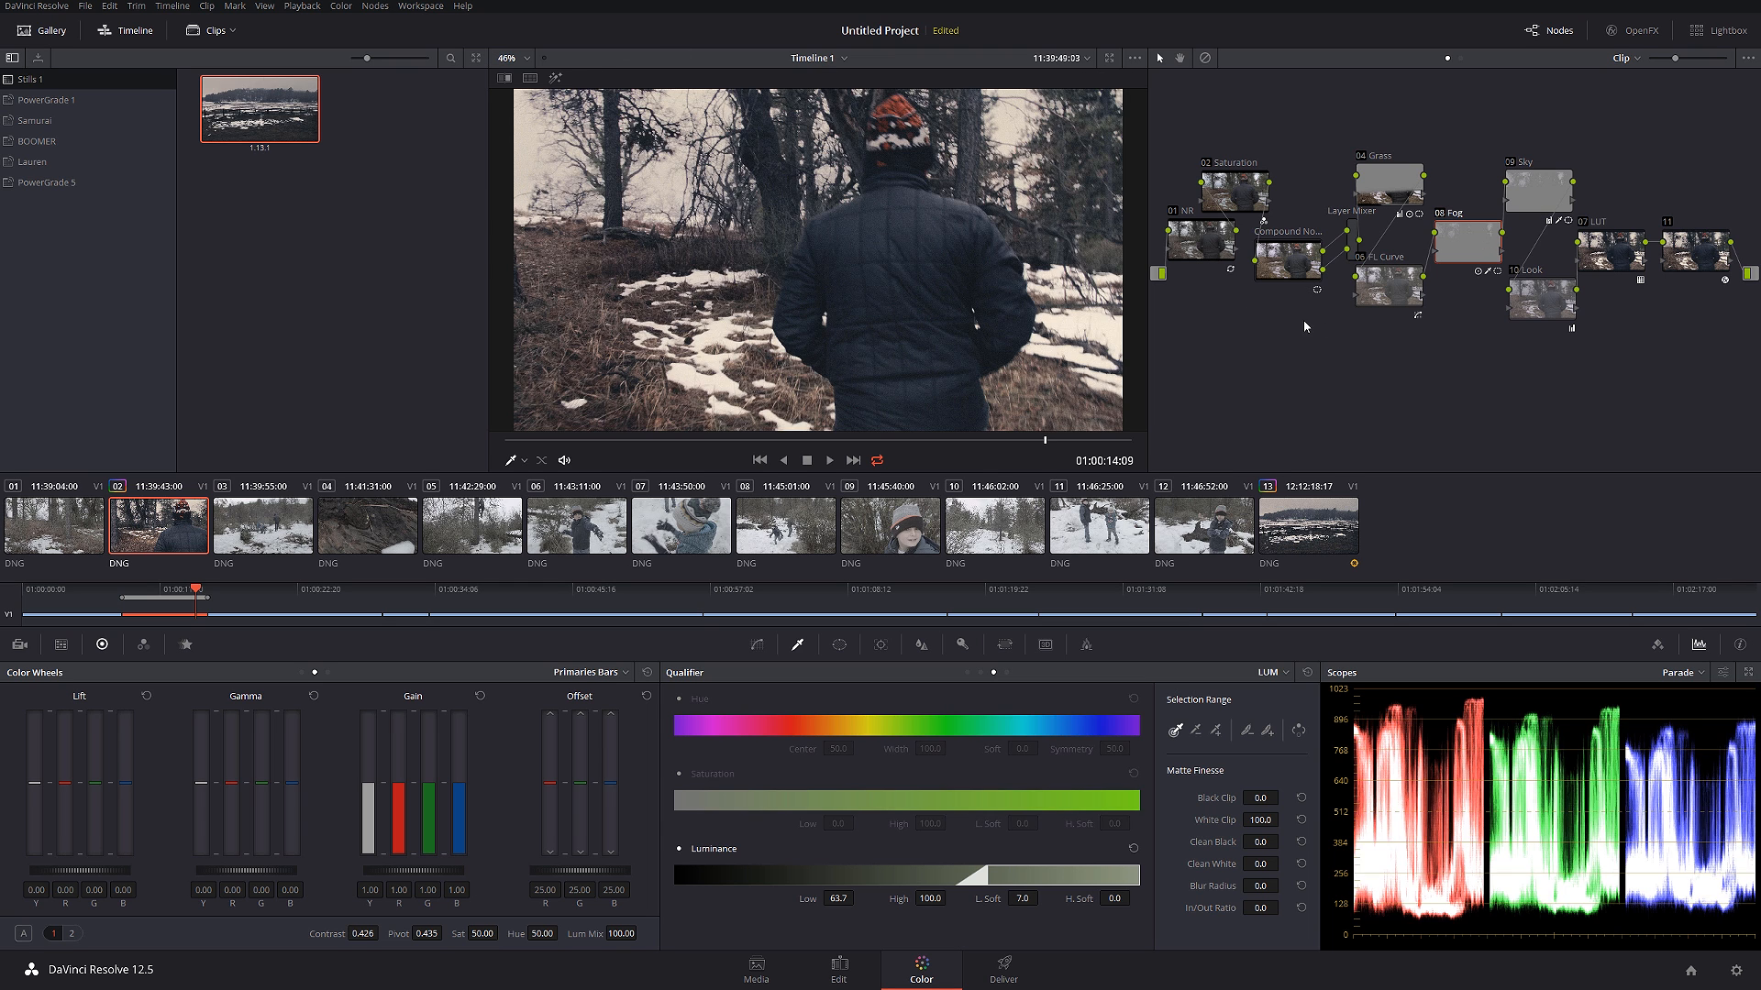
left_click(1465, 236)
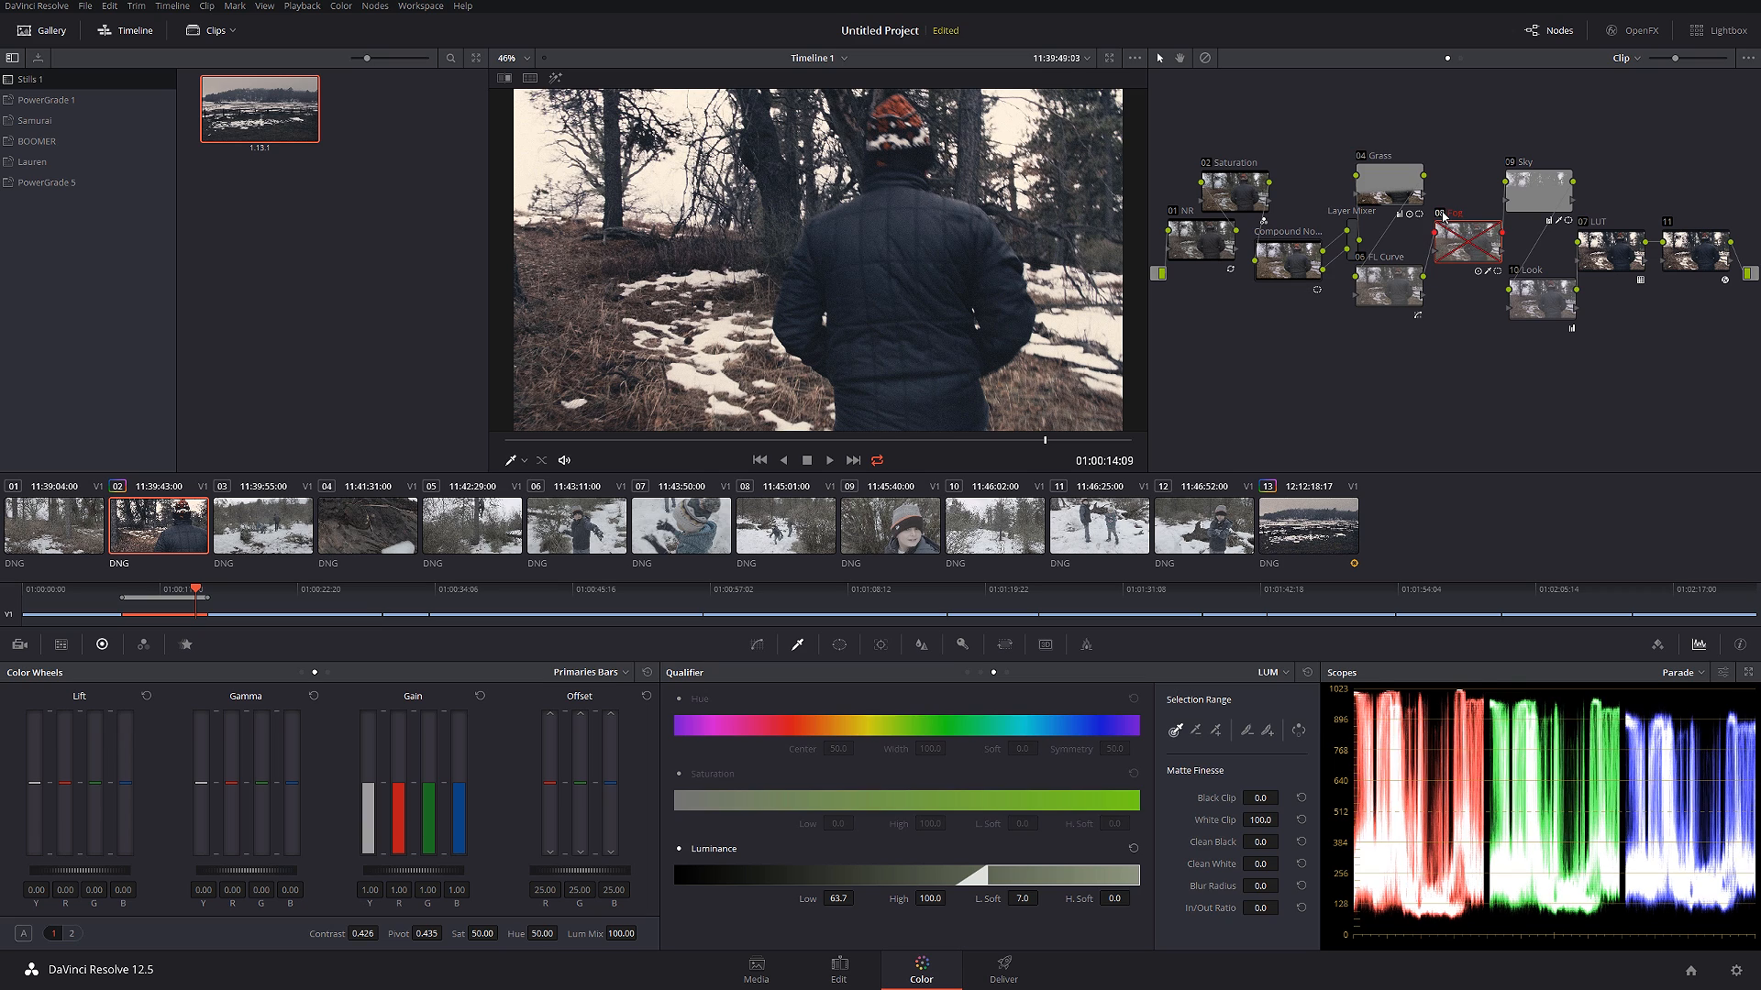
left_click(1463, 236)
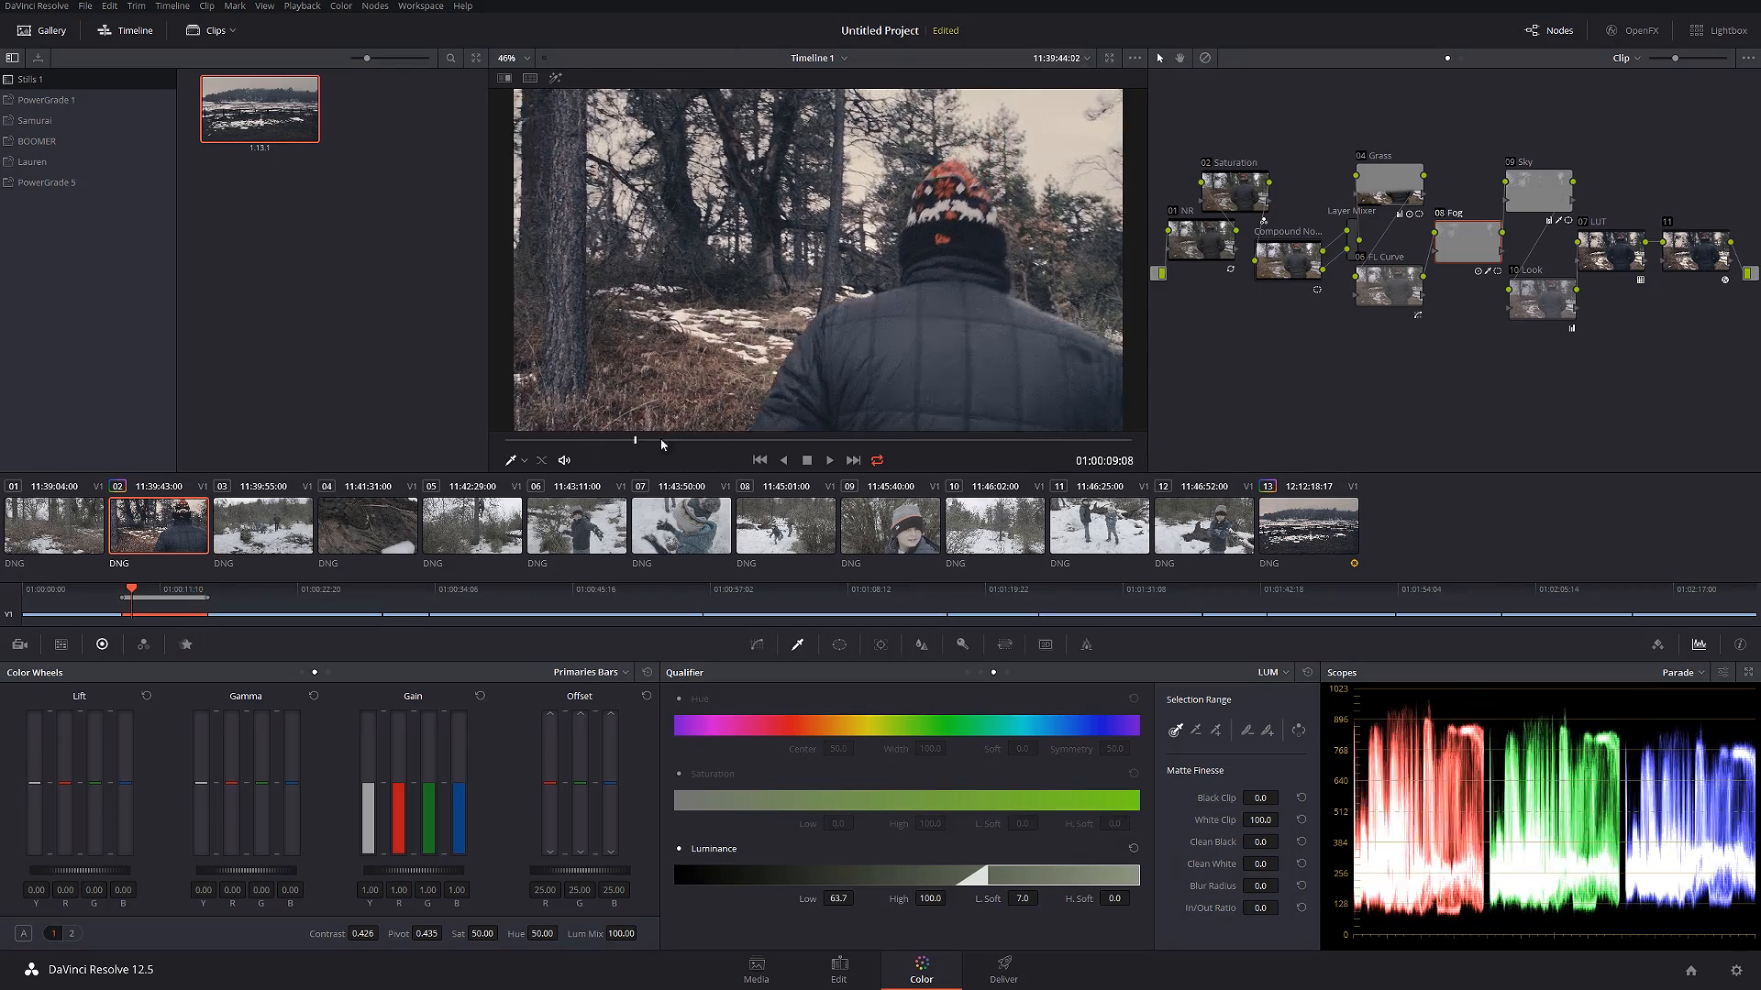
left_click(829, 459)
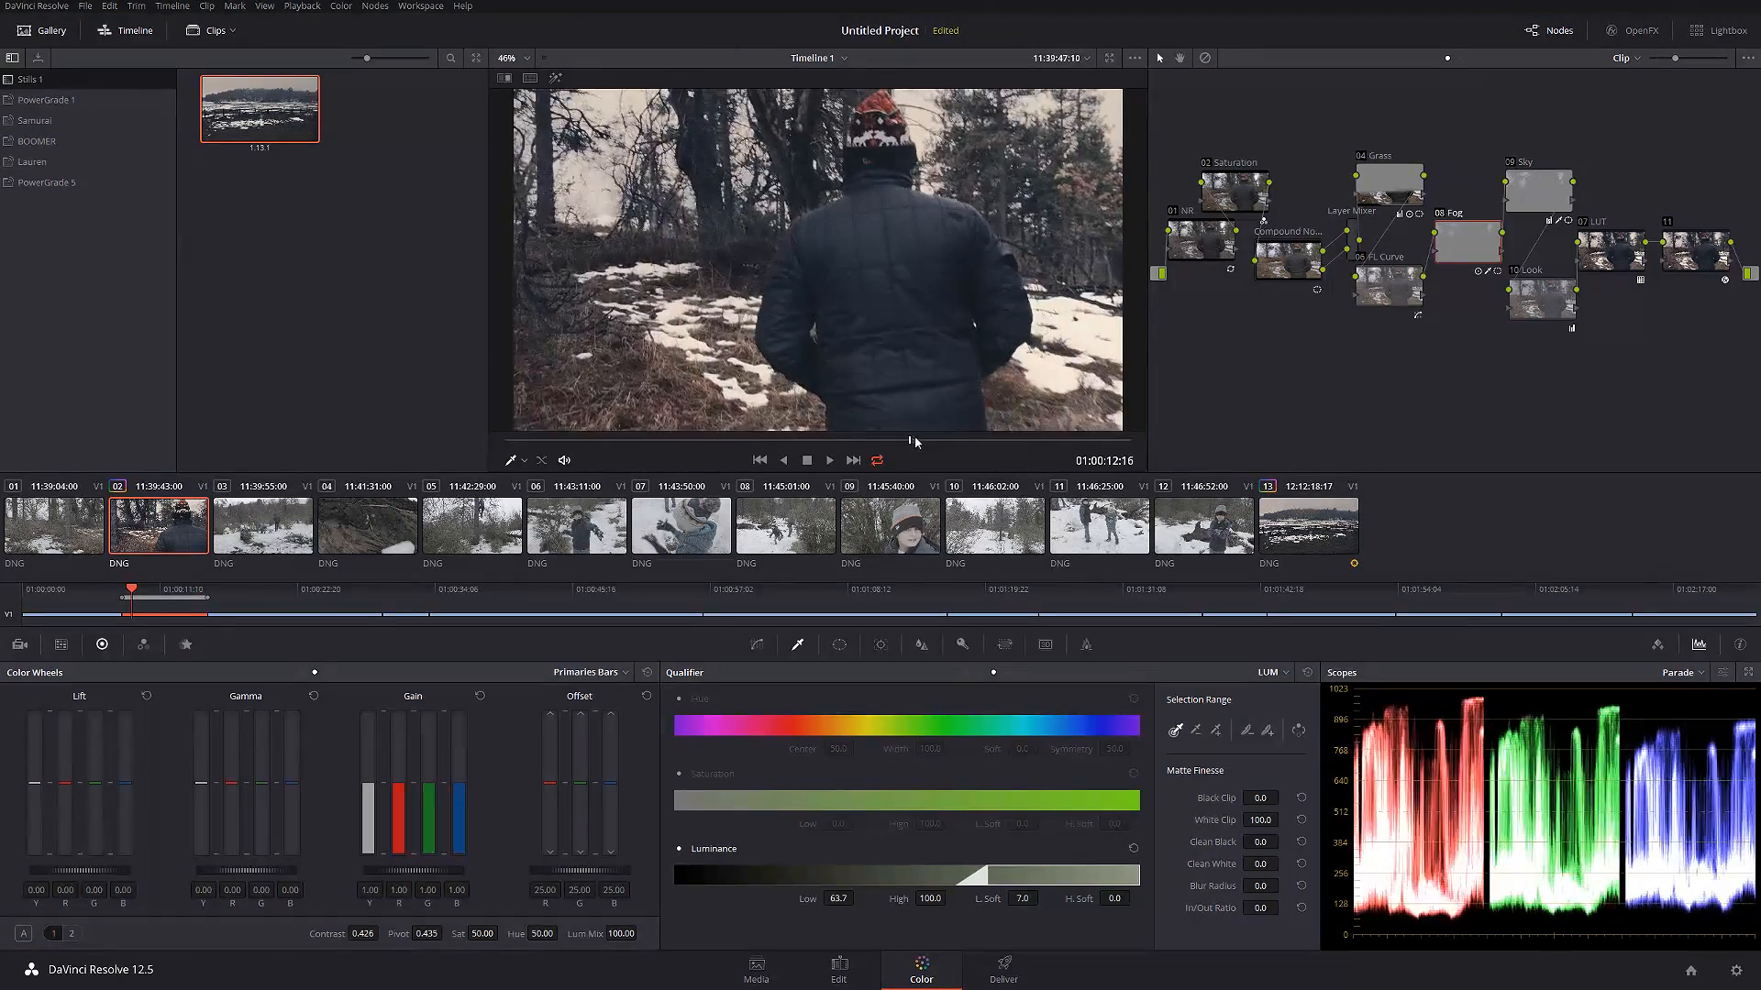